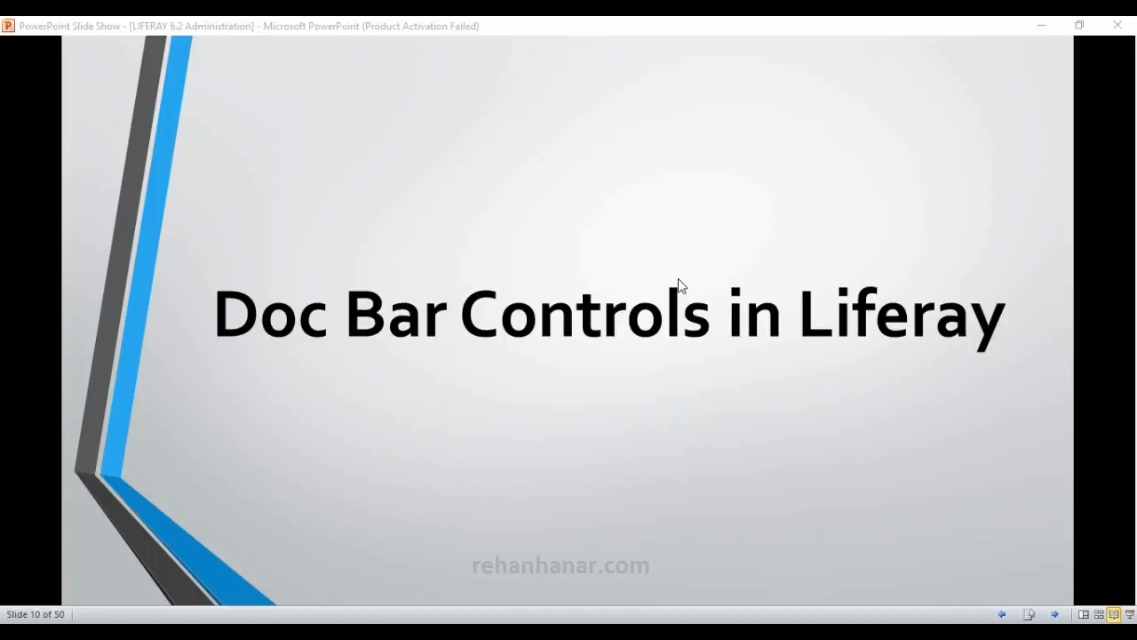
mouse_move(684, 292)
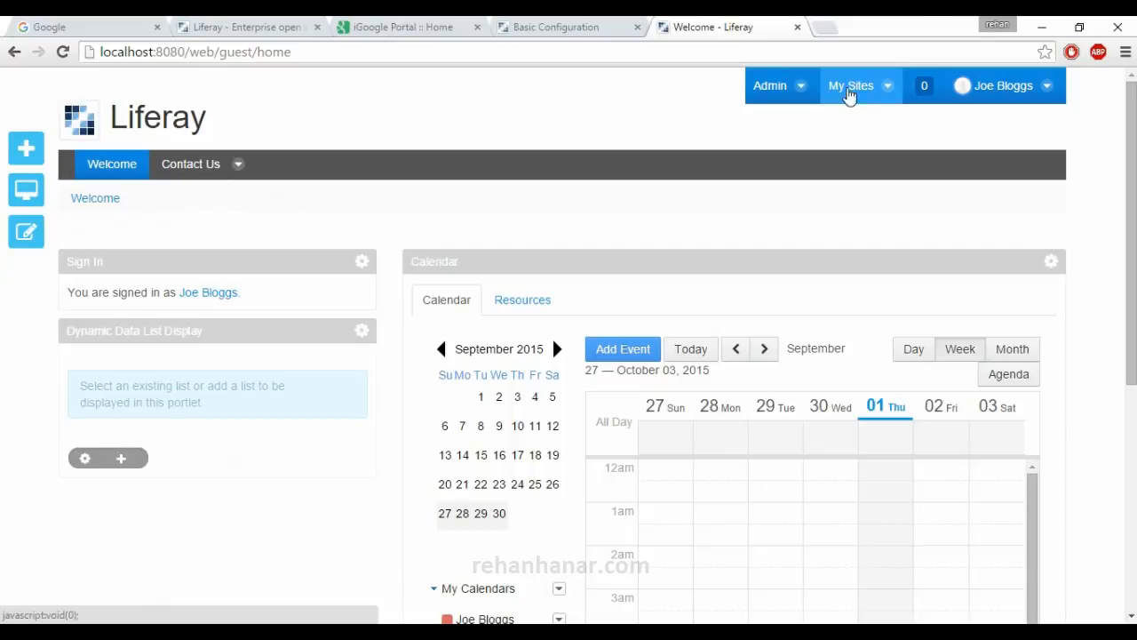
mouse_move(1062, 89)
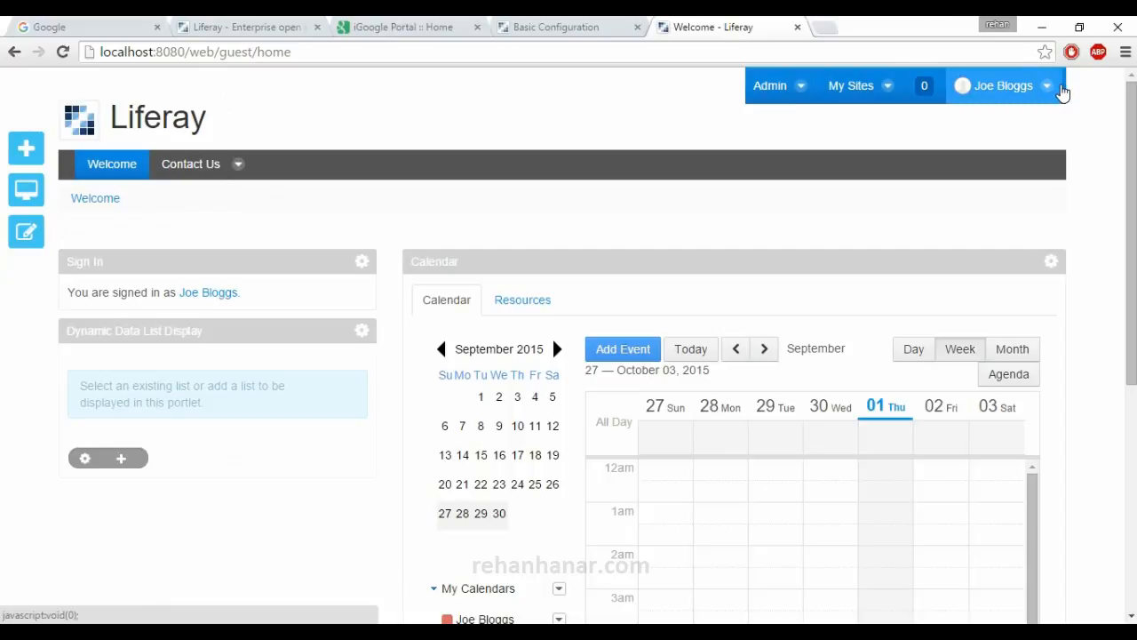
mouse_move(769, 86)
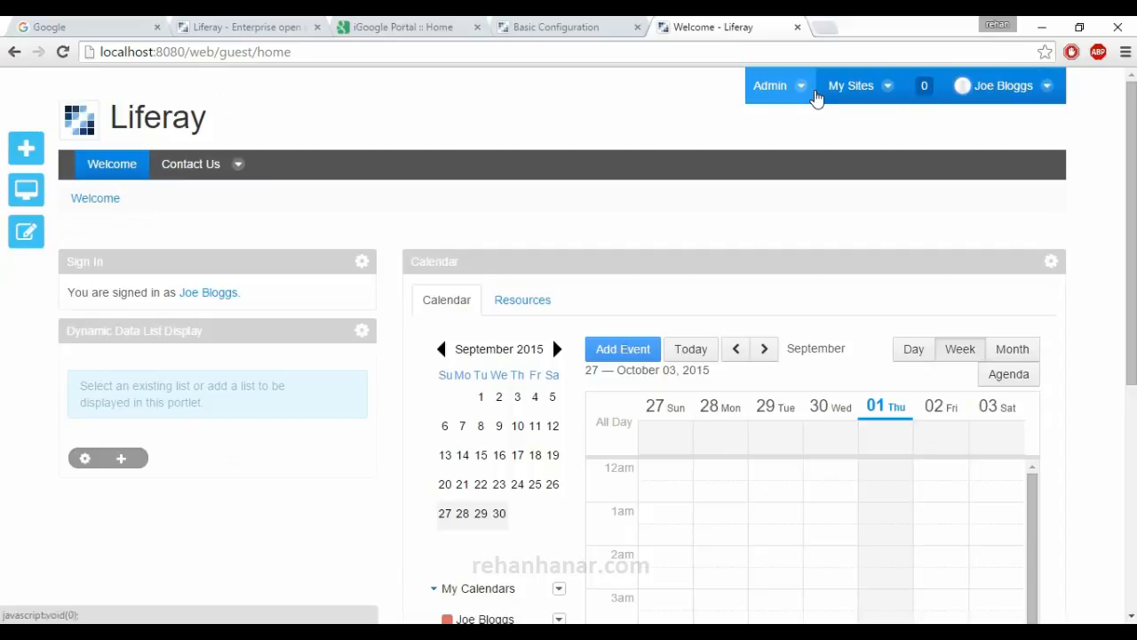
Review the dockbar's Admin, My Sites, notifications and Joe Bloggs user menus in turn.
left_click(770, 85)
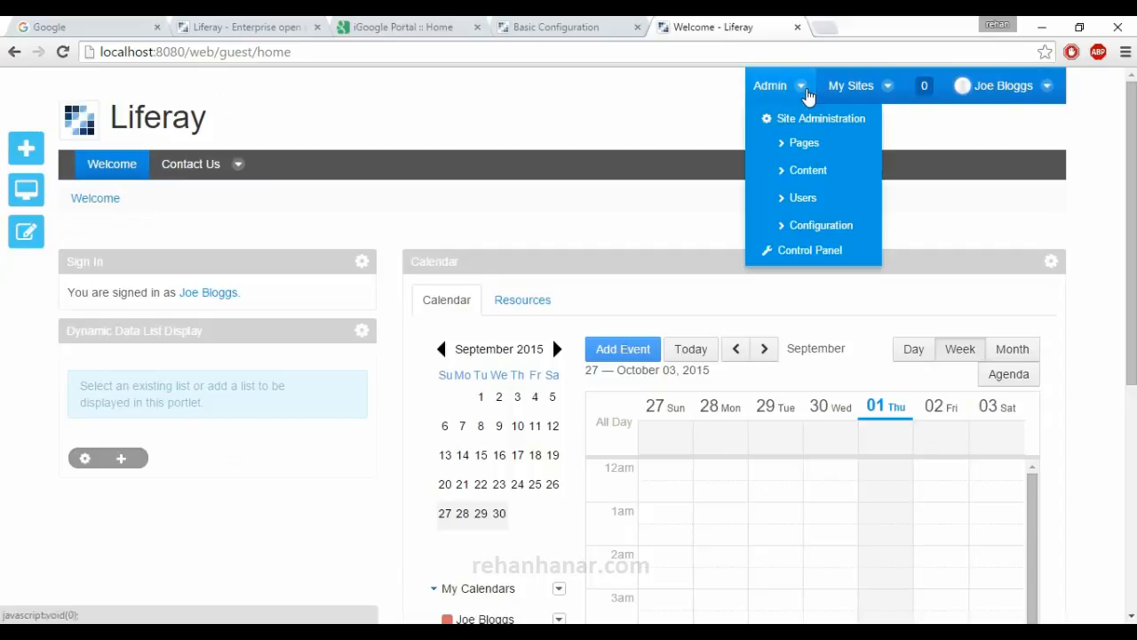
left_click(851, 85)
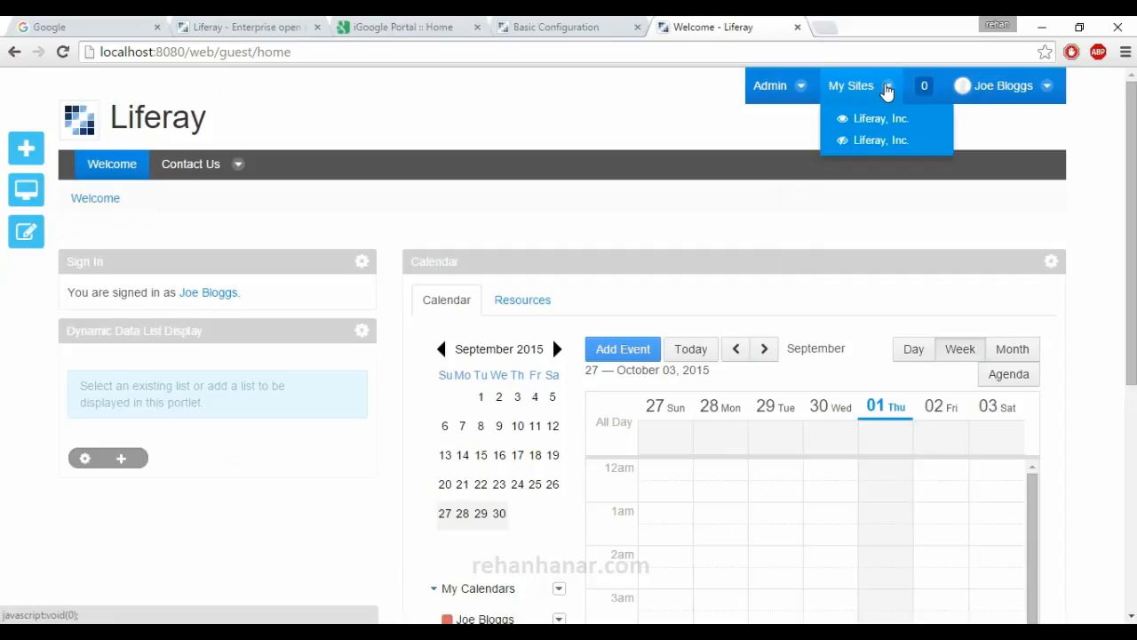
left_click(924, 85)
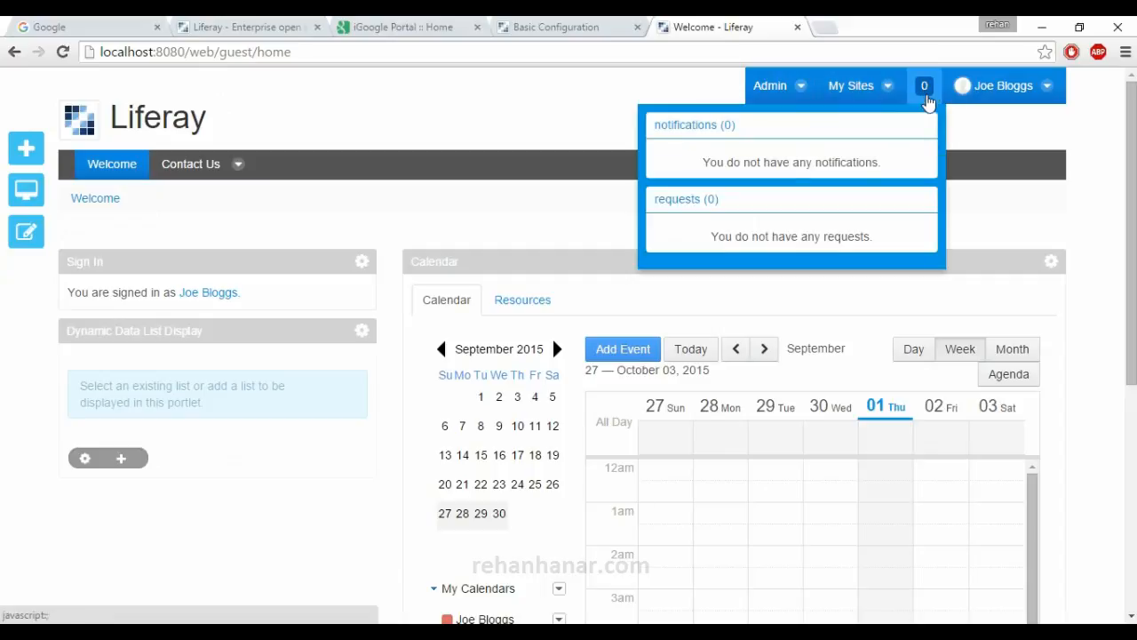
left_click(1004, 86)
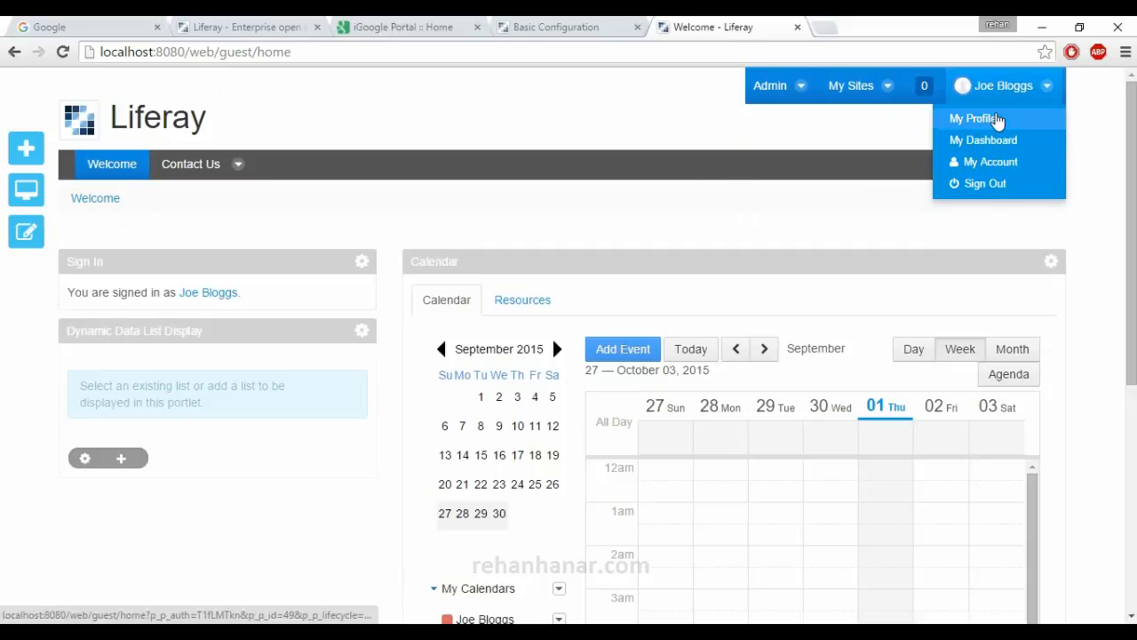
mouse_move(991, 161)
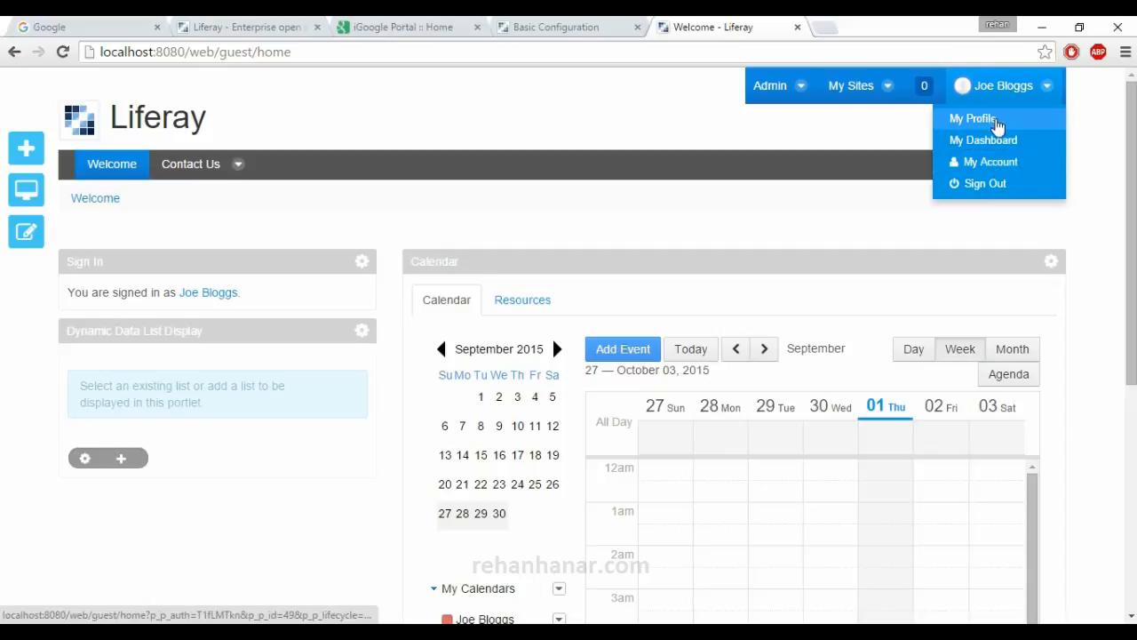
left_click(770, 86)
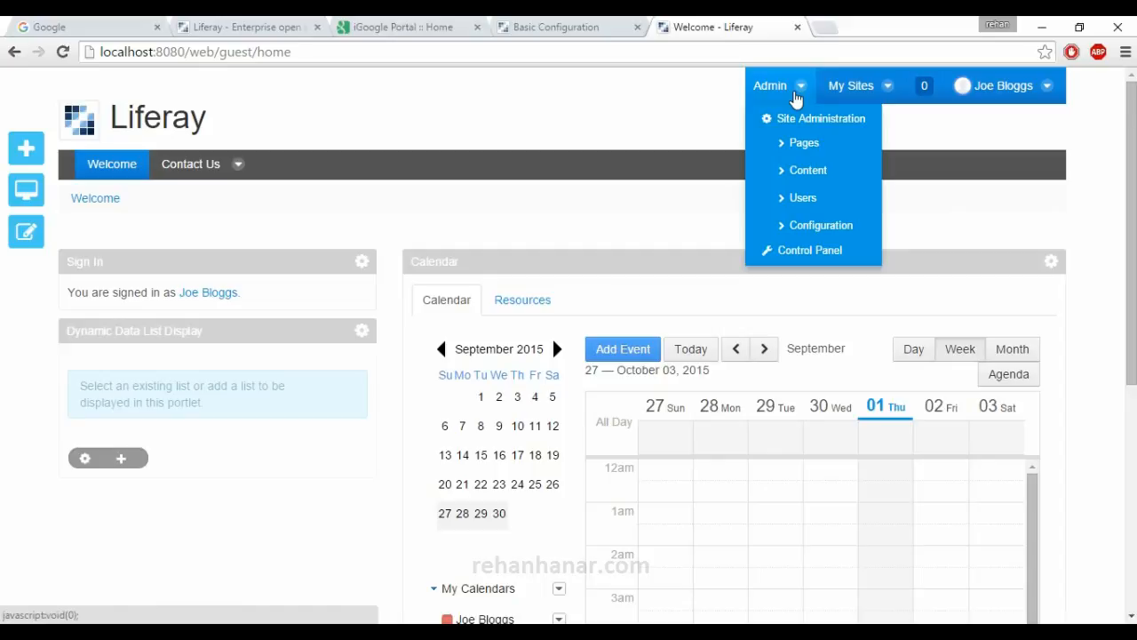
mouse_move(803, 118)
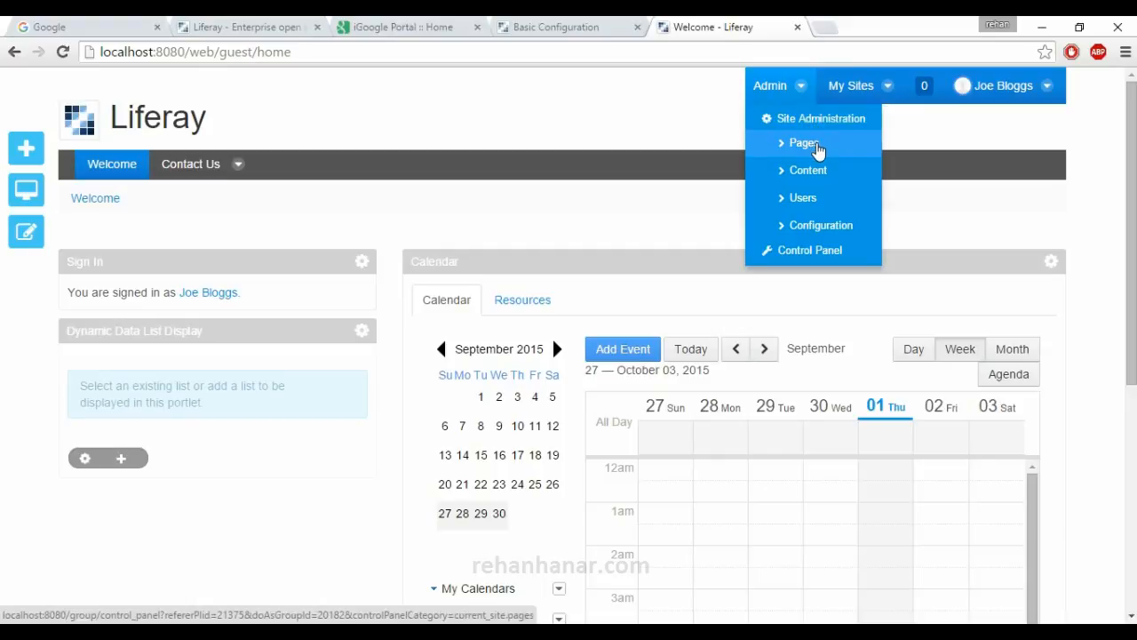
mouse_move(807, 171)
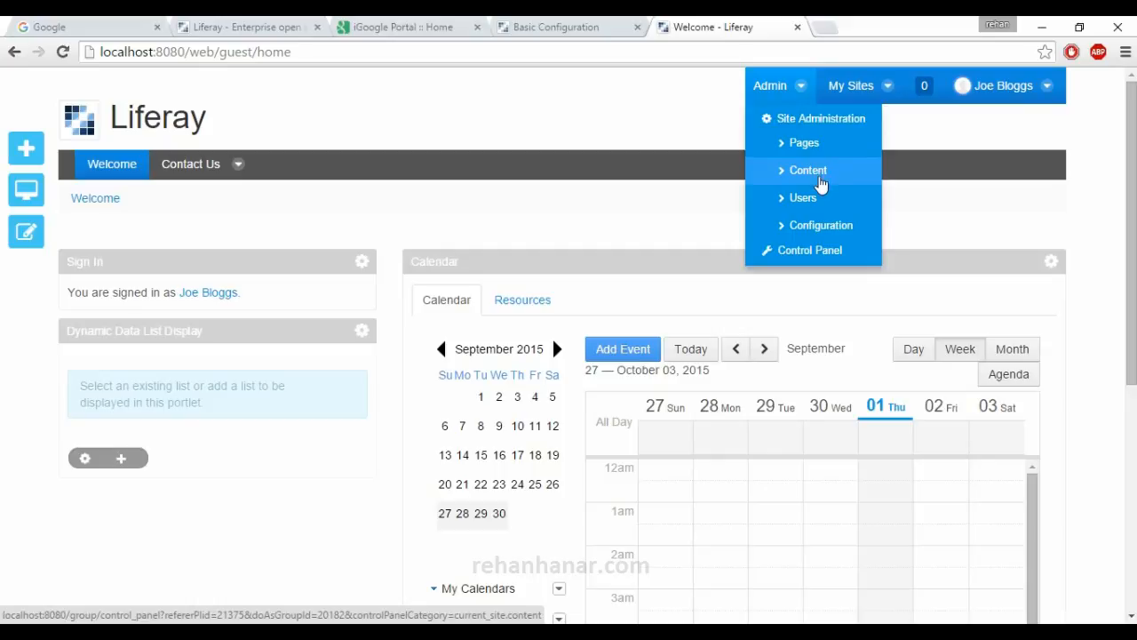
mouse_move(821, 224)
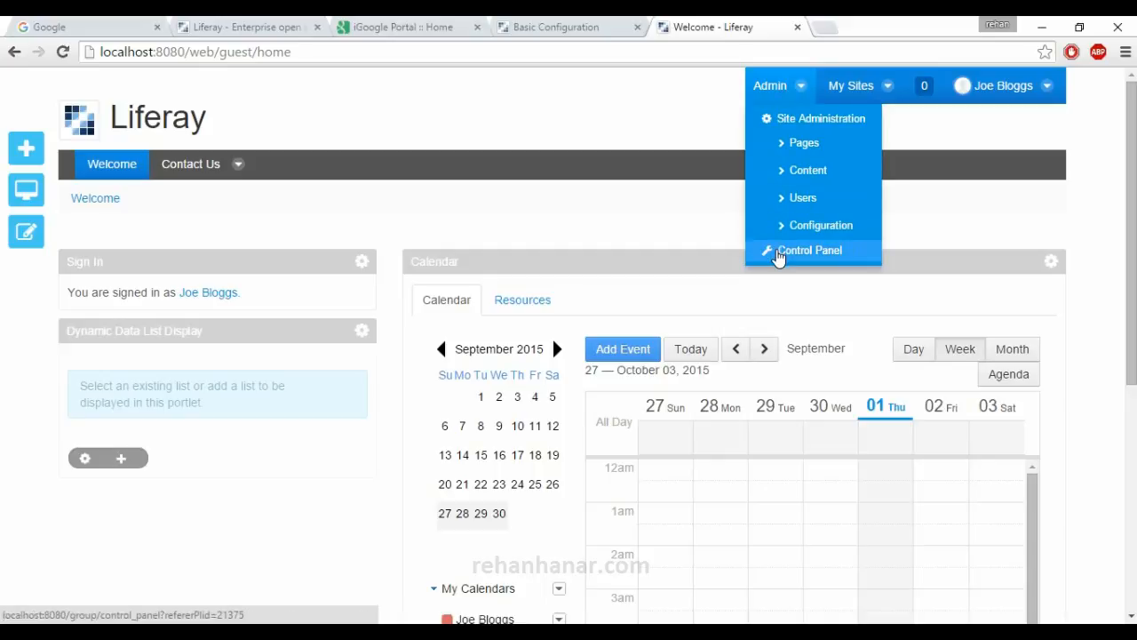
Reopen the Admin menu and enter the Control Panel from it.
left_click(769, 86)
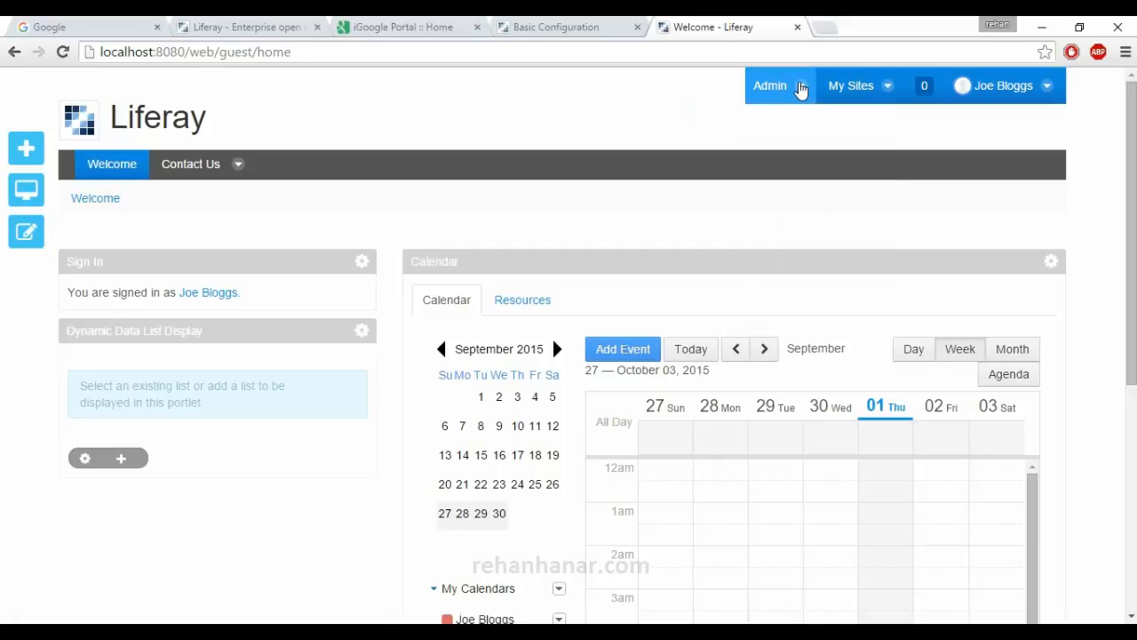
left_click(769, 86)
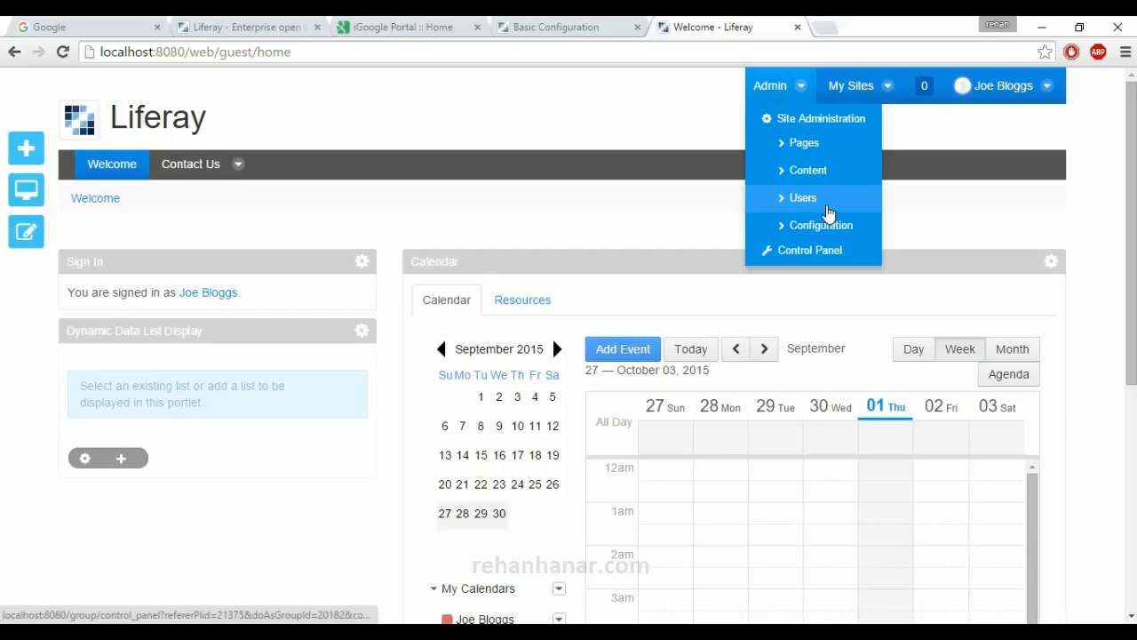
mouse_move(826, 249)
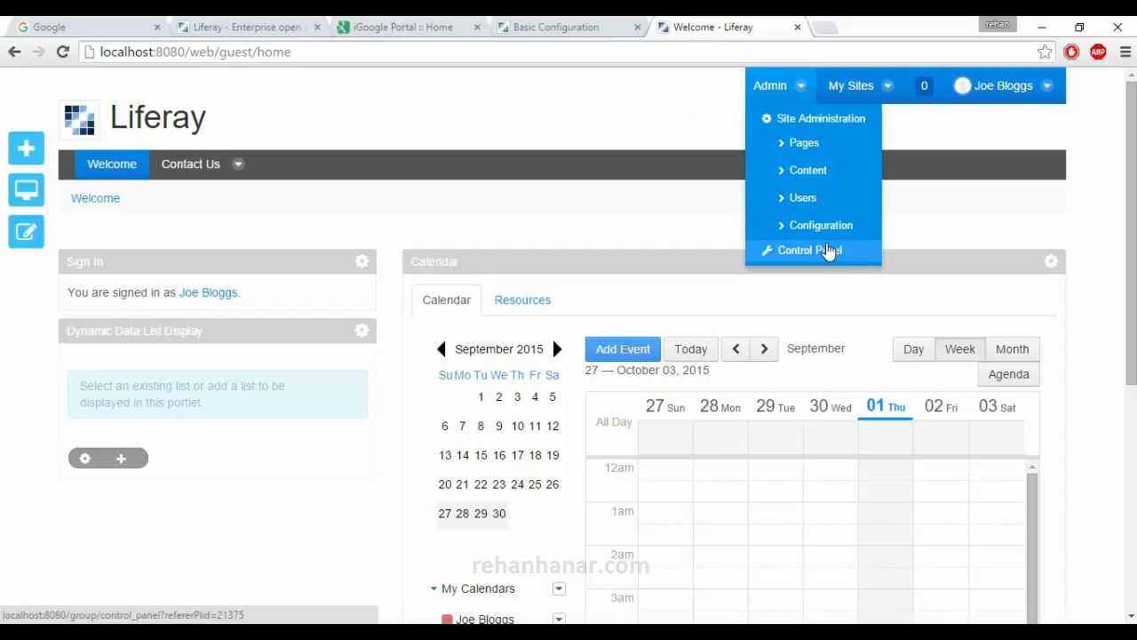
left_click(808, 249)
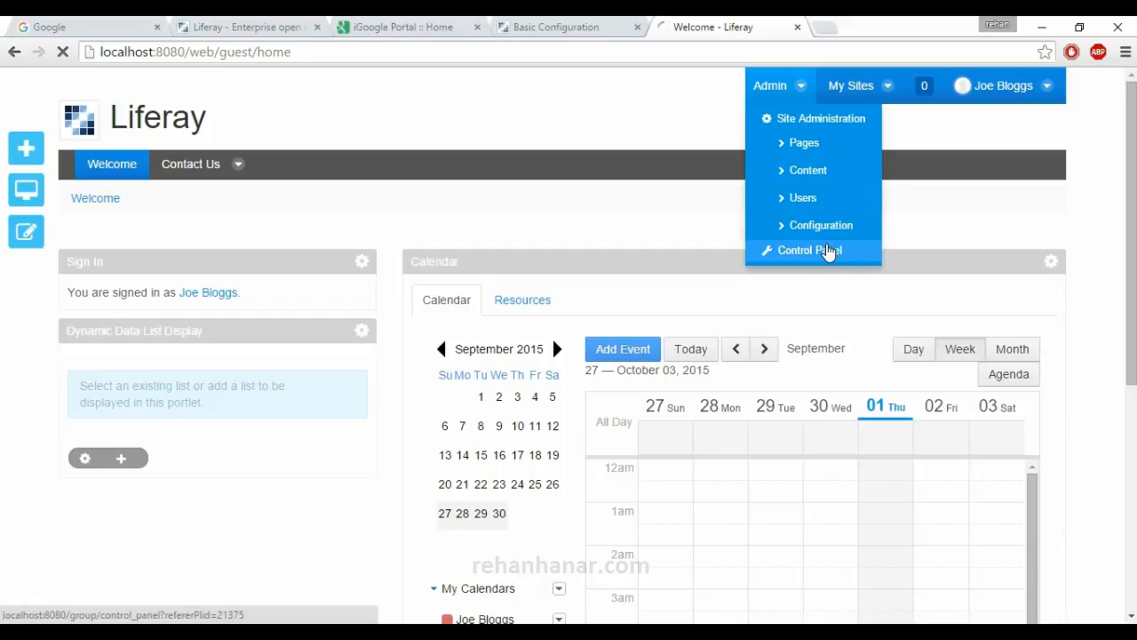
Go to Users and Organizations in the Control Panel and switch to the All Users list.
left_click(808, 249)
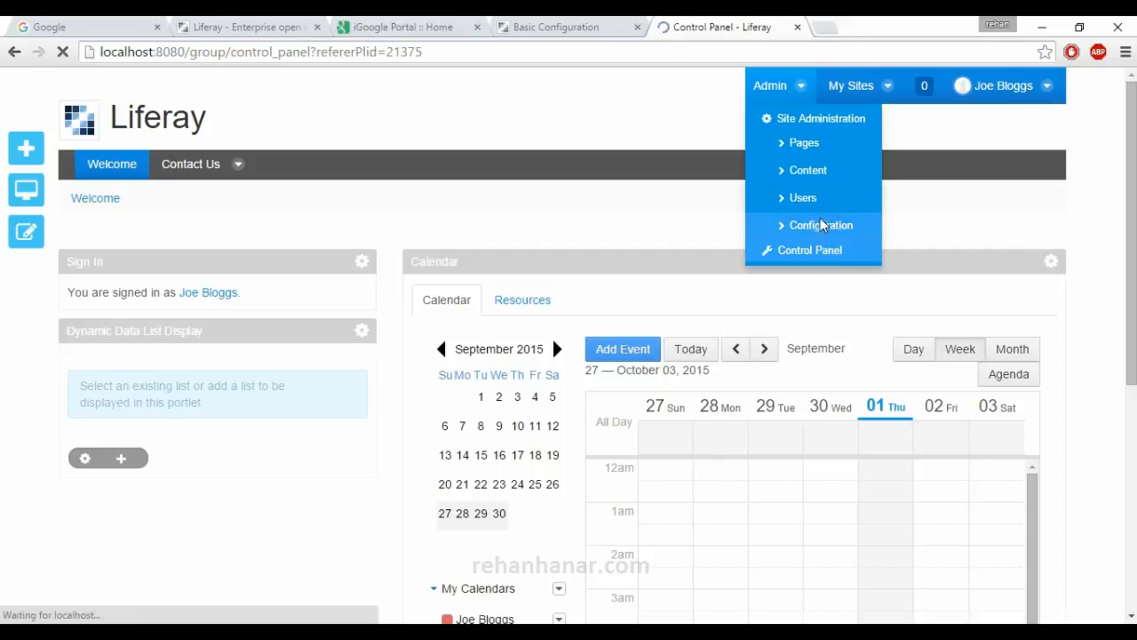
left_click(808, 248)
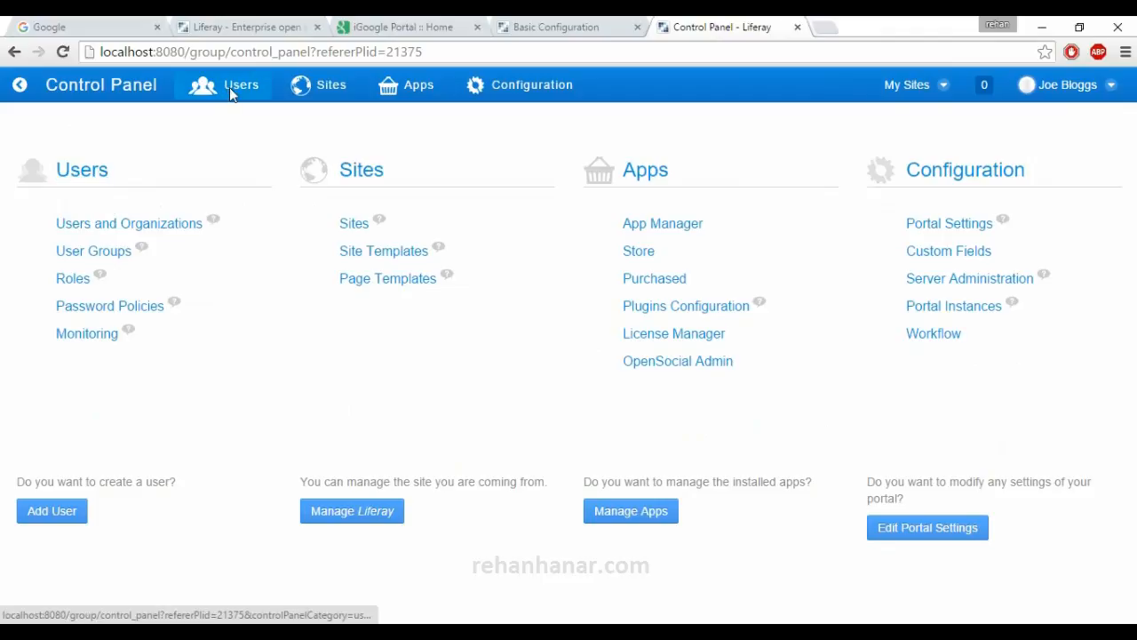
left_click(242, 86)
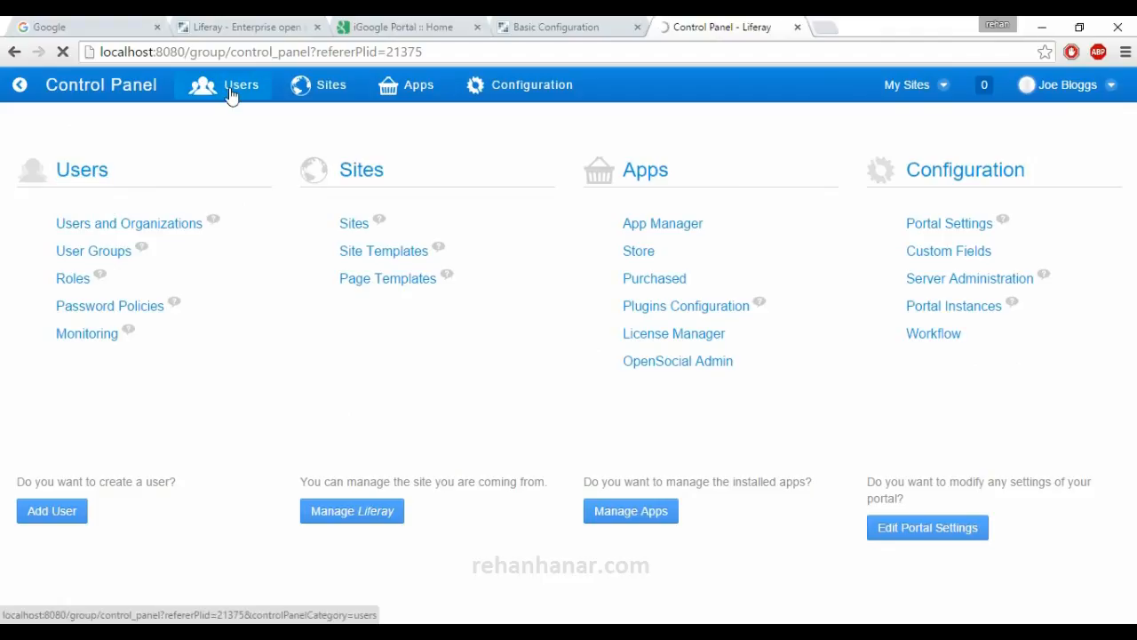
left_click(242, 85)
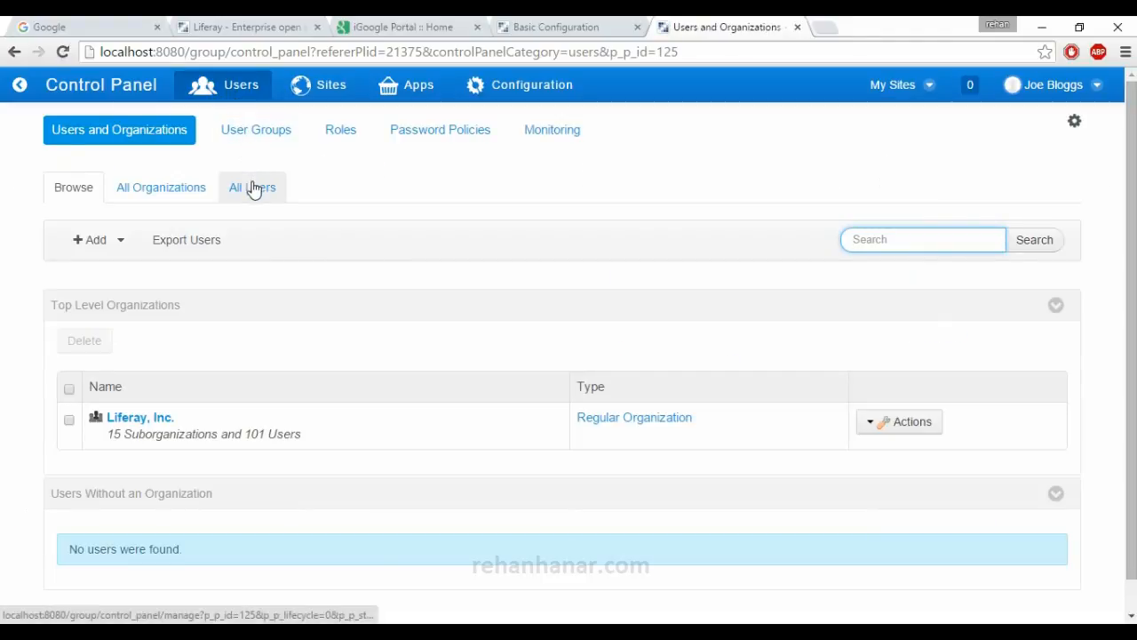
left_click(252, 187)
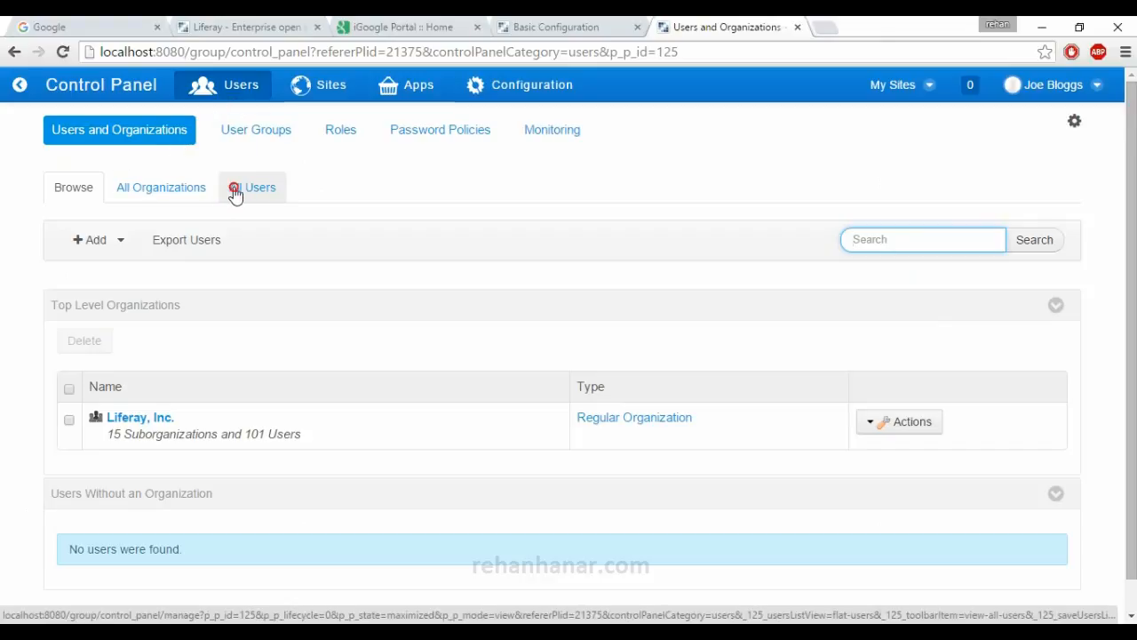
left_click(252, 187)
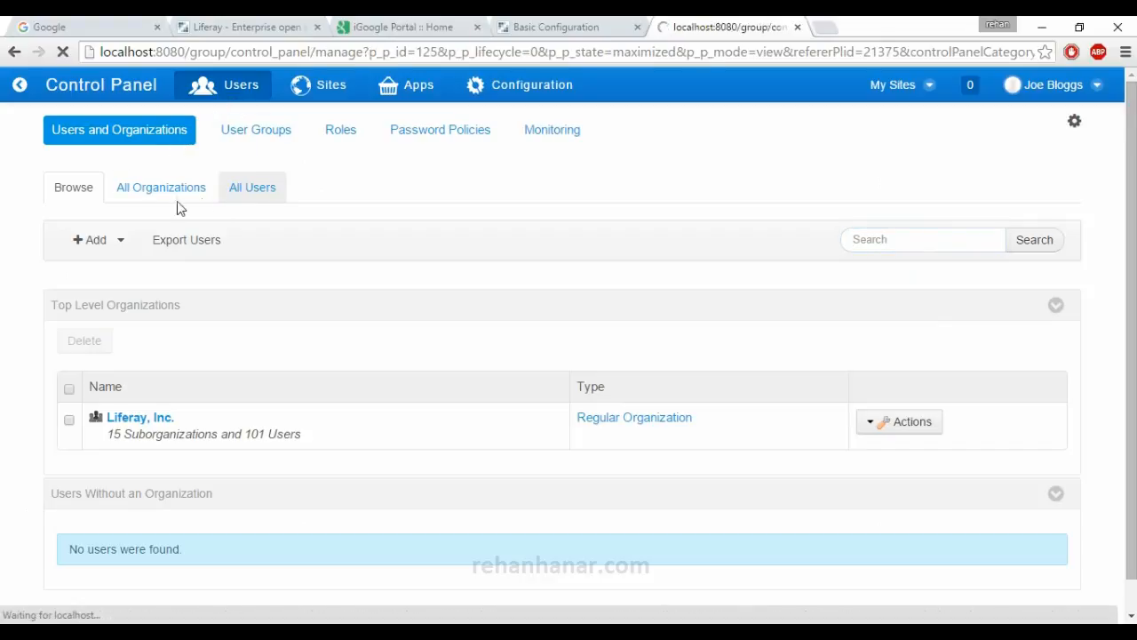
Browse the All Users list, then choose Add > User to start a new user.
left_click(252, 187)
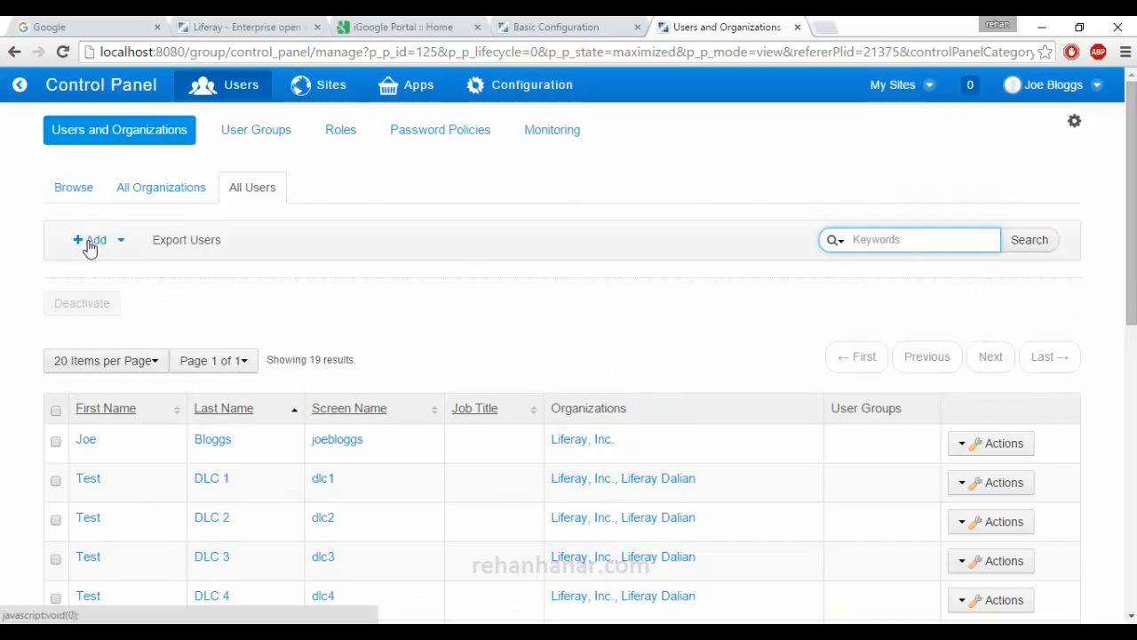
scroll("down", 3)
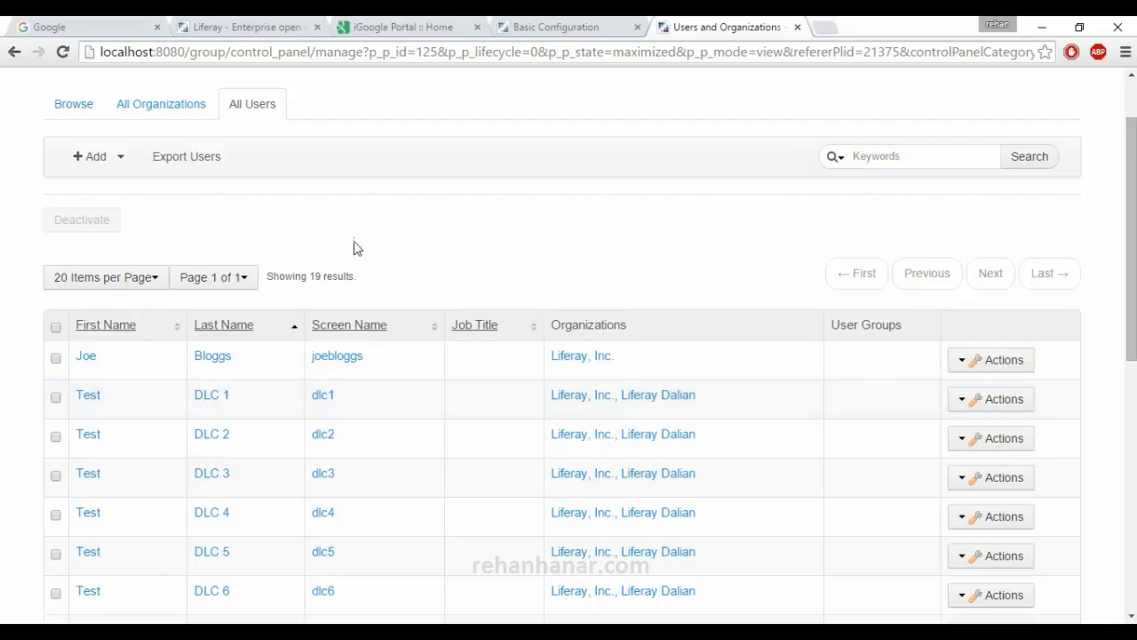
scroll("down", 3)
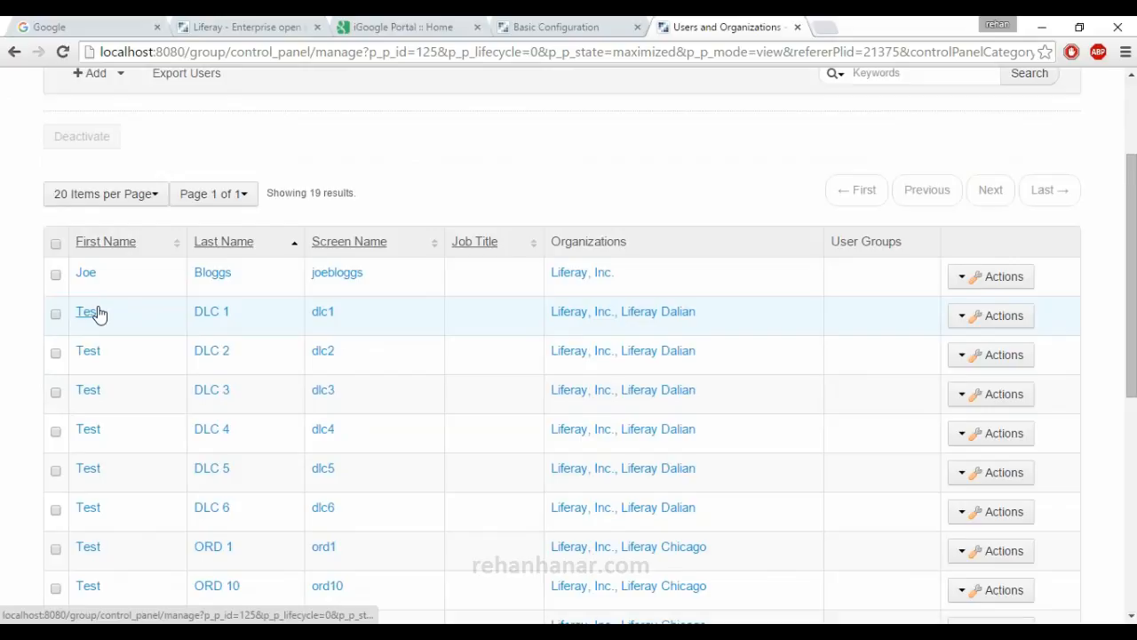
scroll("down", 3)
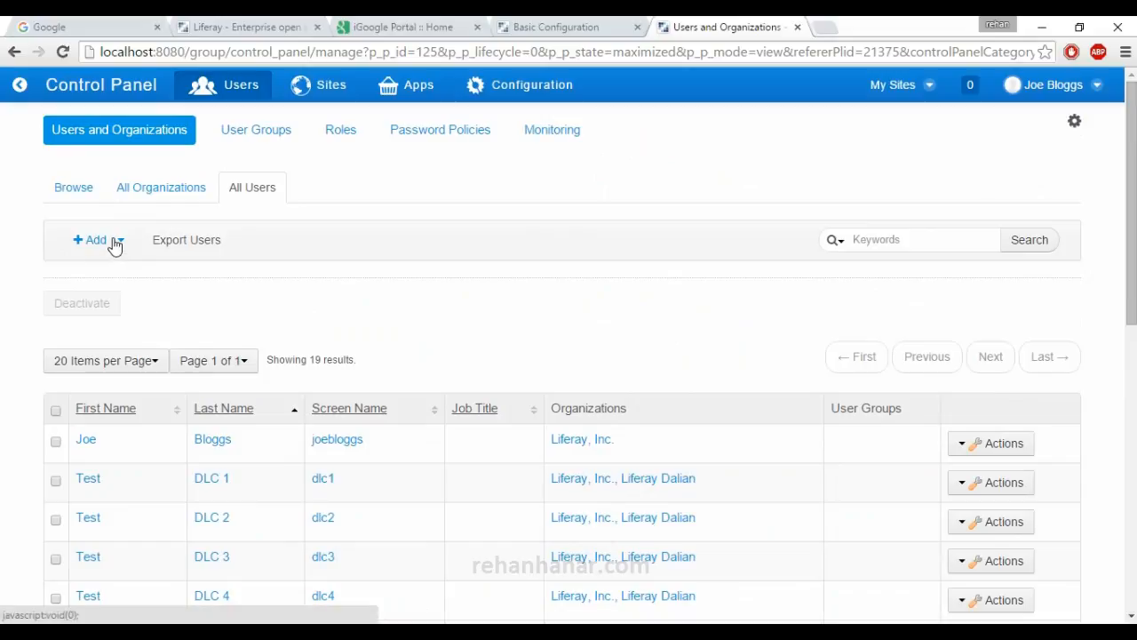
left_click(92, 238)
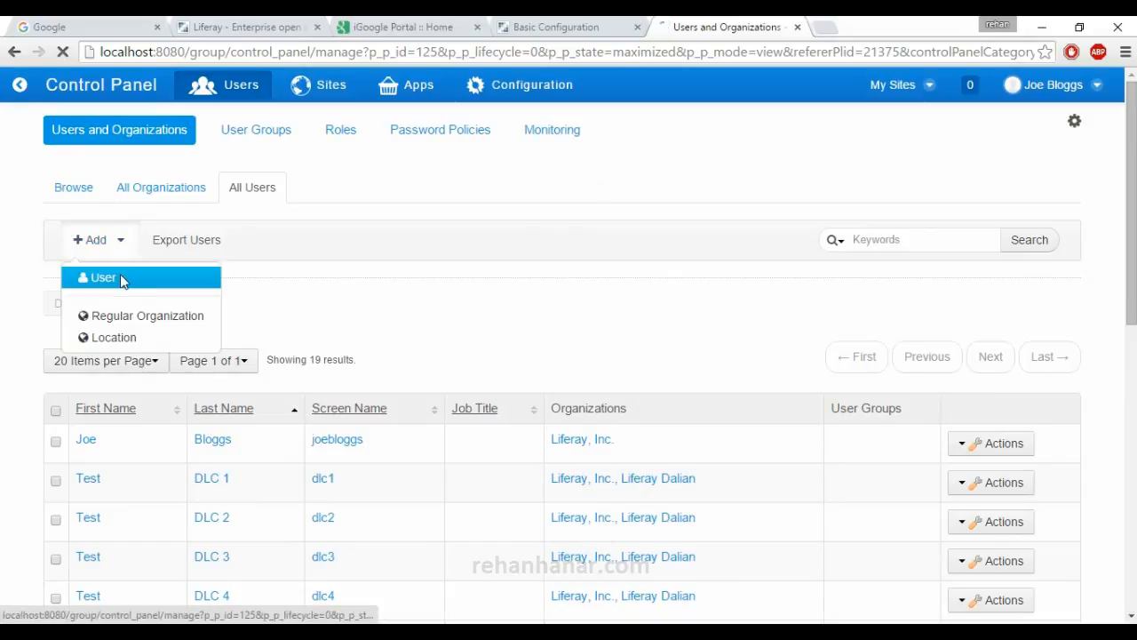
left_click(103, 277)
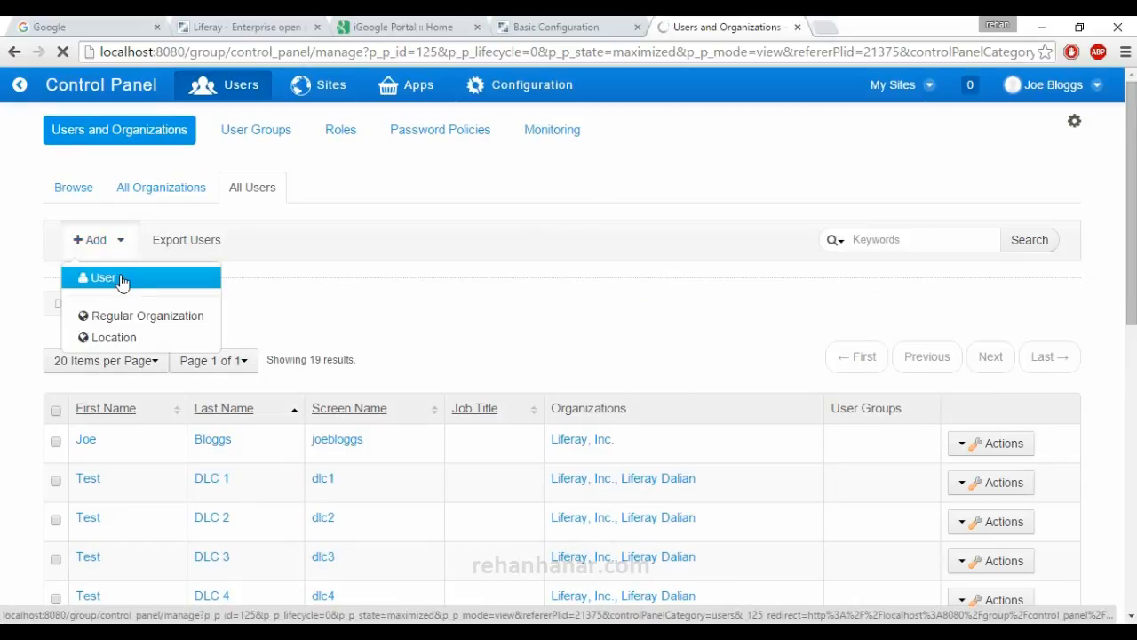
left_click(103, 277)
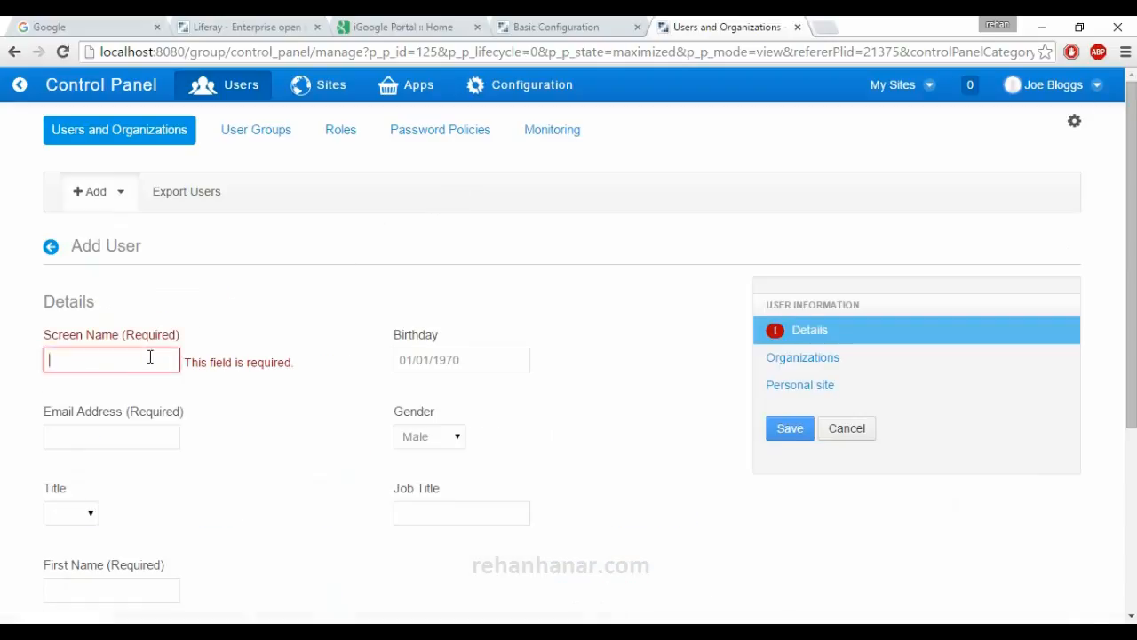
type("Rehan")
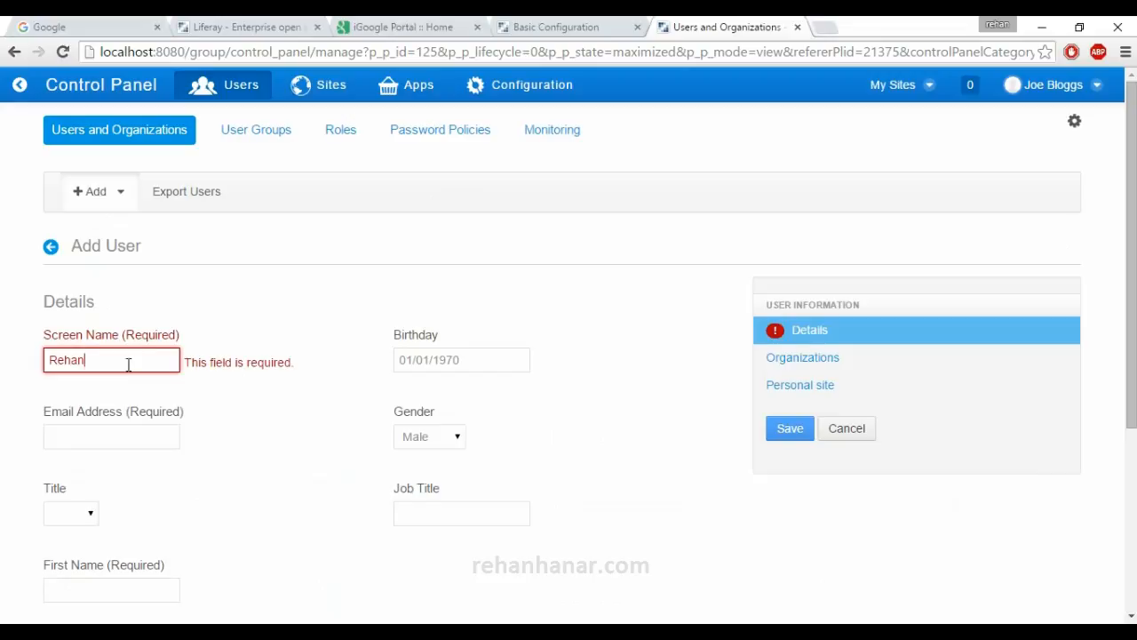
left_click(462, 359)
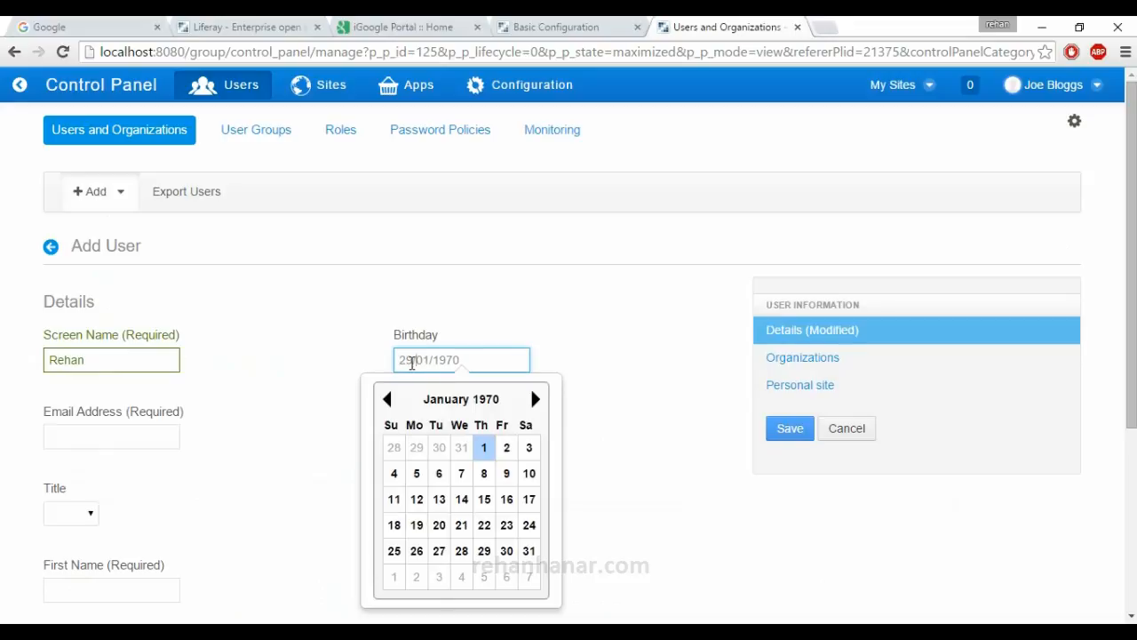
type("02")
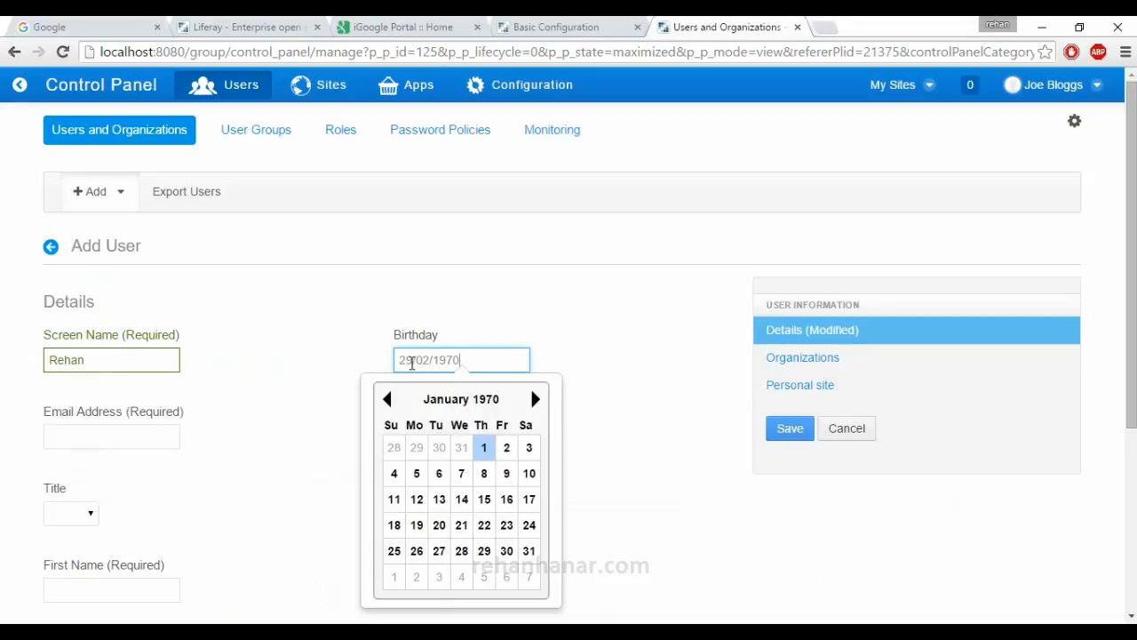
key("BackSpace")
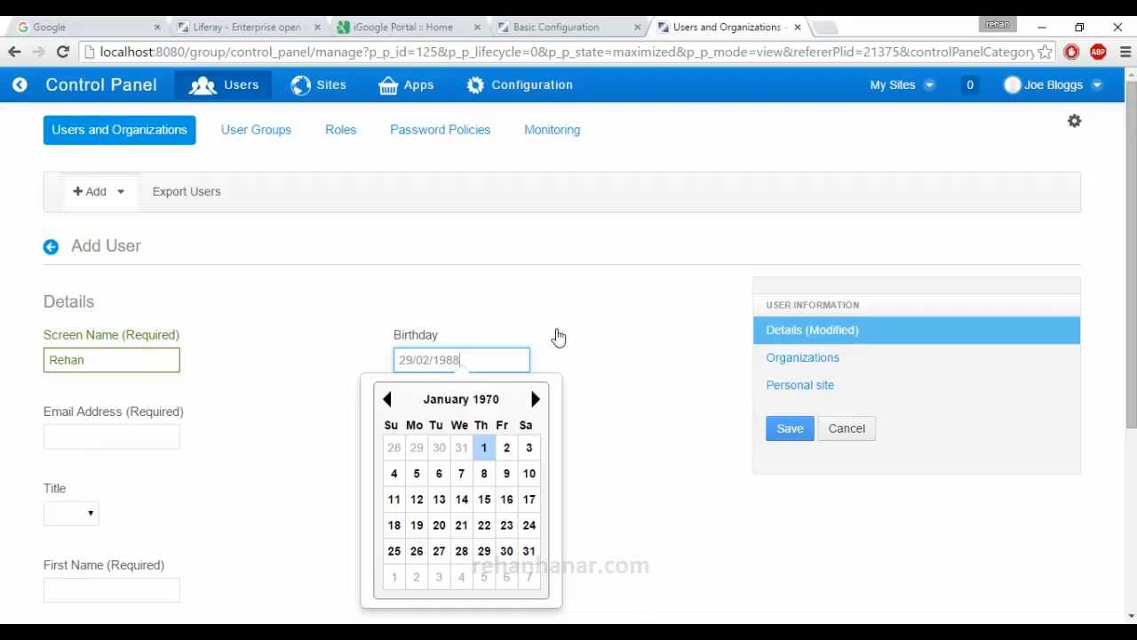
type("05/02/1990")
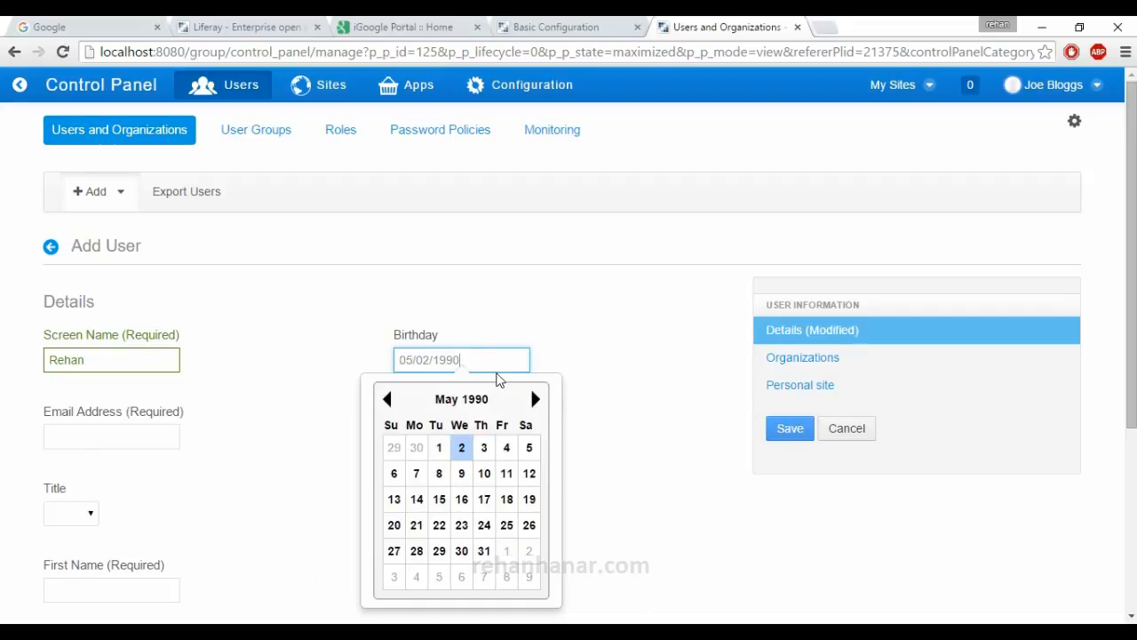
left_click(386, 398)
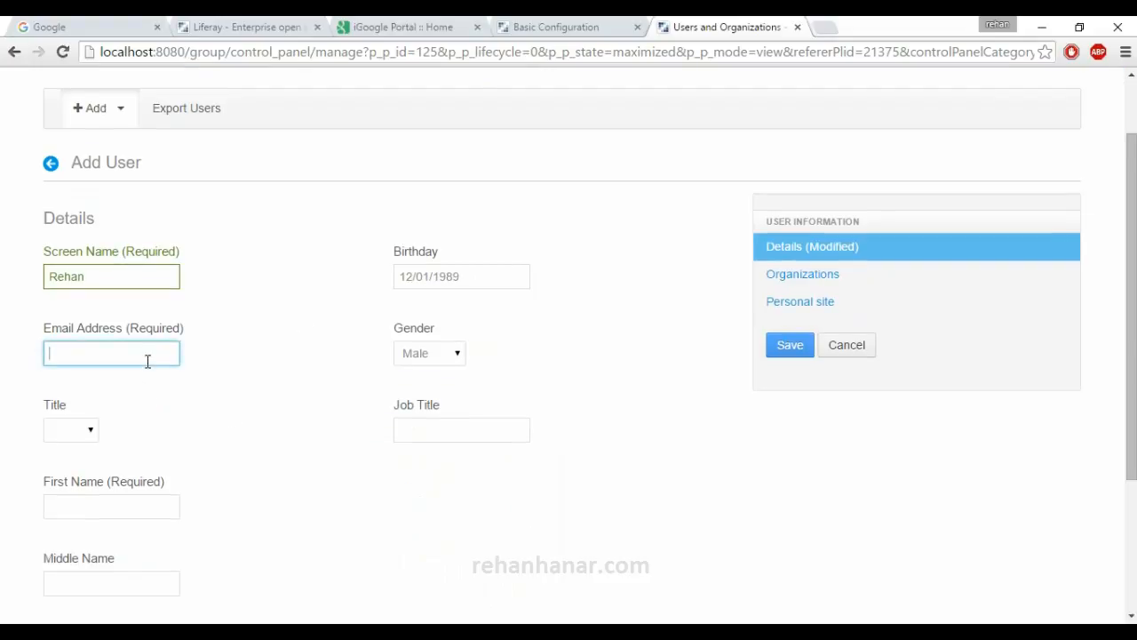
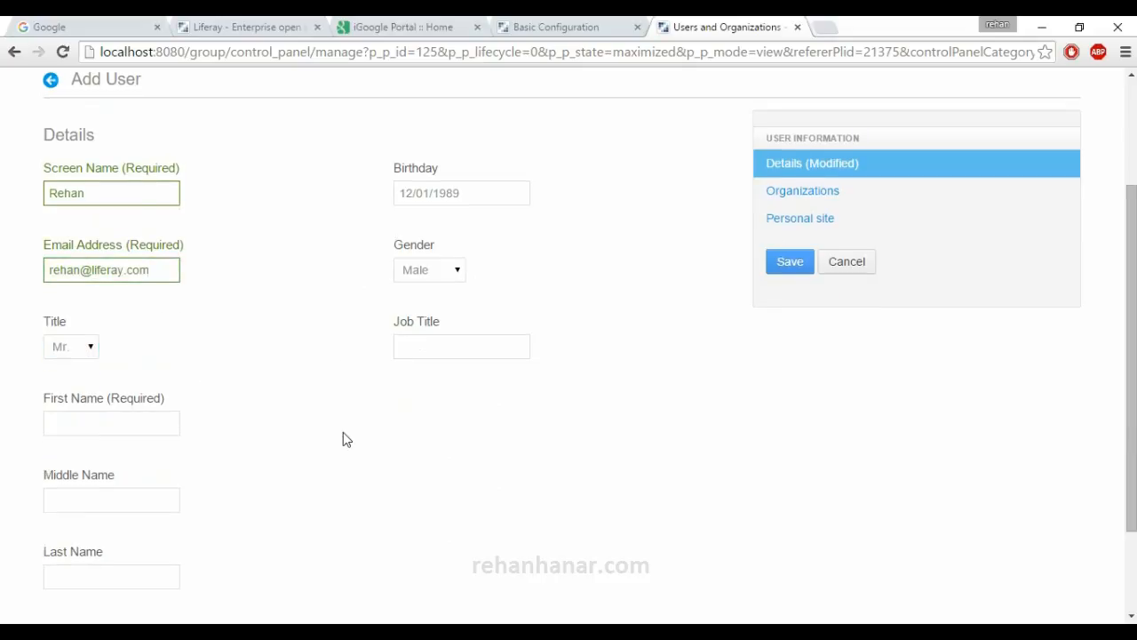
scroll("down", 3)
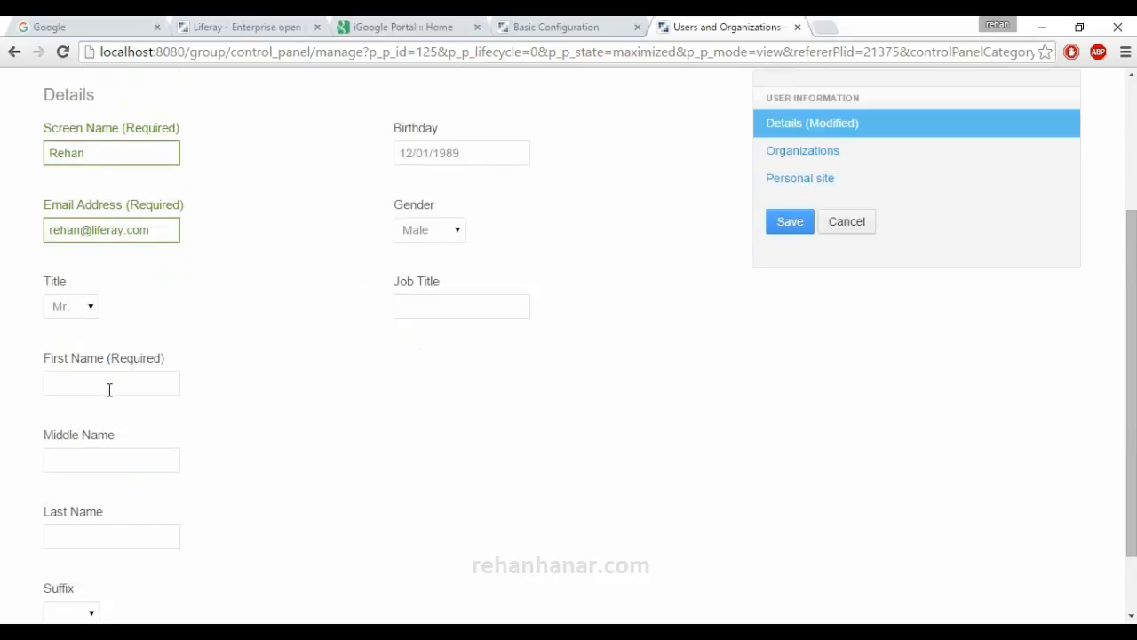
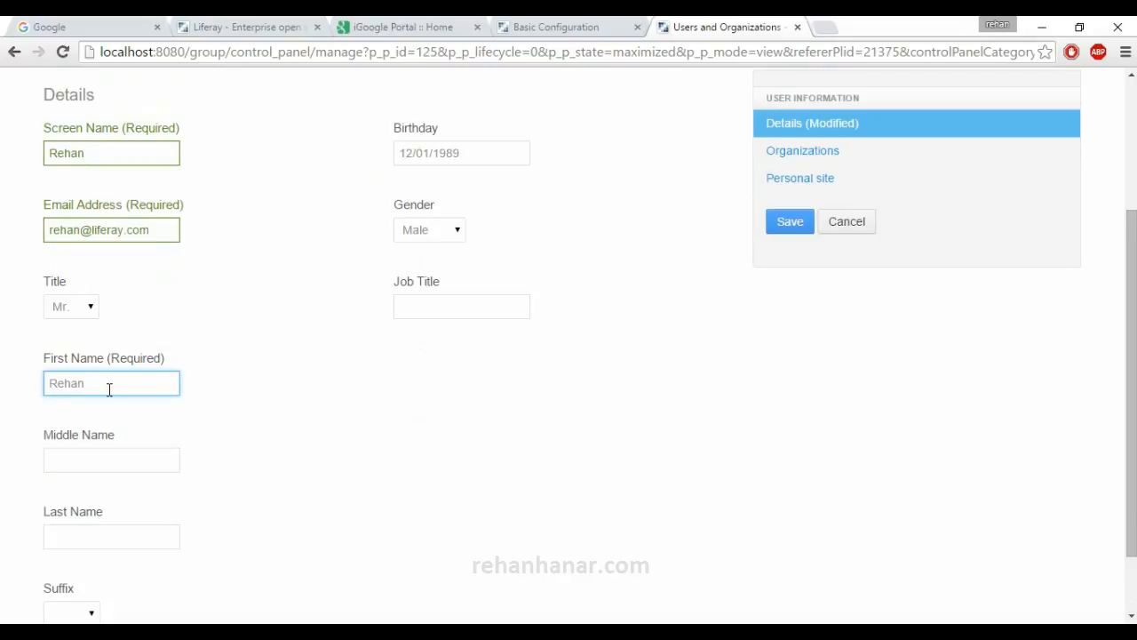
left_click(110, 537)
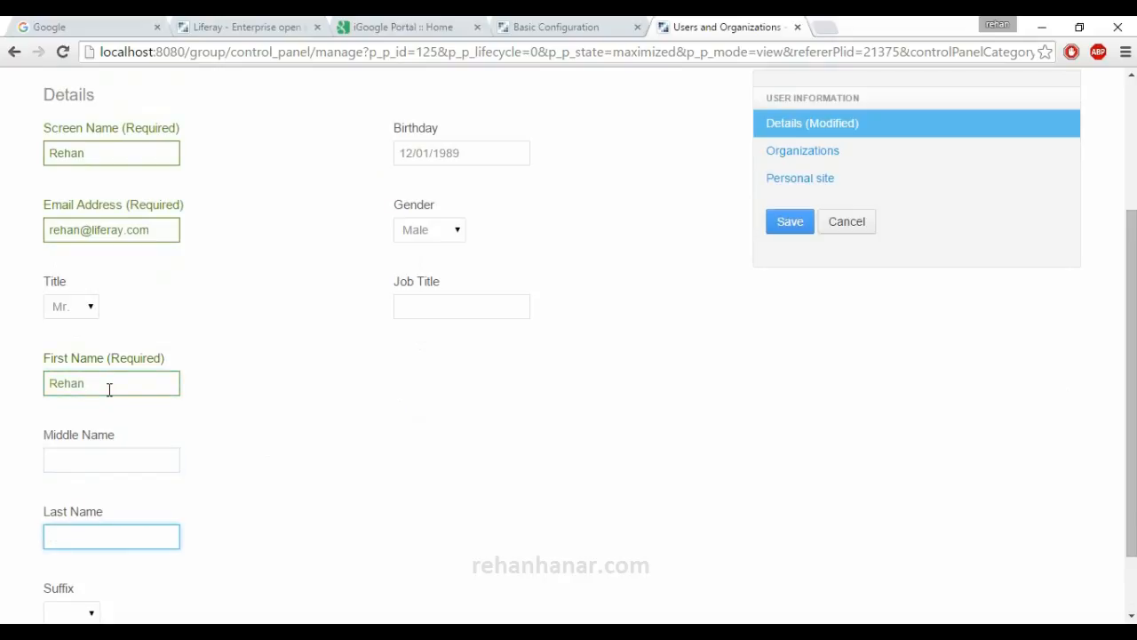
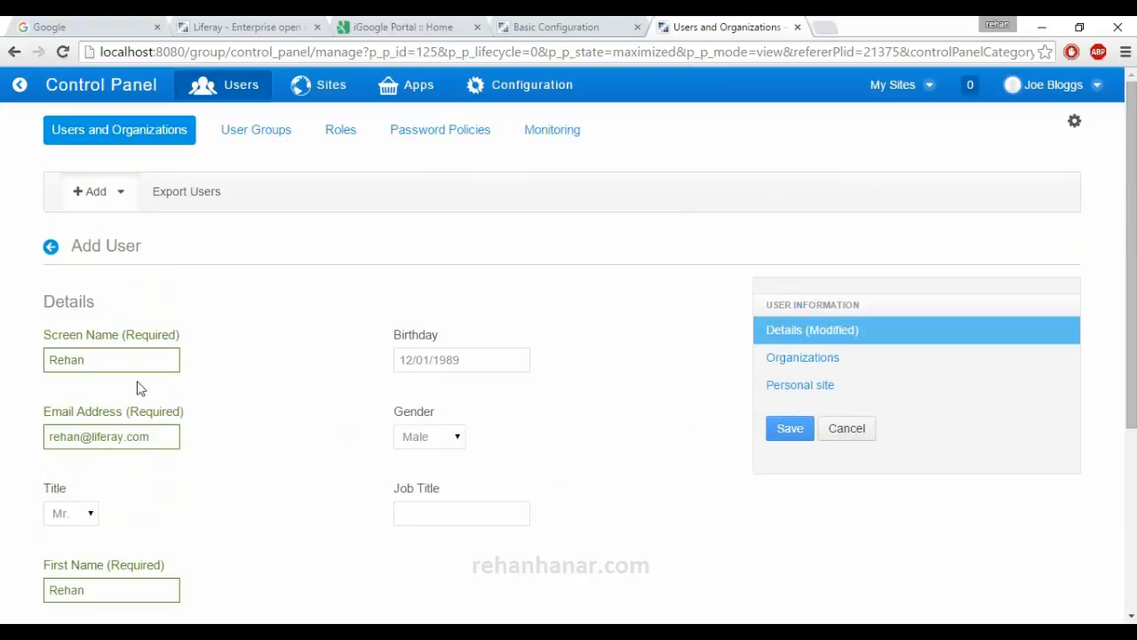
mouse_move(169, 465)
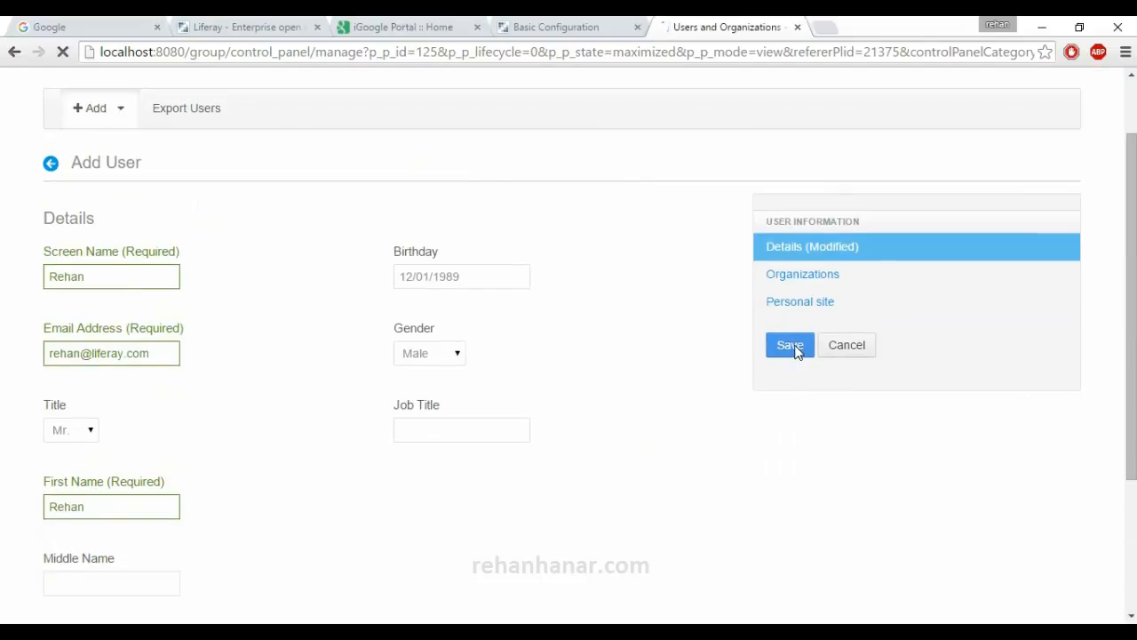
left_click(789, 344)
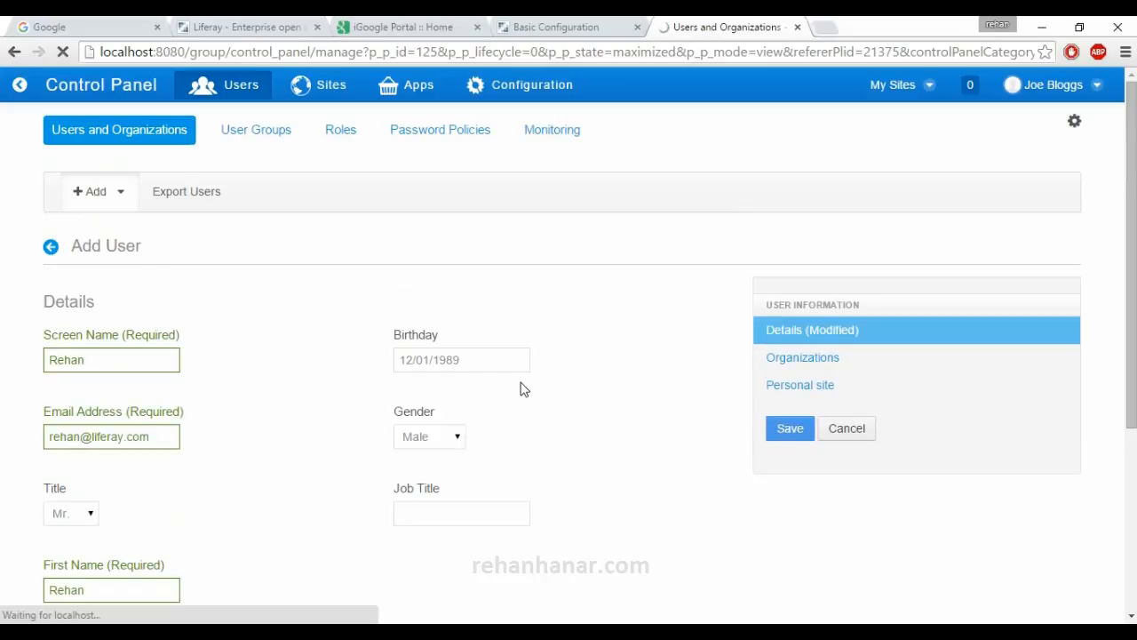
left_click(789, 426)
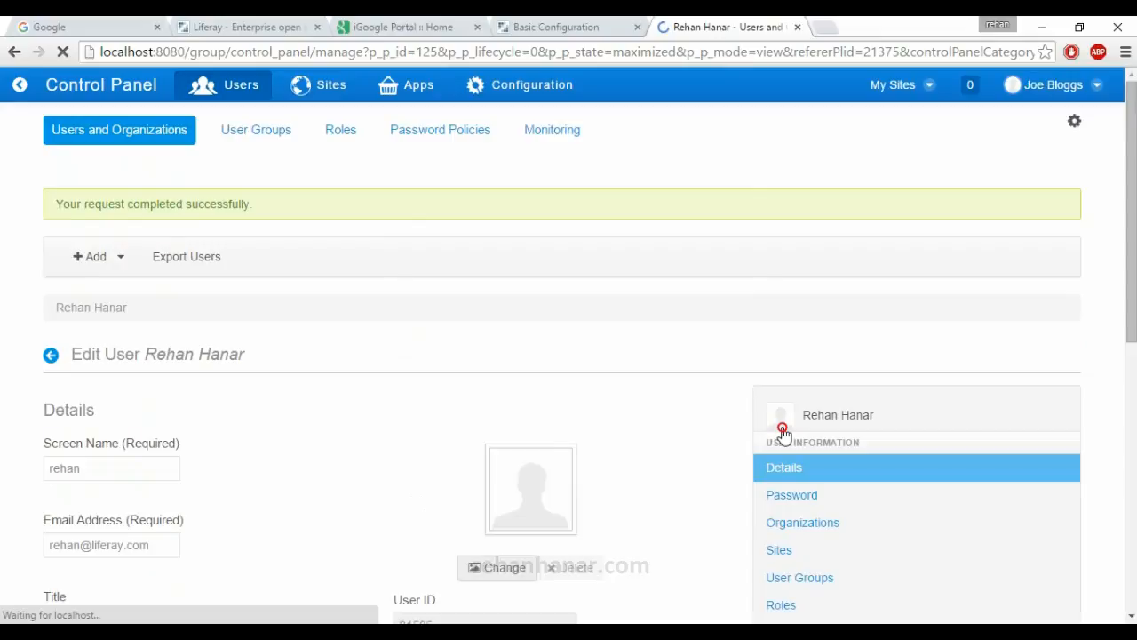
scroll("down", 3)
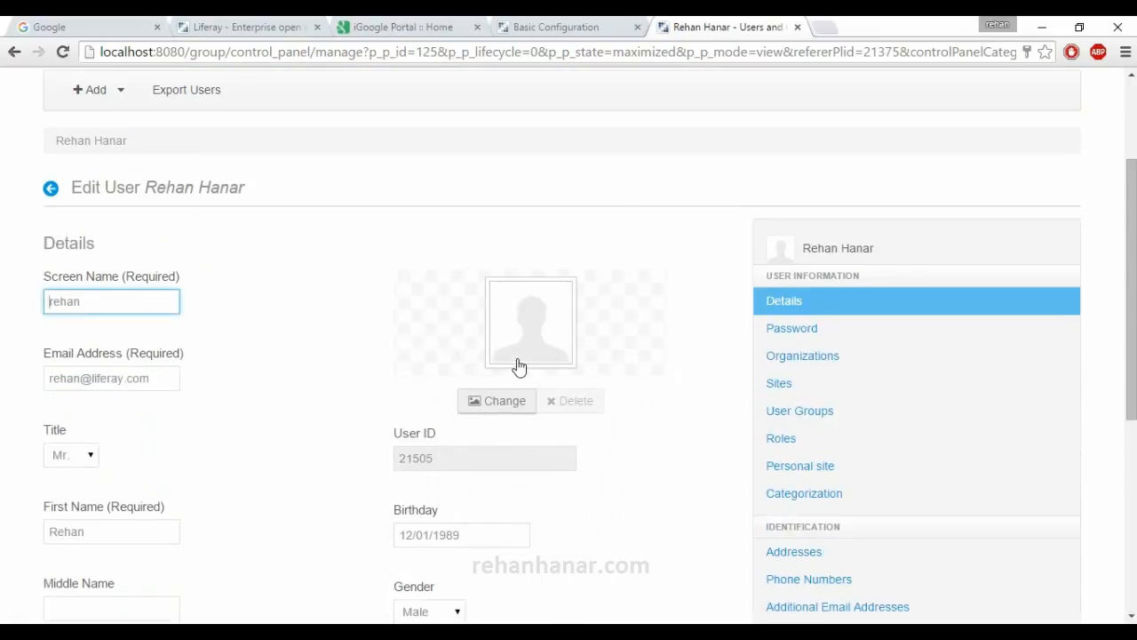
mouse_move(729, 346)
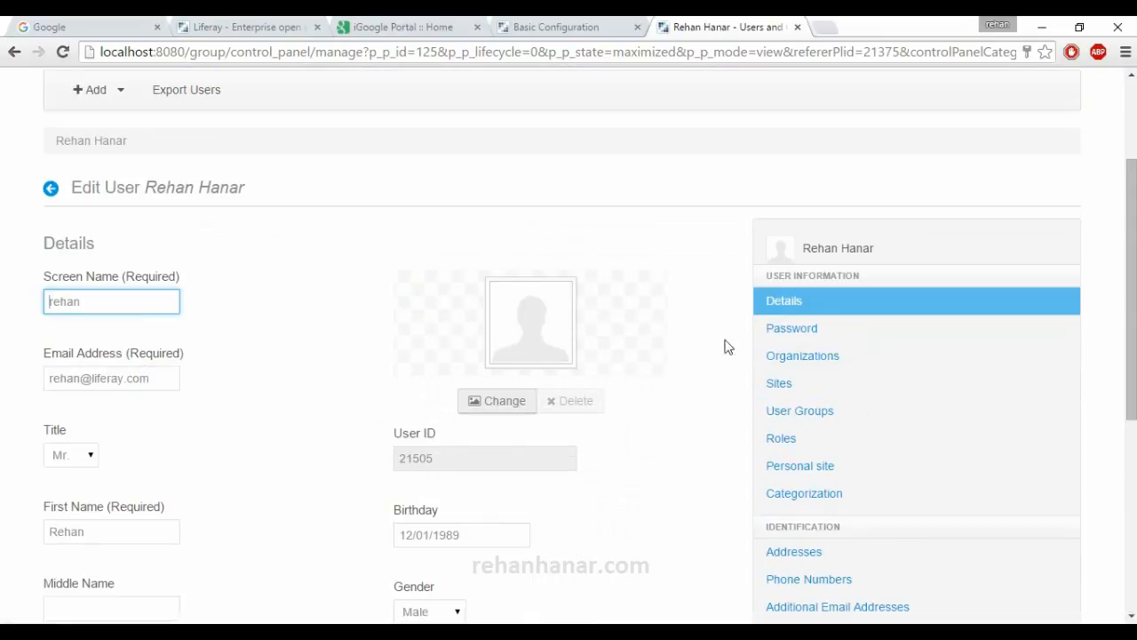
mouse_move(791, 338)
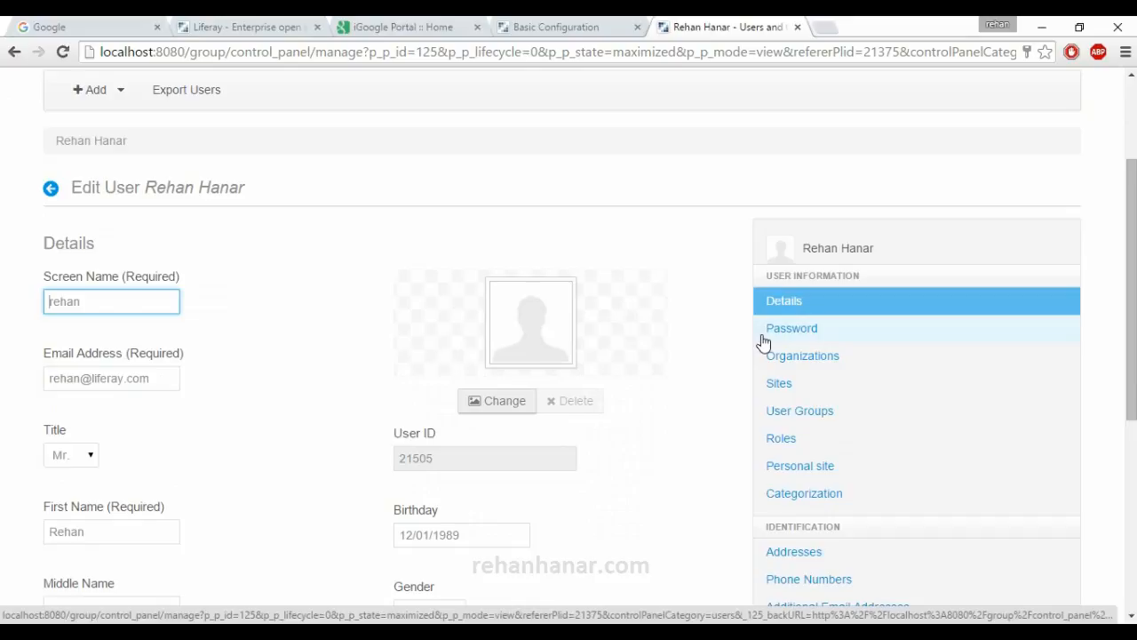
left_click(791, 326)
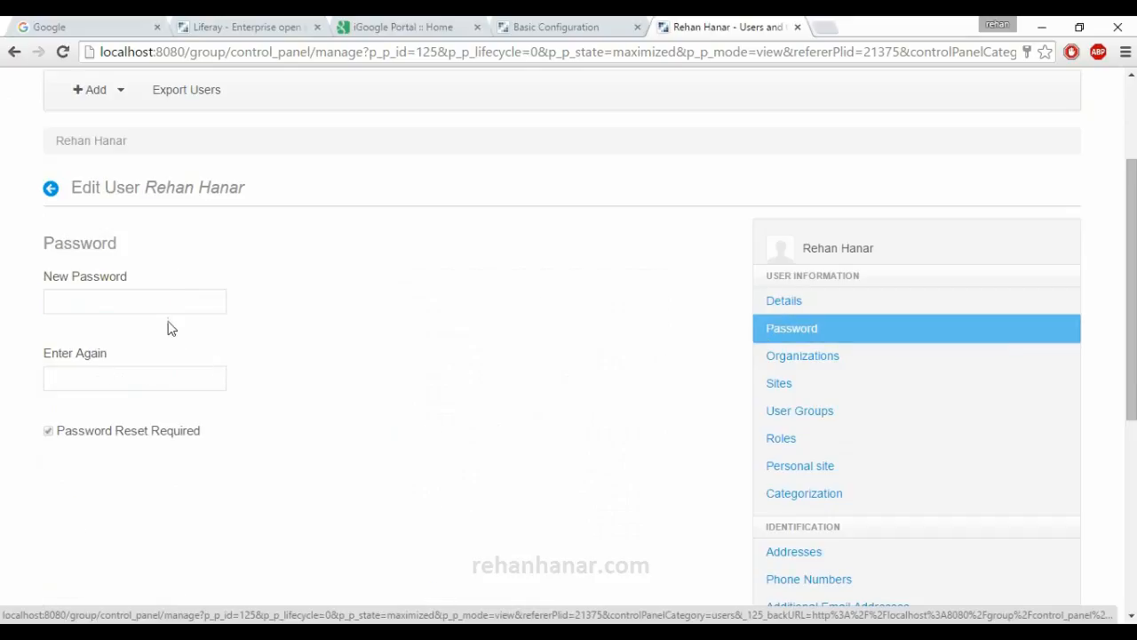
left_click(135, 301)
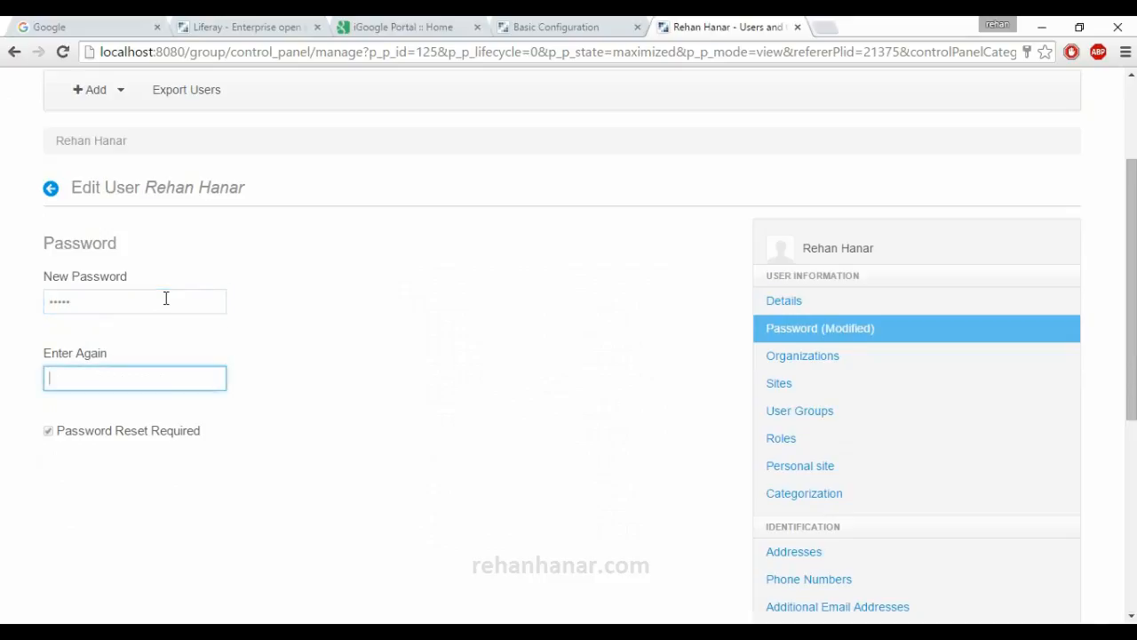
type("•••••")
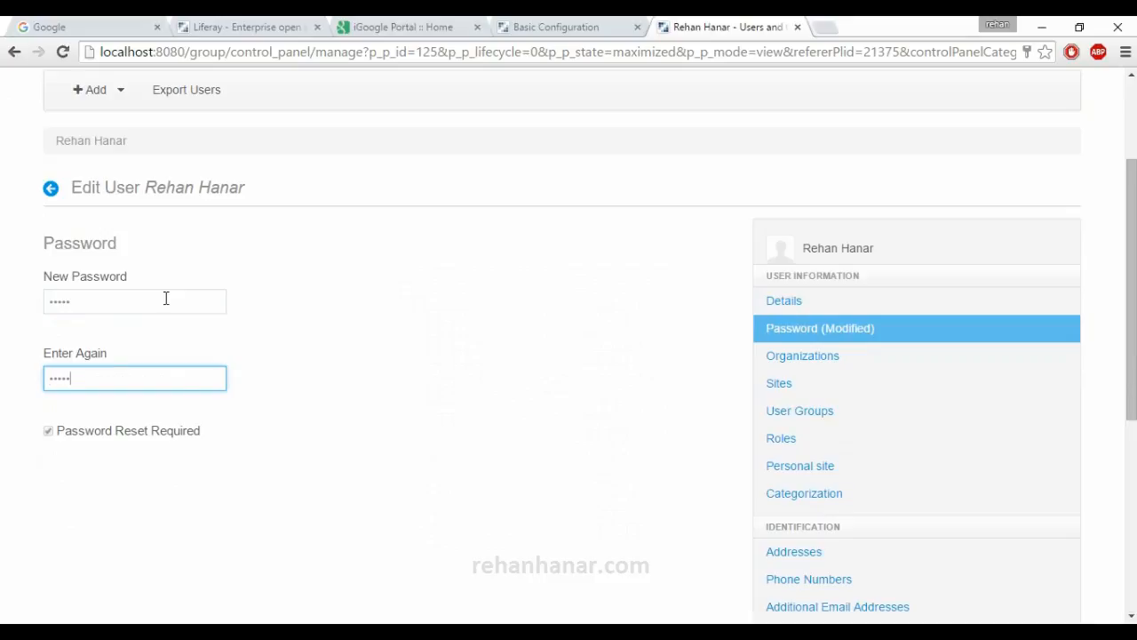
left_click(48, 430)
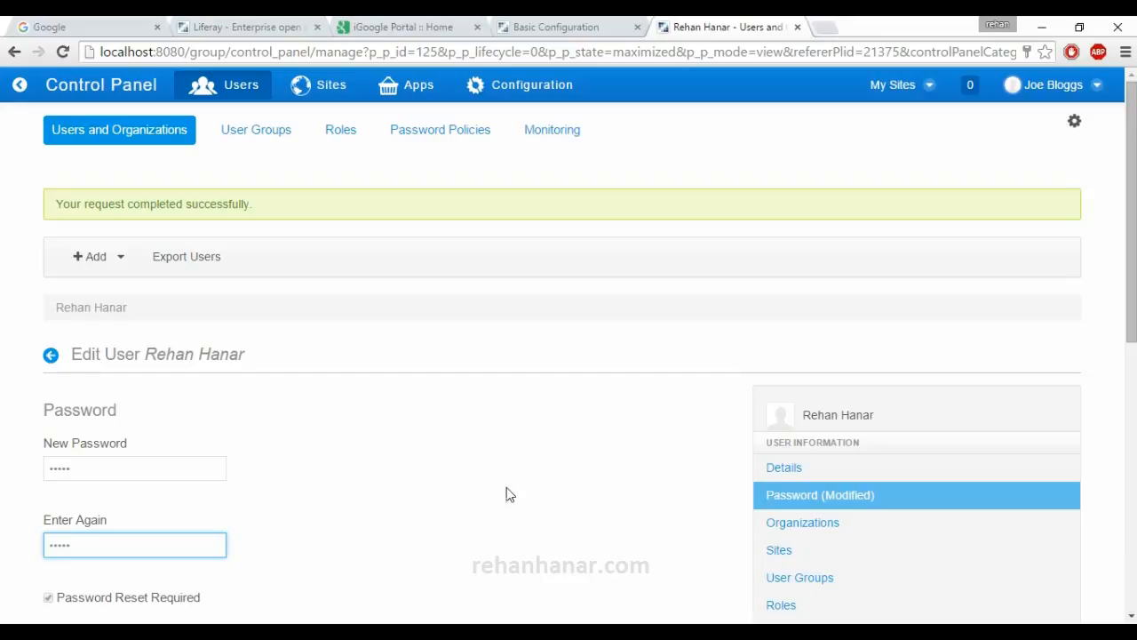
scroll("down", 3)
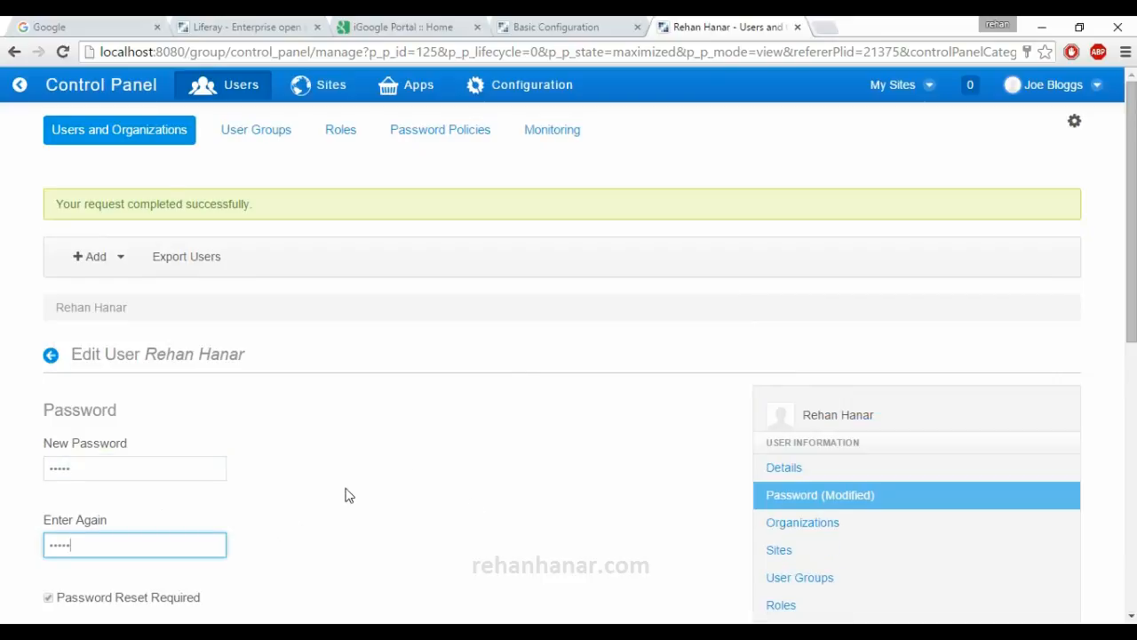
scroll("down", 3)
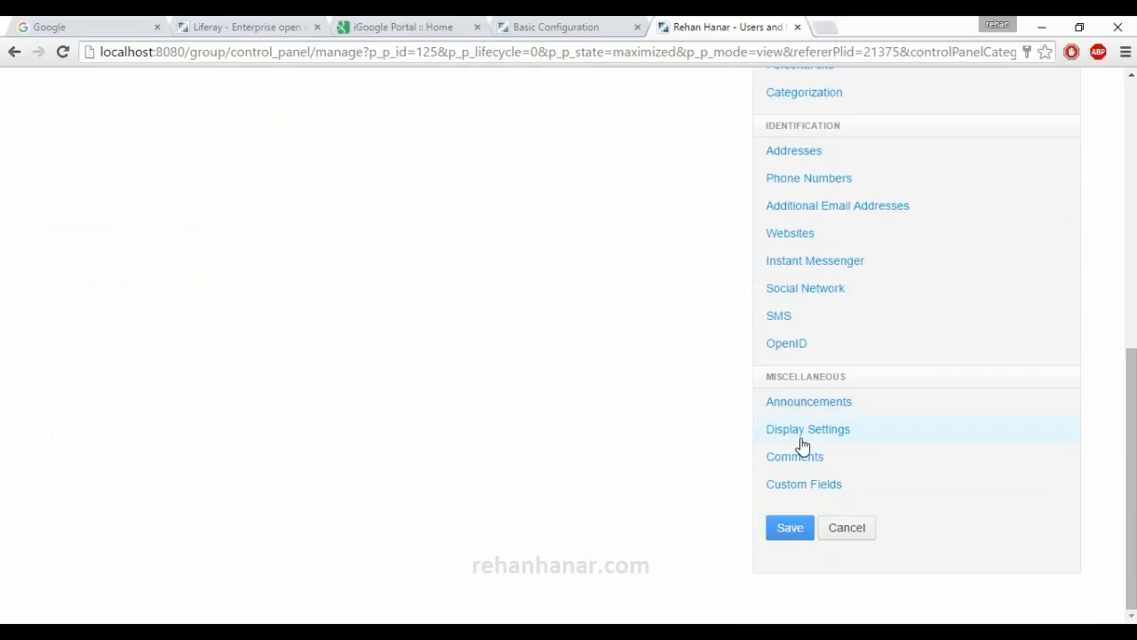
left_click(788, 526)
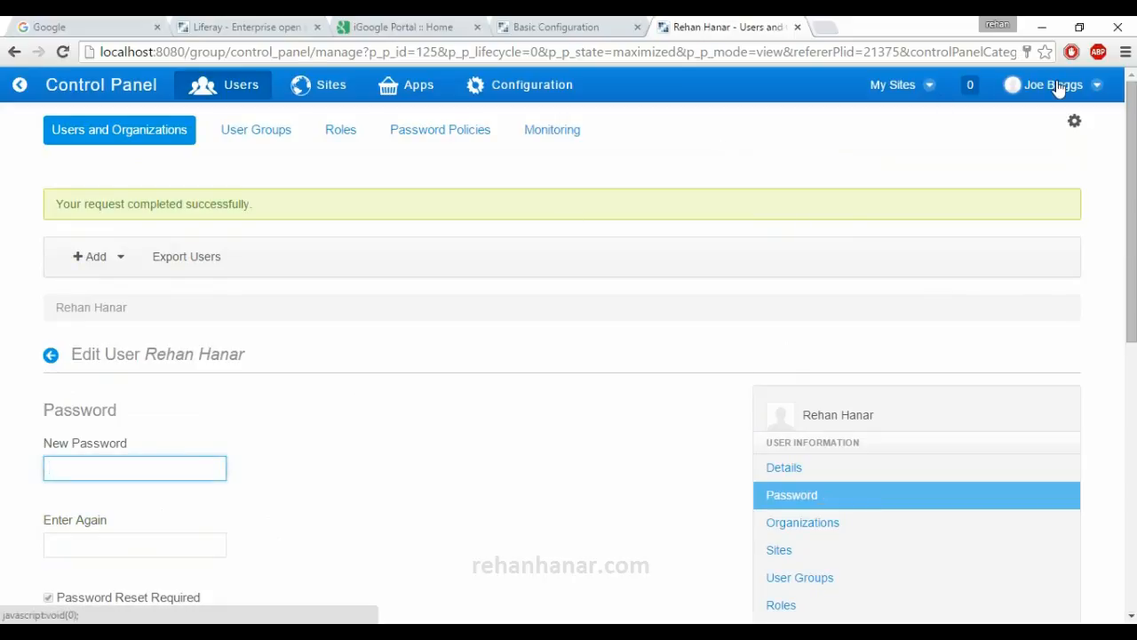
left_click(1034, 181)
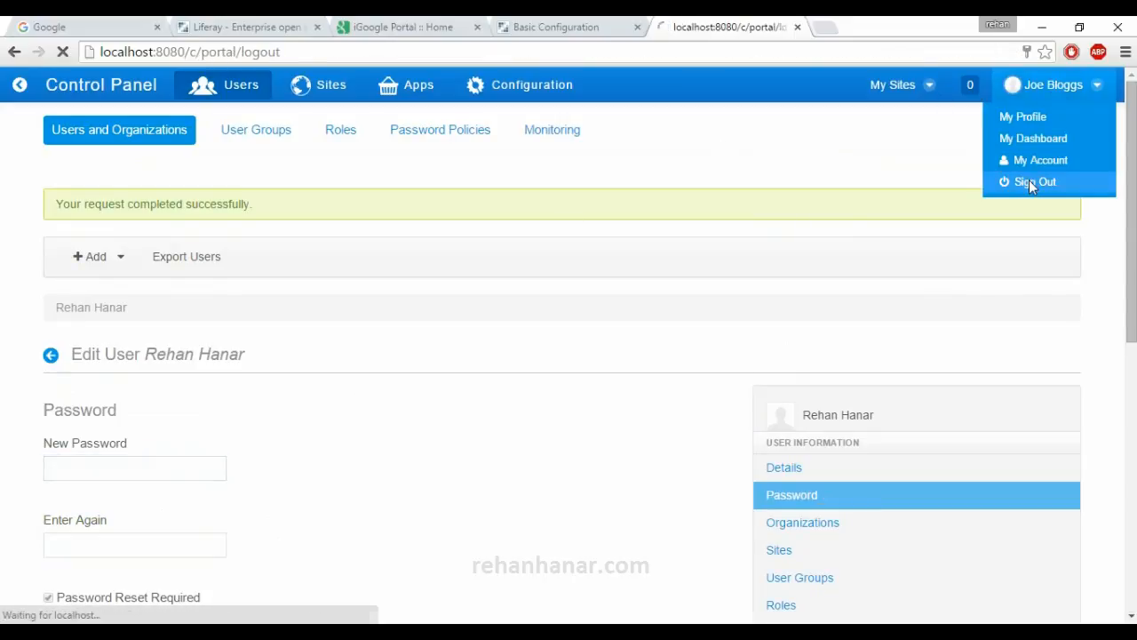
left_click(1036, 182)
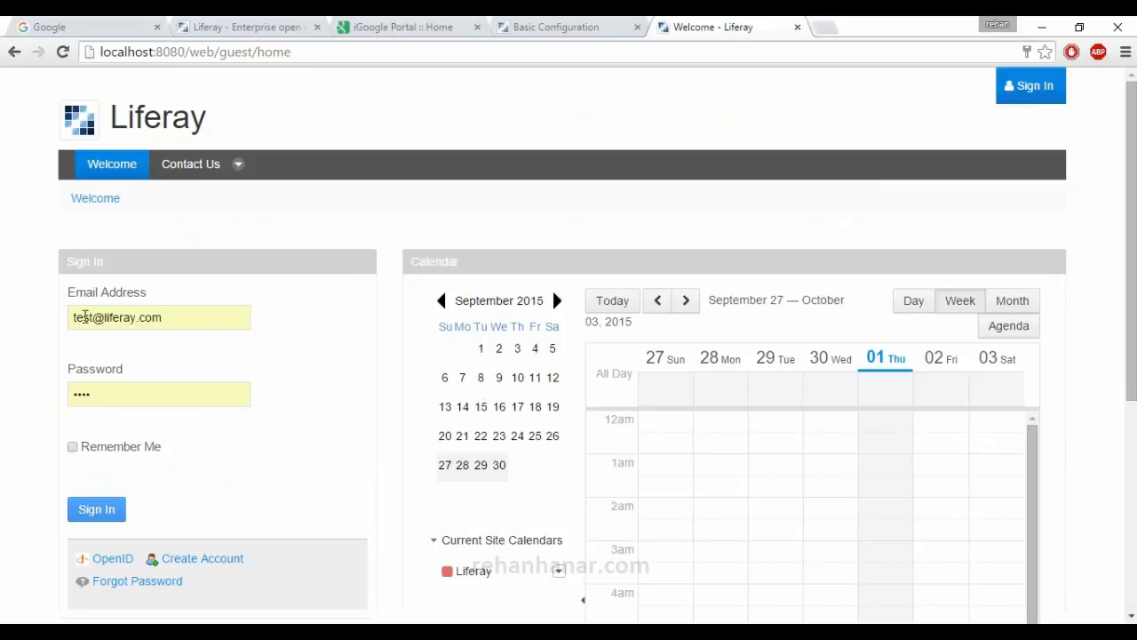
left_click(160, 316)
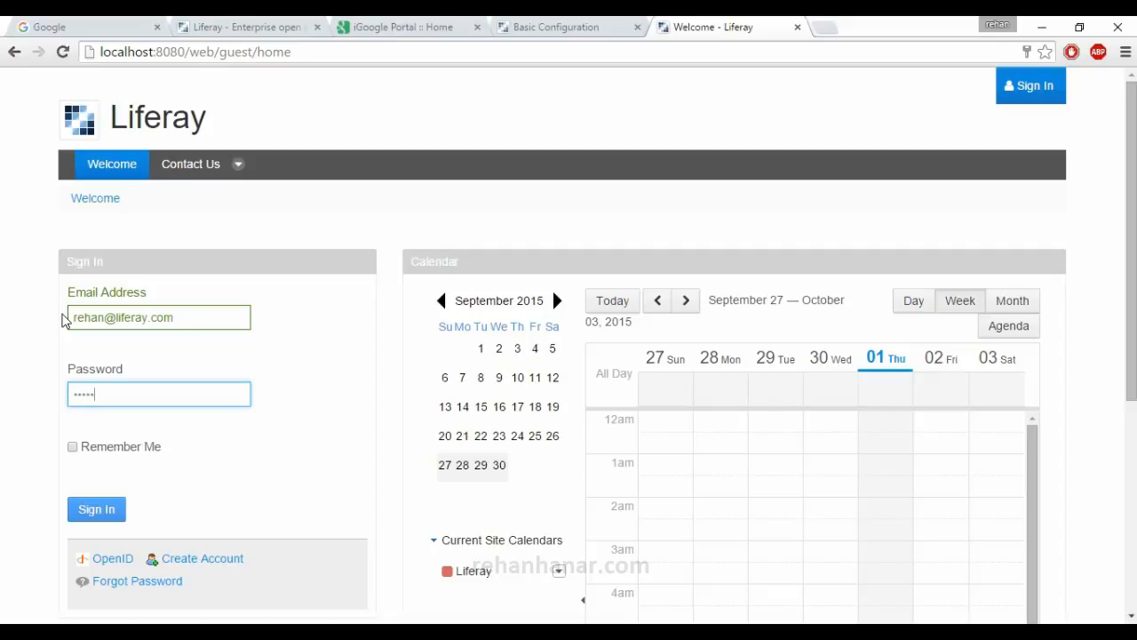
left_click(73, 445)
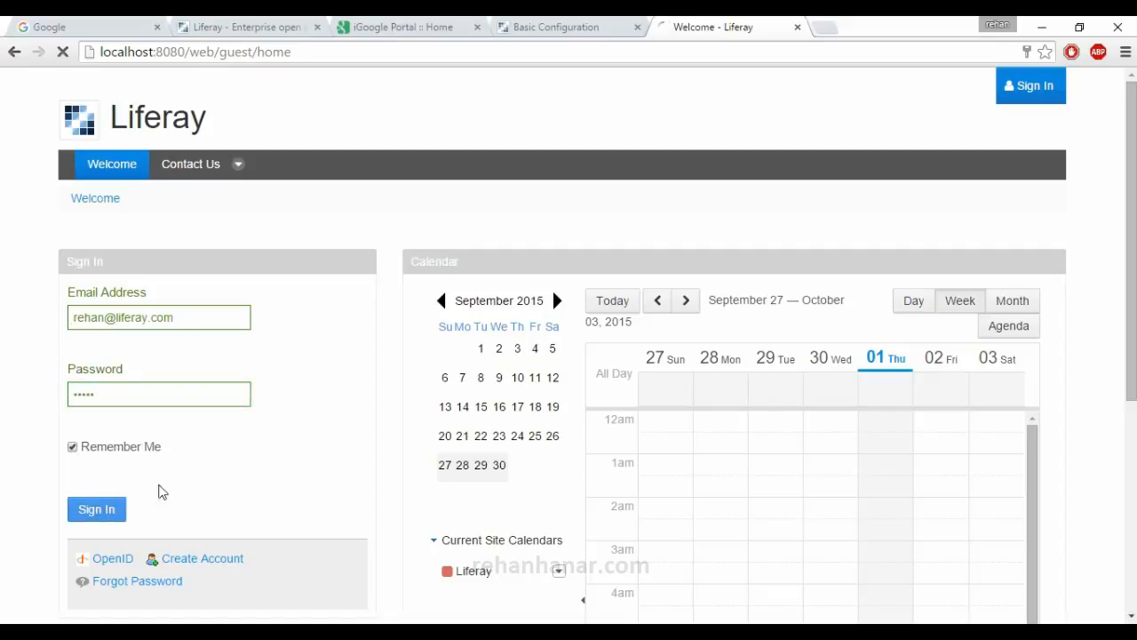
left_click(96, 508)
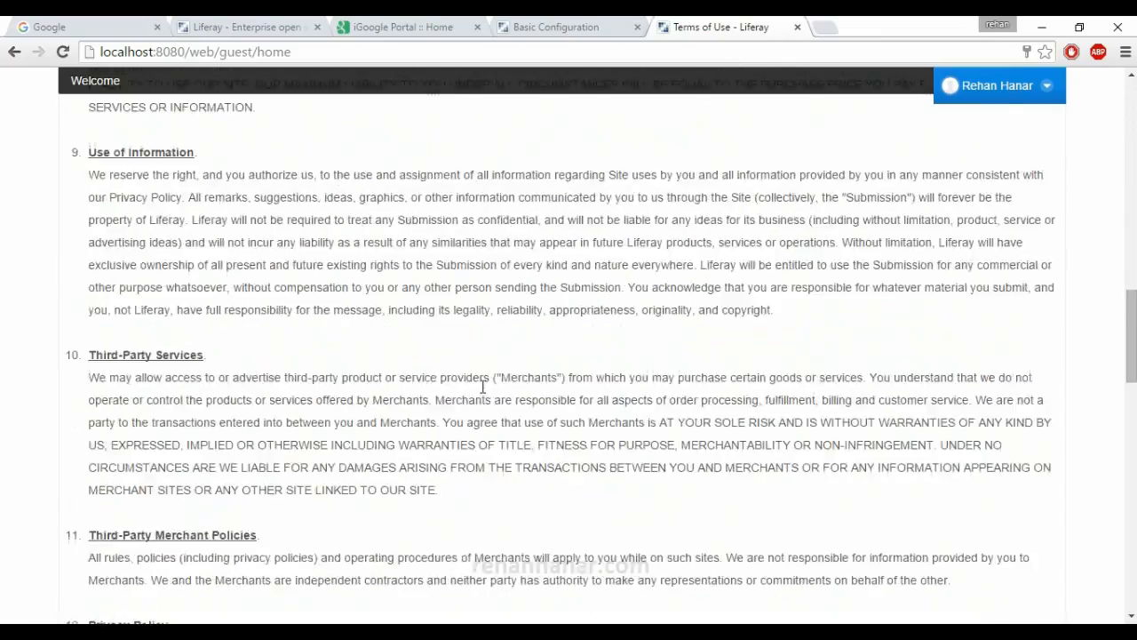
scroll("down", 3)
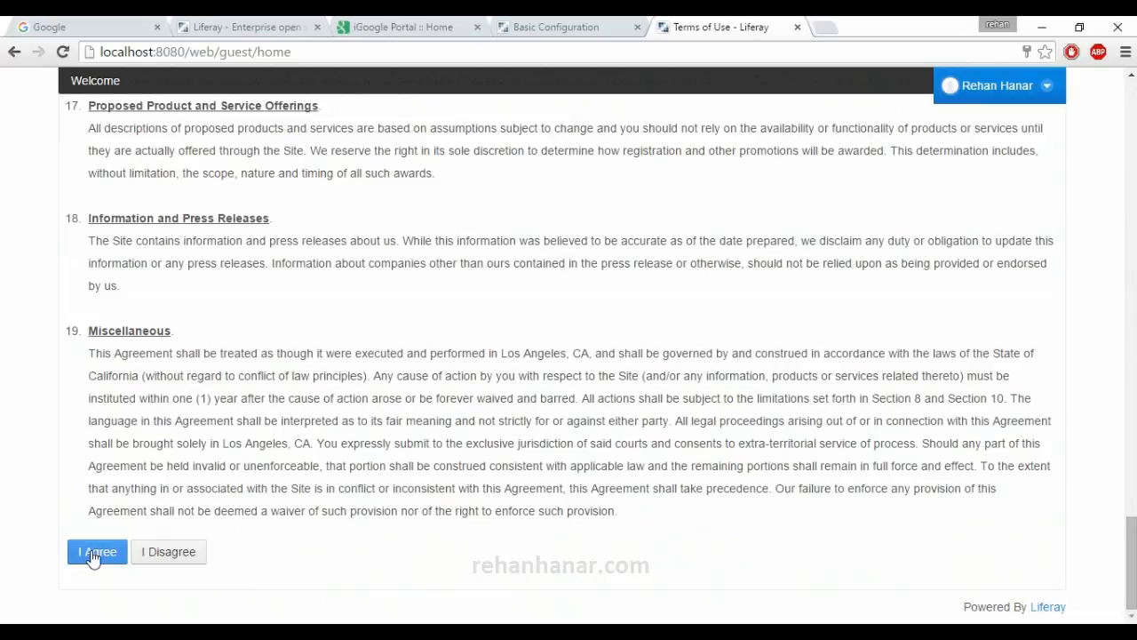
left_click(96, 551)
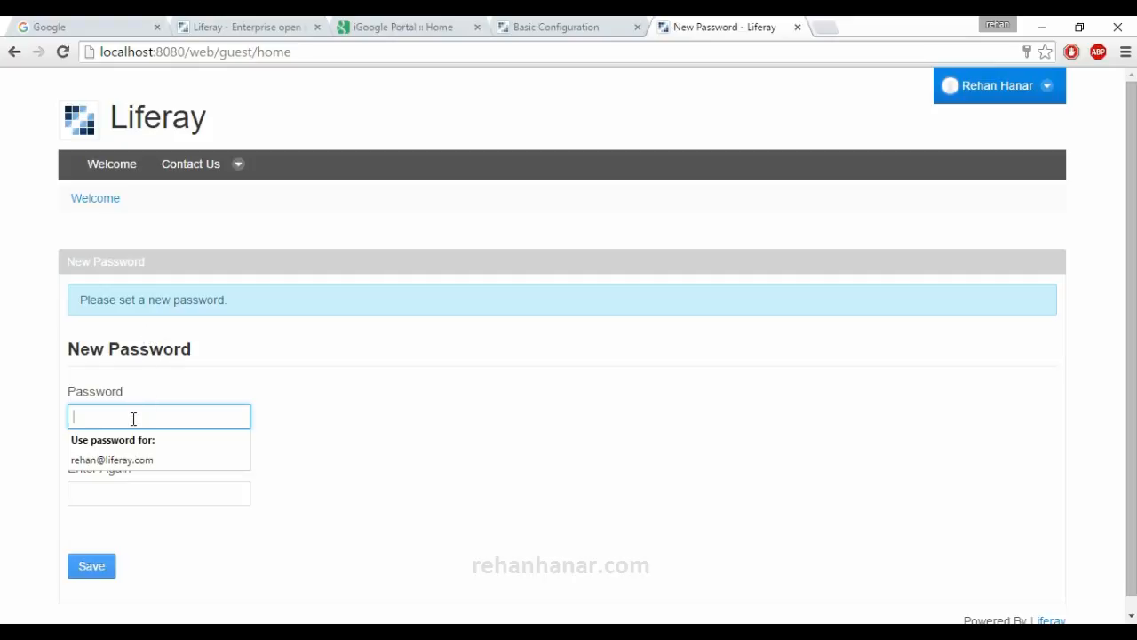
type("••••")
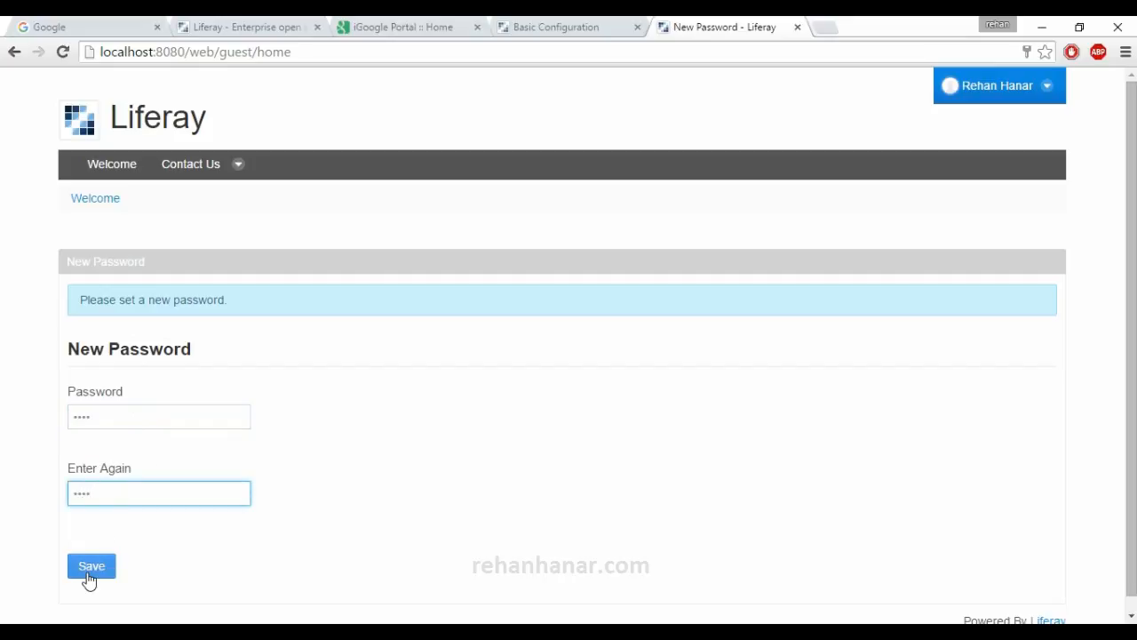
left_click(90, 565)
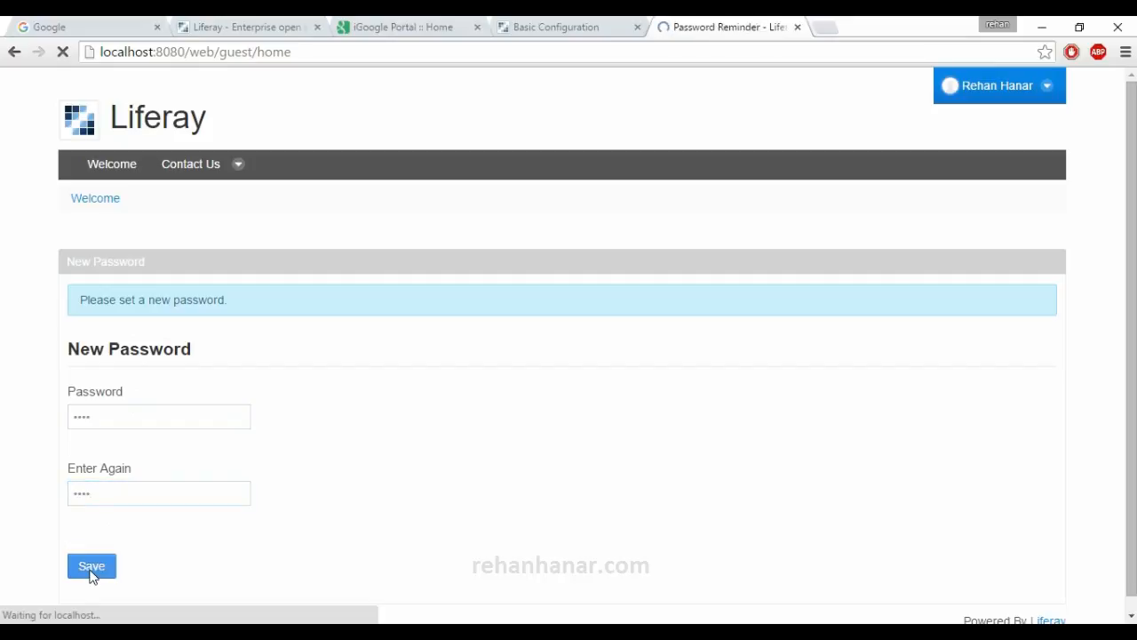
left_click(92, 565)
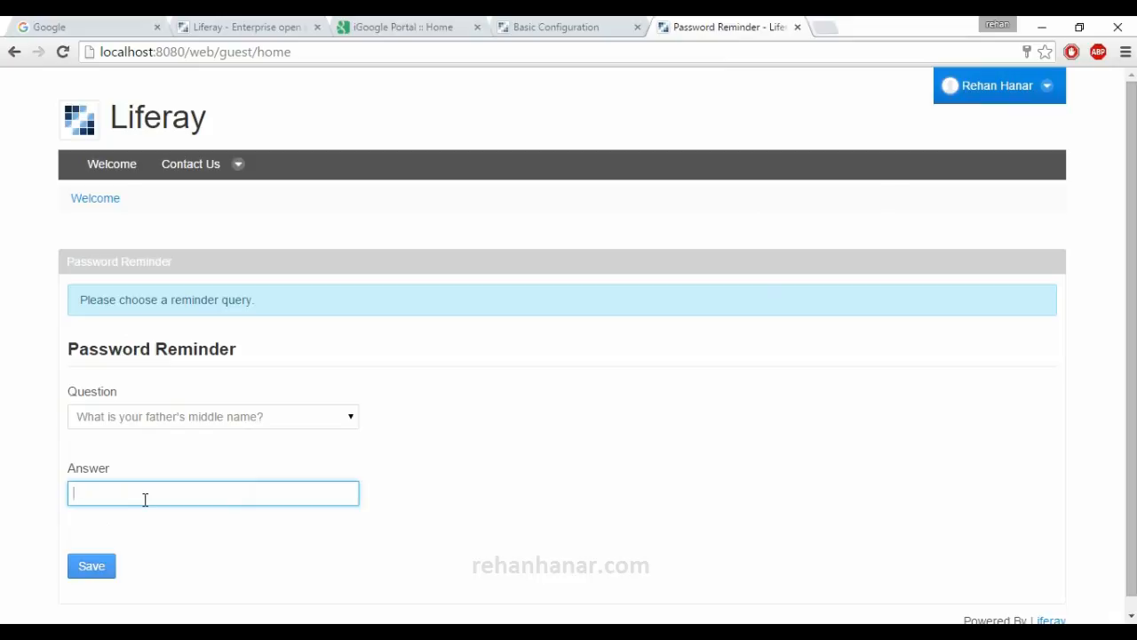
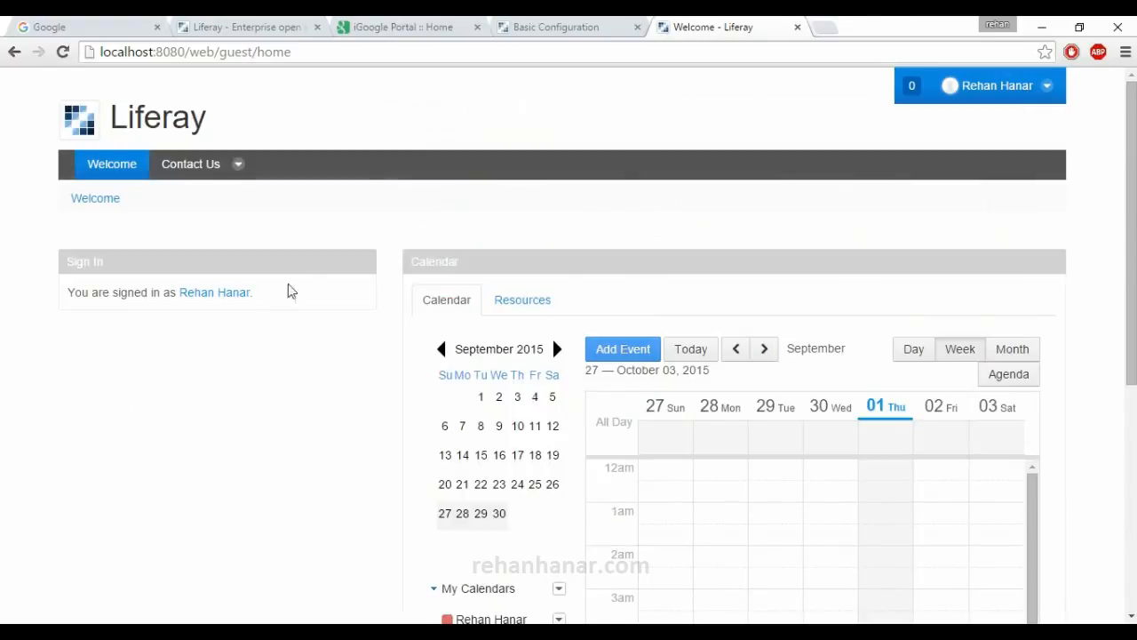
mouse_move(536, 238)
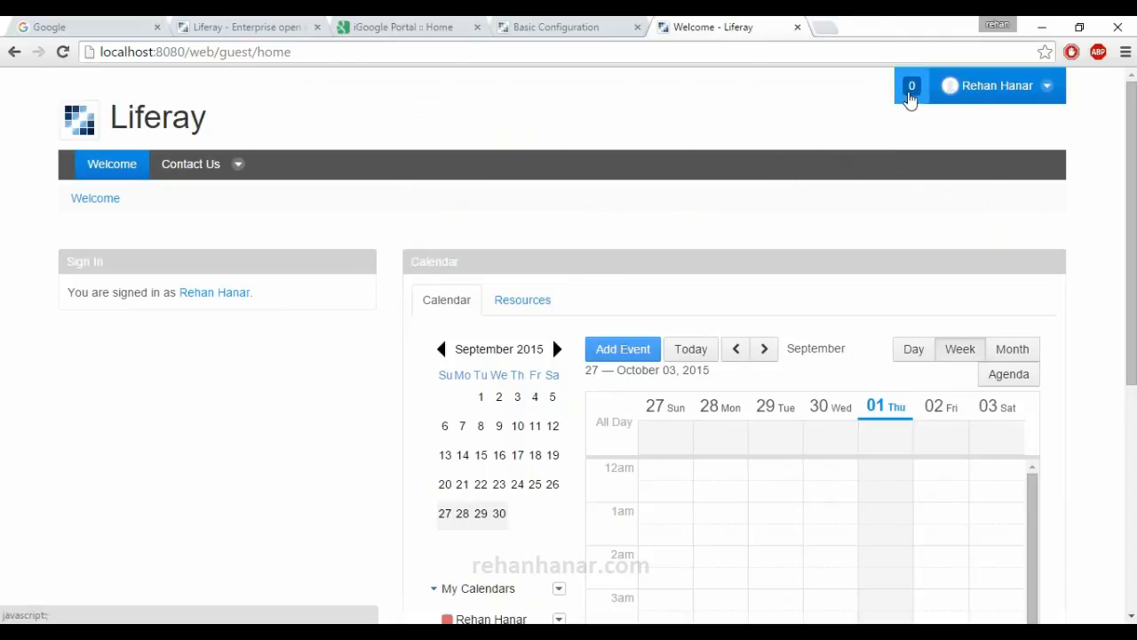
left_click(912, 85)
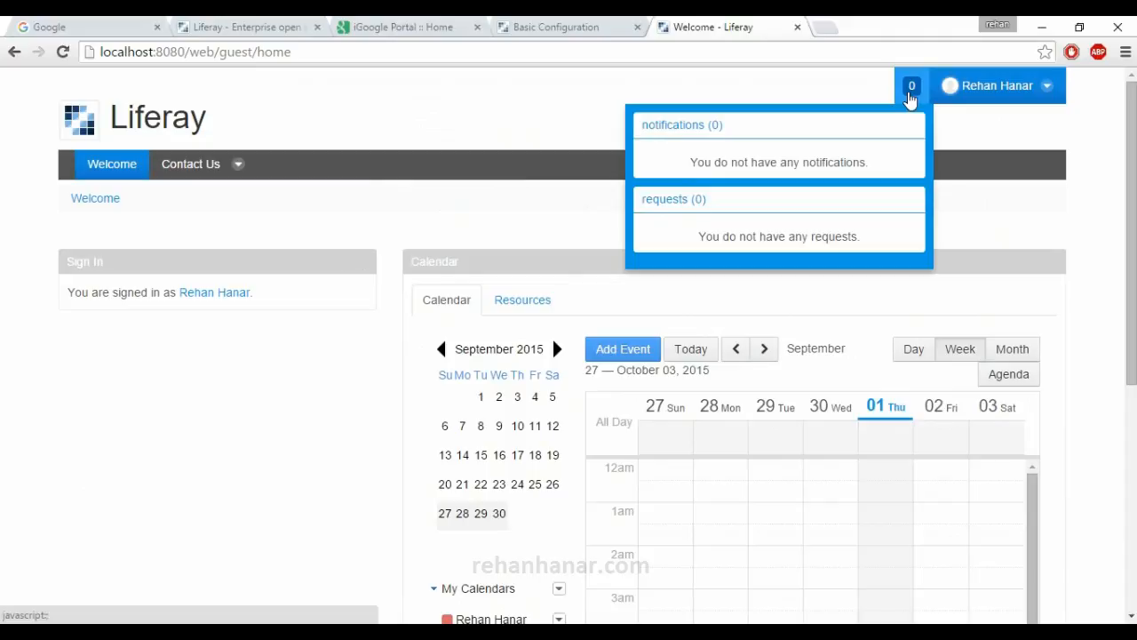
left_click(996, 85)
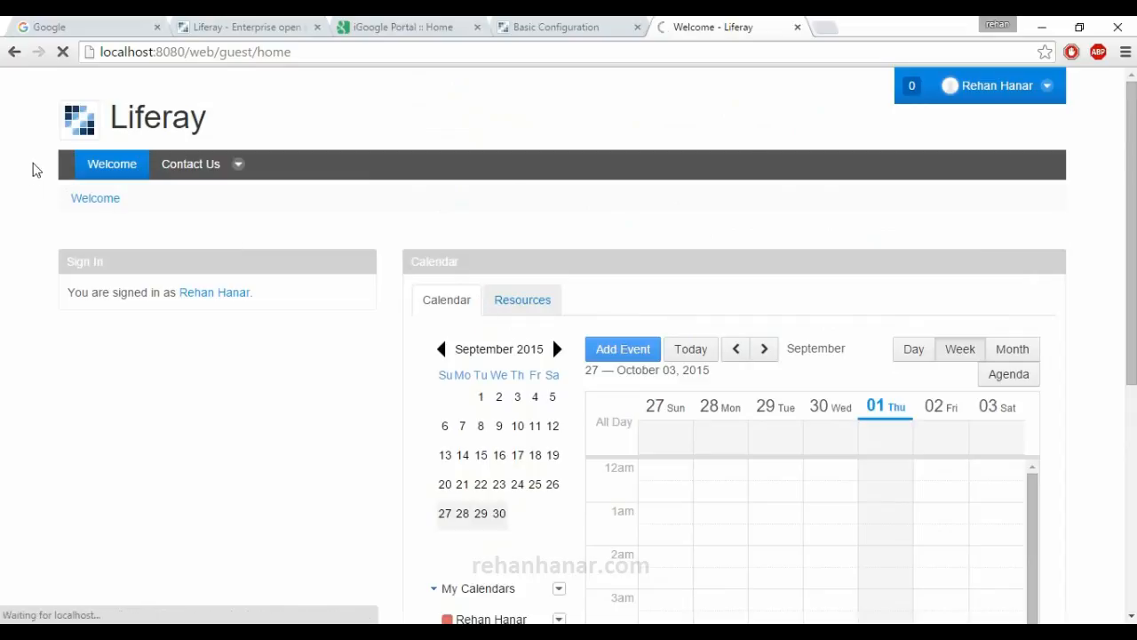
left_click(522, 299)
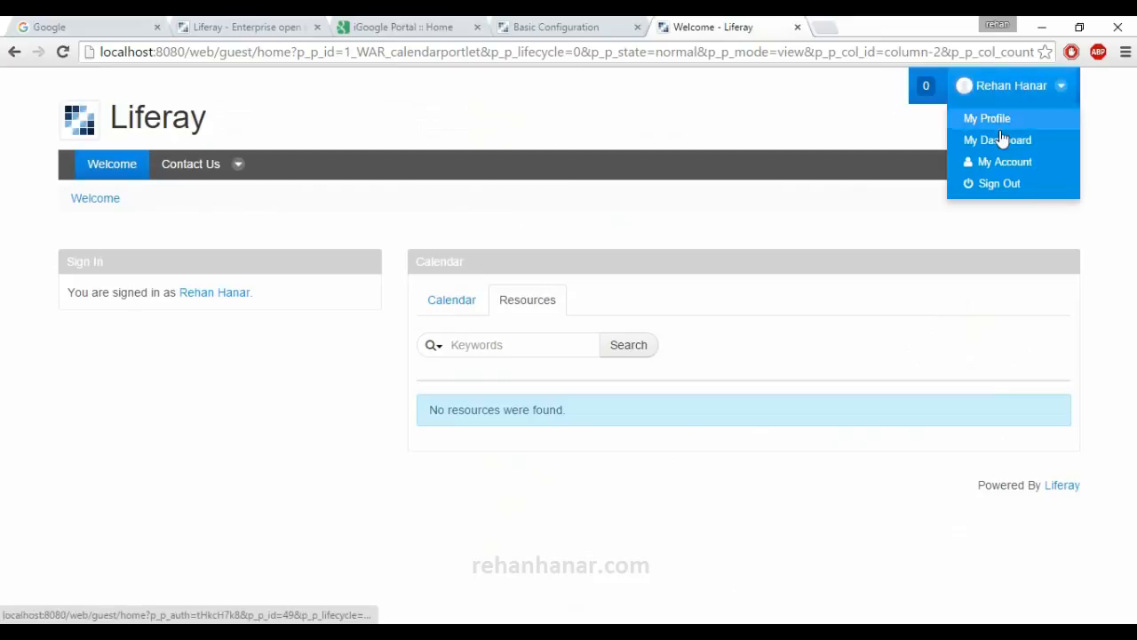
mouse_move(821, 125)
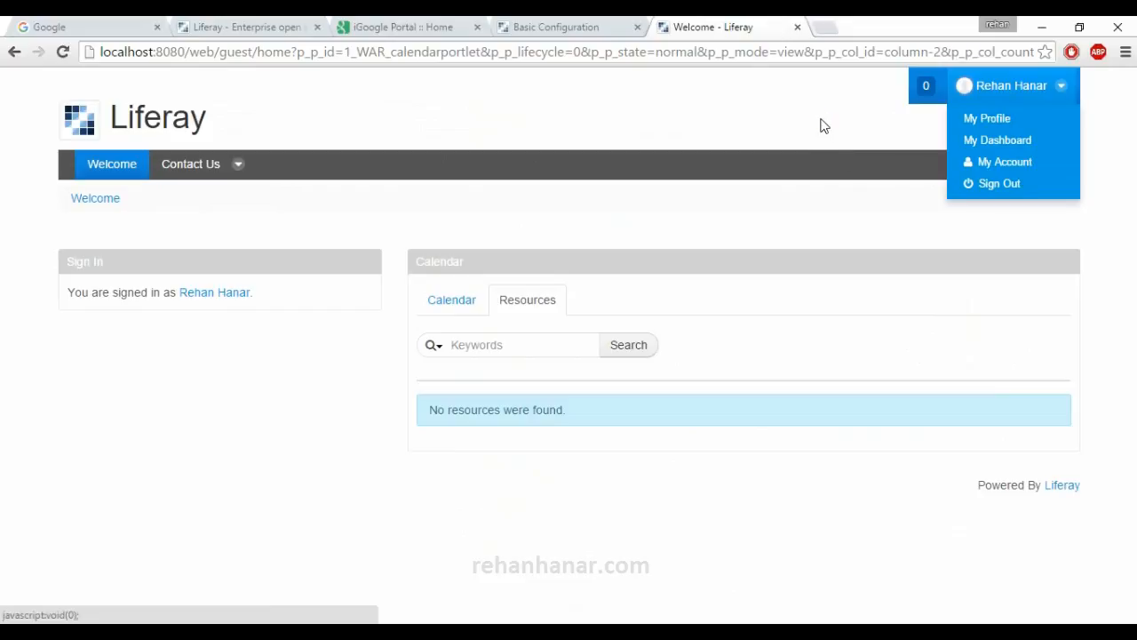
mouse_move(999, 183)
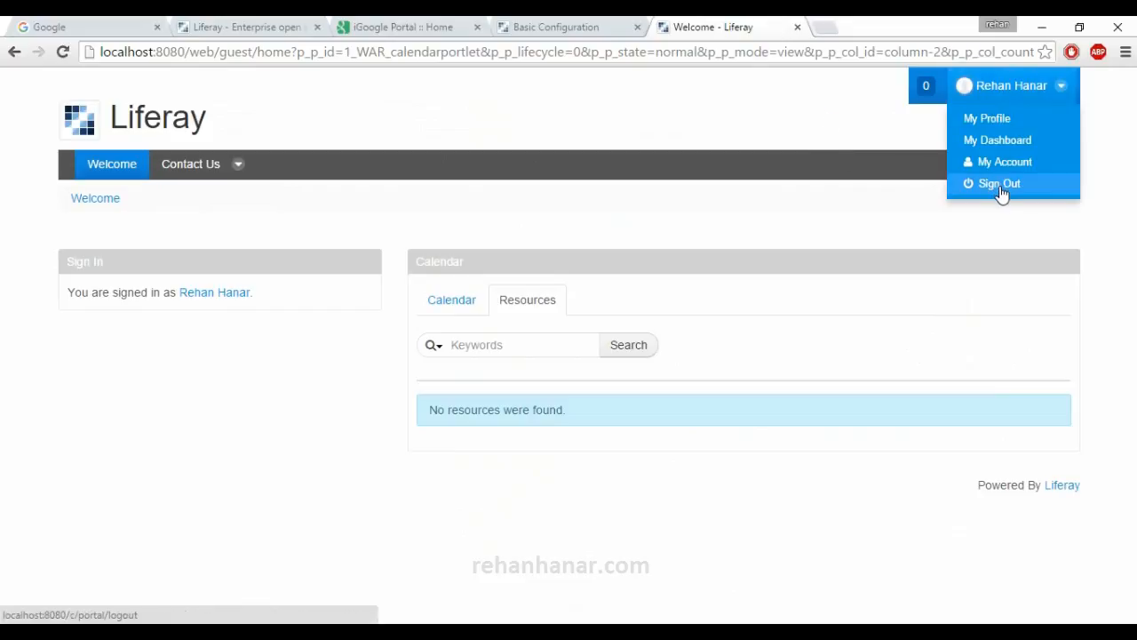
mouse_move(998, 138)
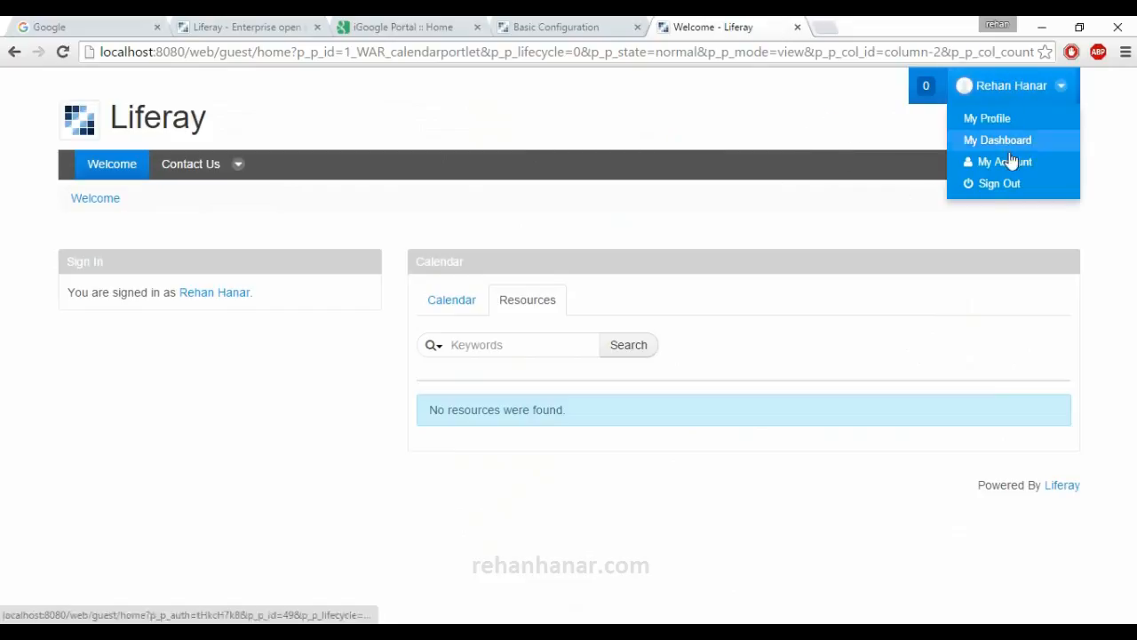
left_click(998, 183)
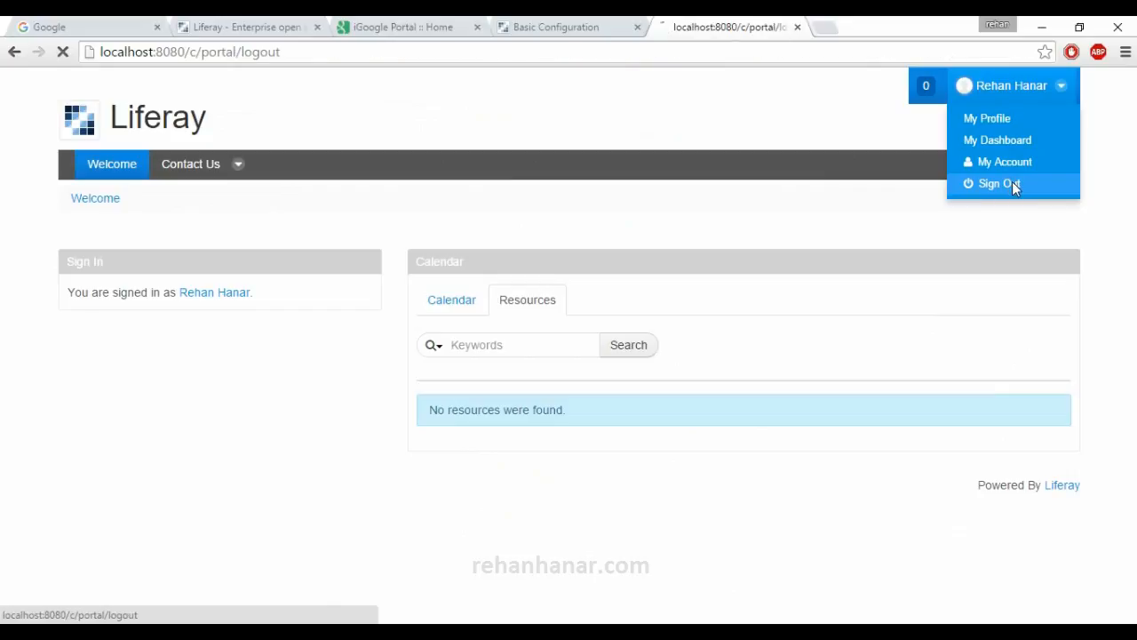
left_click(999, 183)
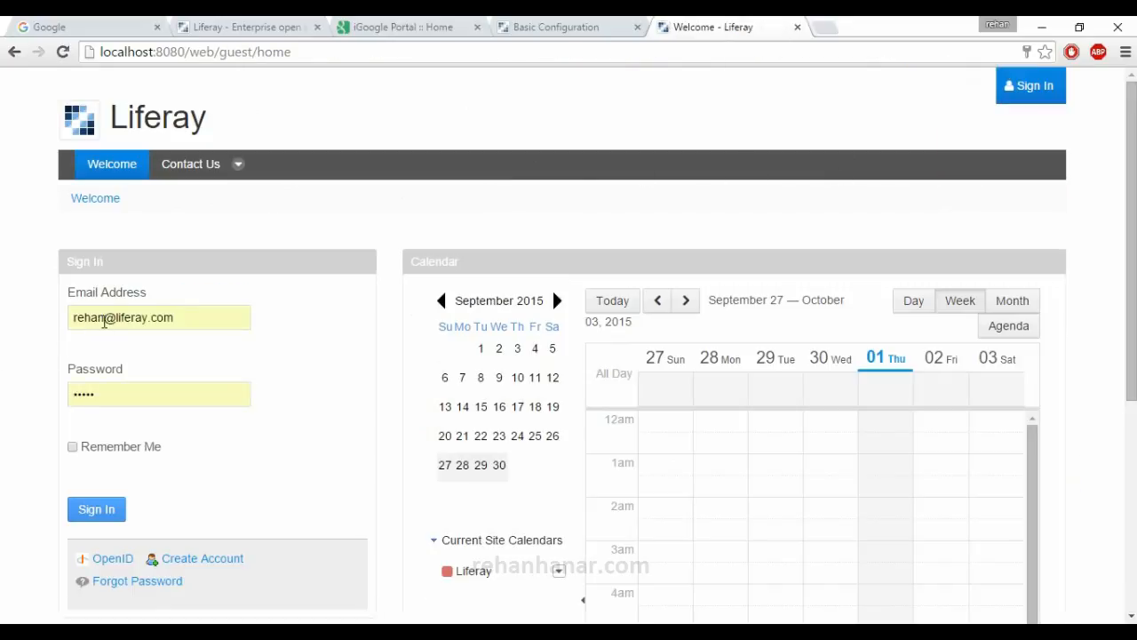
type("test@liferay.com")
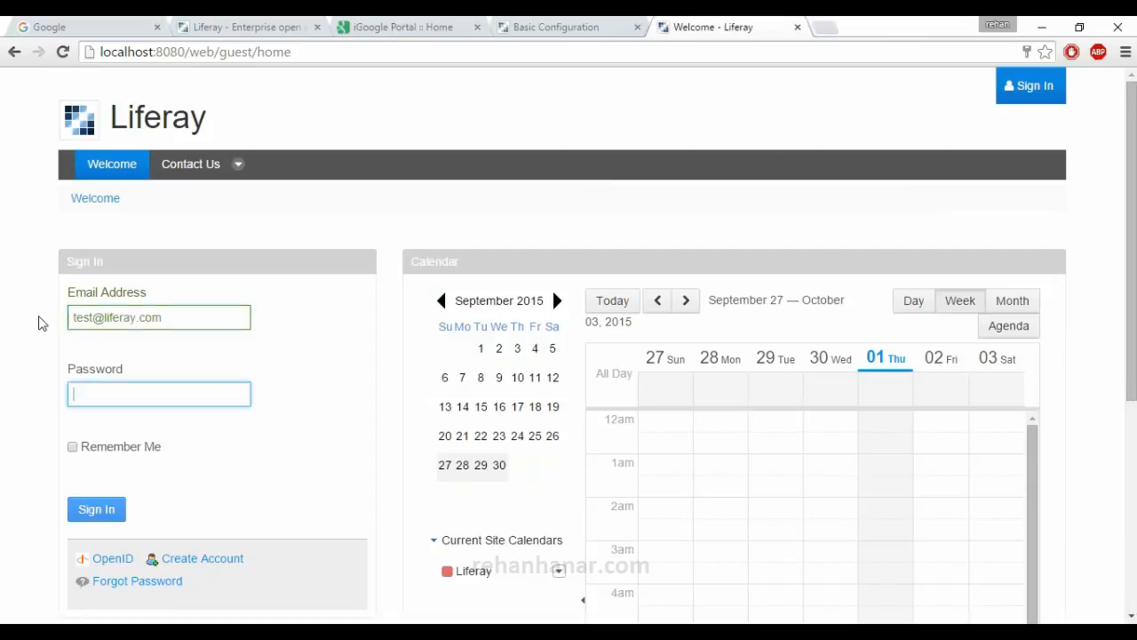
type("••••")
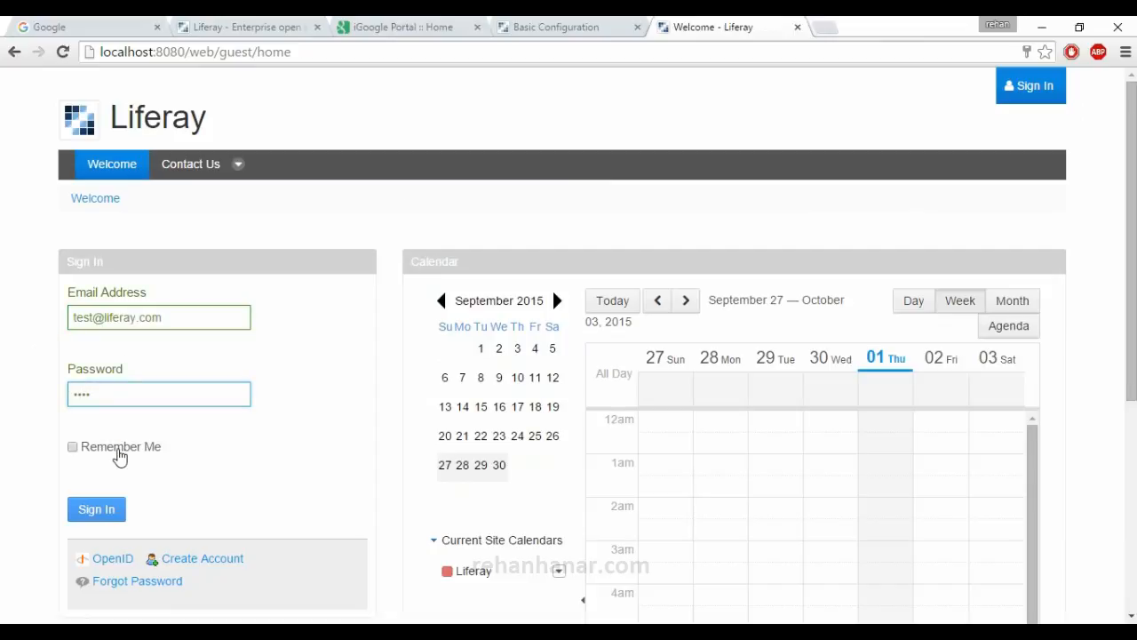
left_click(73, 446)
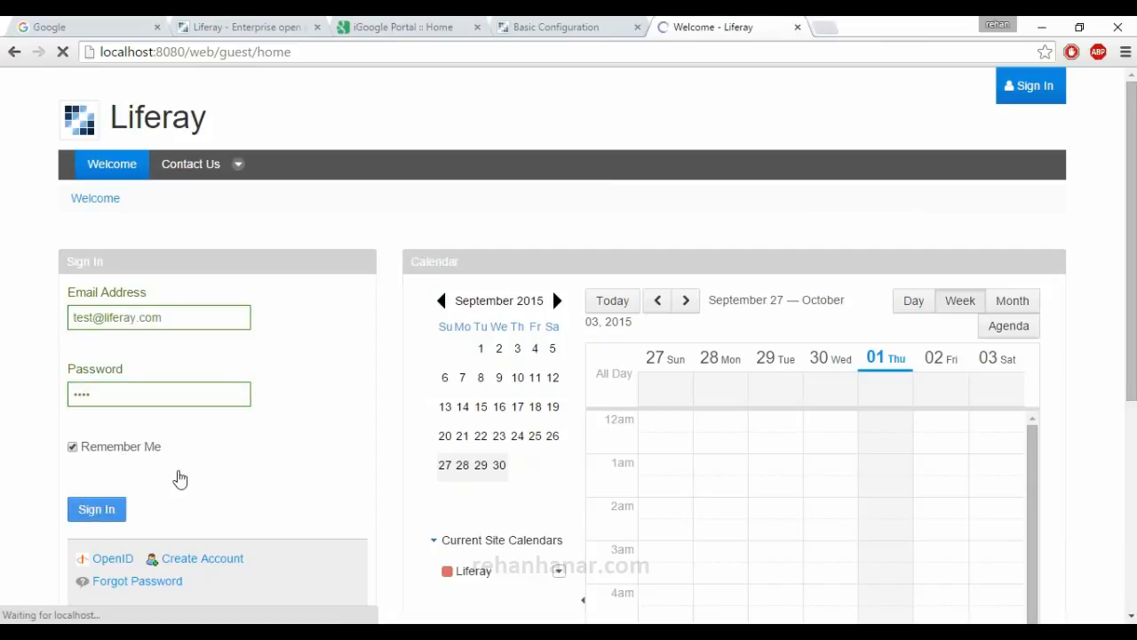
left_click(96, 508)
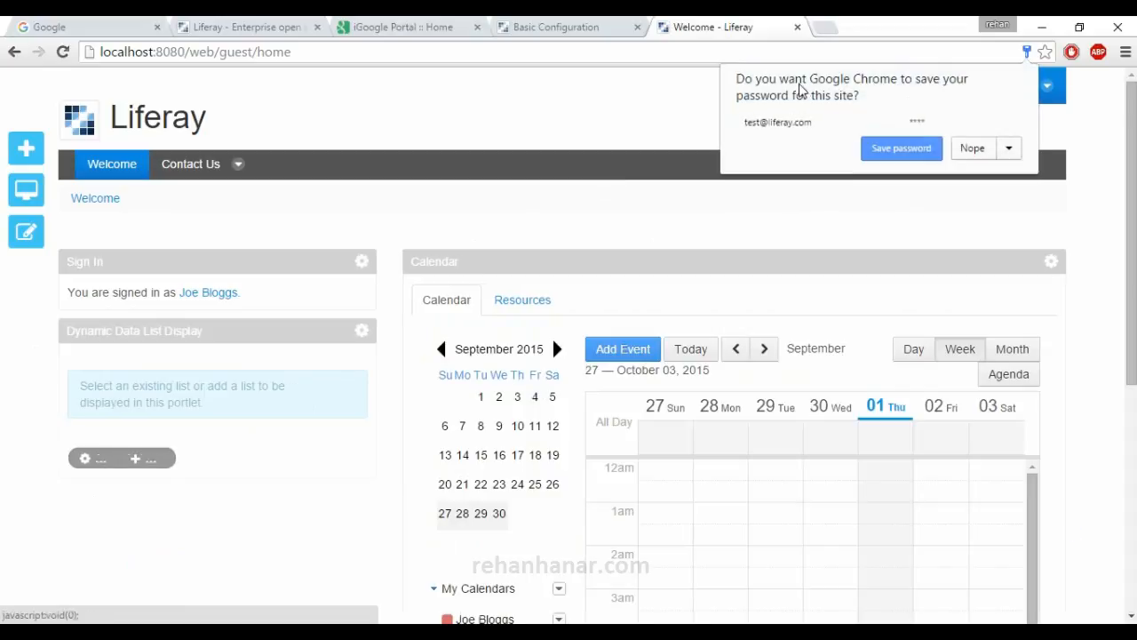
left_click(971, 147)
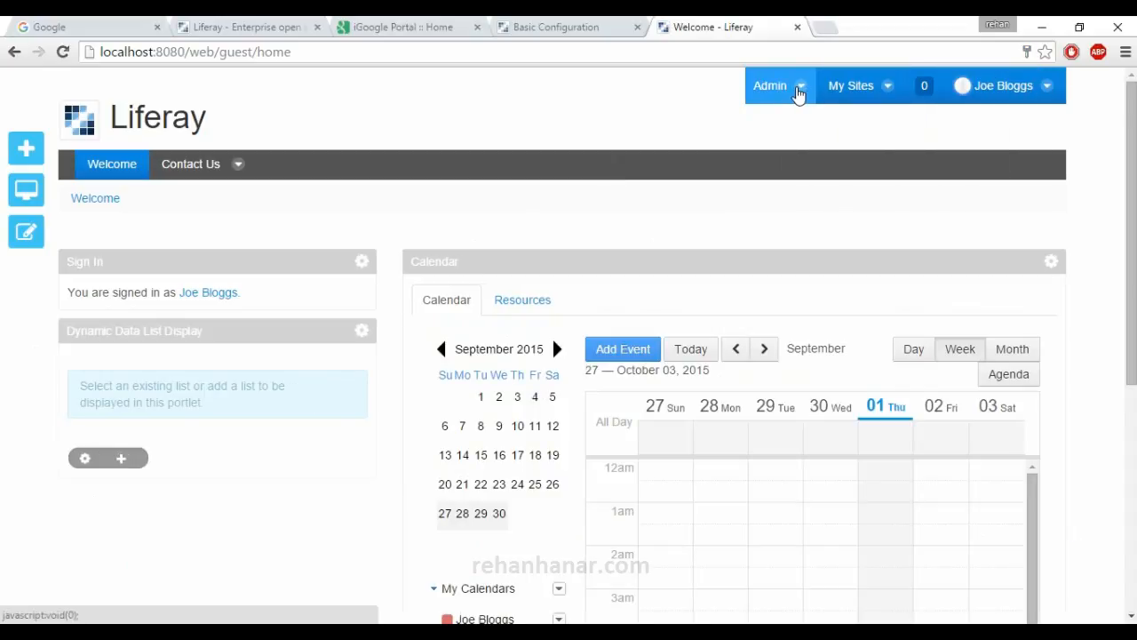
mouse_move(980, 89)
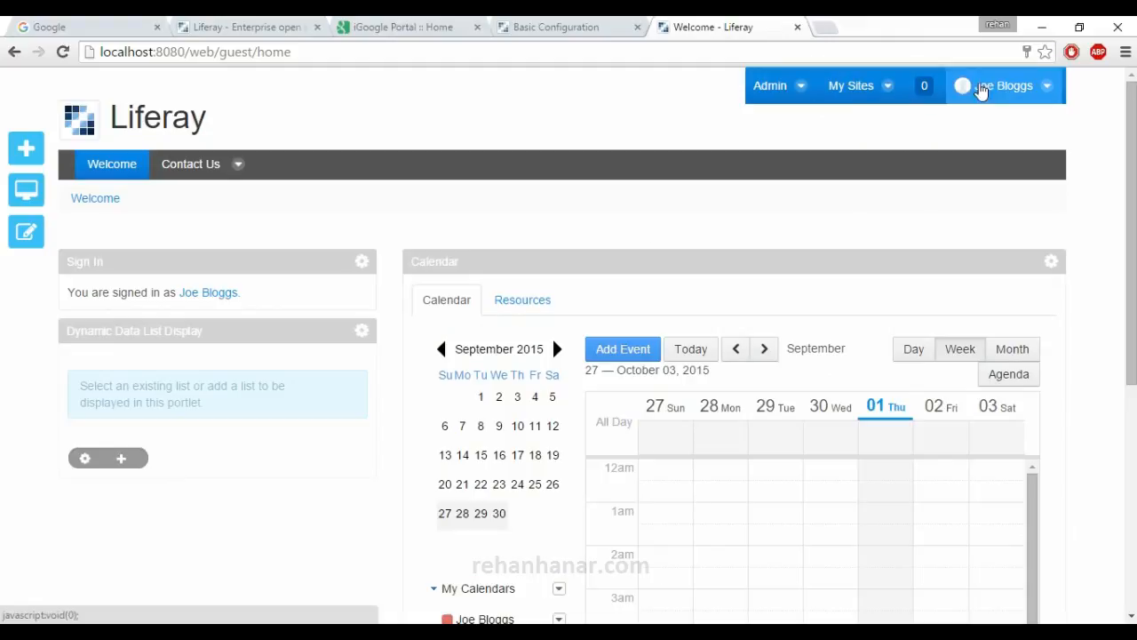
Look through the Admin and My Sites dockbar menus as Joe Bloggs.
left_click(886, 86)
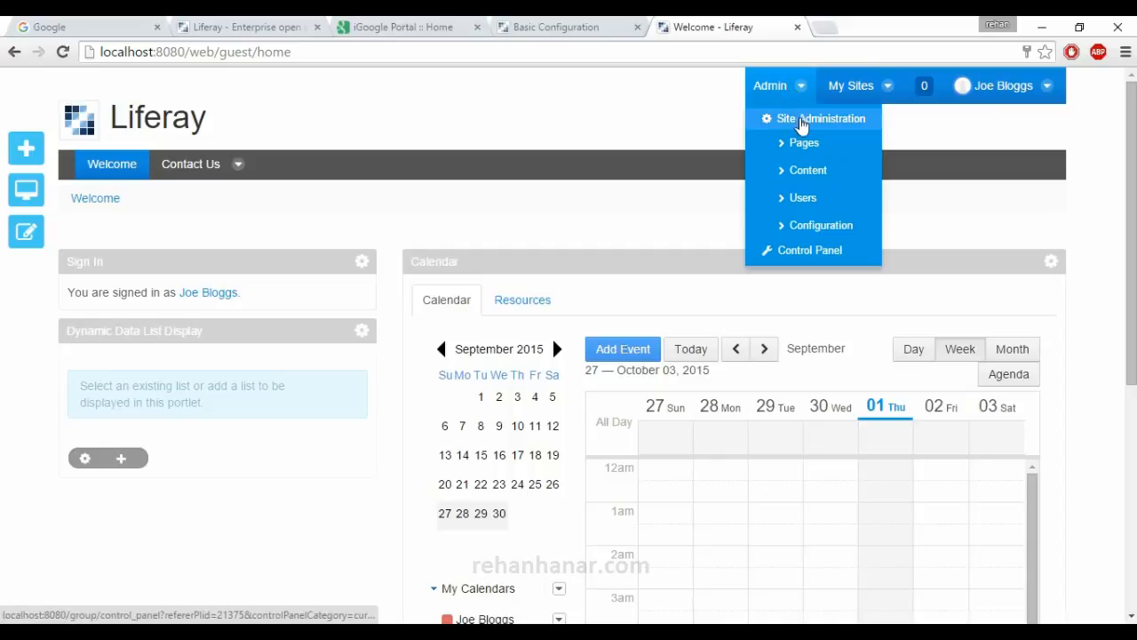
left_click(850, 85)
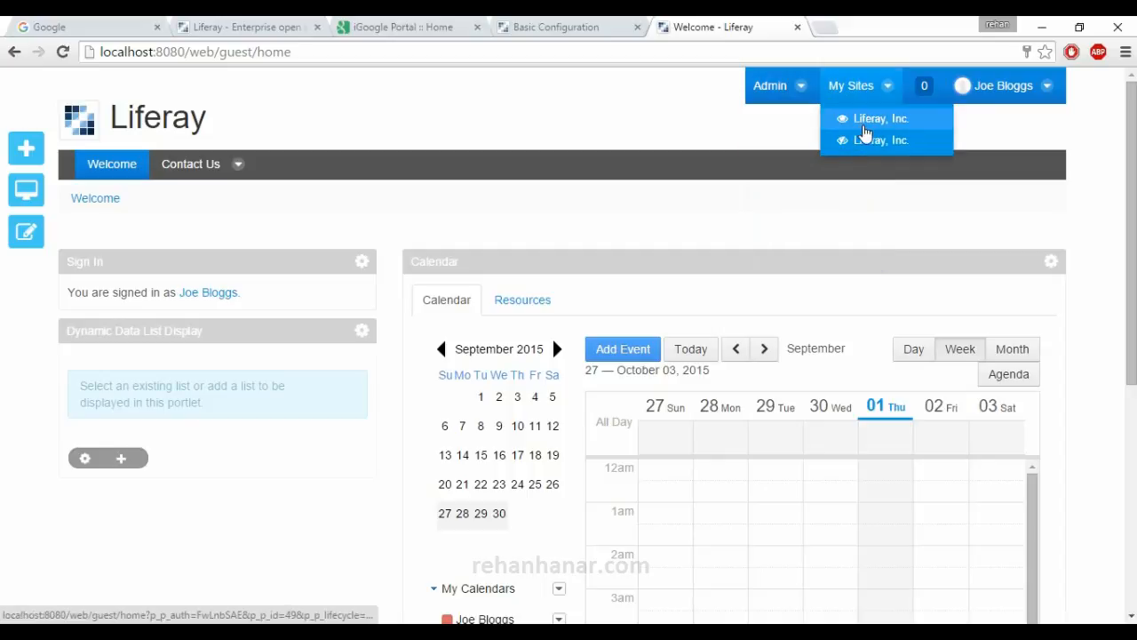
left_click(769, 85)
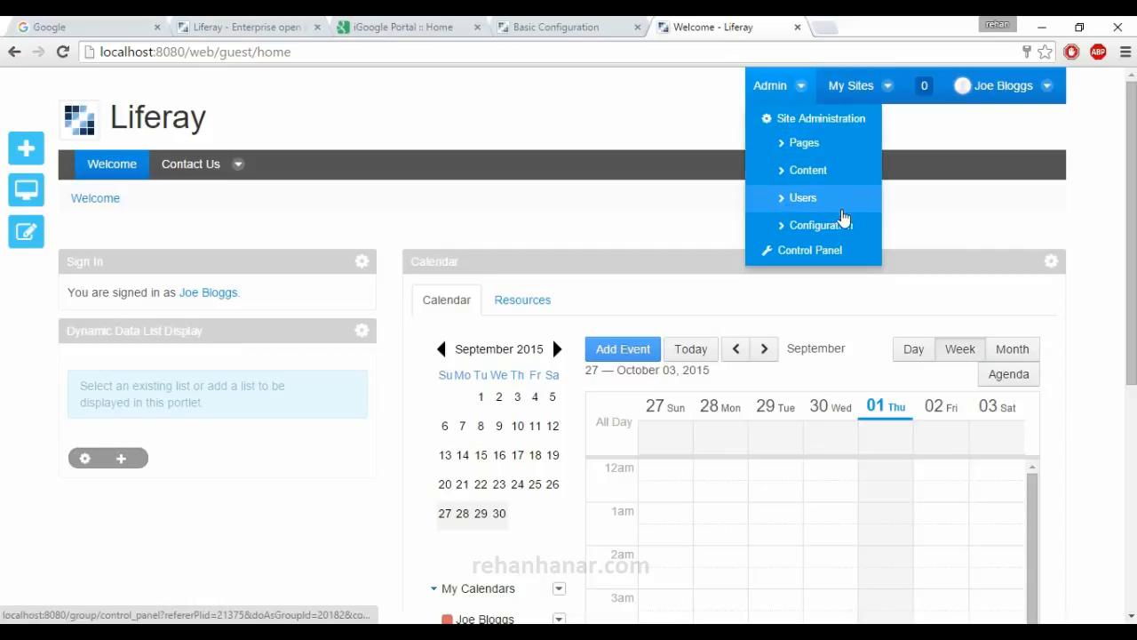
mouse_move(819, 117)
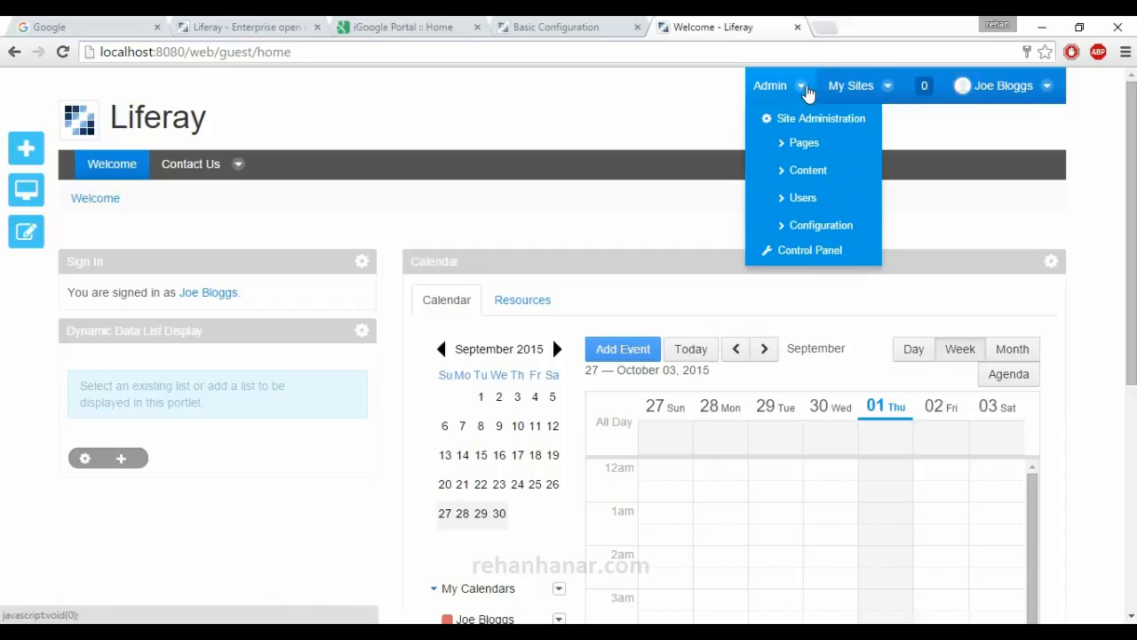
left_click(778, 85)
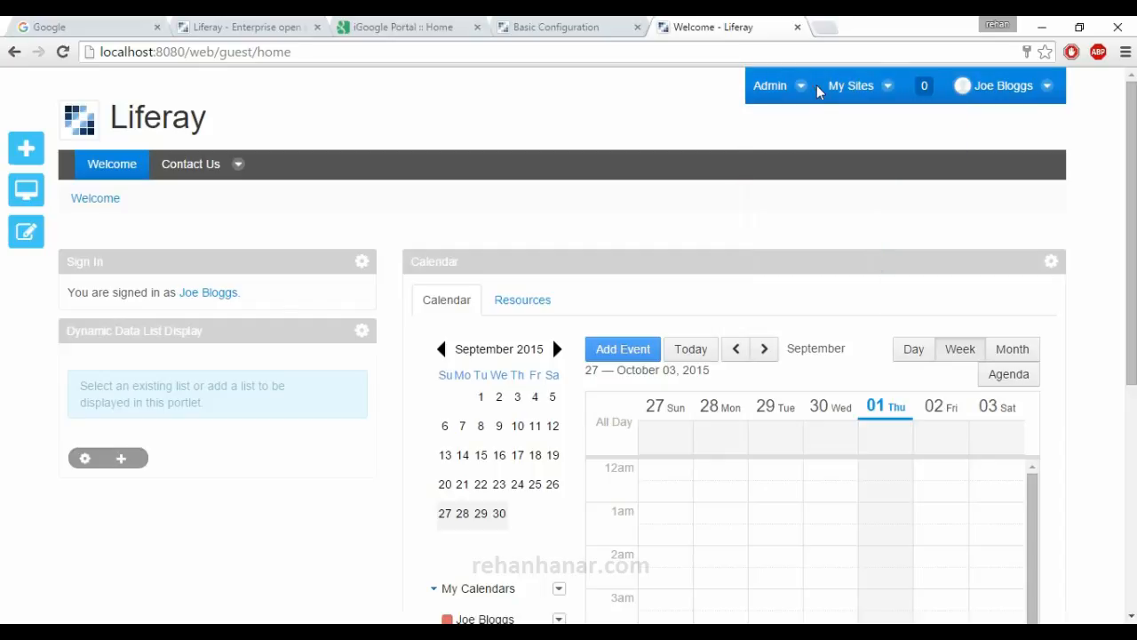
left_click(851, 85)
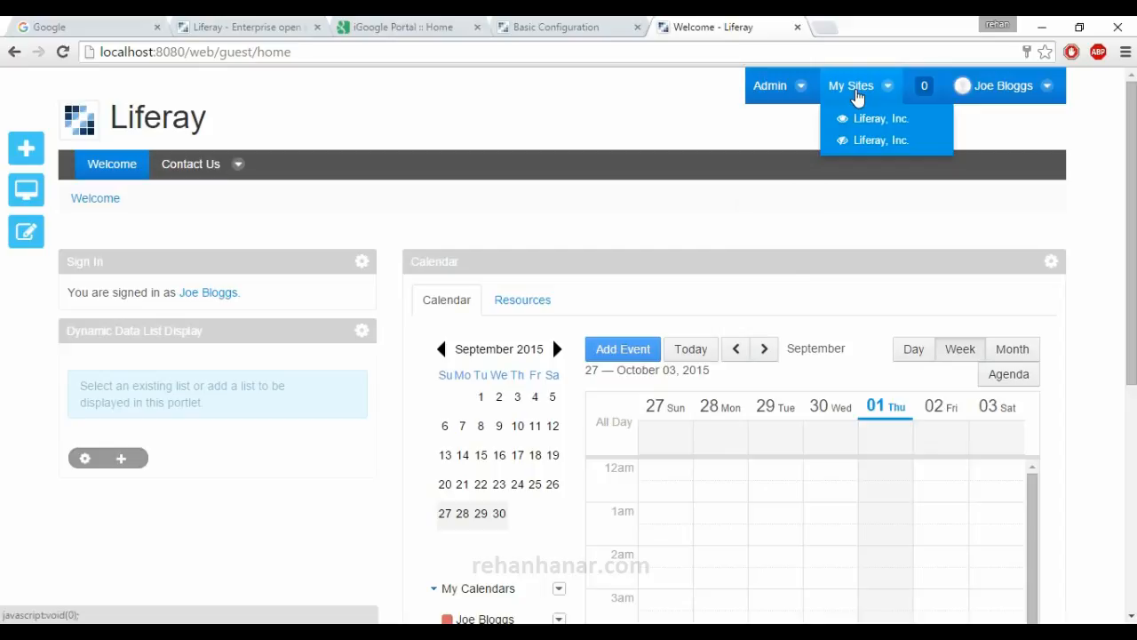
mouse_move(879, 118)
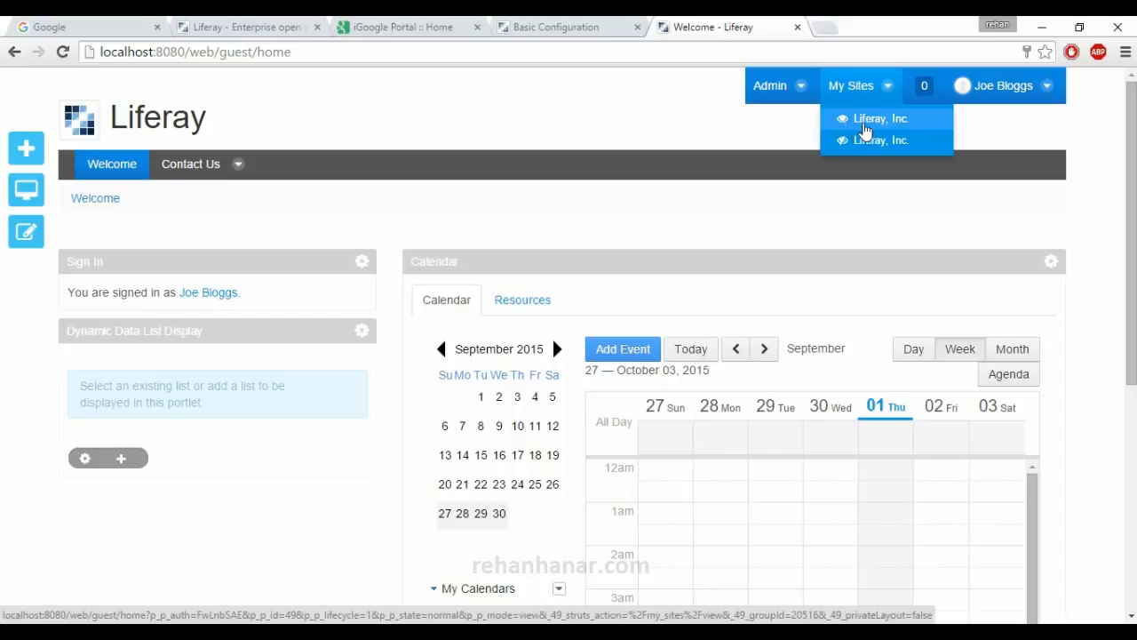
Visit the Liferay, Inc. Extranet site via My Sites, browsing the breadcrumb to the parent site.
left_click(880, 118)
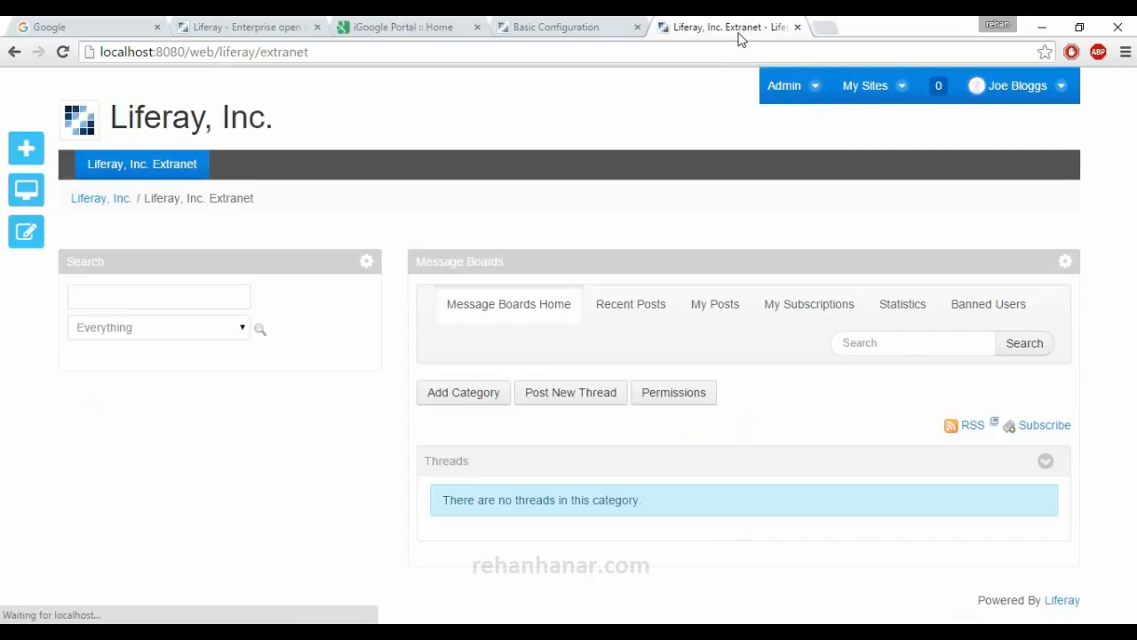
mouse_move(826, 162)
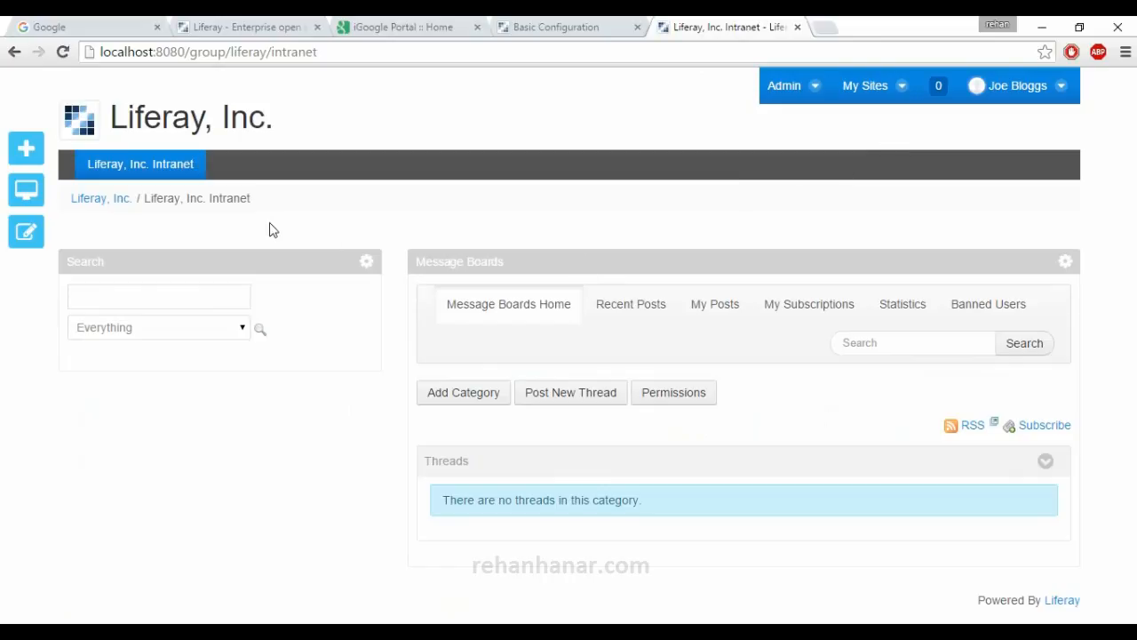
left_click(101, 198)
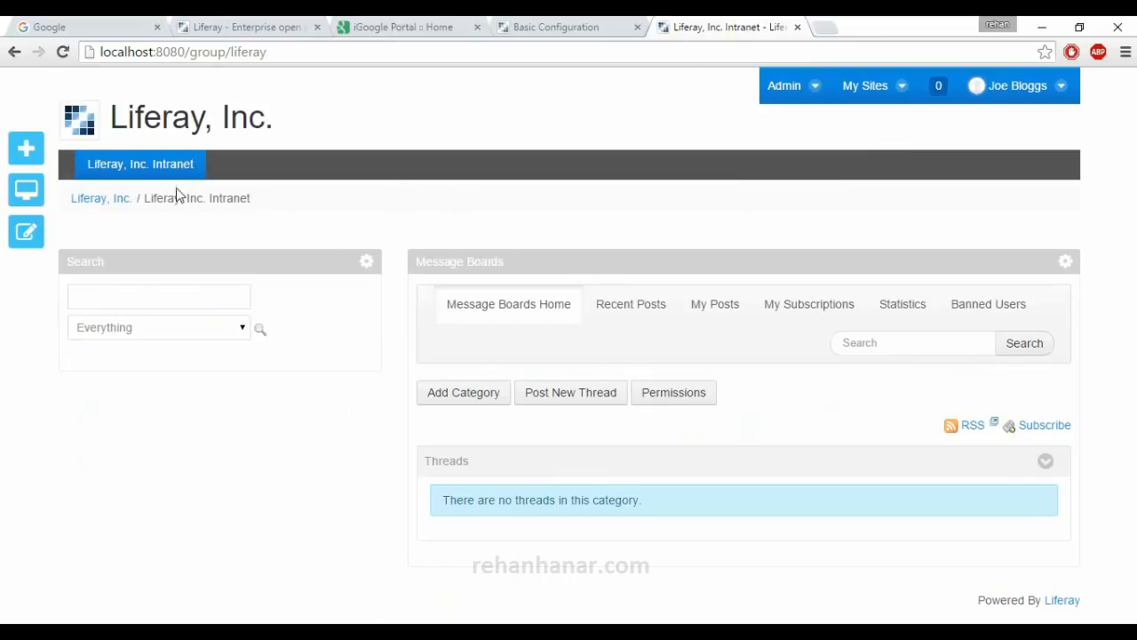
mouse_move(497, 210)
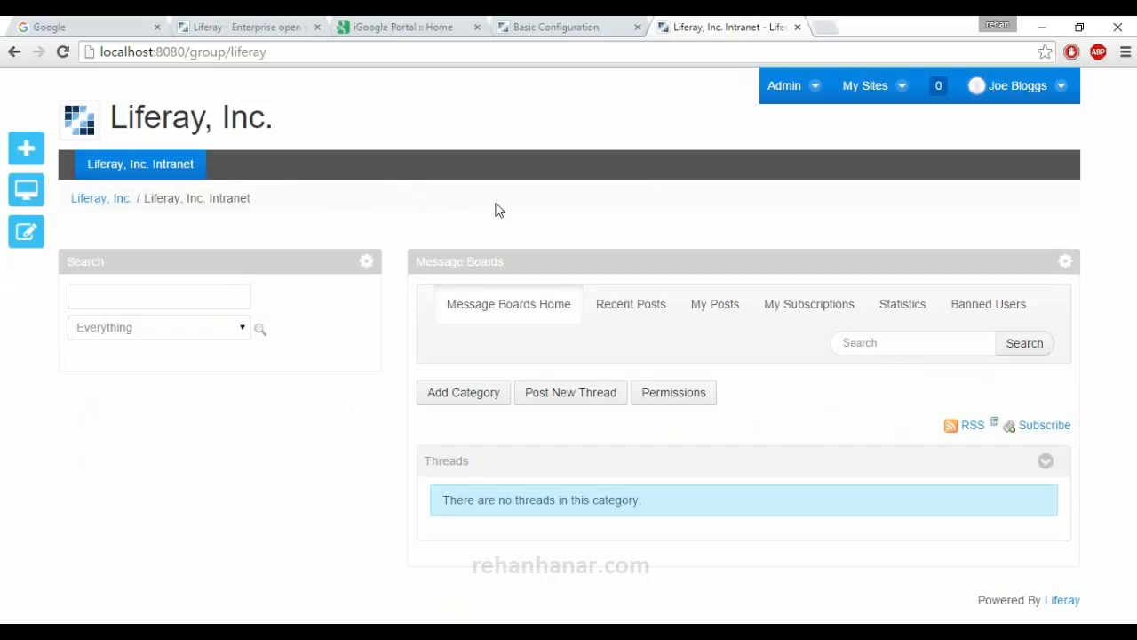
left_click(865, 85)
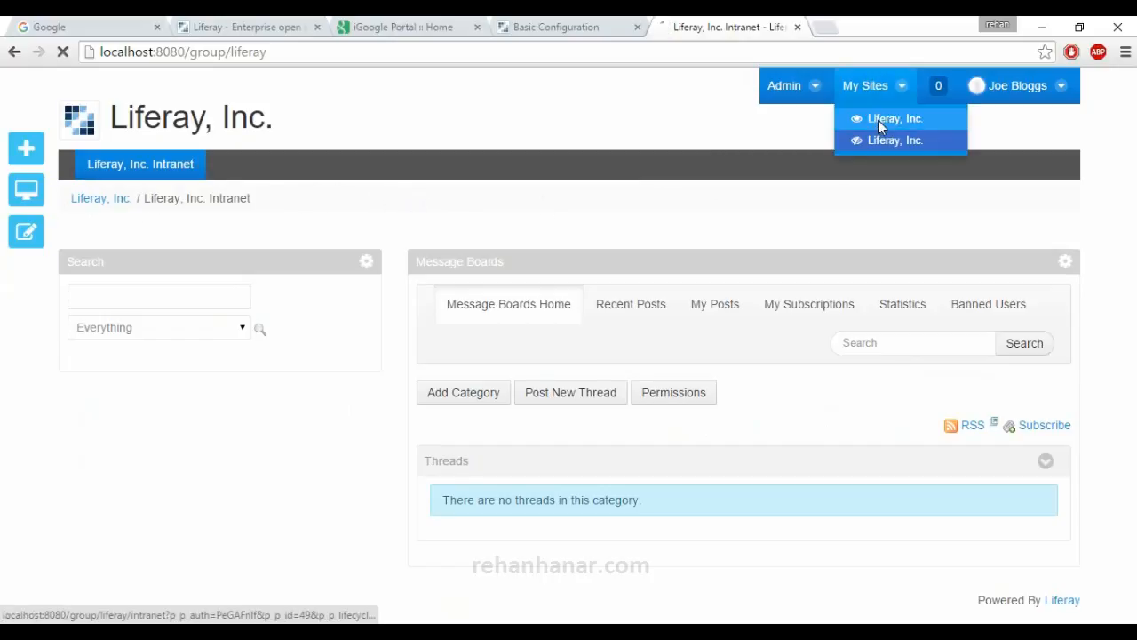
left_click(894, 138)
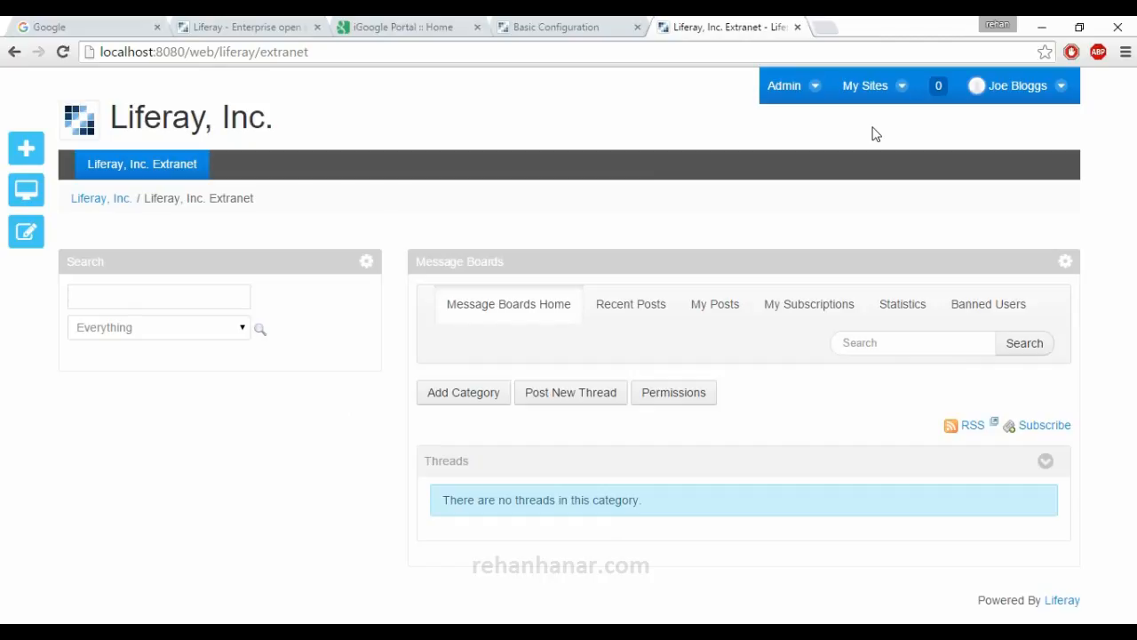
Switch to the Liferay, Inc. Intranet site, landing on its empty message boards page.
left_click(865, 85)
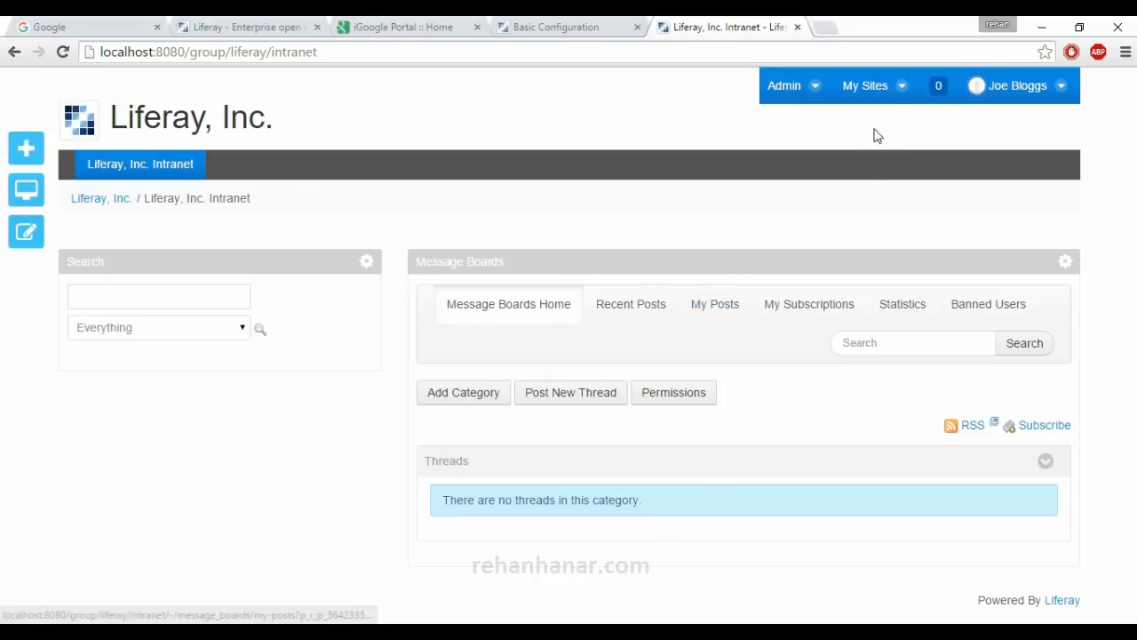
left_click(865, 86)
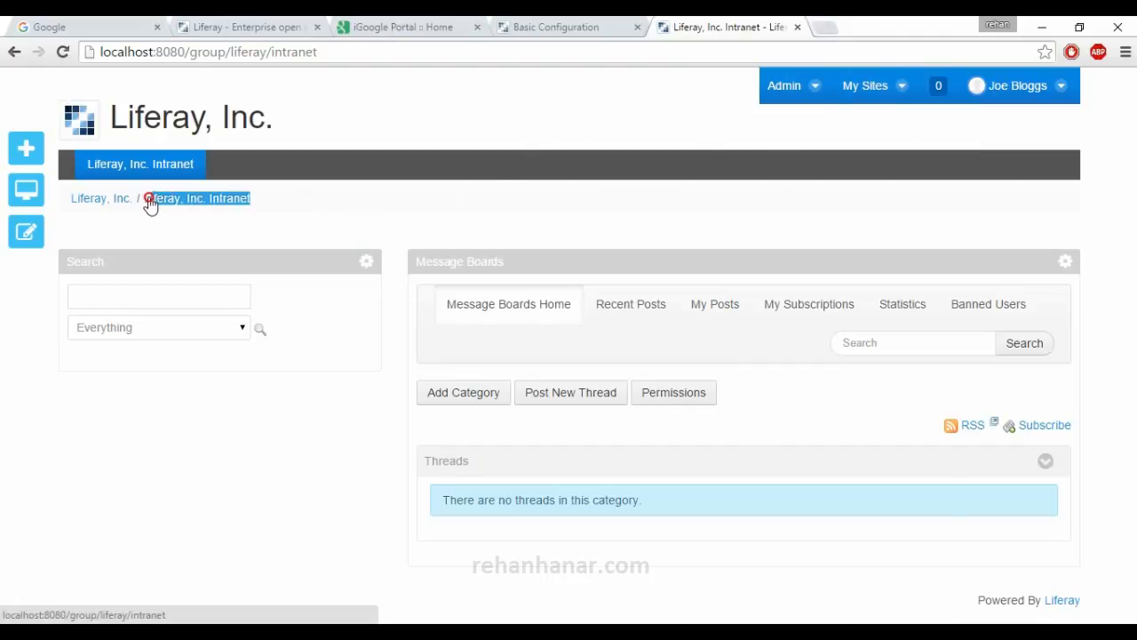
left_click(865, 86)
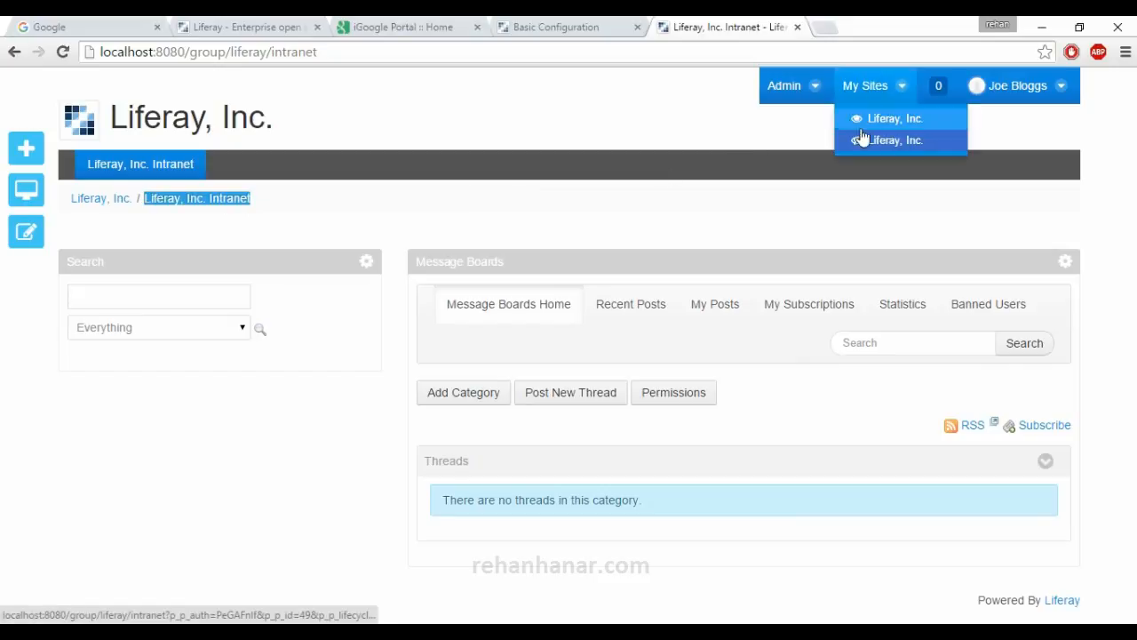
mouse_move(860, 125)
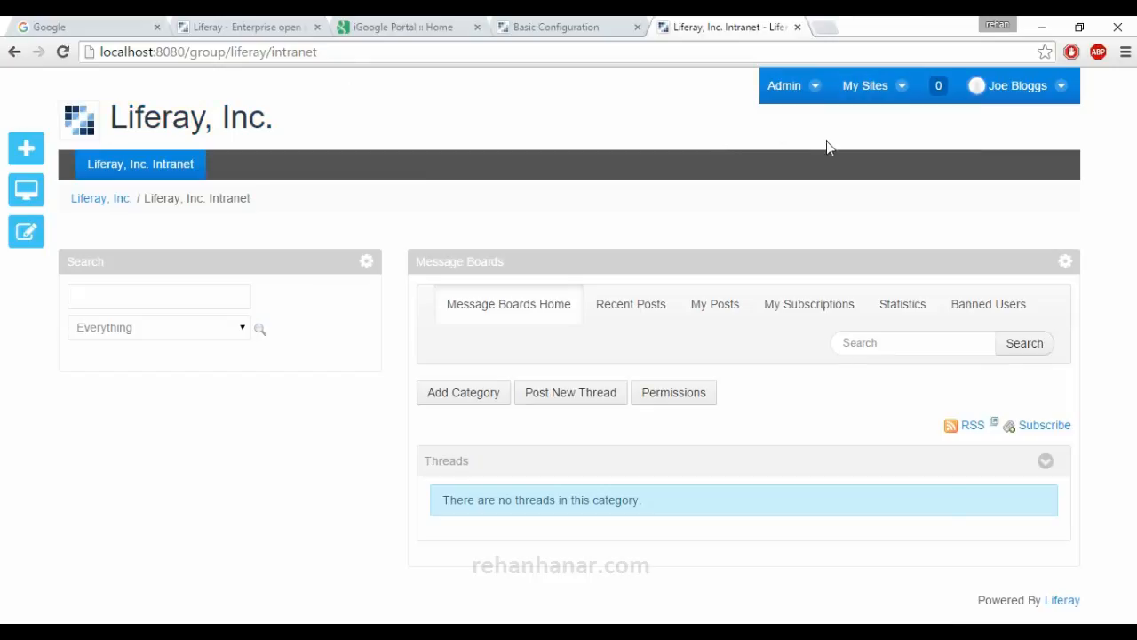
Check the notifications and requests panel for Joe Bloggs, find it empty, and dismiss it.
left_click(938, 85)
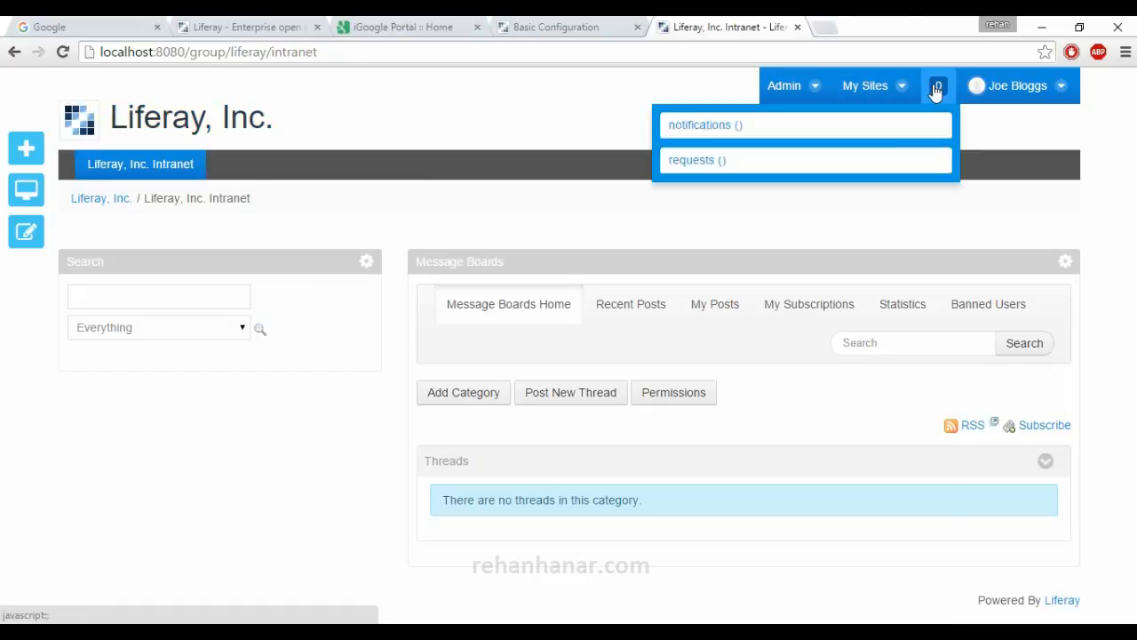
left_click(704, 124)
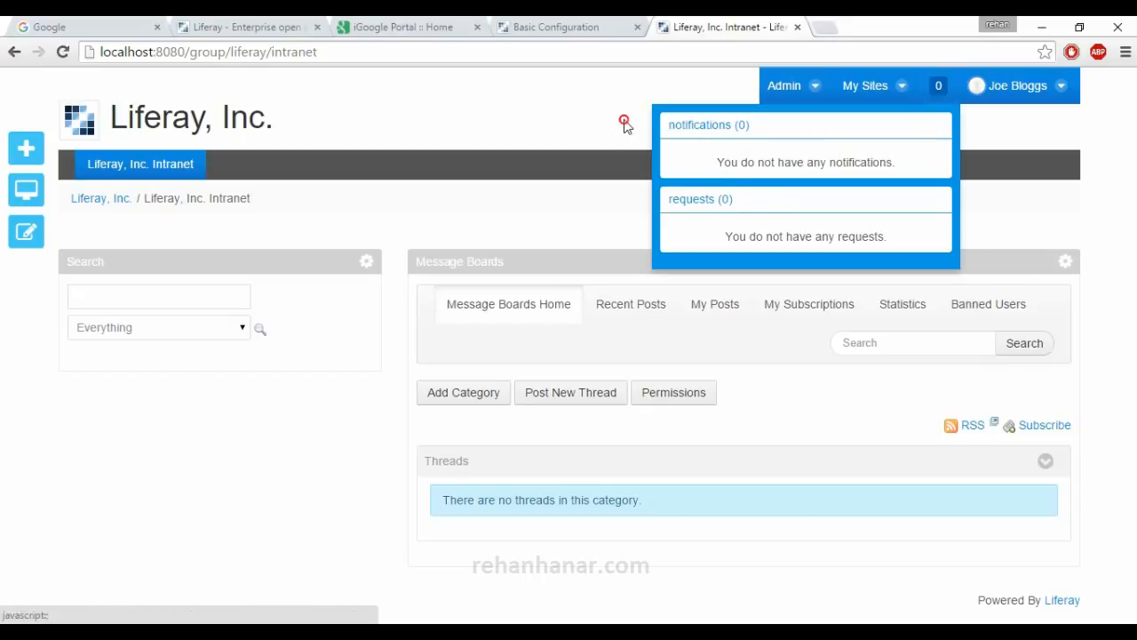
mouse_move(831, 175)
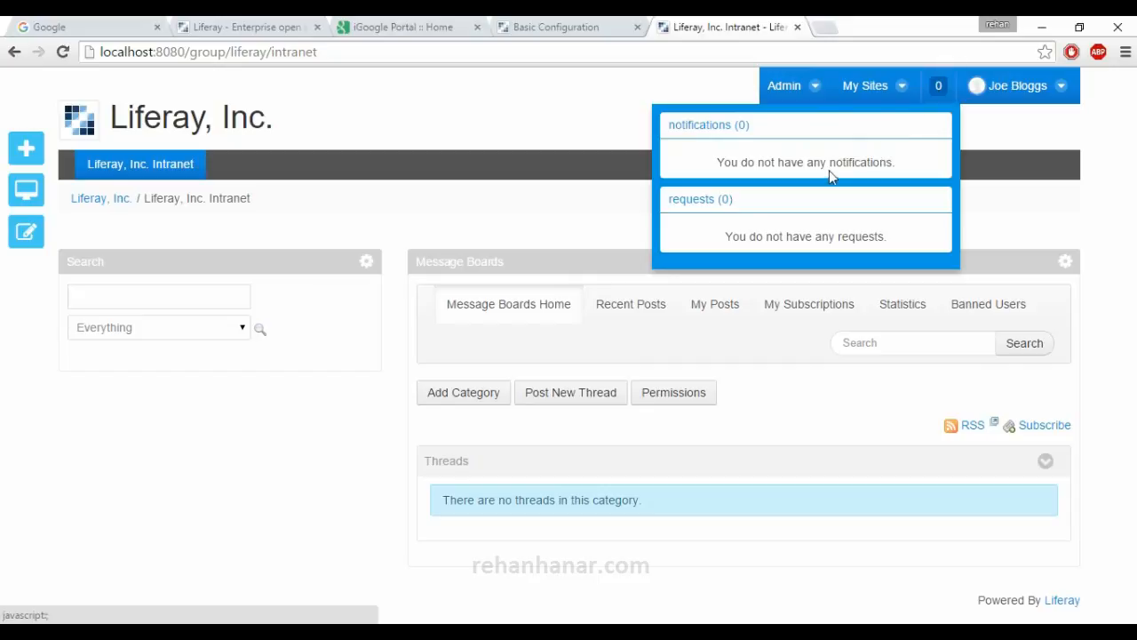
mouse_move(829, 180)
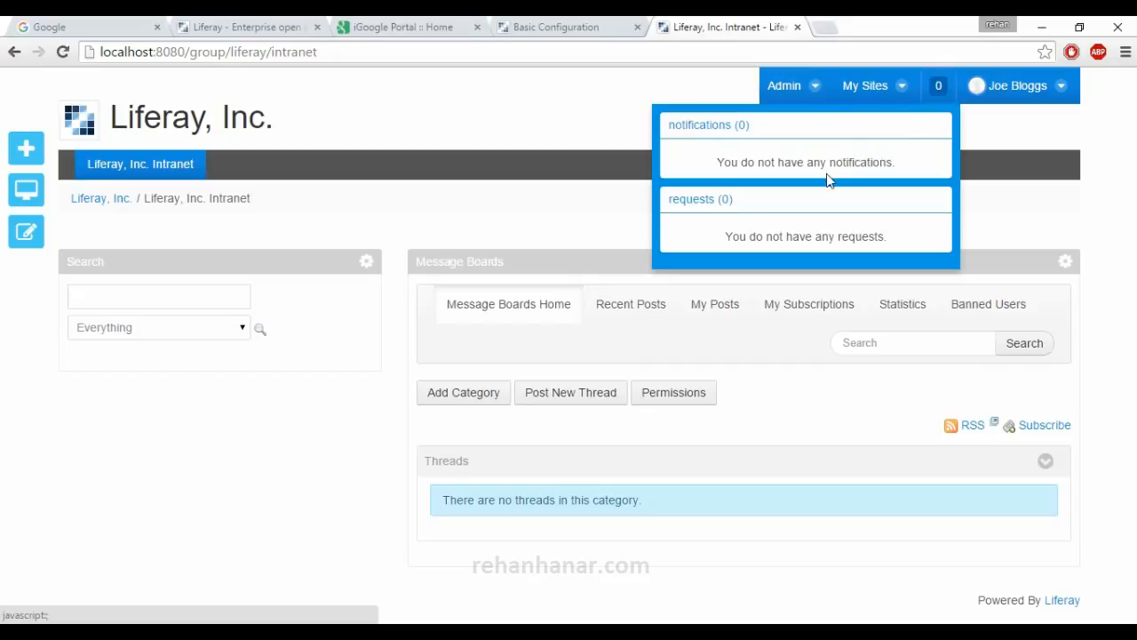
mouse_move(785, 179)
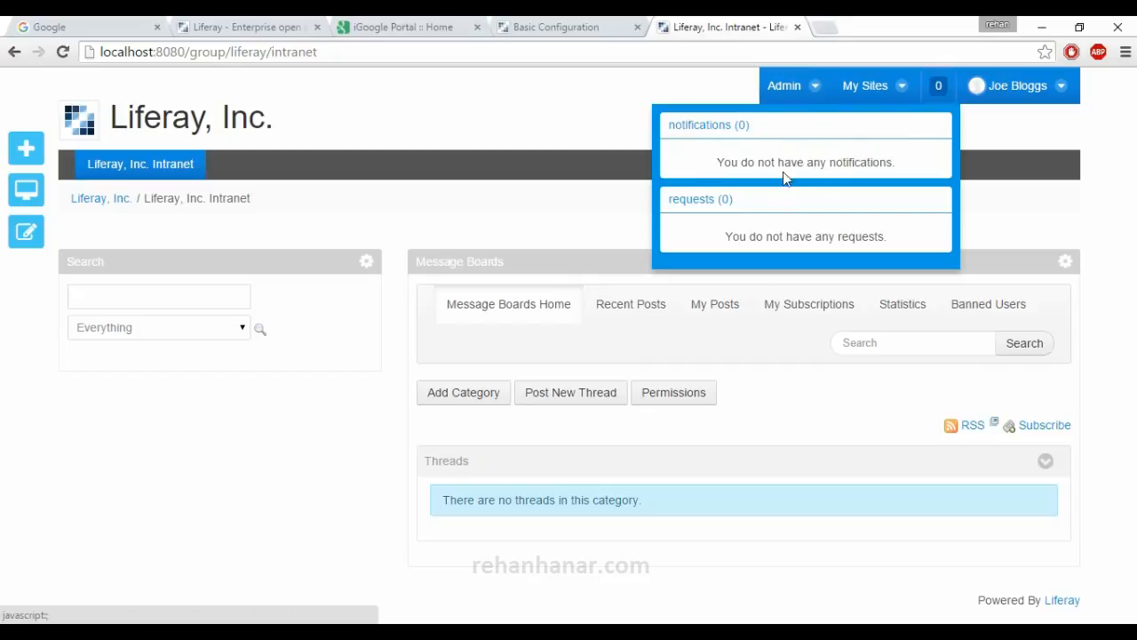
mouse_move(607, 336)
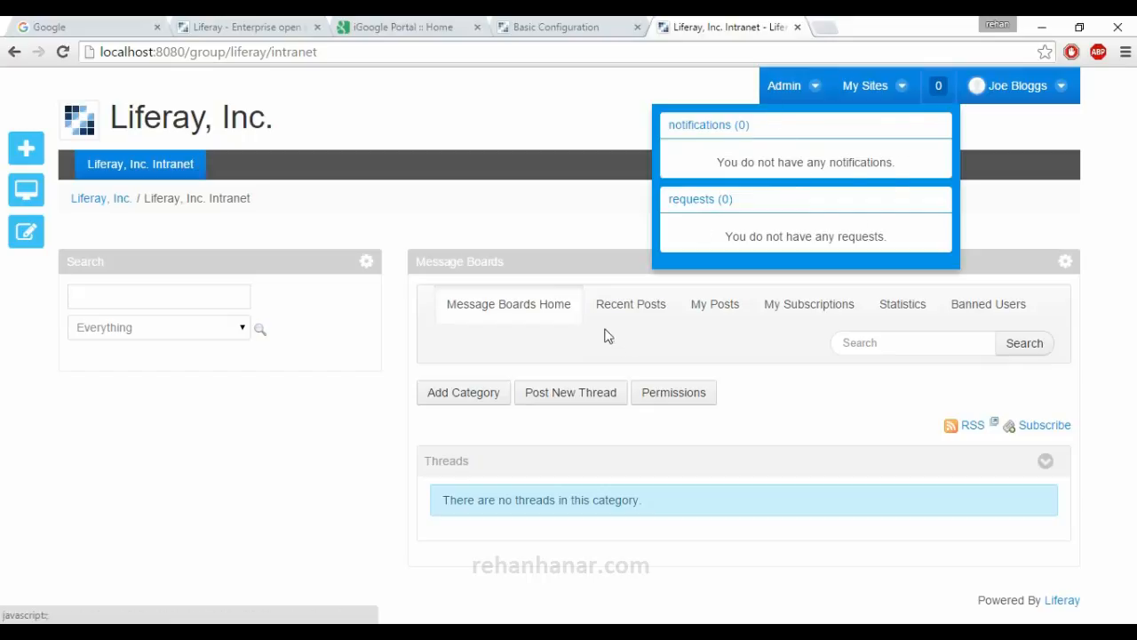
mouse_move(631, 304)
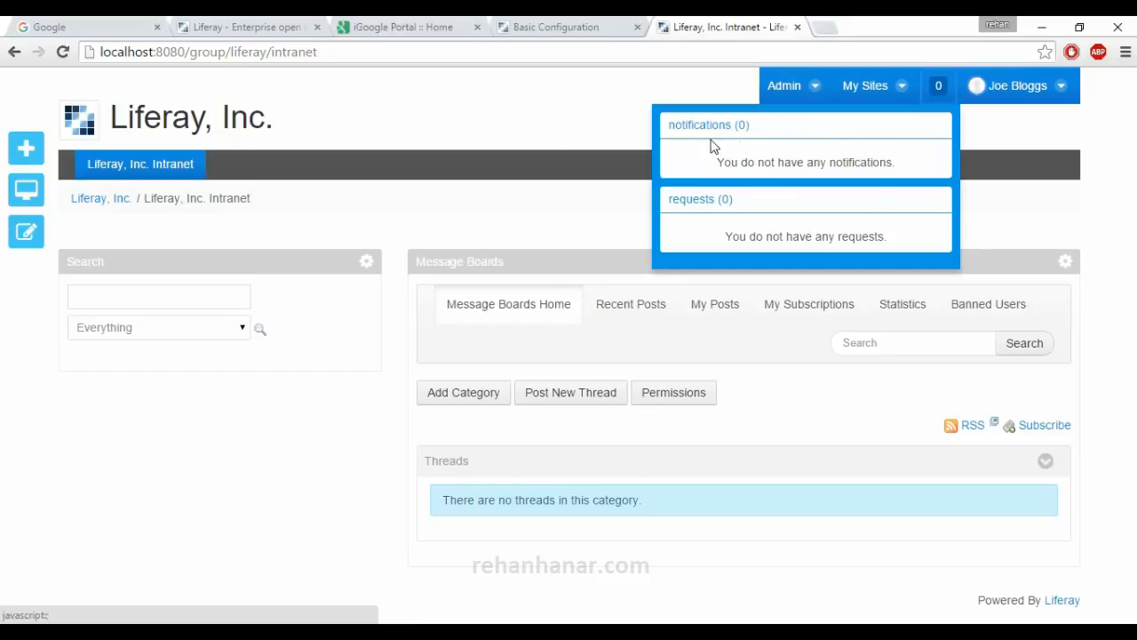
mouse_move(906, 130)
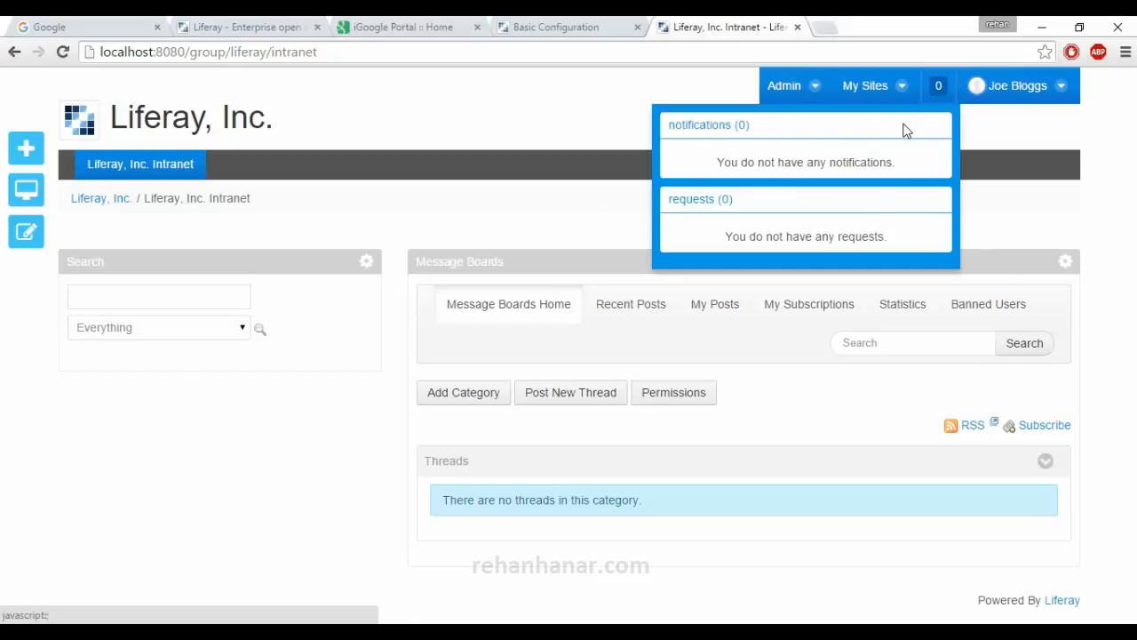
mouse_move(747, 192)
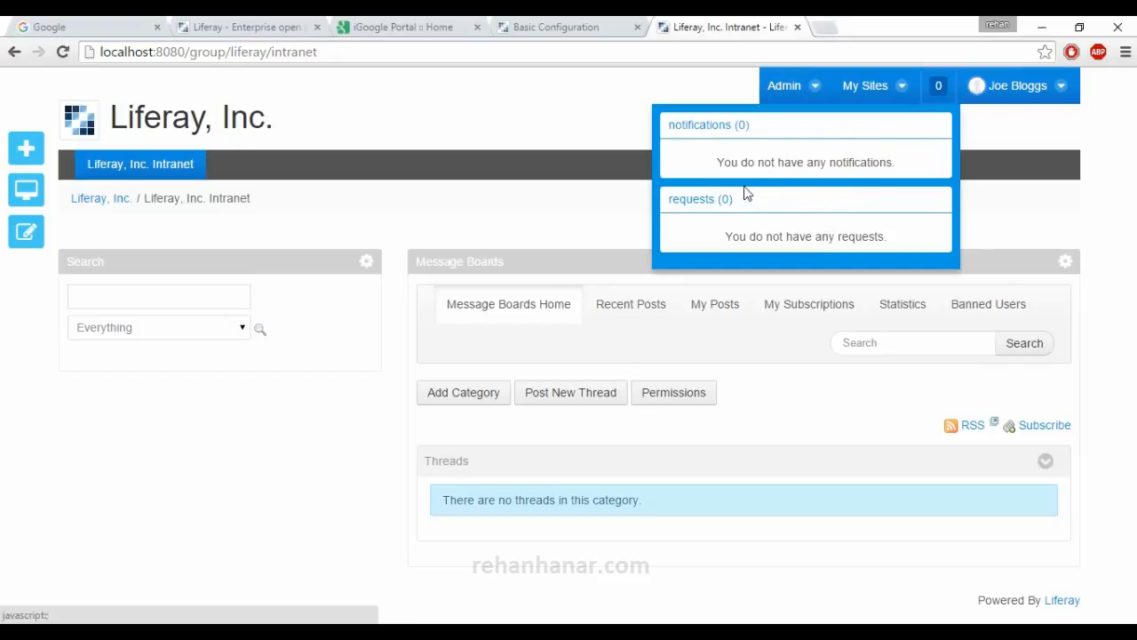
mouse_move(284, 256)
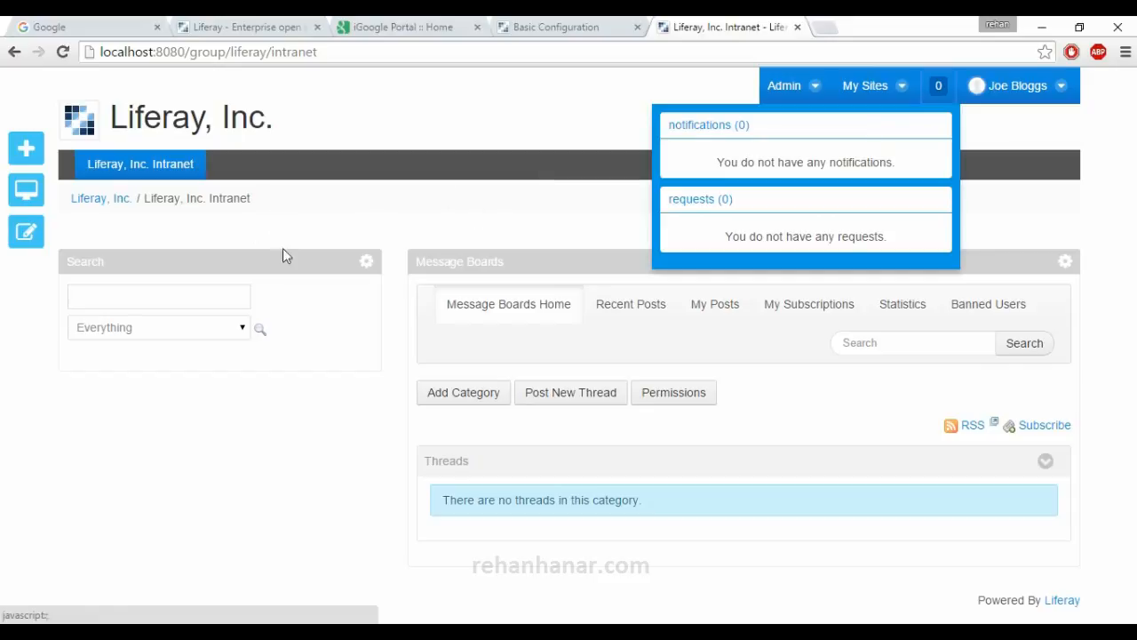
mouse_move(767, 149)
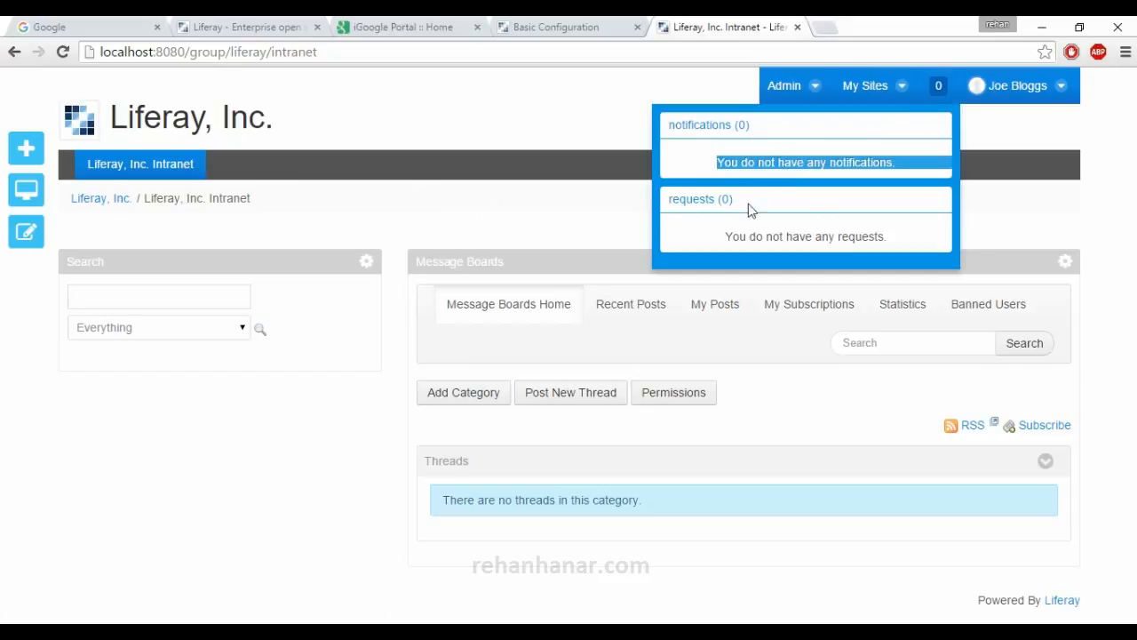
left_click(878, 121)
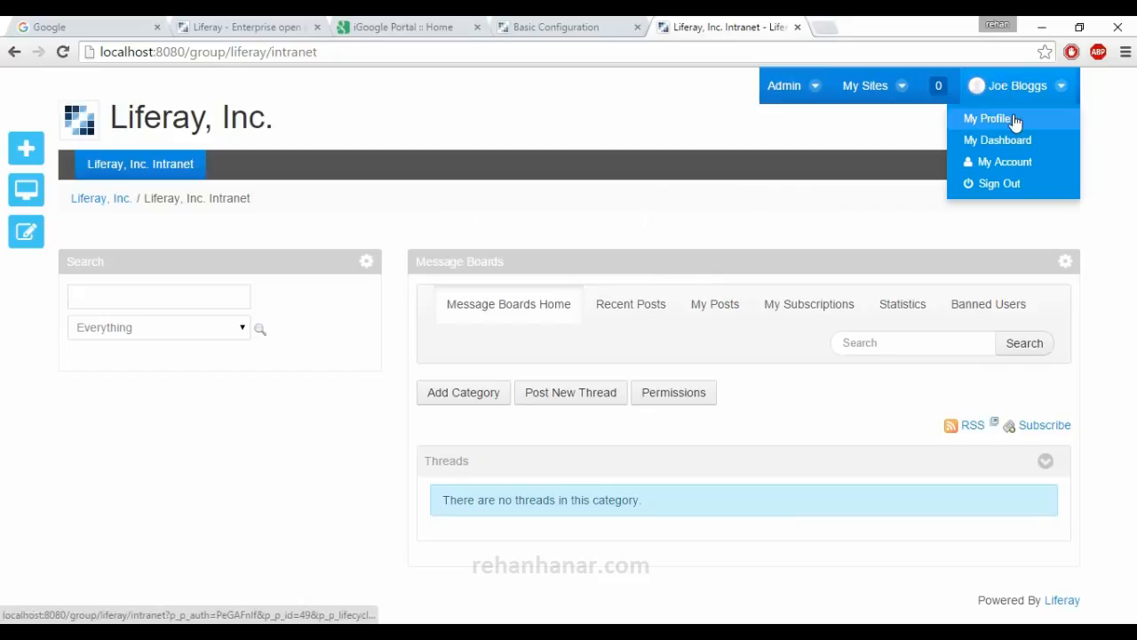
Go to Joe Bloggs's own profile page via My Profile in the user dropdown.
left_click(988, 117)
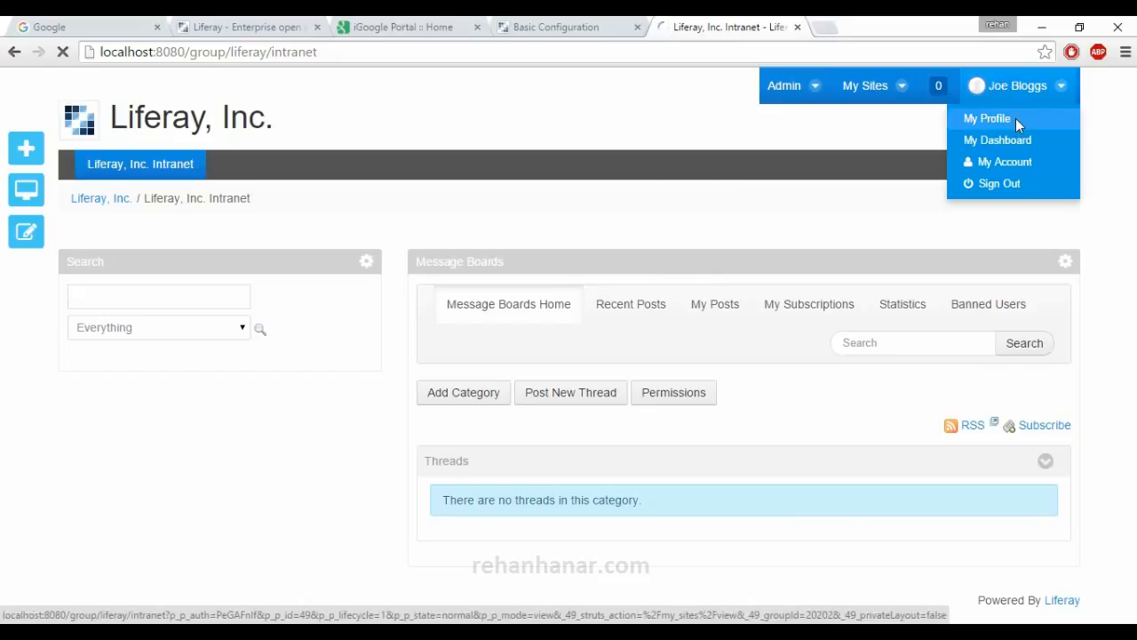
left_click(986, 117)
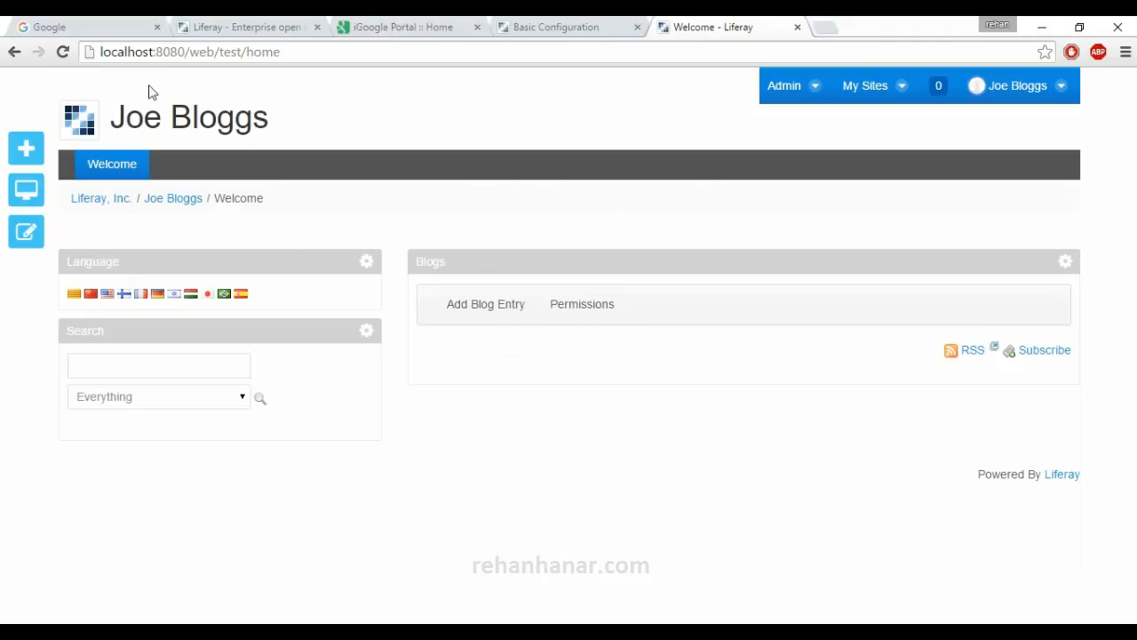
double_click(203, 51)
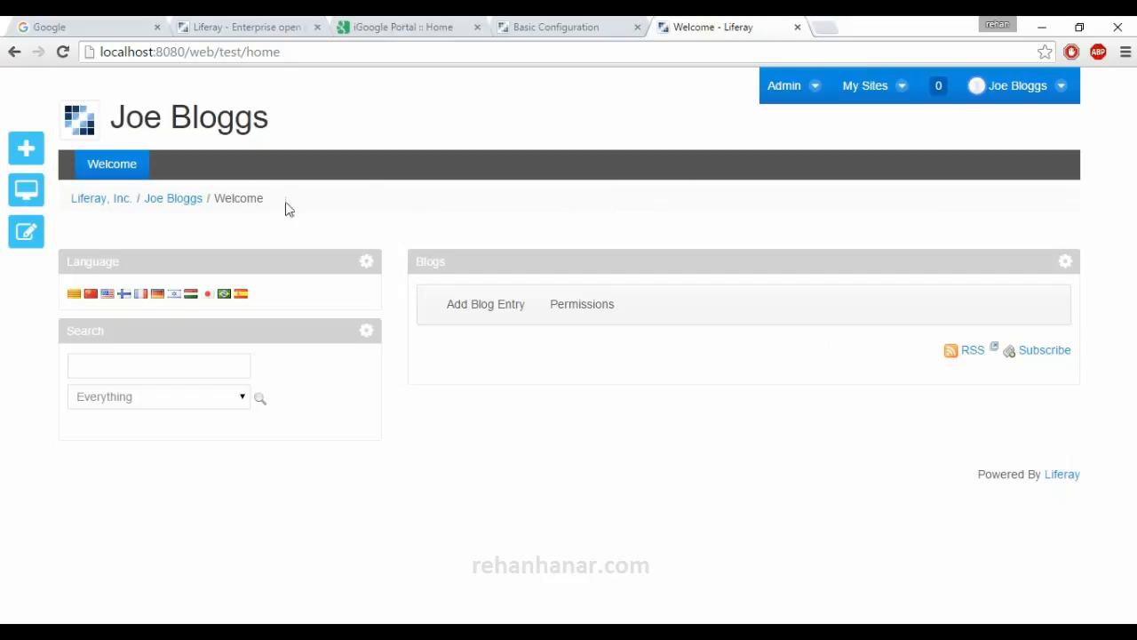
mouse_move(281, 238)
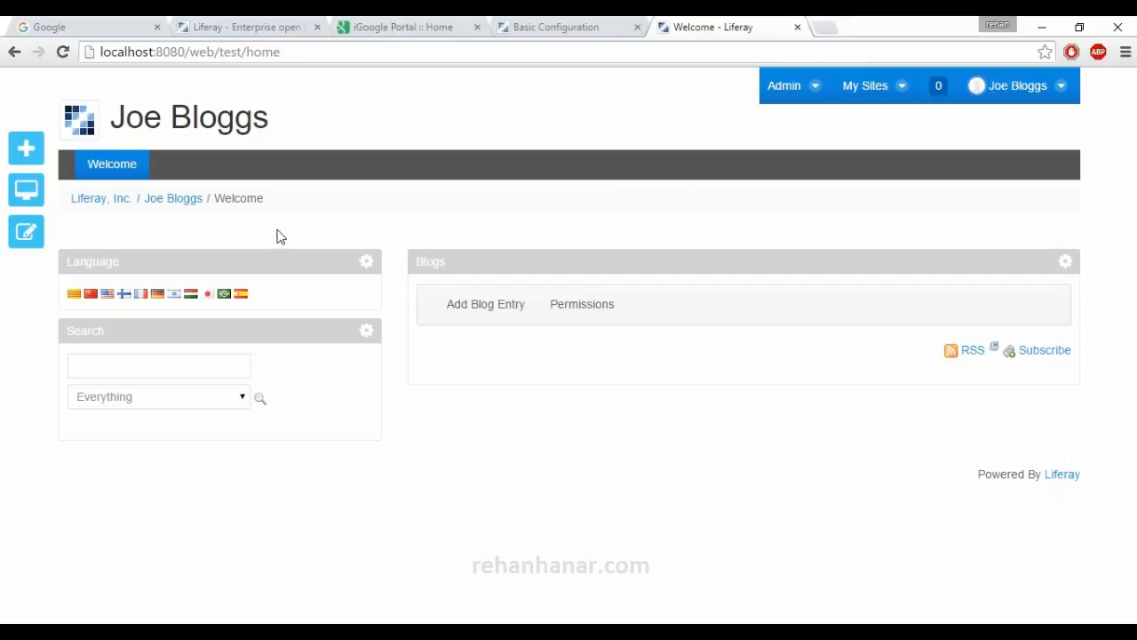
mouse_move(196, 220)
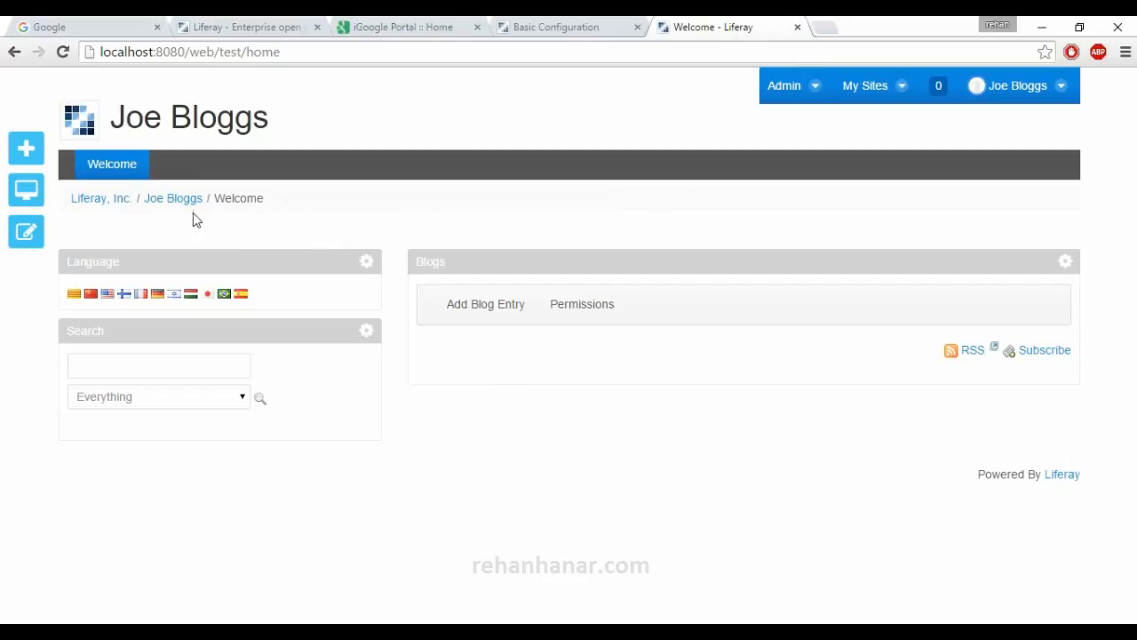
mouse_move(903, 189)
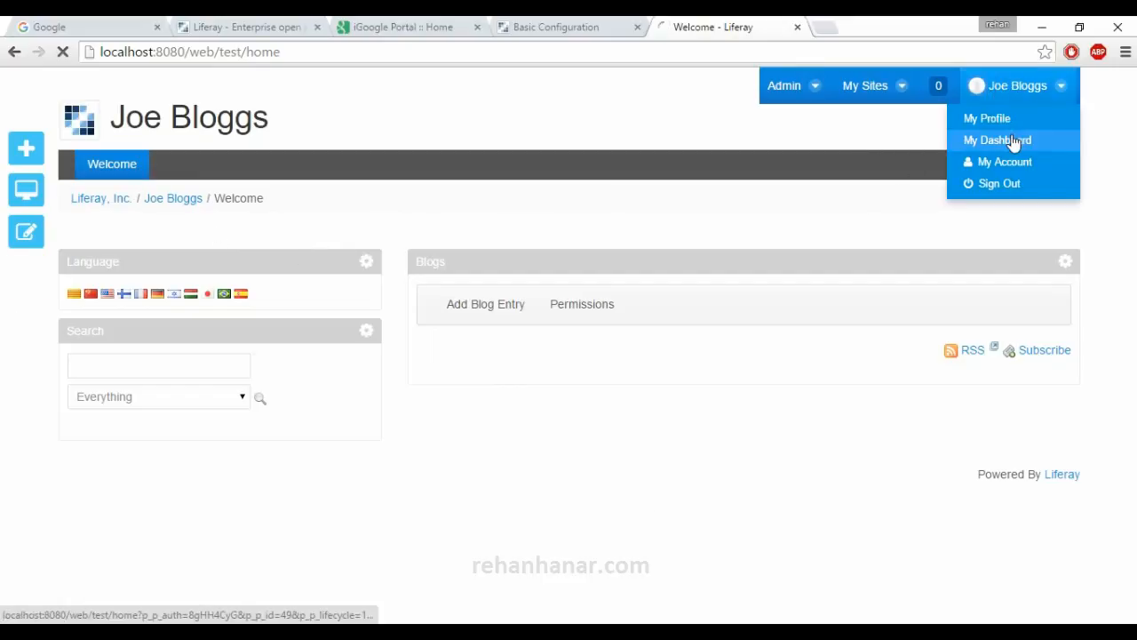
Bring up Joe Bloggs's My Account settings from the user-name dropdown.
left_click(998, 141)
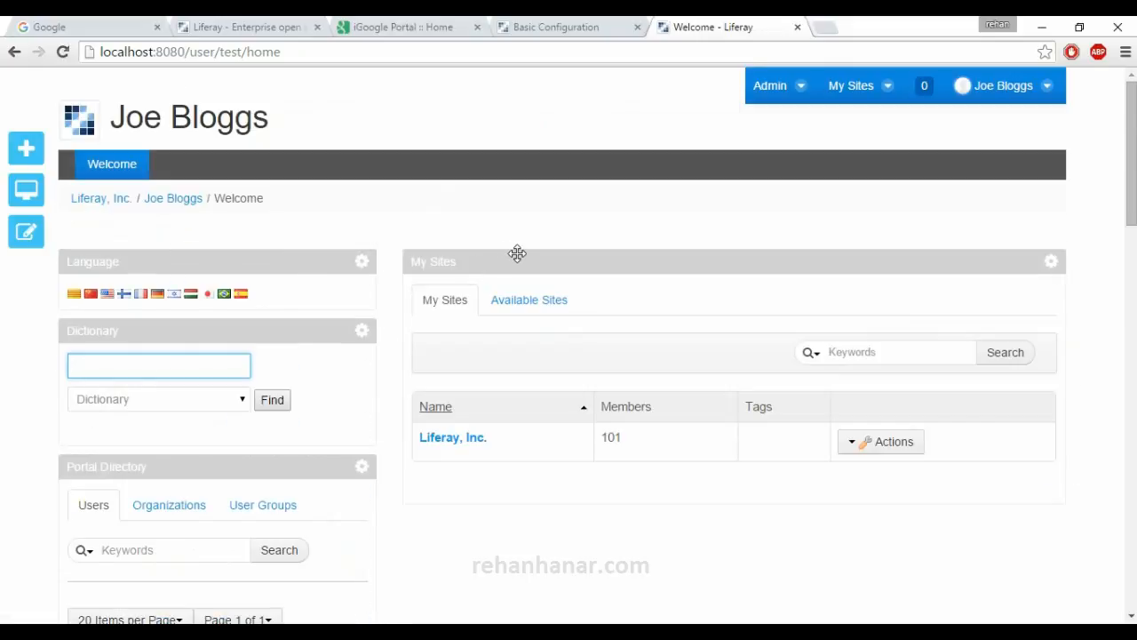
mouse_move(289, 256)
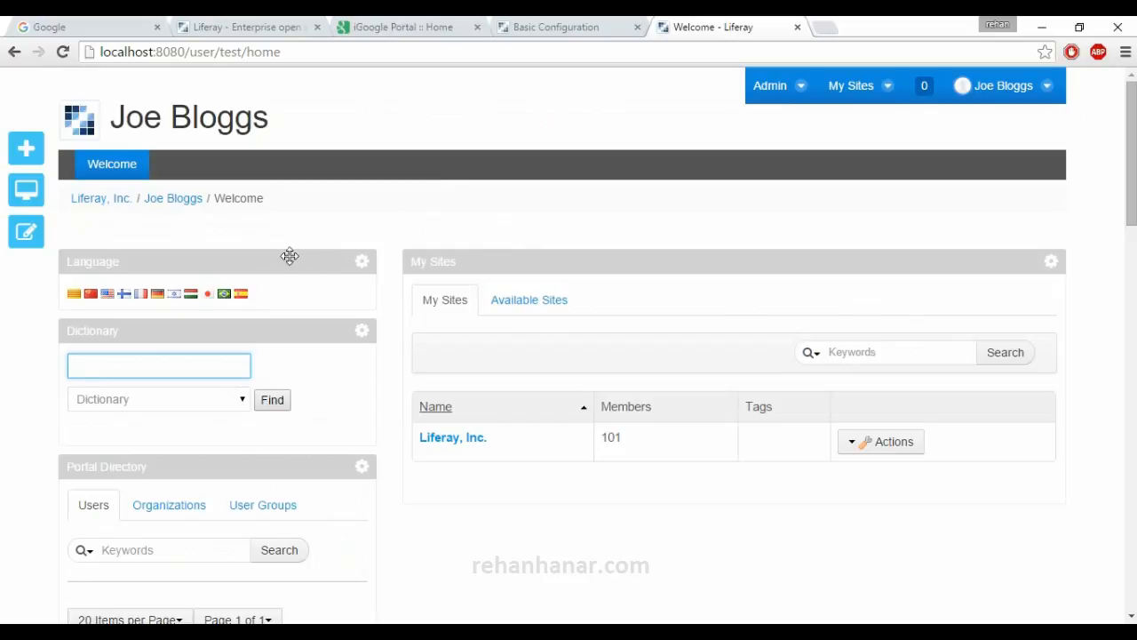
mouse_move(591, 263)
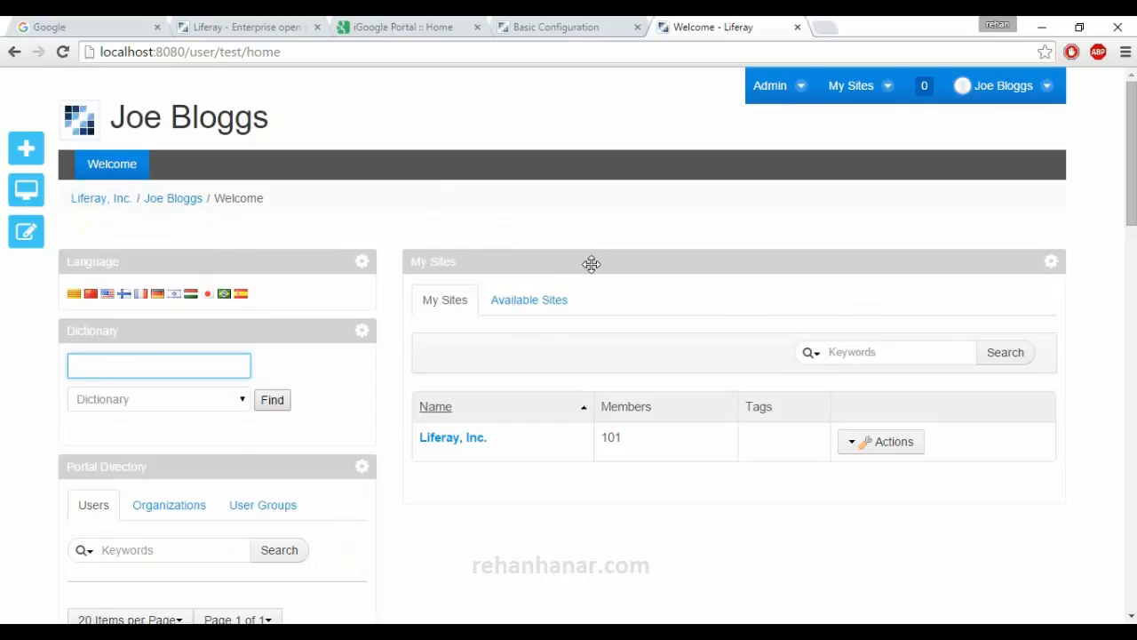
left_click(1002, 85)
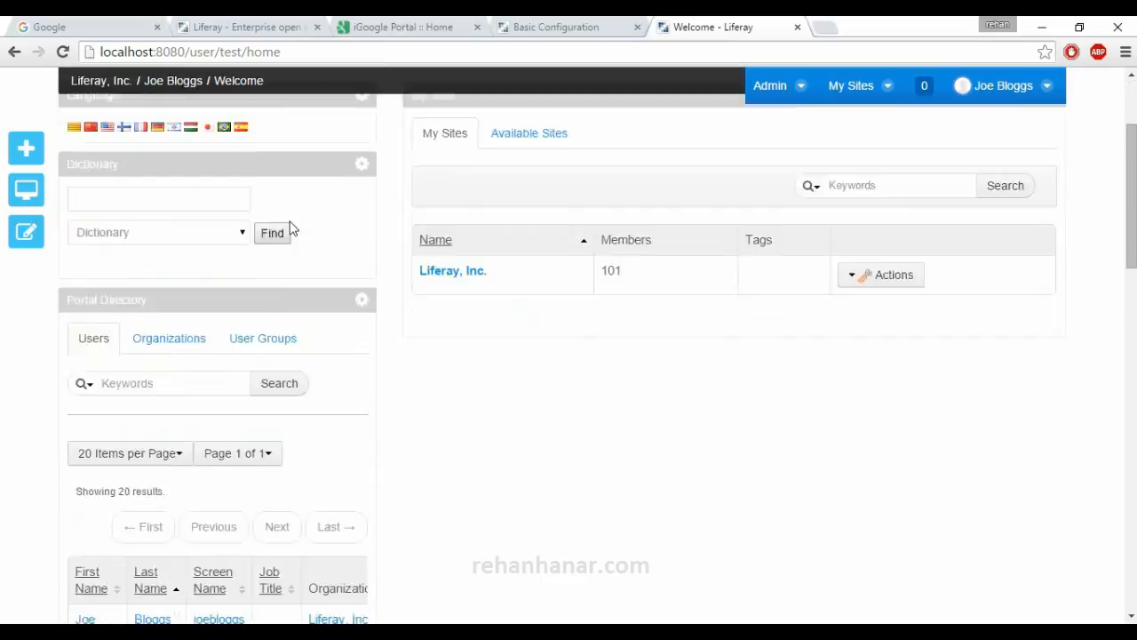
left_click(1002, 85)
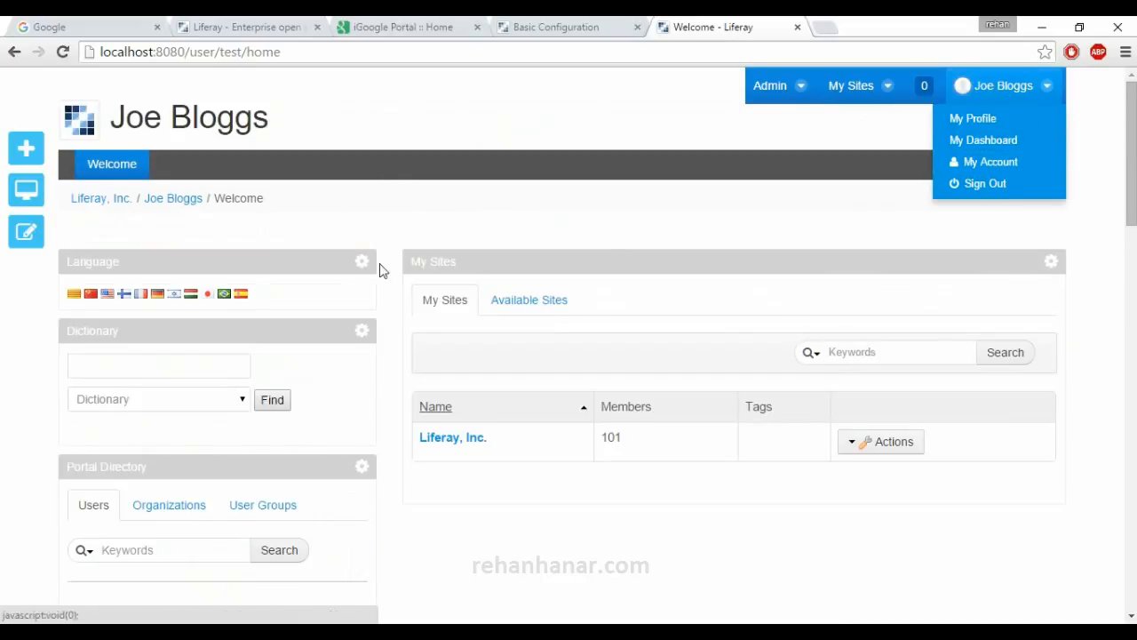
mouse_move(763, 245)
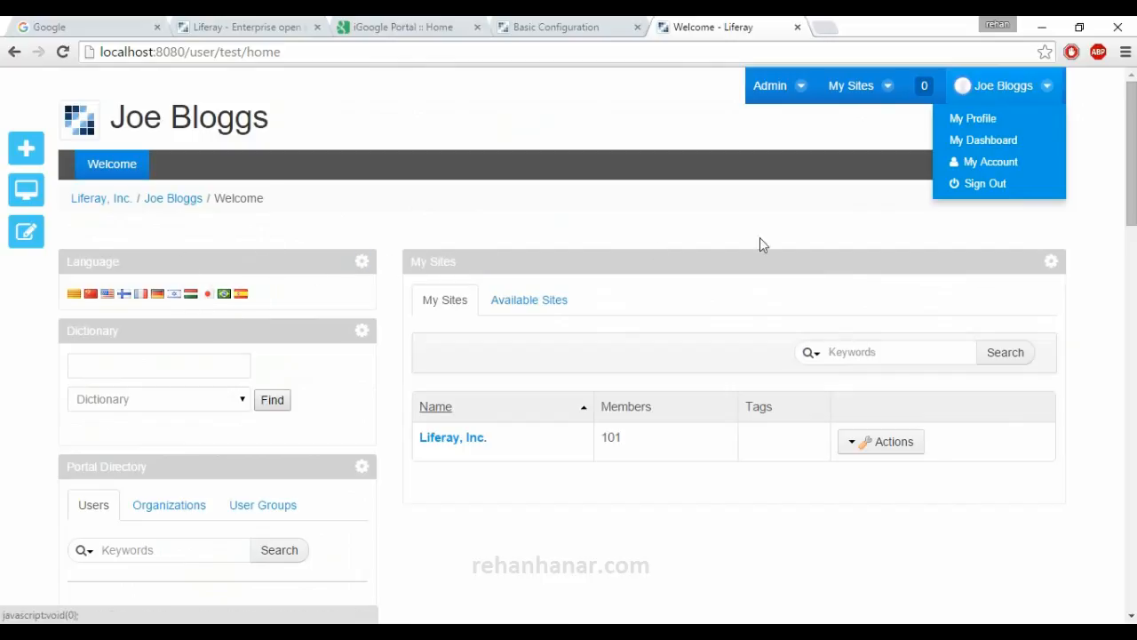
mouse_move(928, 189)
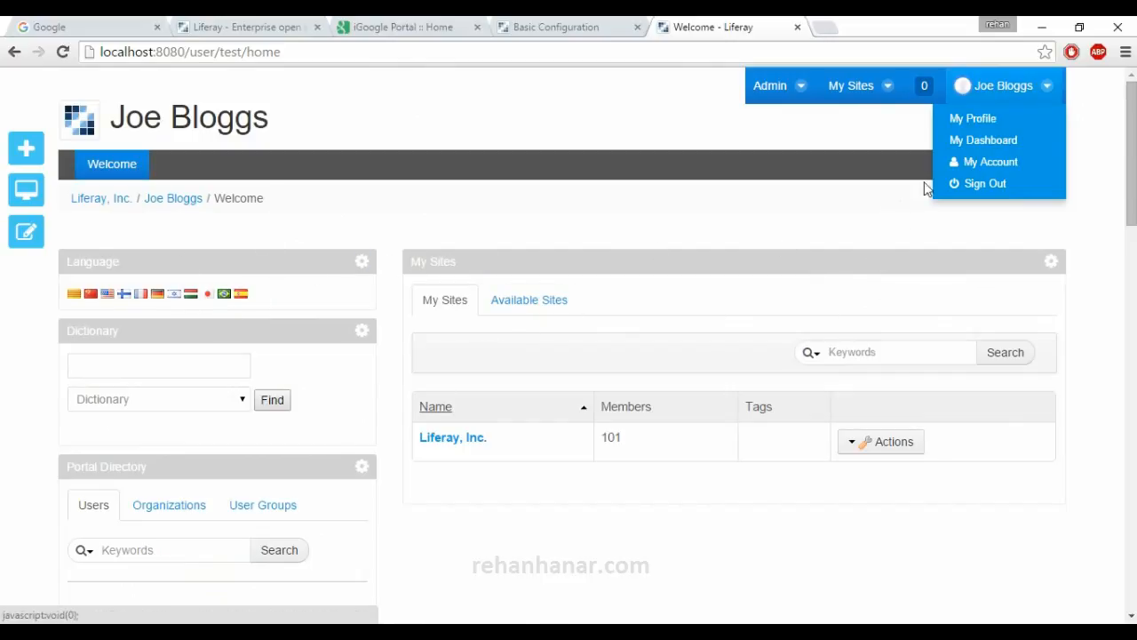
left_click(988, 162)
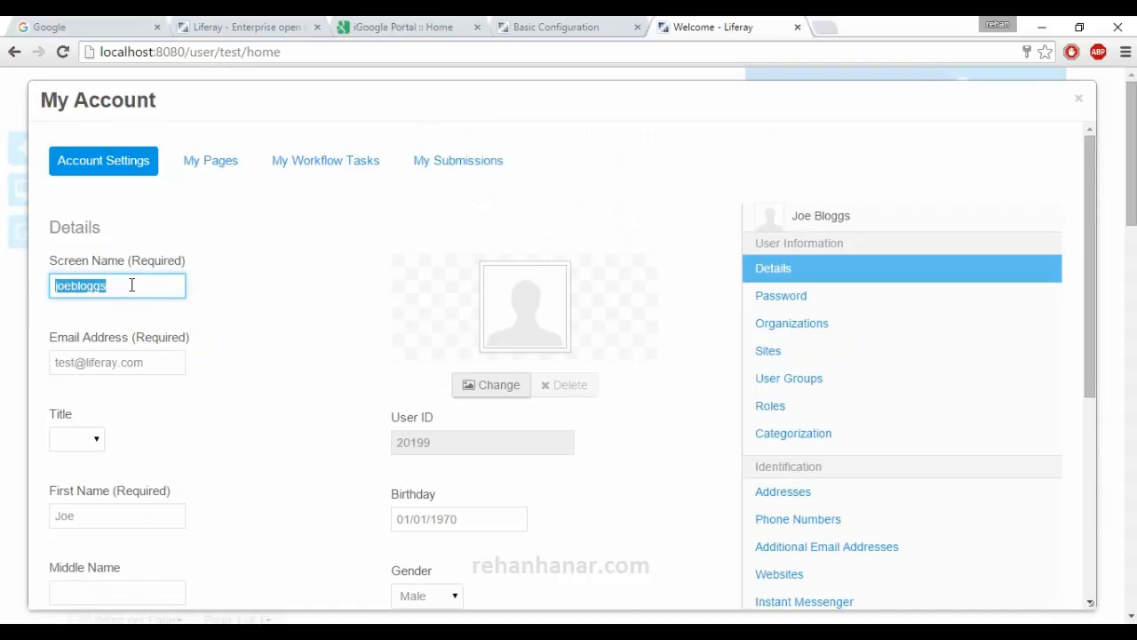
Set screen name 'test', first and last names 'Test', save the account details and close the settings.
type("test")
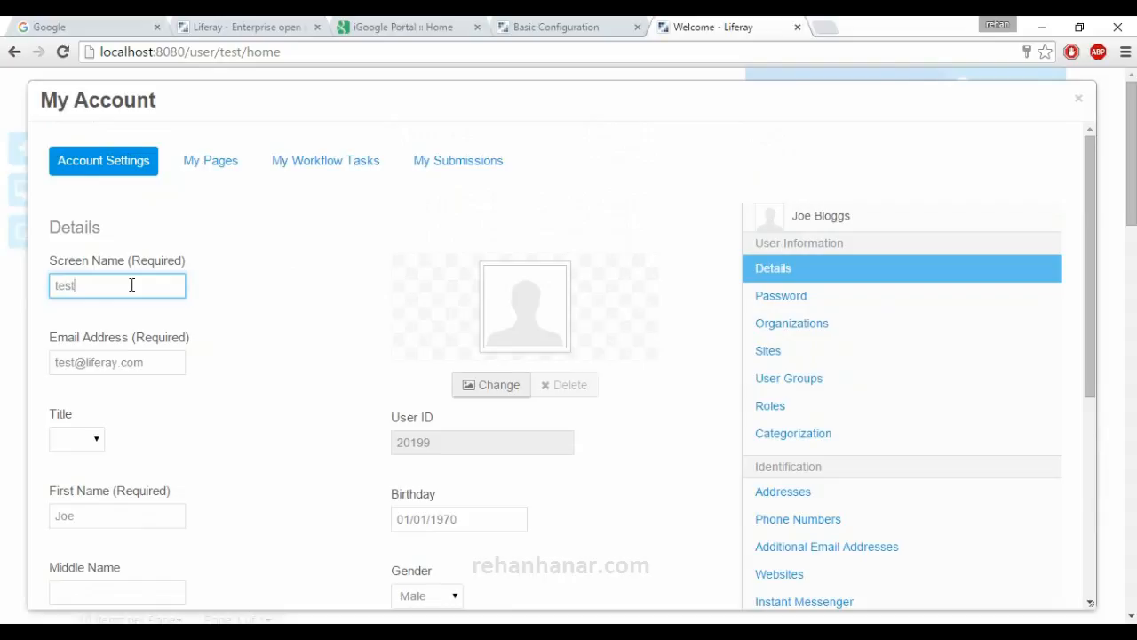
scroll("down", 3)
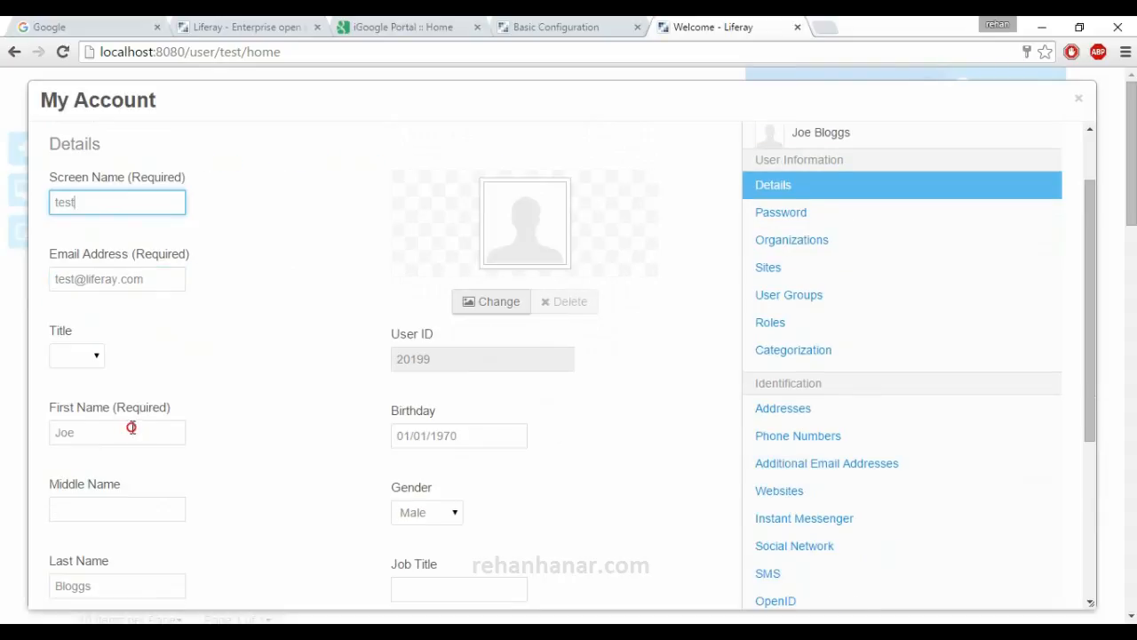
type("te")
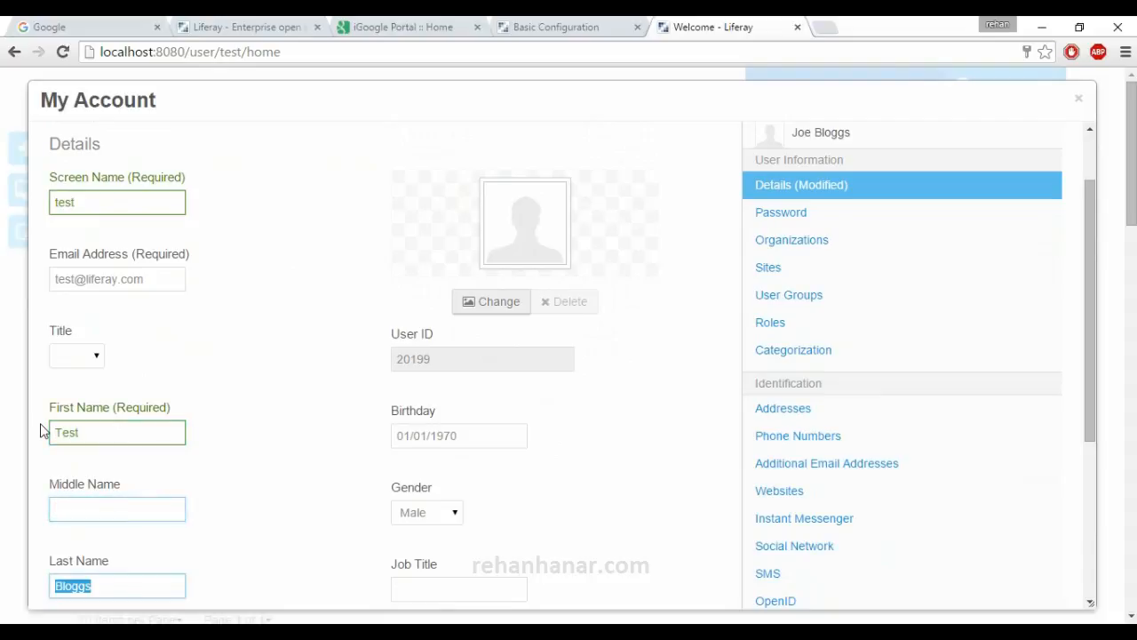
type("Test")
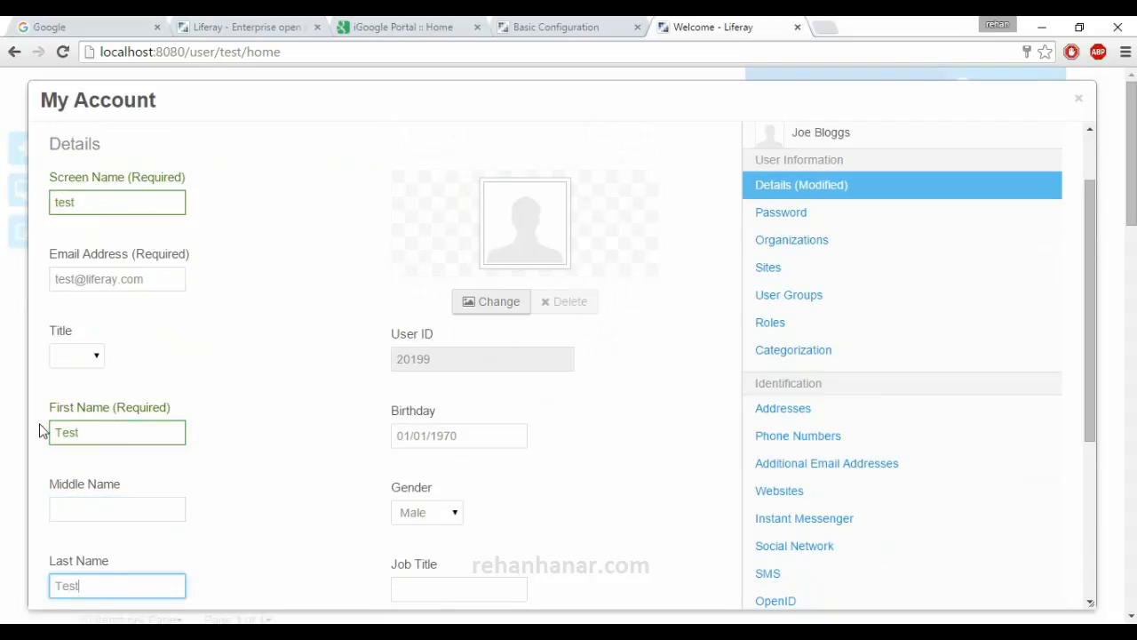
scroll("down", 3)
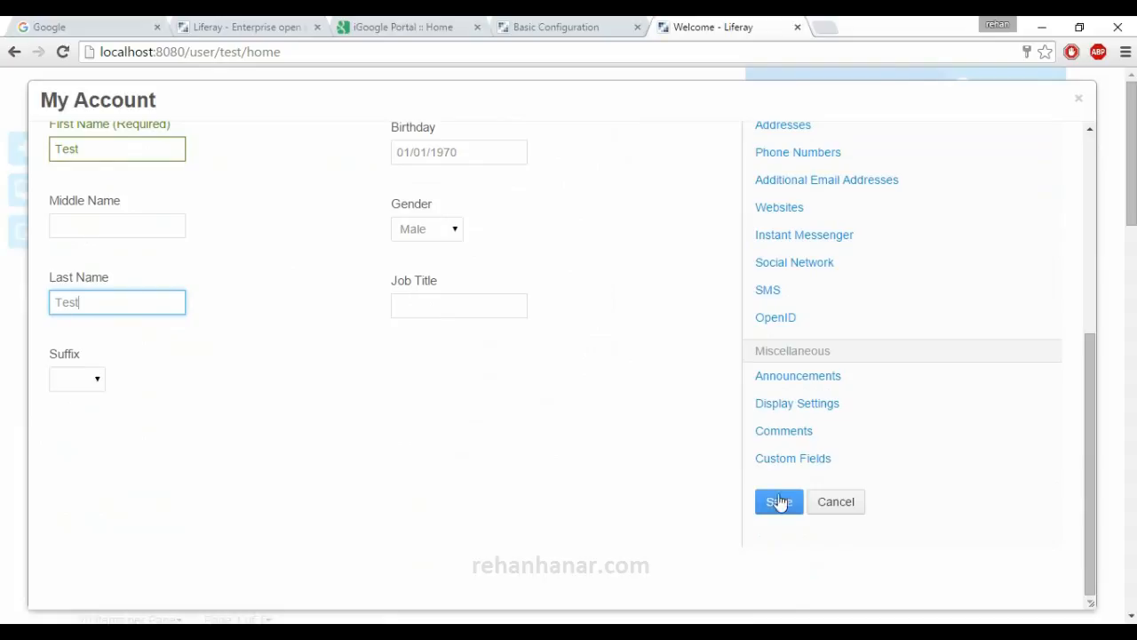
left_click(778, 501)
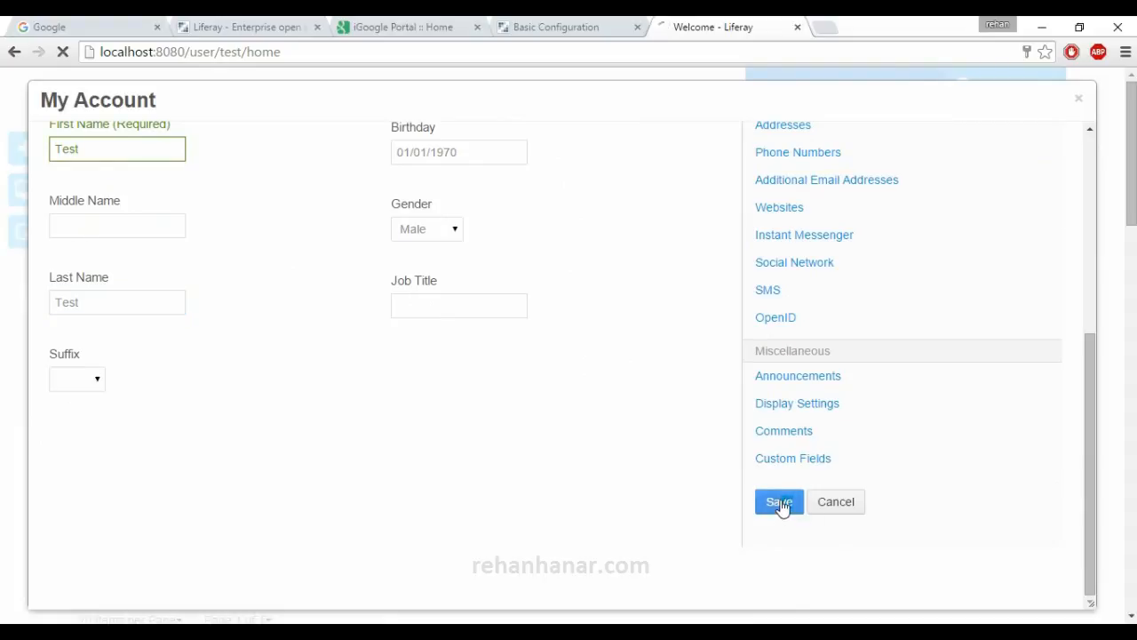
left_click(779, 501)
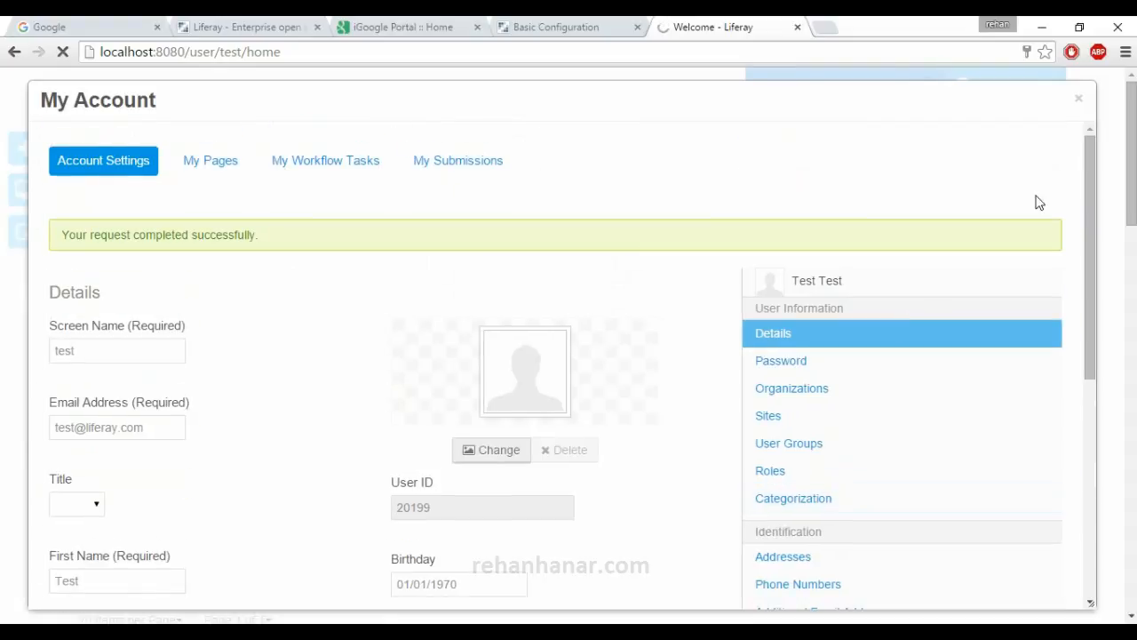
left_click(1078, 97)
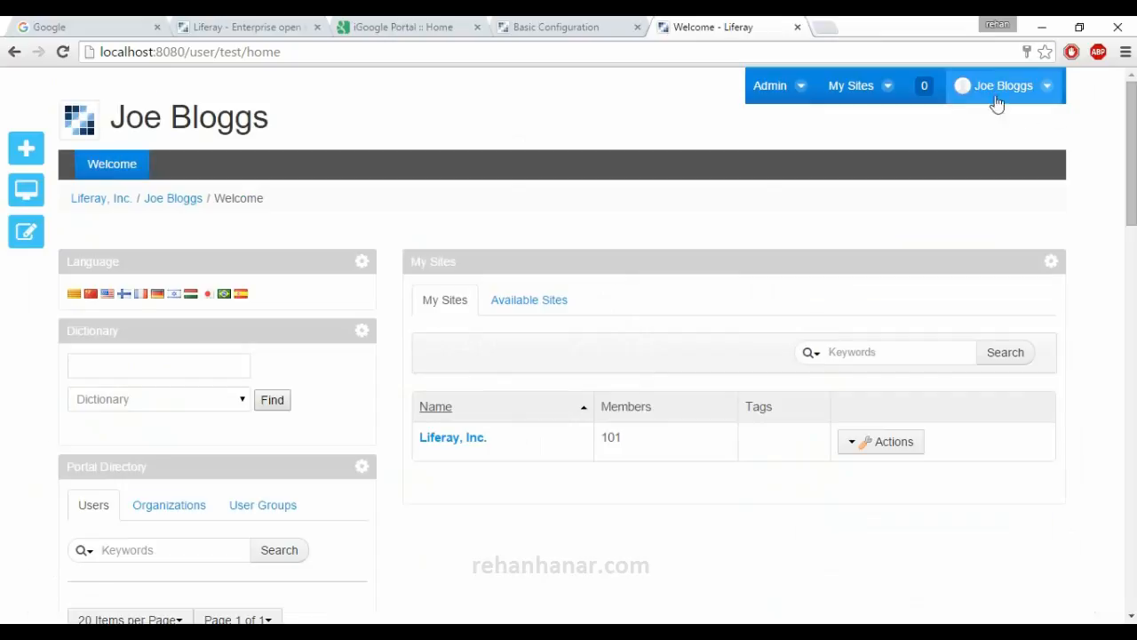
Reopen Test Test's My Account settings and review the Password section.
left_click(1004, 85)
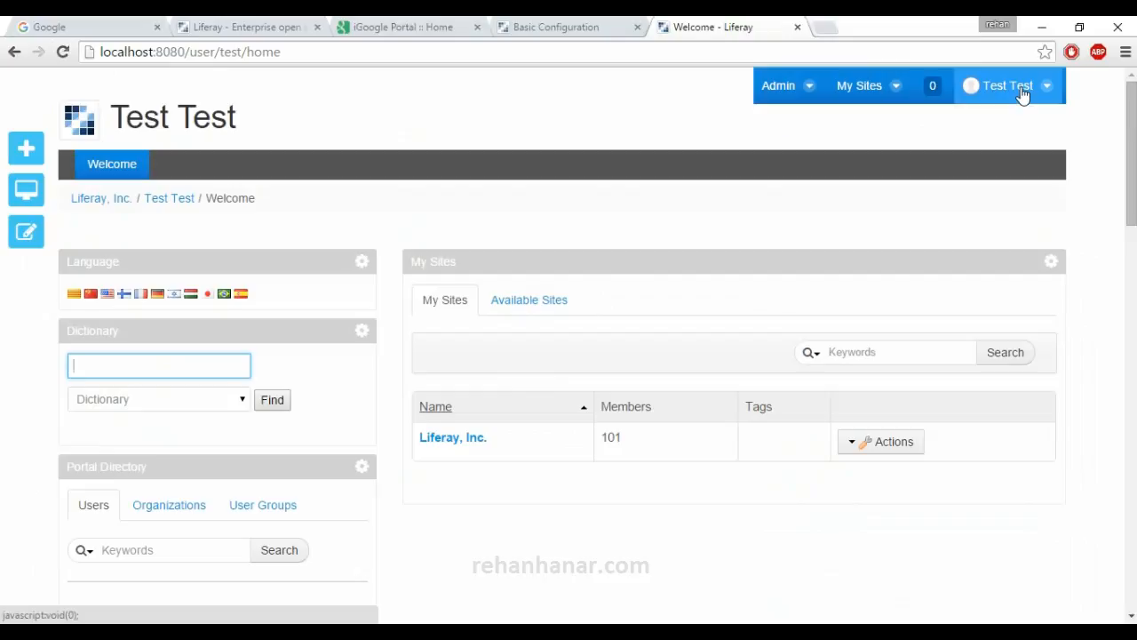
left_click(1006, 85)
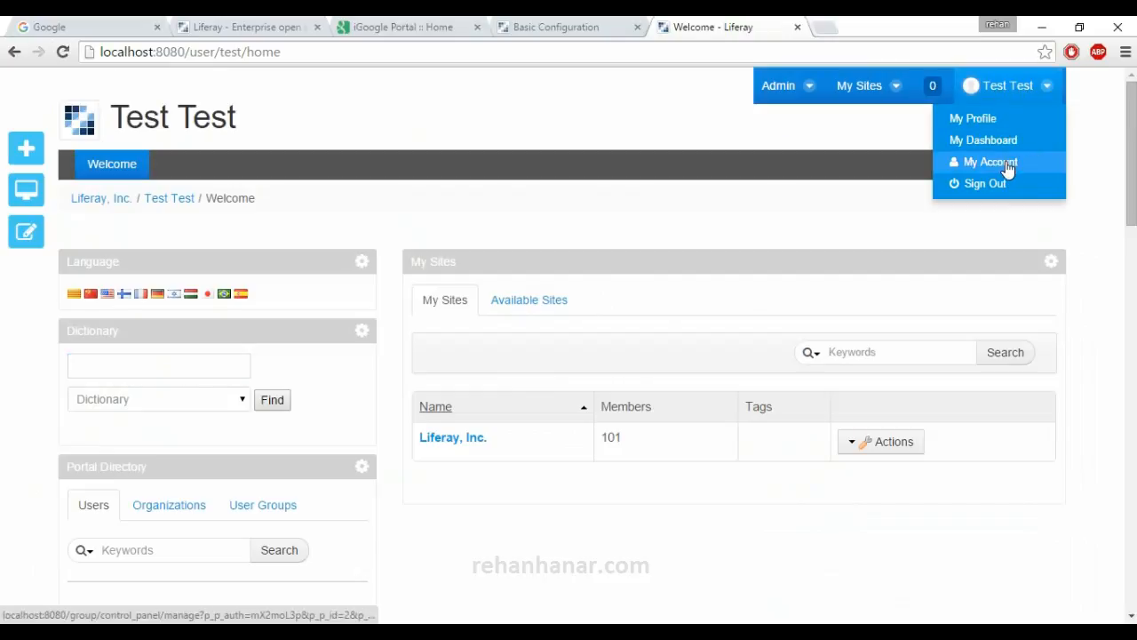
left_click(988, 162)
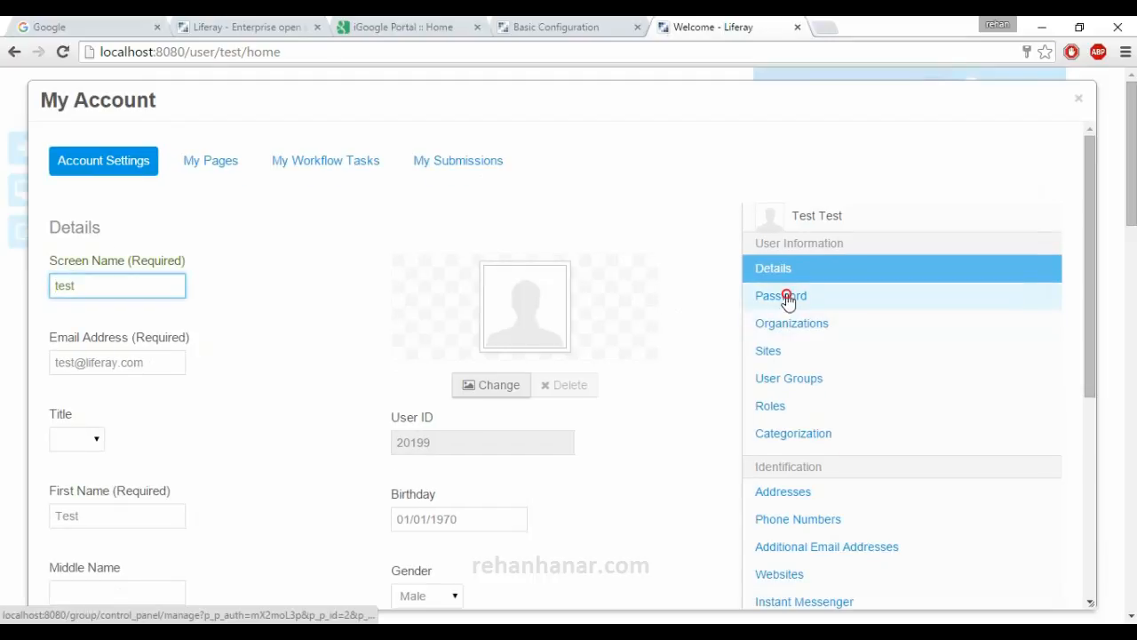
left_click(780, 294)
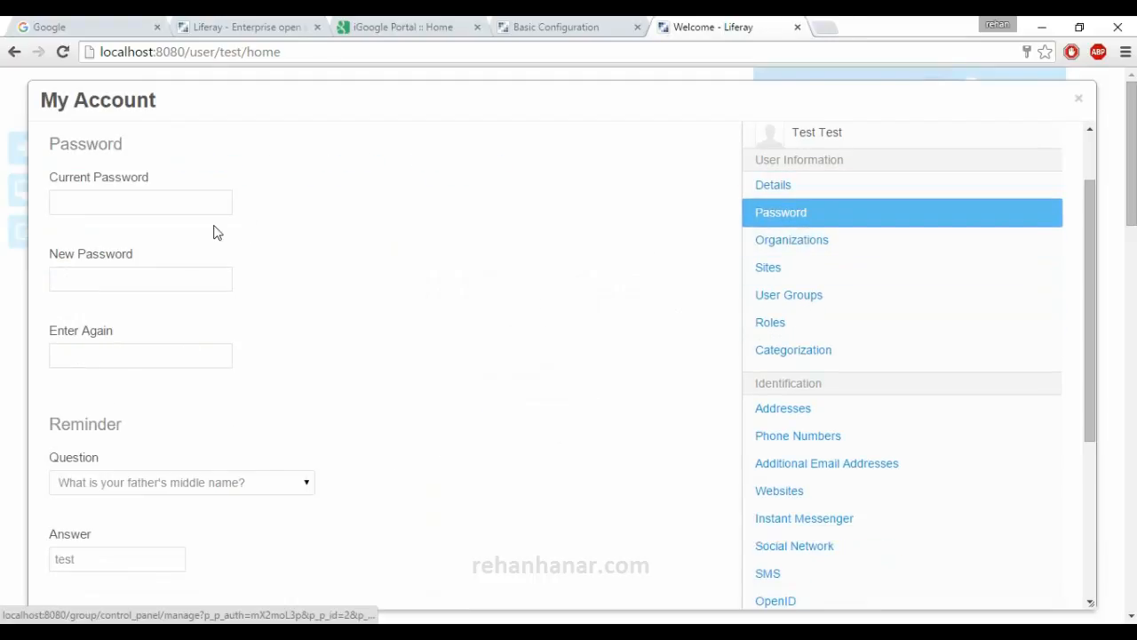
Review the Organizations section, then go to the user's own My Pages profile page.
scroll("down", 3)
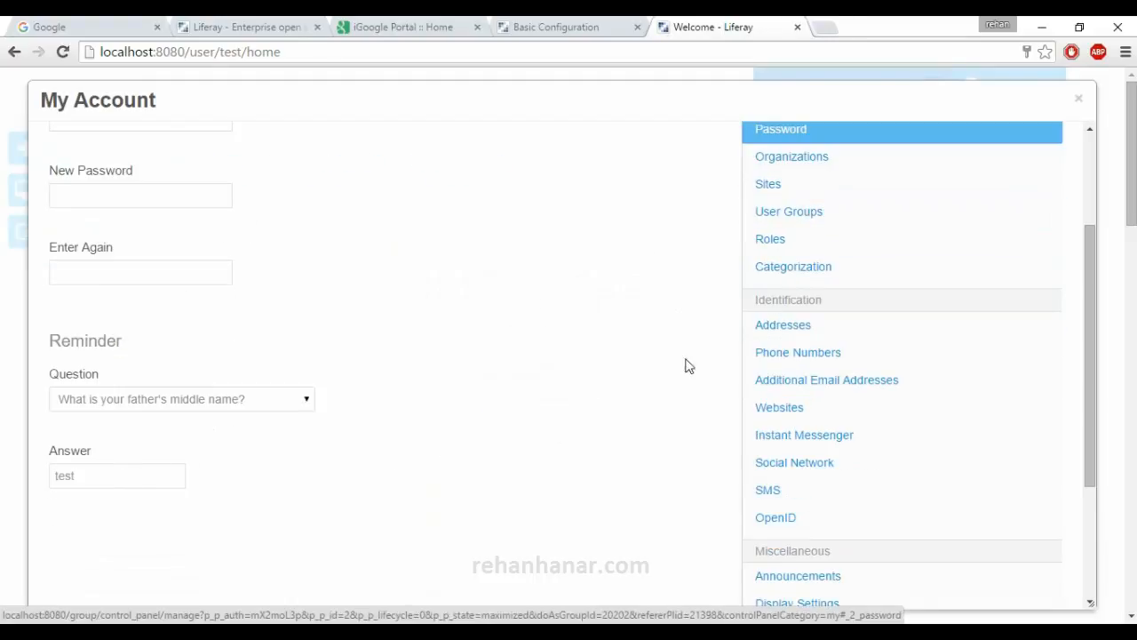
left_click(790, 156)
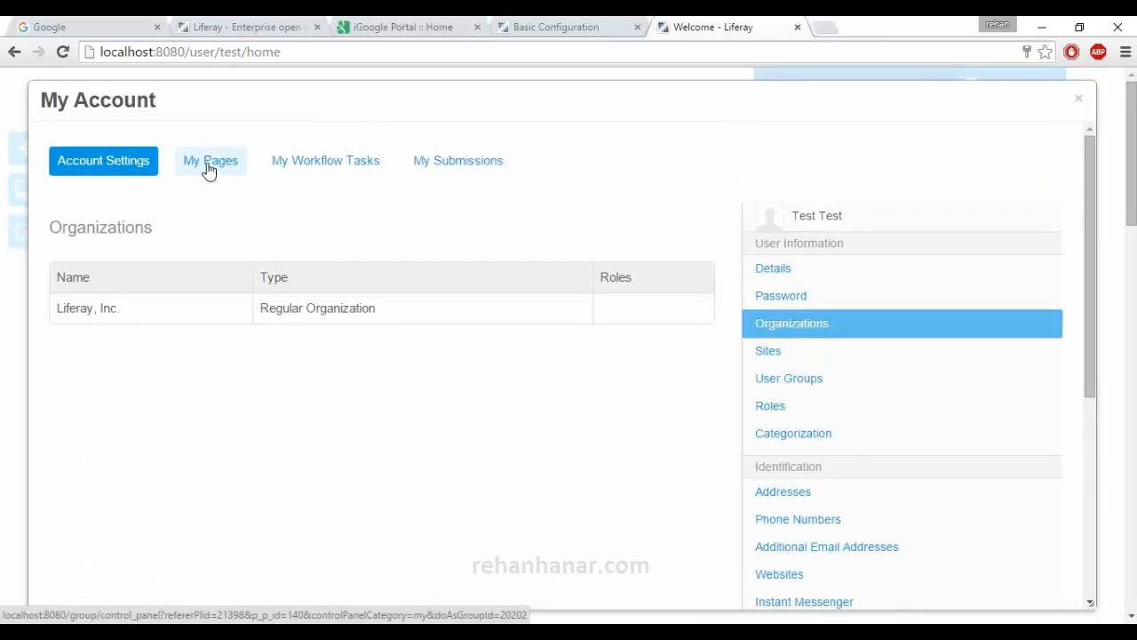
left_click(210, 160)
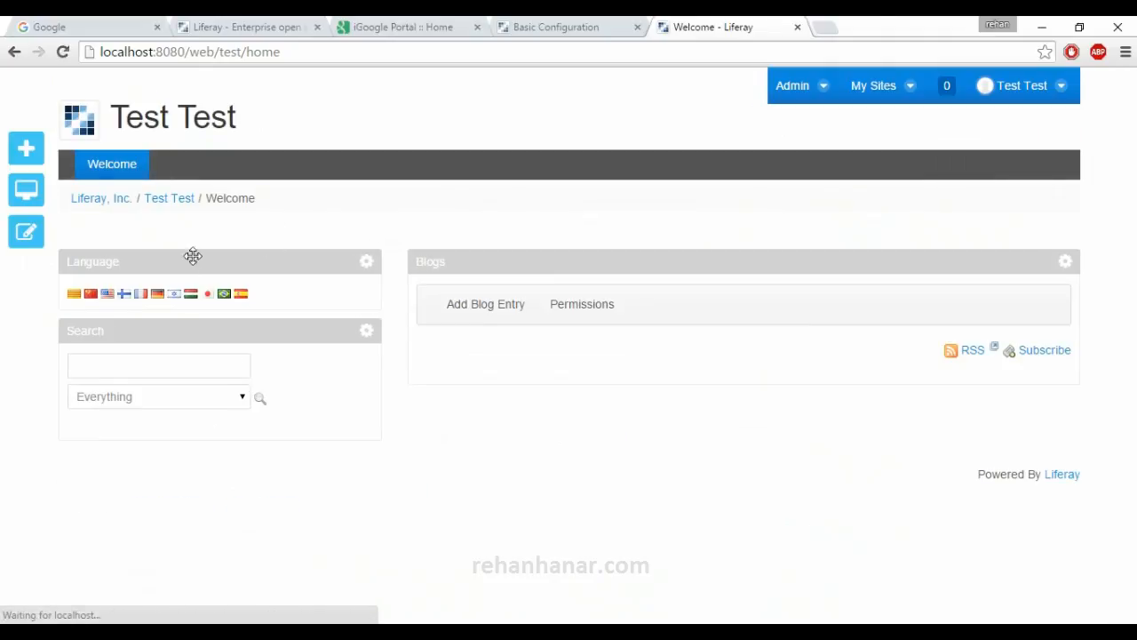
Reopen My Account and view My Submissions, showing no pending publications.
left_click(1020, 85)
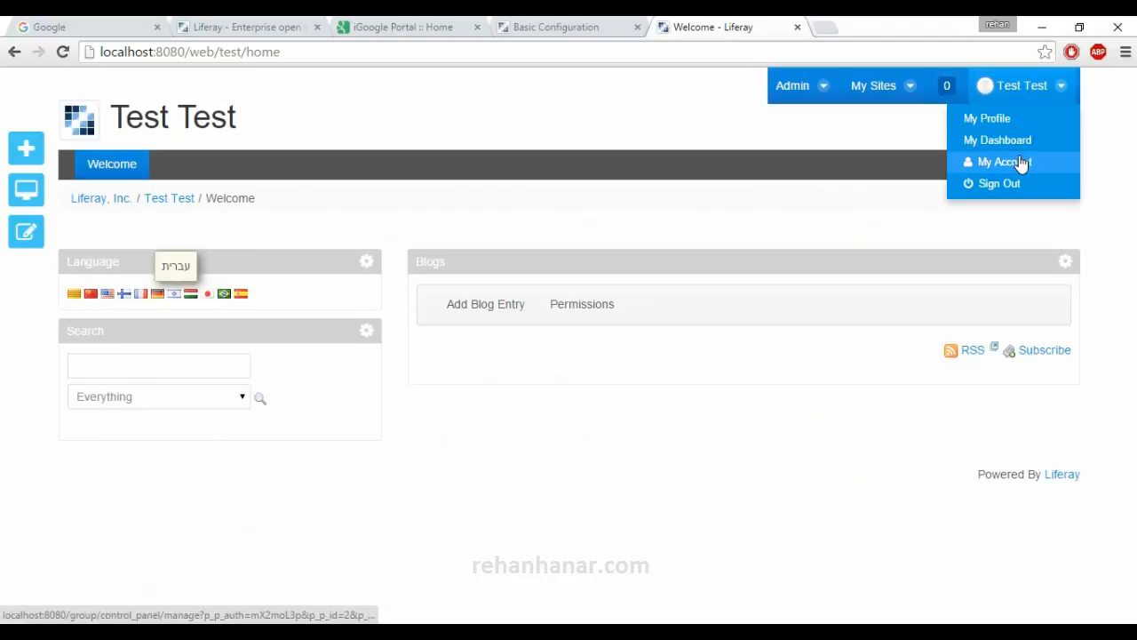
left_click(1002, 162)
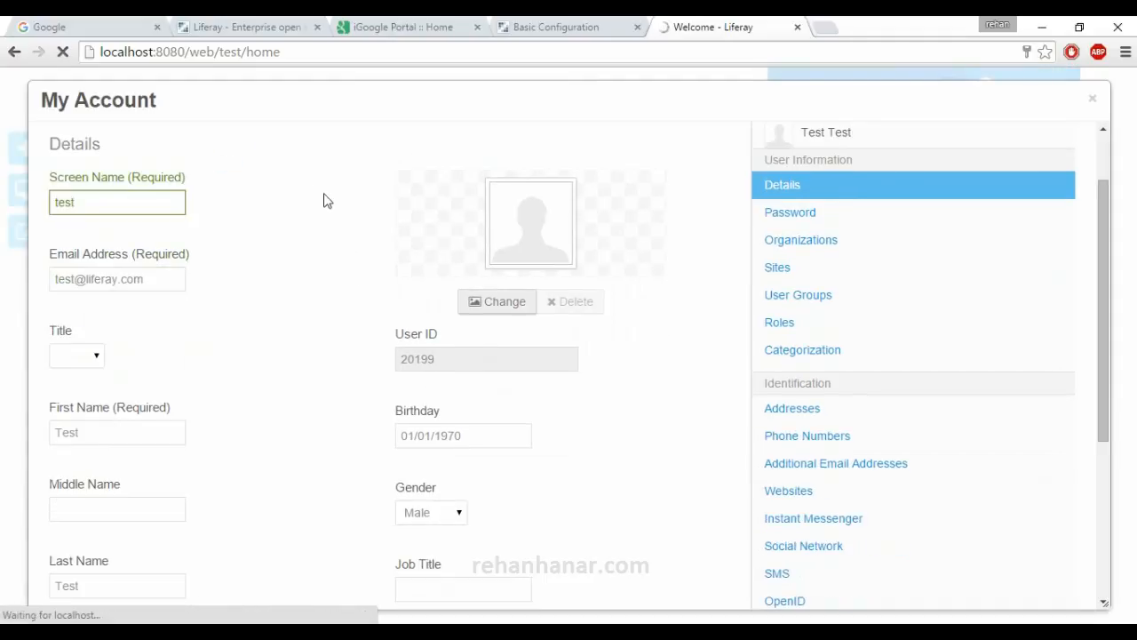
left_click(325, 160)
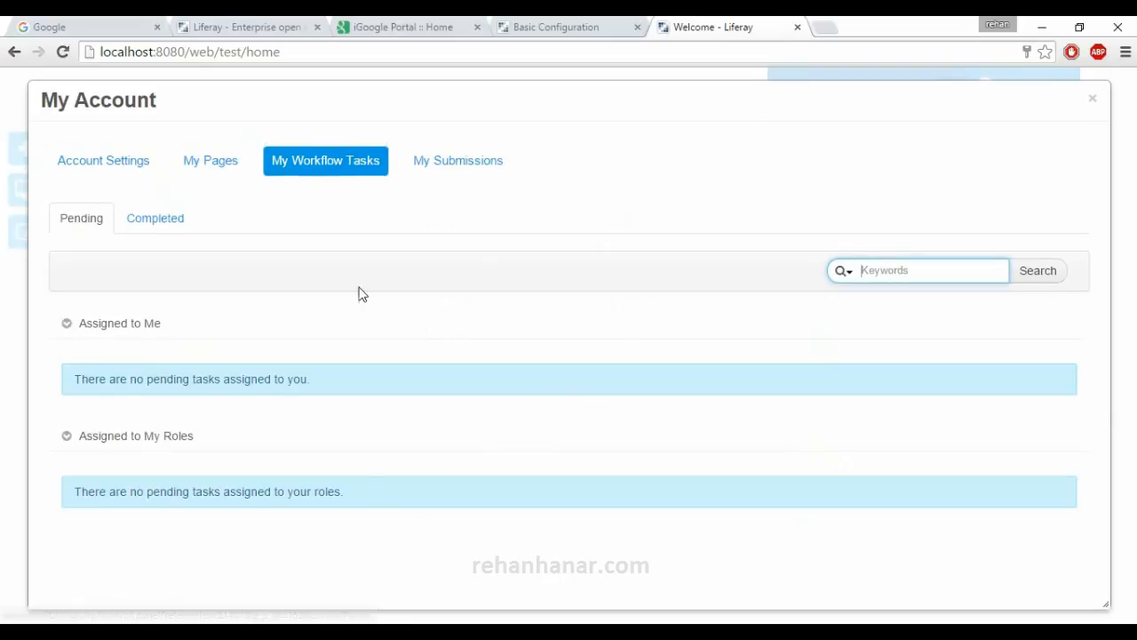
mouse_move(293, 400)
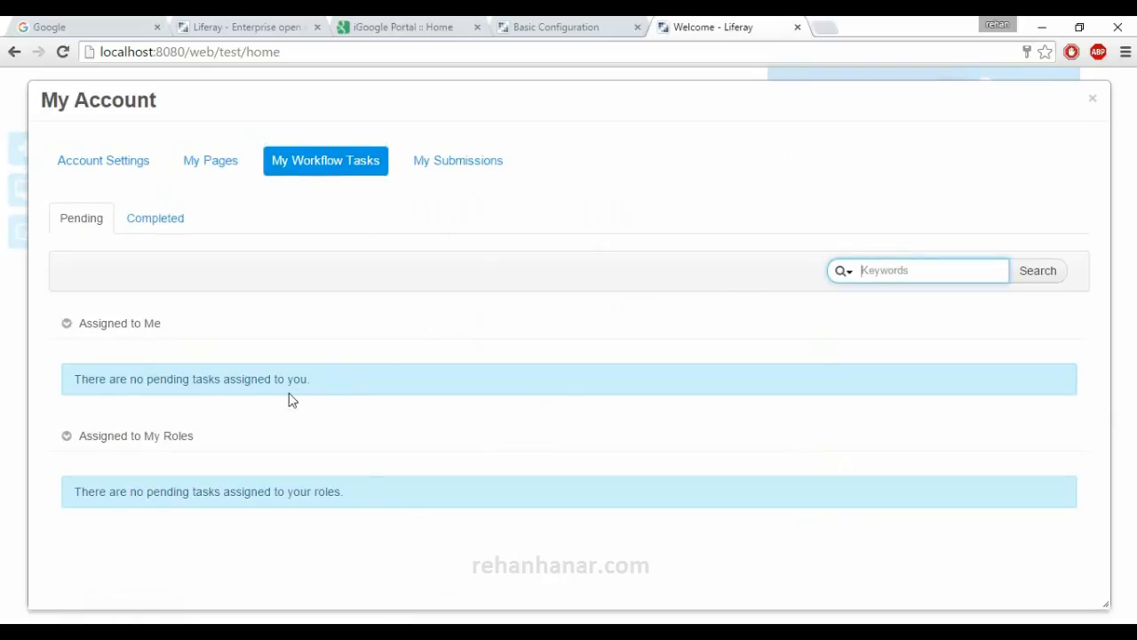
mouse_move(434, 256)
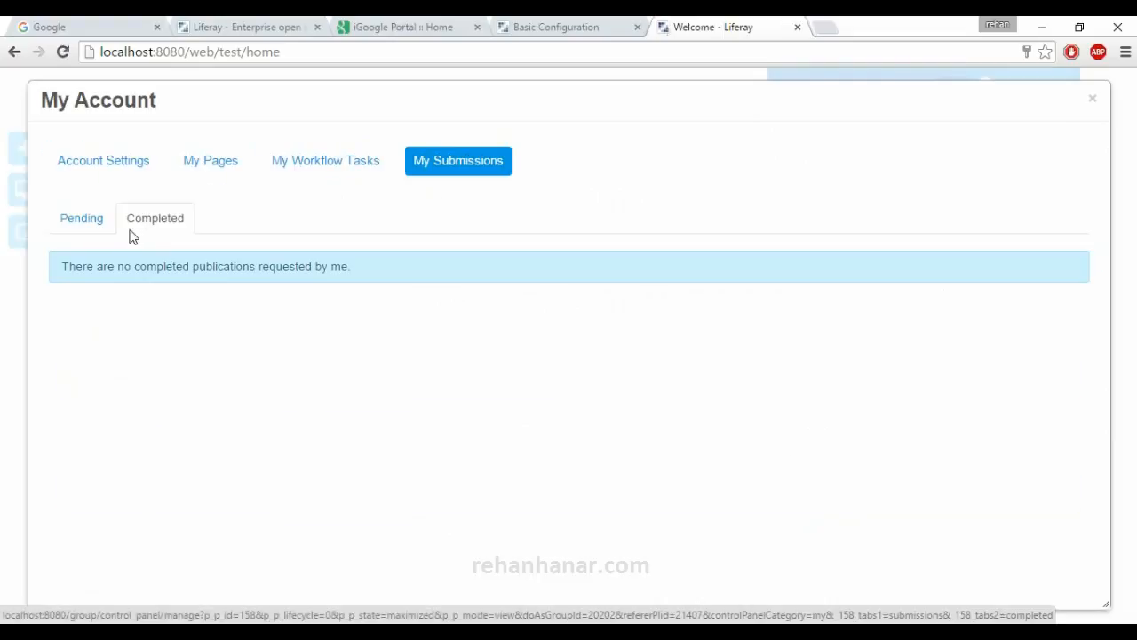
left_click(81, 216)
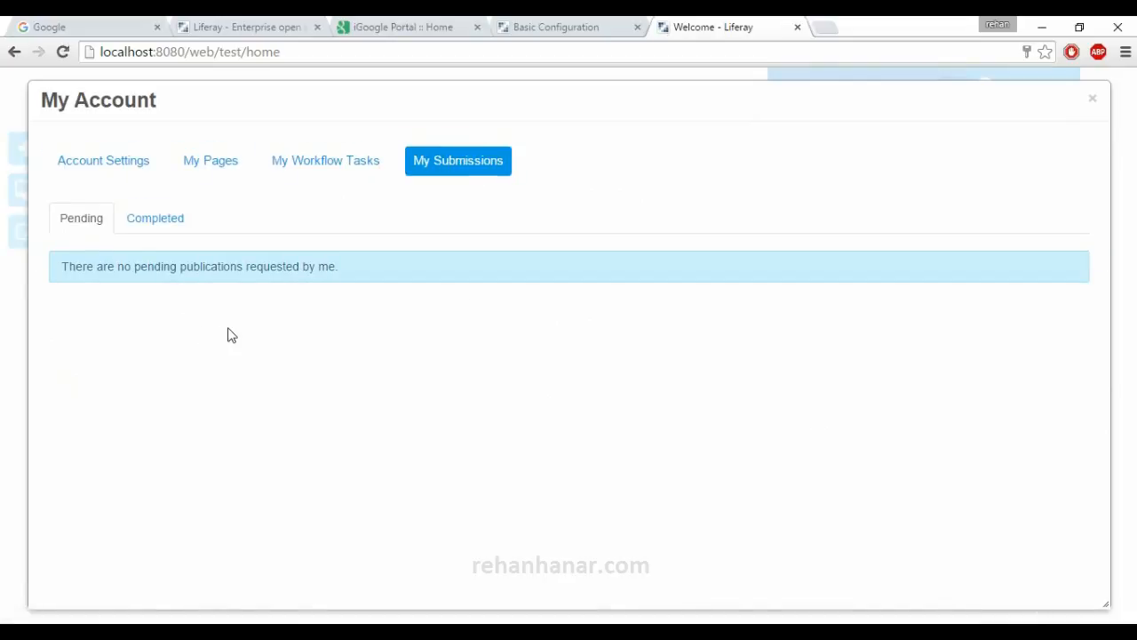
mouse_move(236, 334)
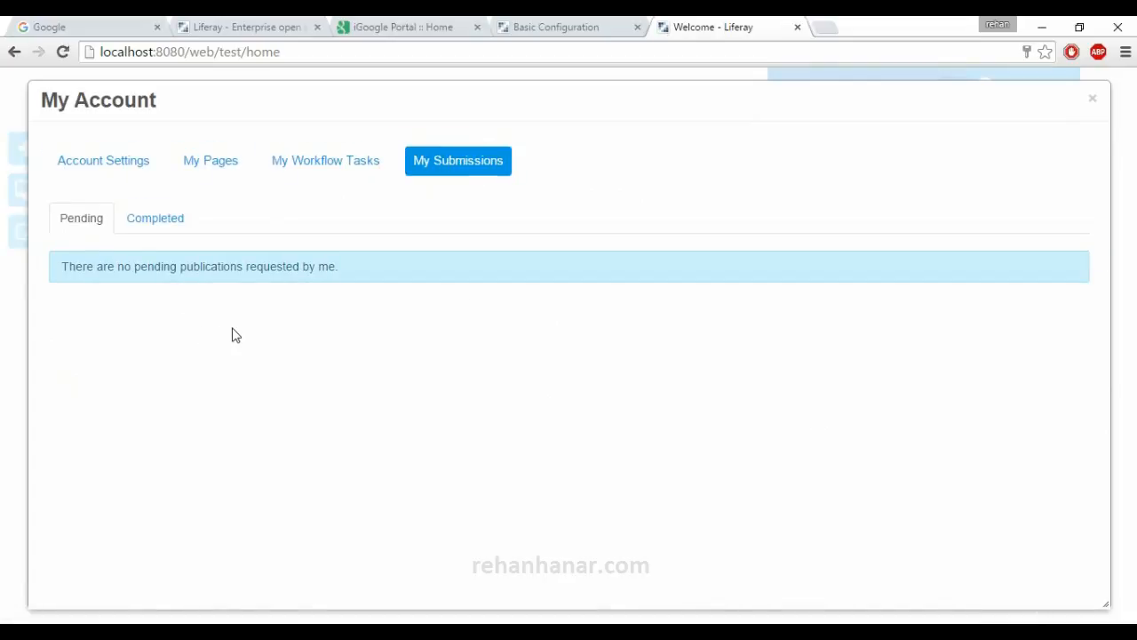
mouse_move(323, 274)
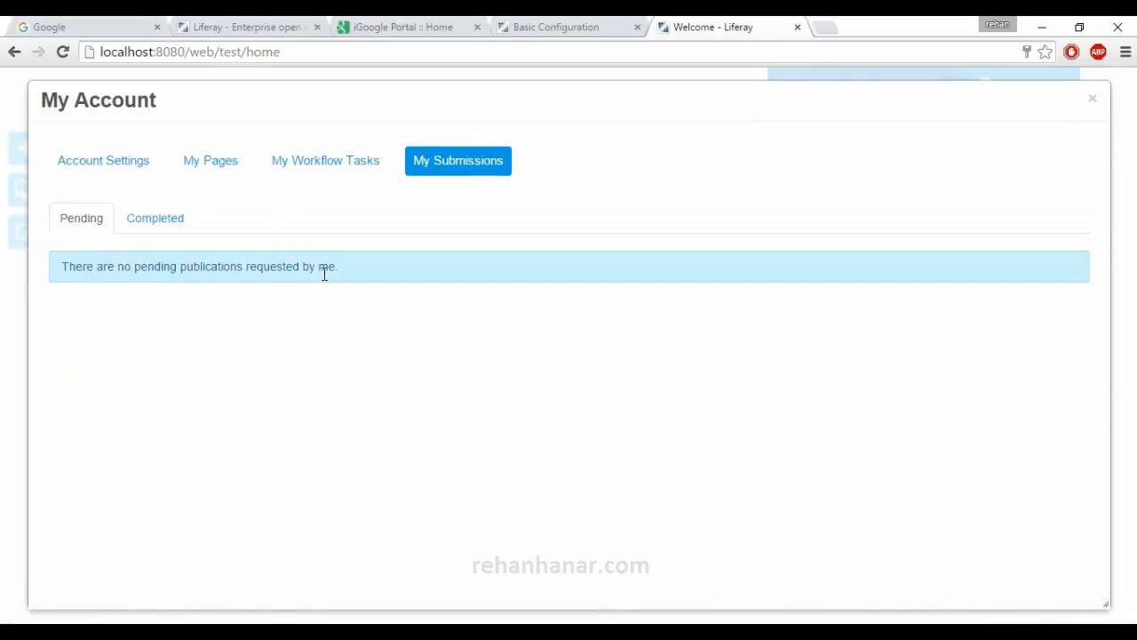
mouse_move(354, 235)
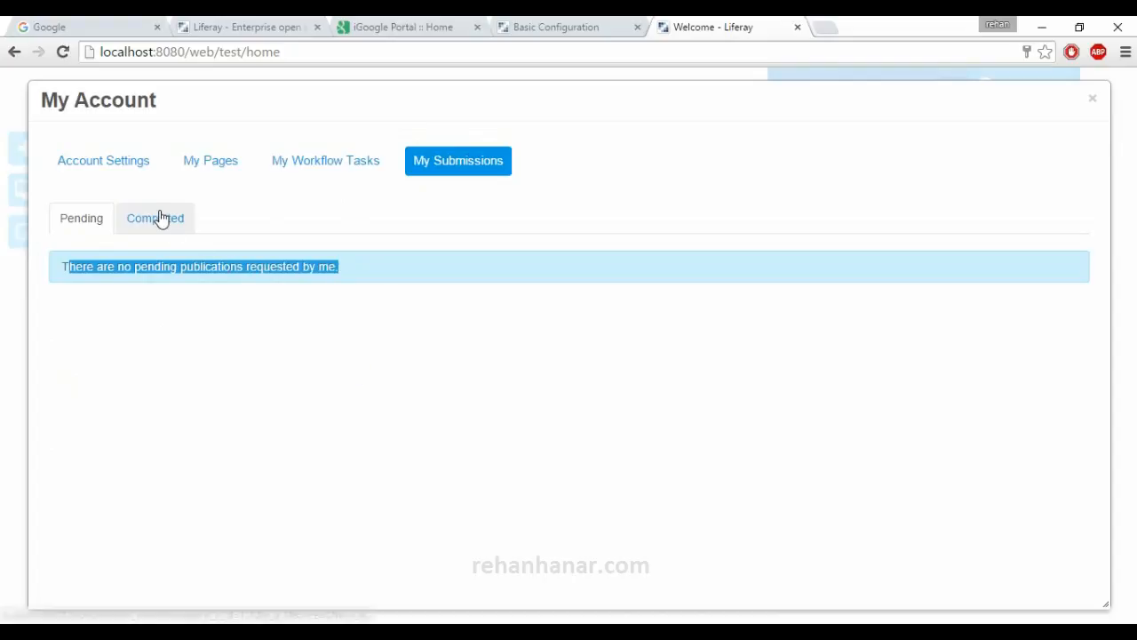
Check the Completed submissions, also empty, and close the My Account window.
left_click(154, 217)
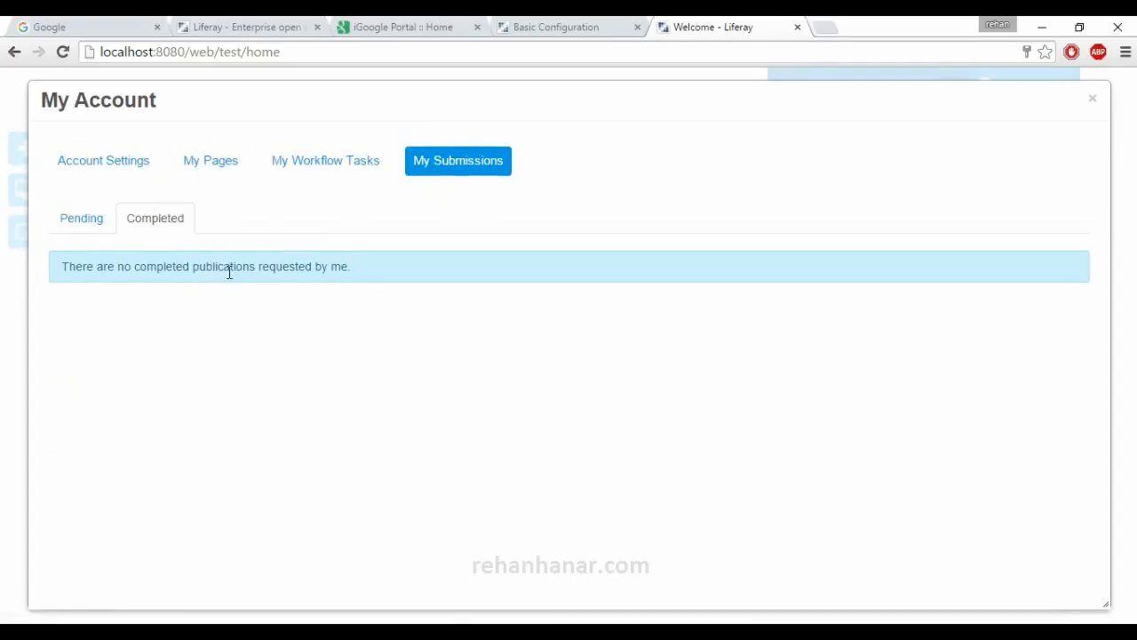
triple_click(205, 266)
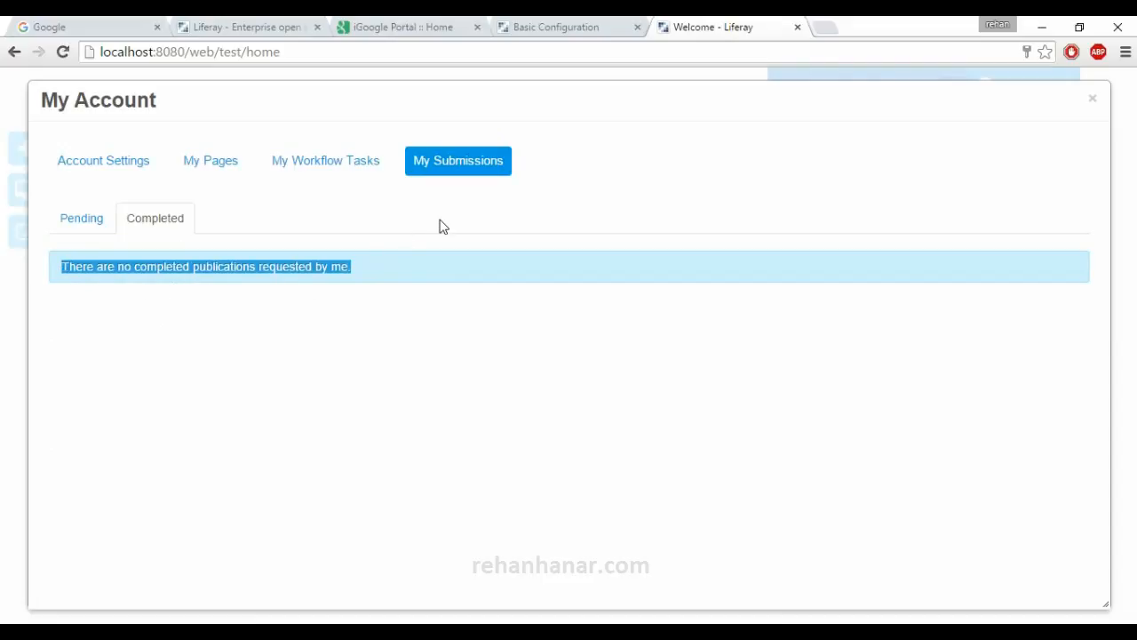
mouse_move(510, 234)
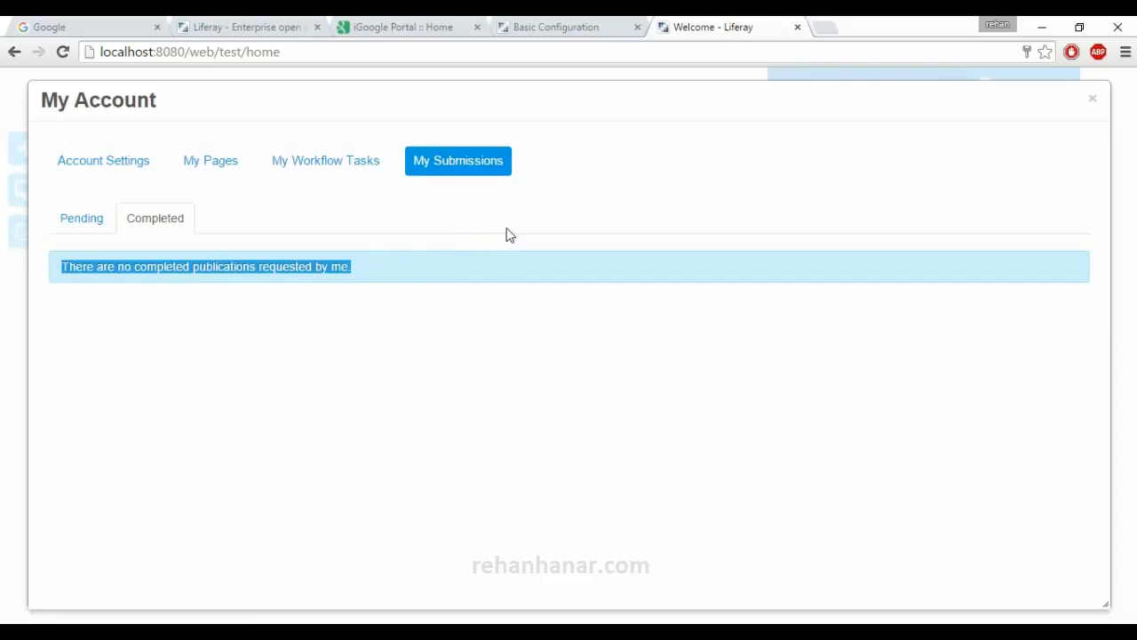
mouse_move(769, 204)
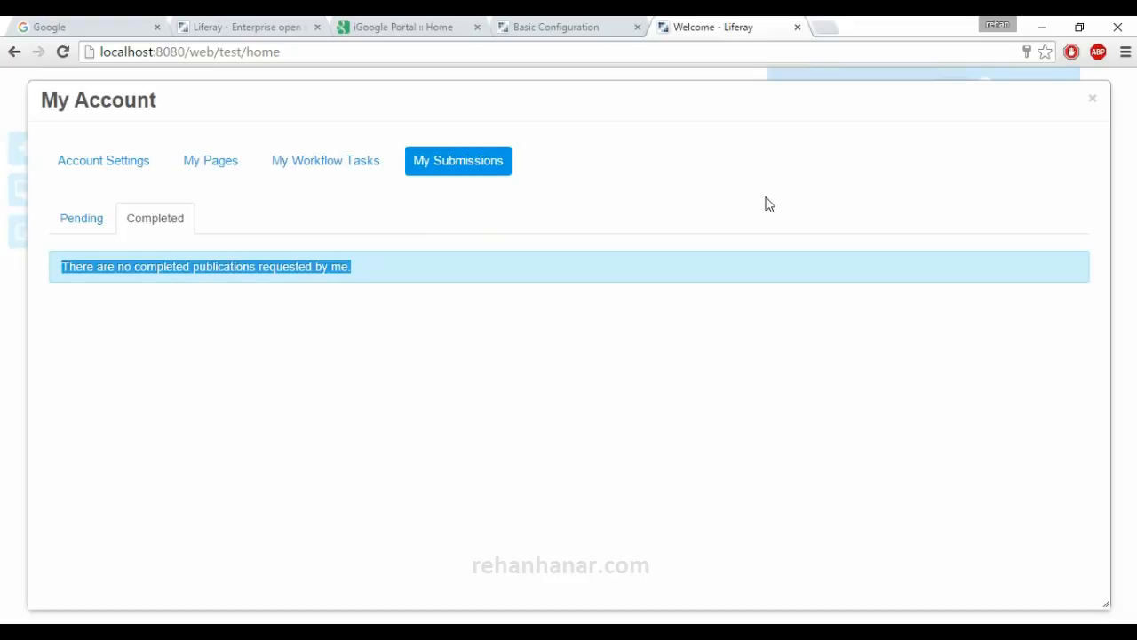
mouse_move(1101, 110)
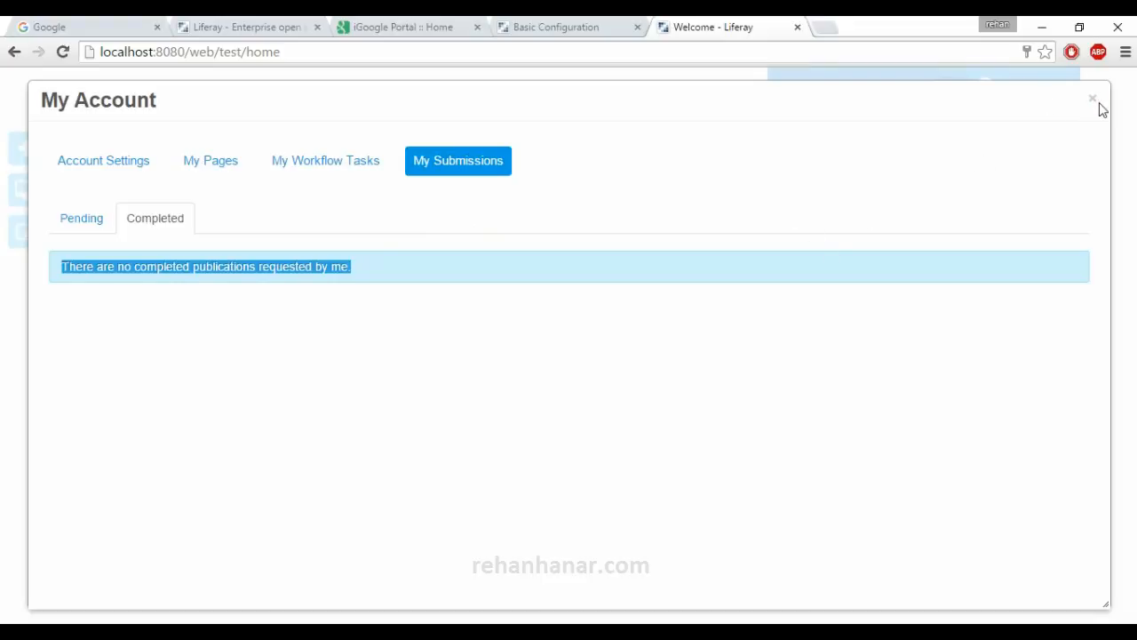
left_click(1091, 98)
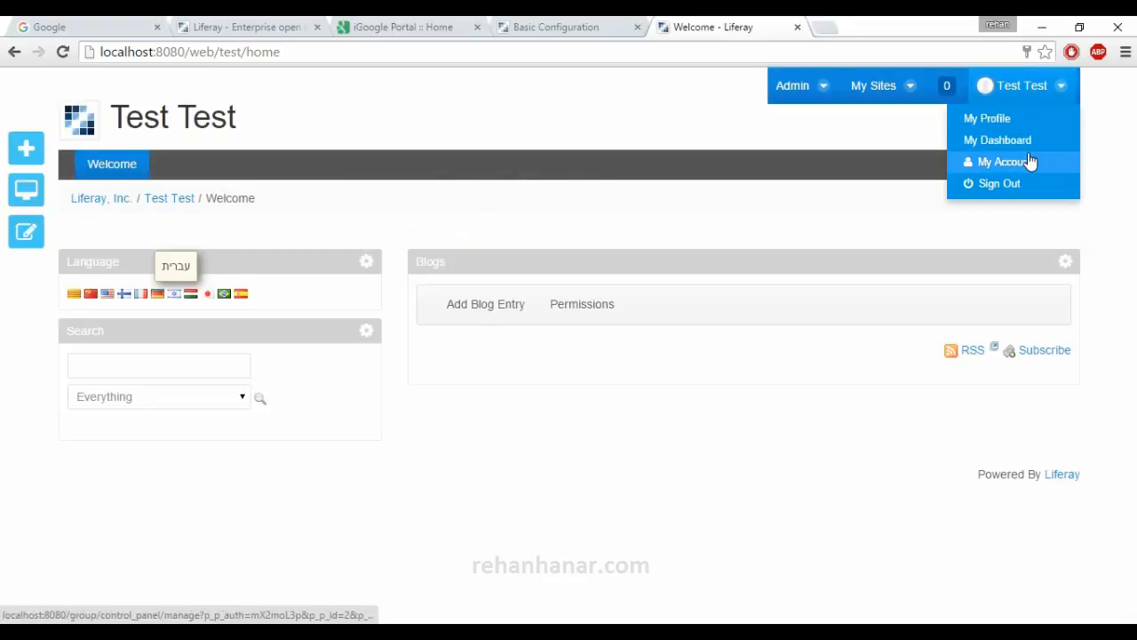
mouse_move(917, 169)
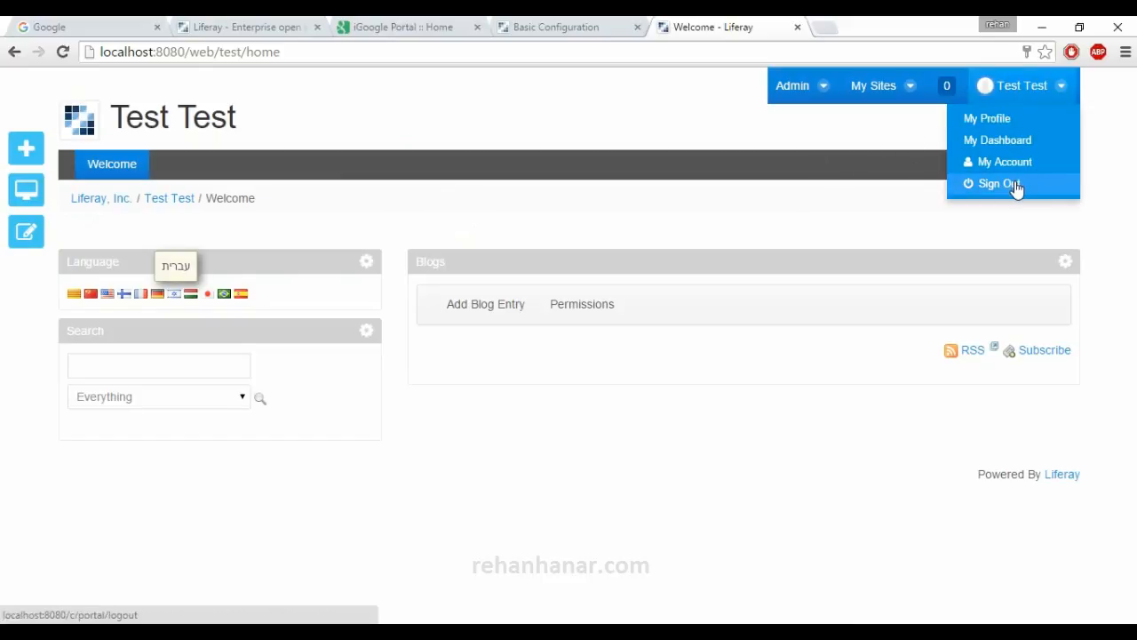
Sign out of the Test Test account, returning to the guest home page with its sign-in form.
left_click(995, 183)
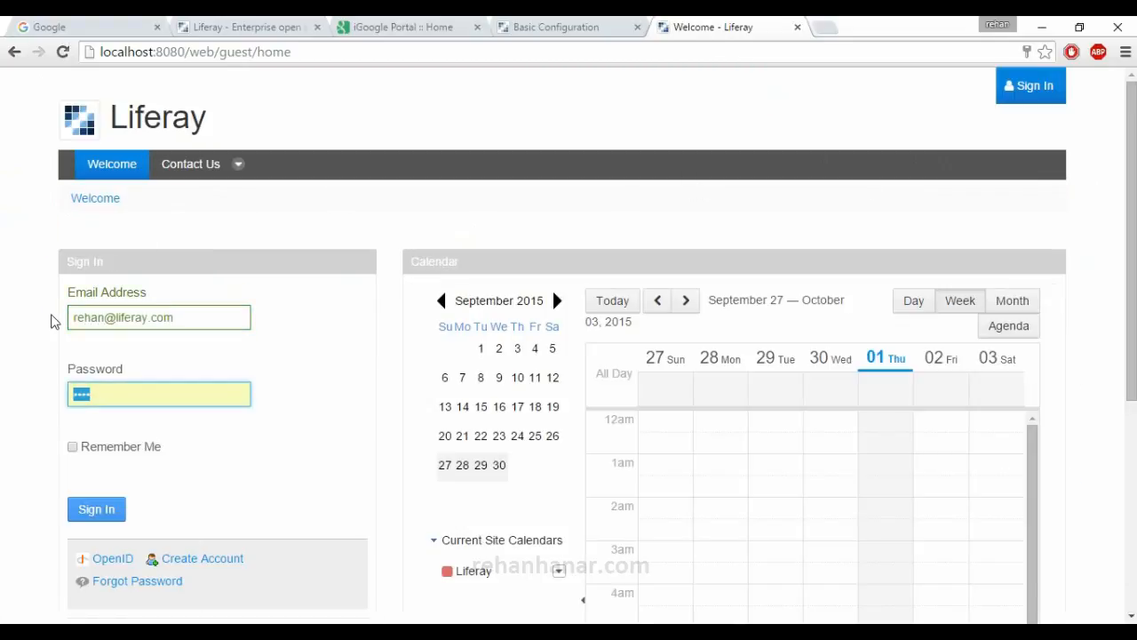
left_click(96, 508)
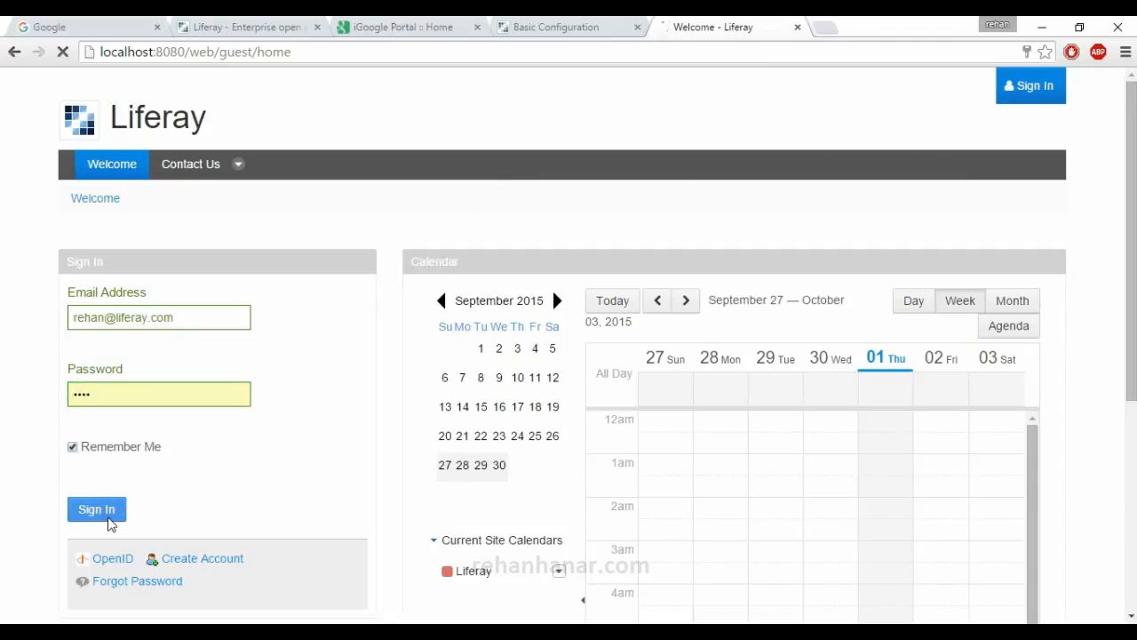
left_click(96, 508)
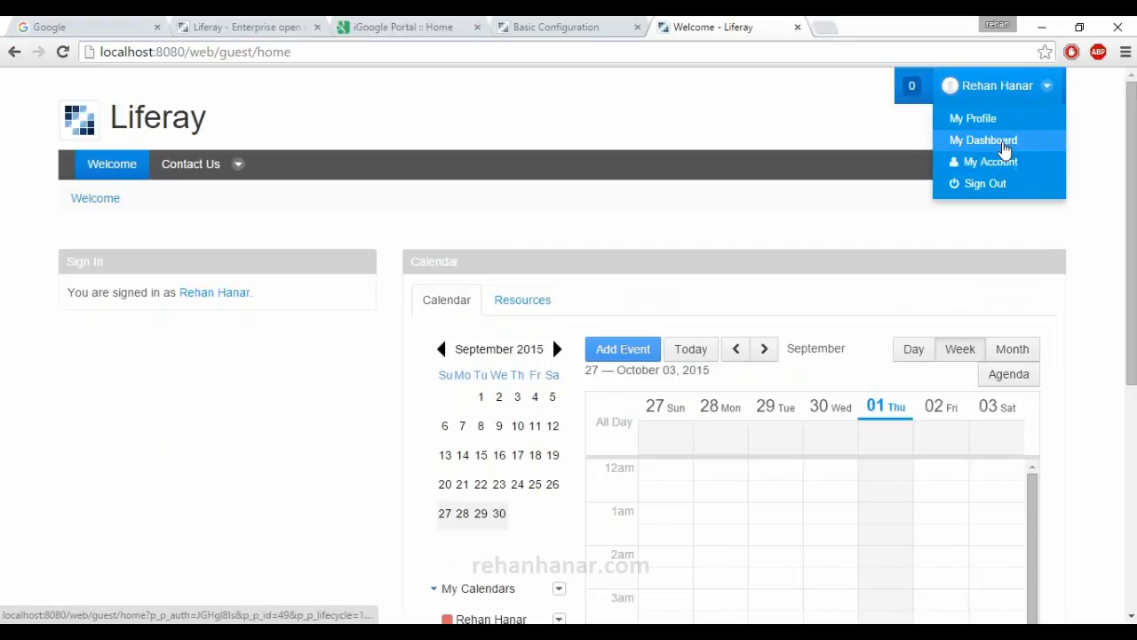
left_click(984, 139)
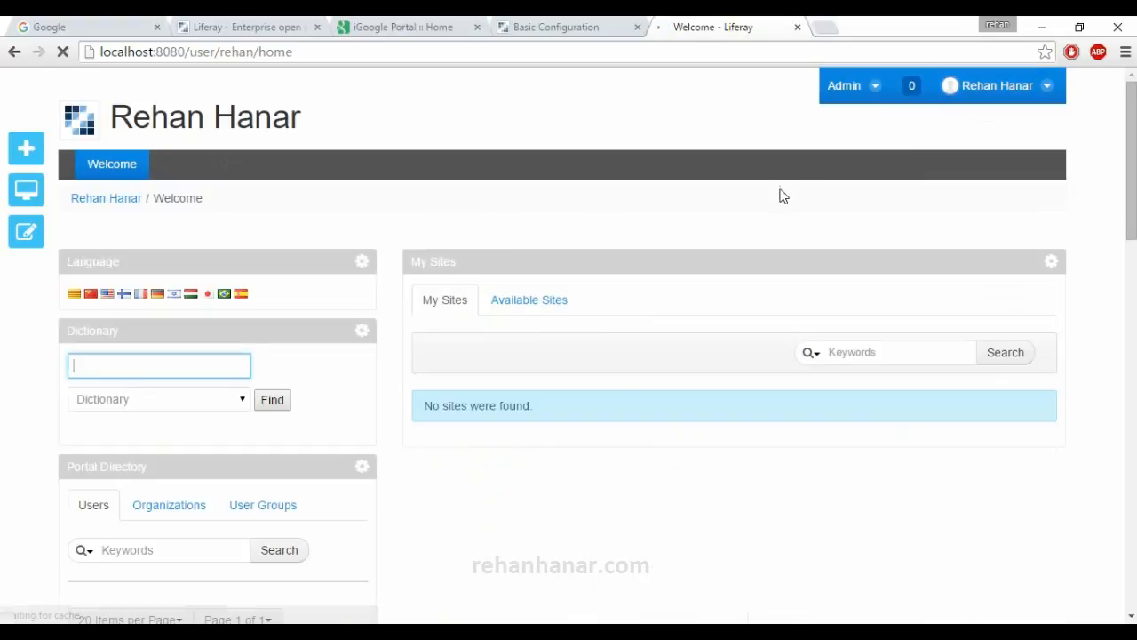
mouse_move(25, 190)
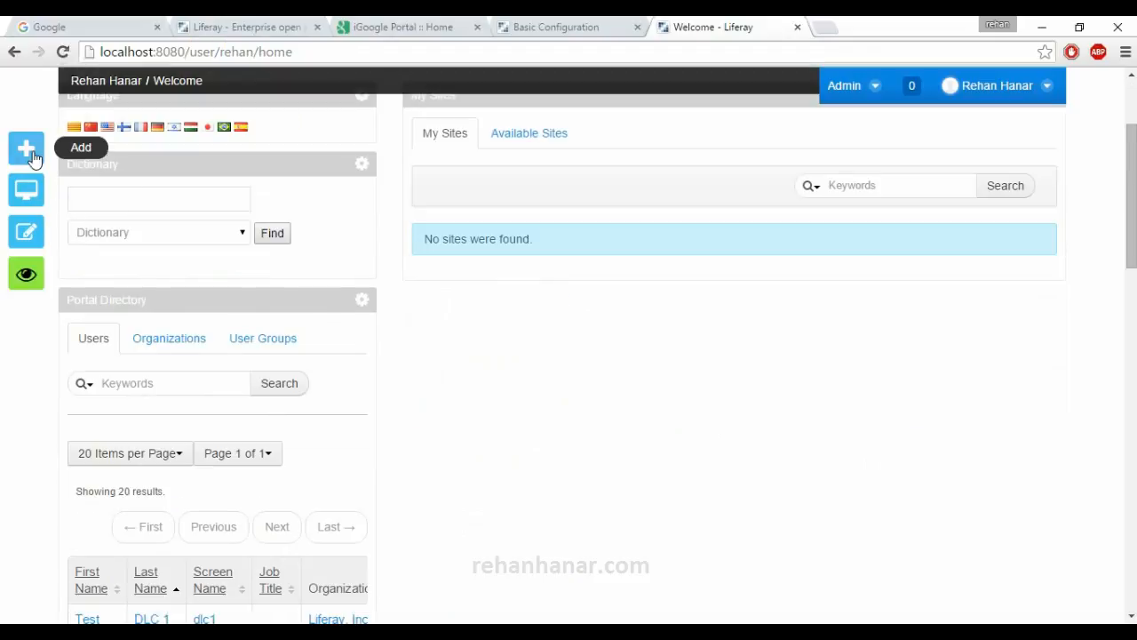
left_click(24, 150)
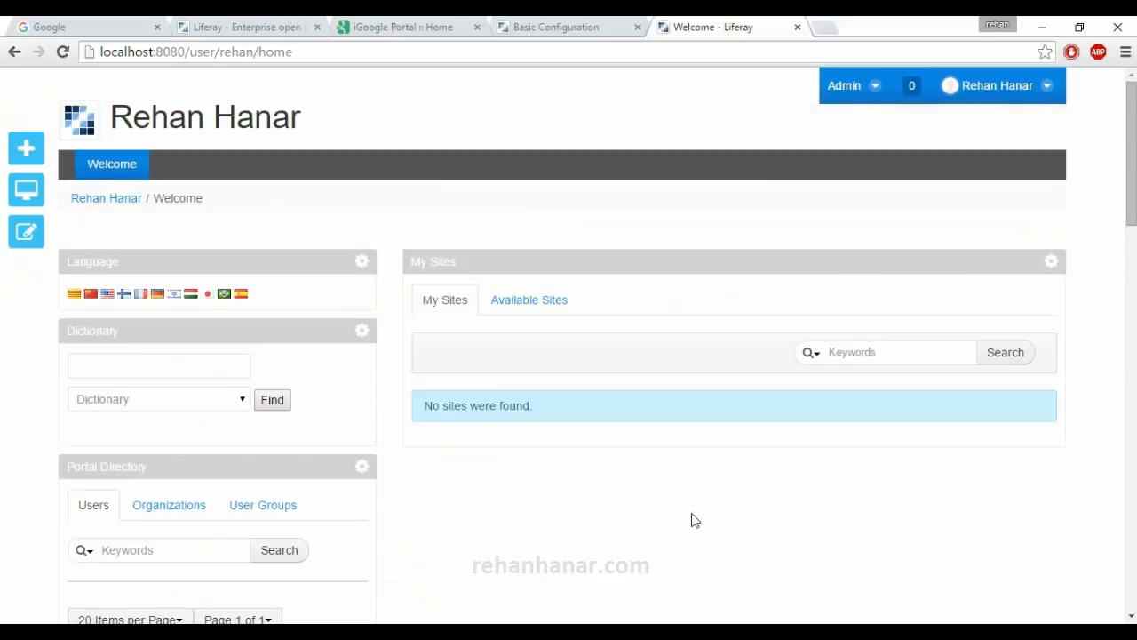
mouse_move(685, 510)
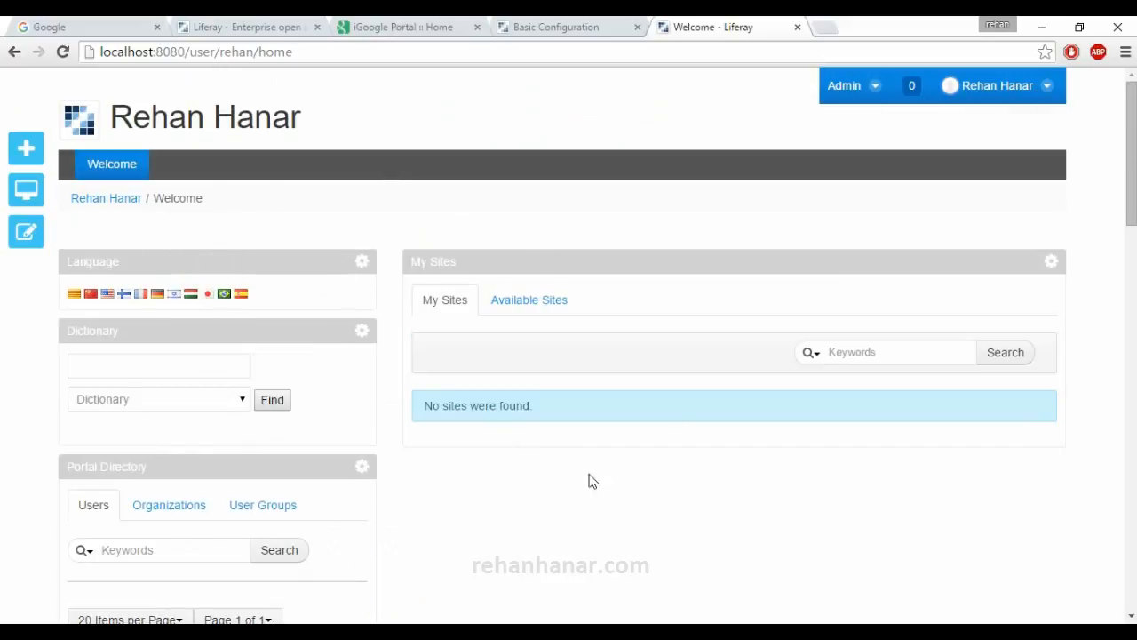
mouse_move(562, 405)
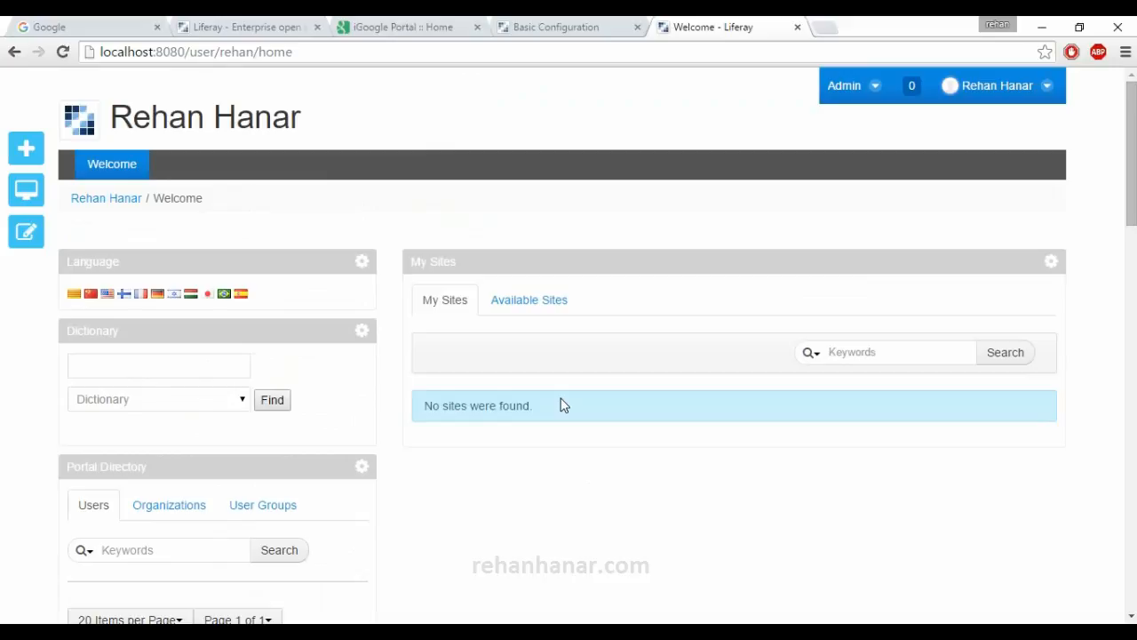
mouse_move(362, 262)
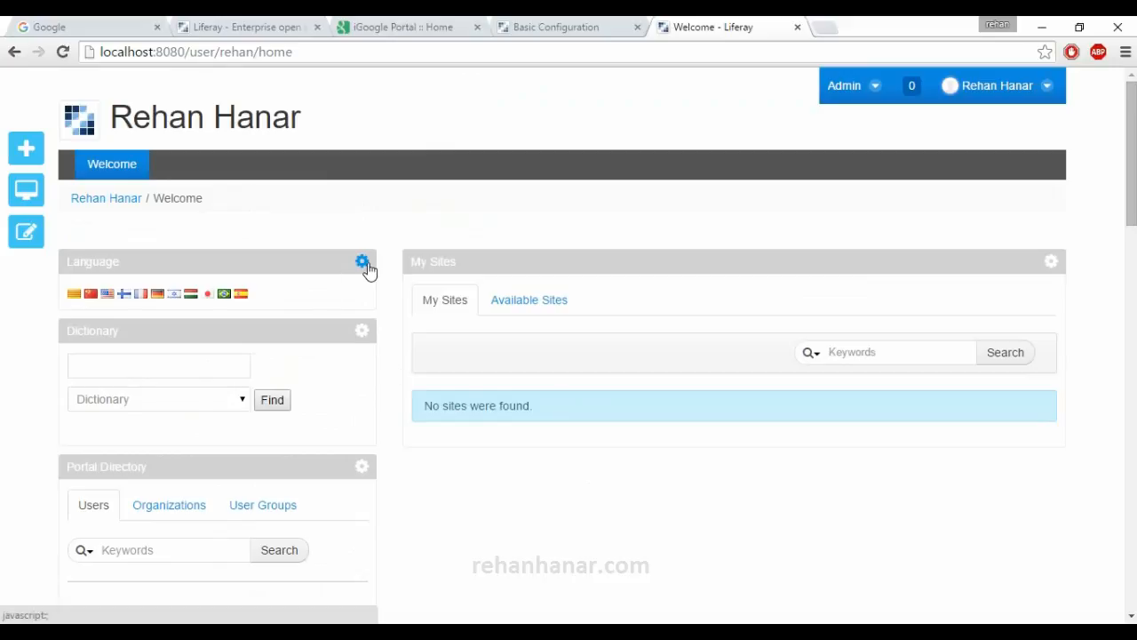
mouse_move(362, 261)
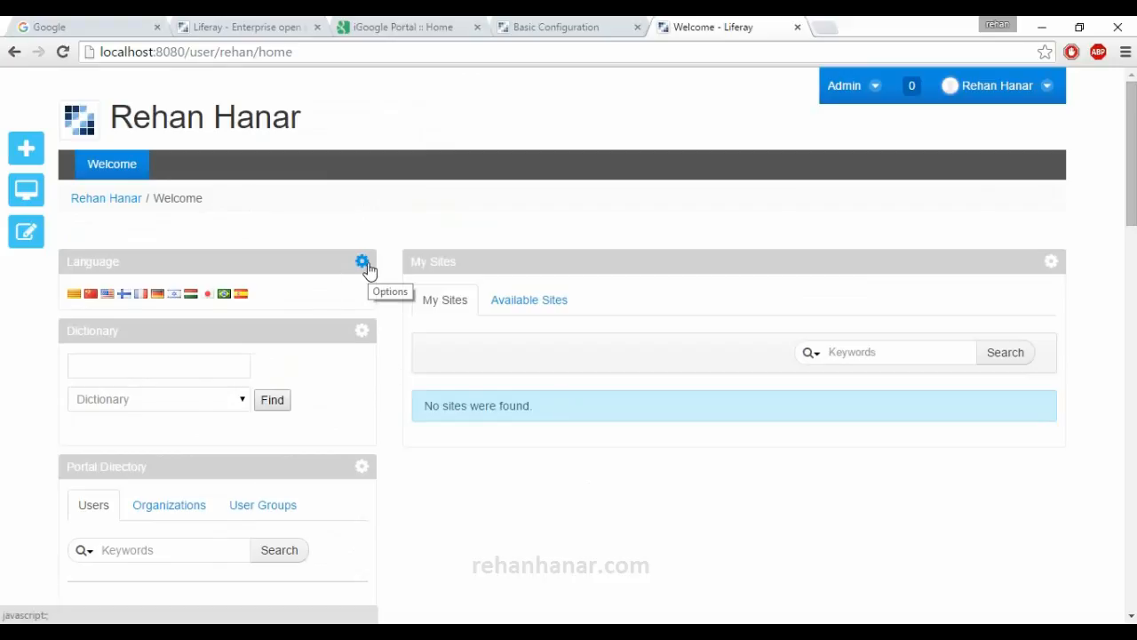
mouse_move(363, 263)
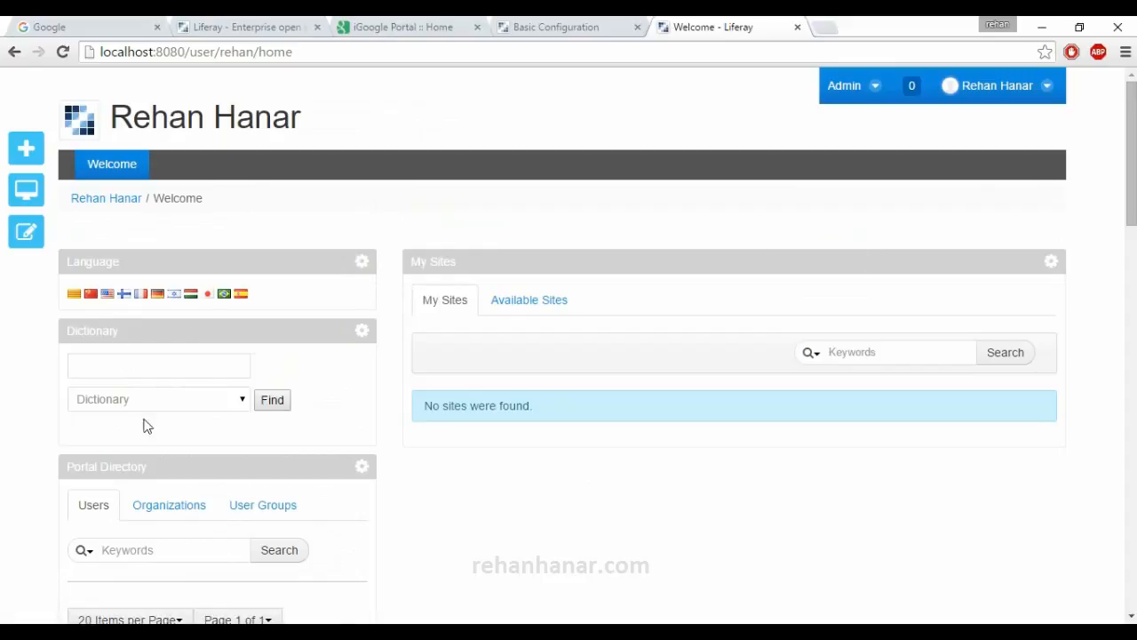
mouse_move(402, 432)
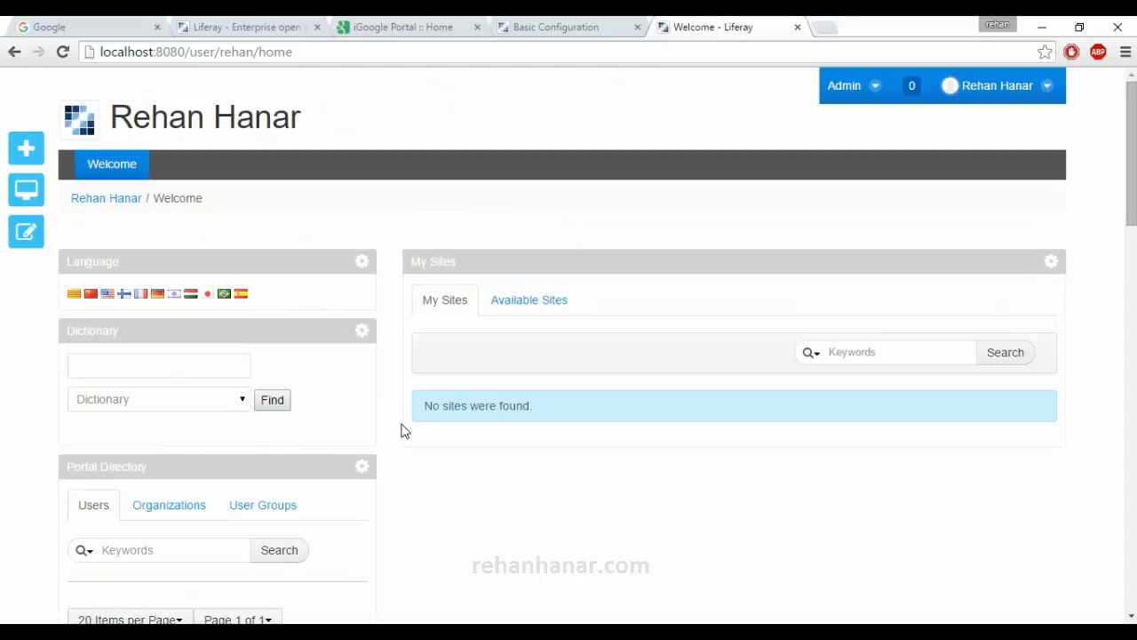
mouse_move(945, 137)
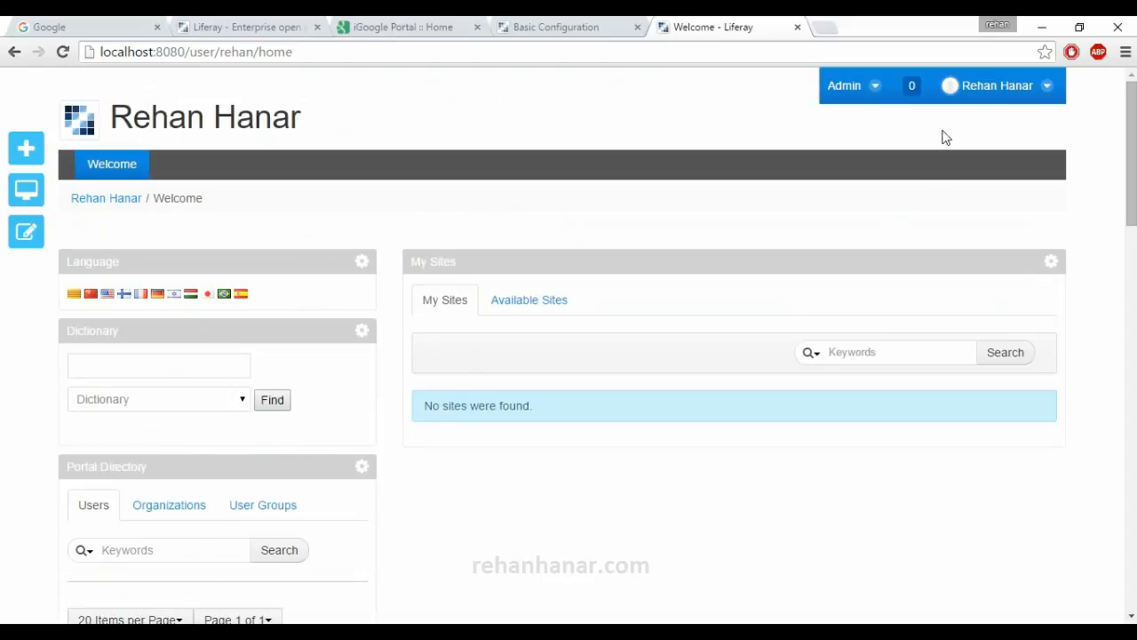
left_click(997, 86)
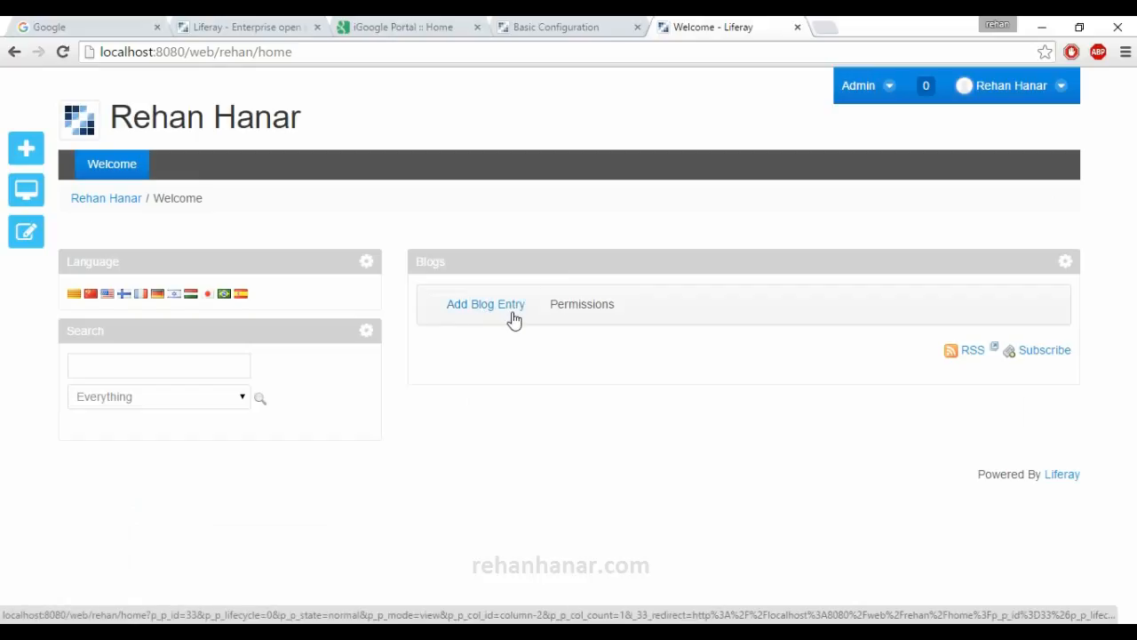
mouse_move(514, 312)
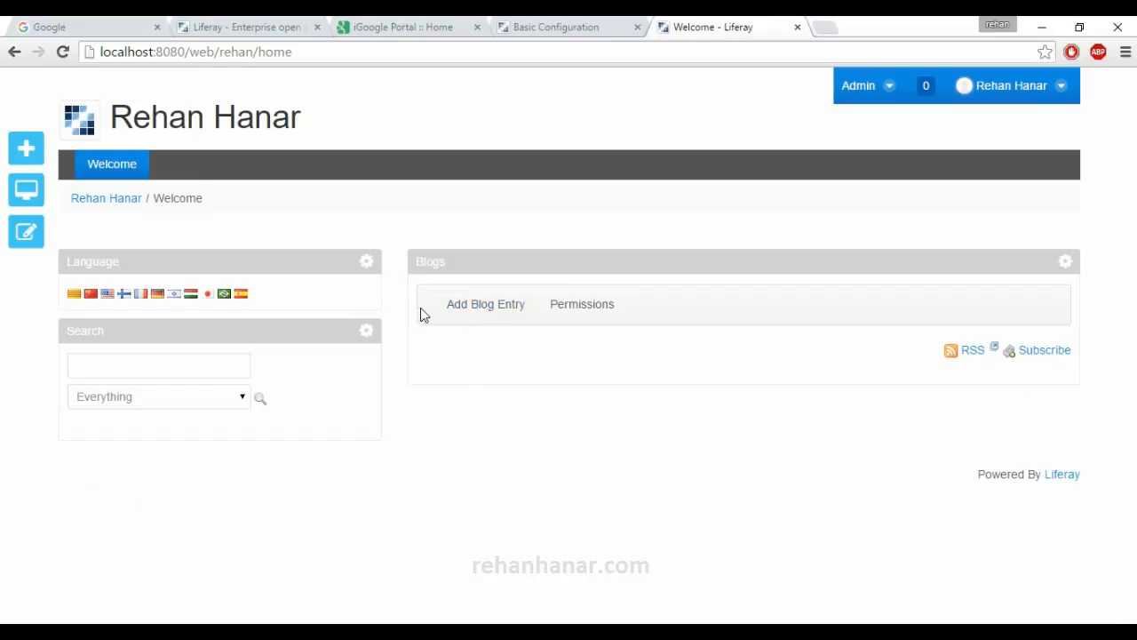
Leave the private dashboard, browsing the Admin and user-name dropdowns in the dockbar.
double_click(199, 52)
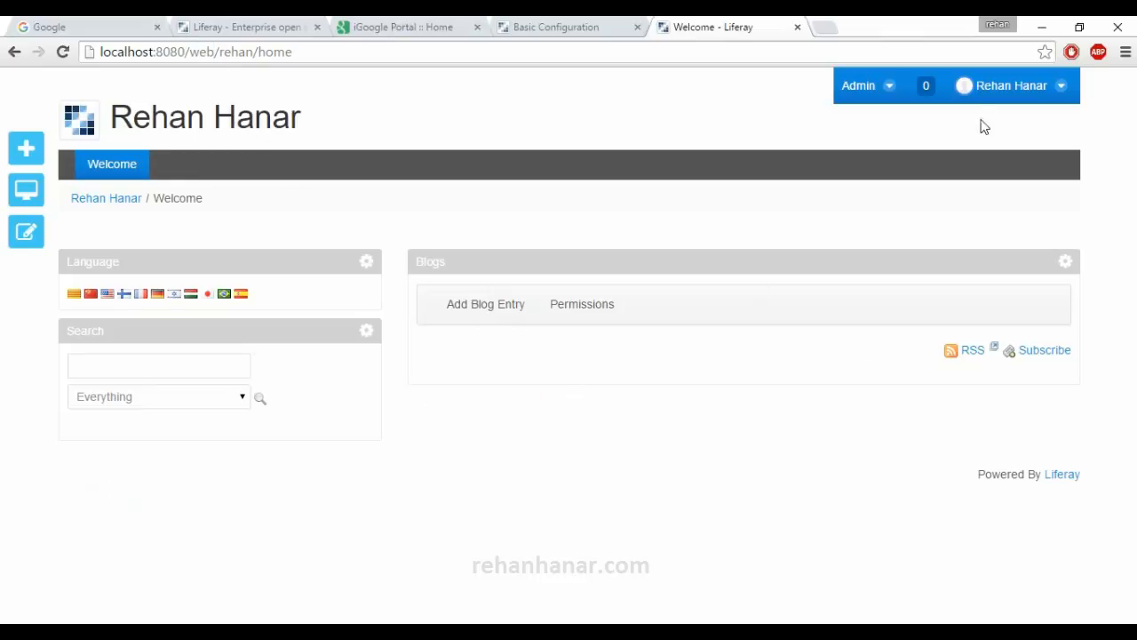
left_click(1011, 85)
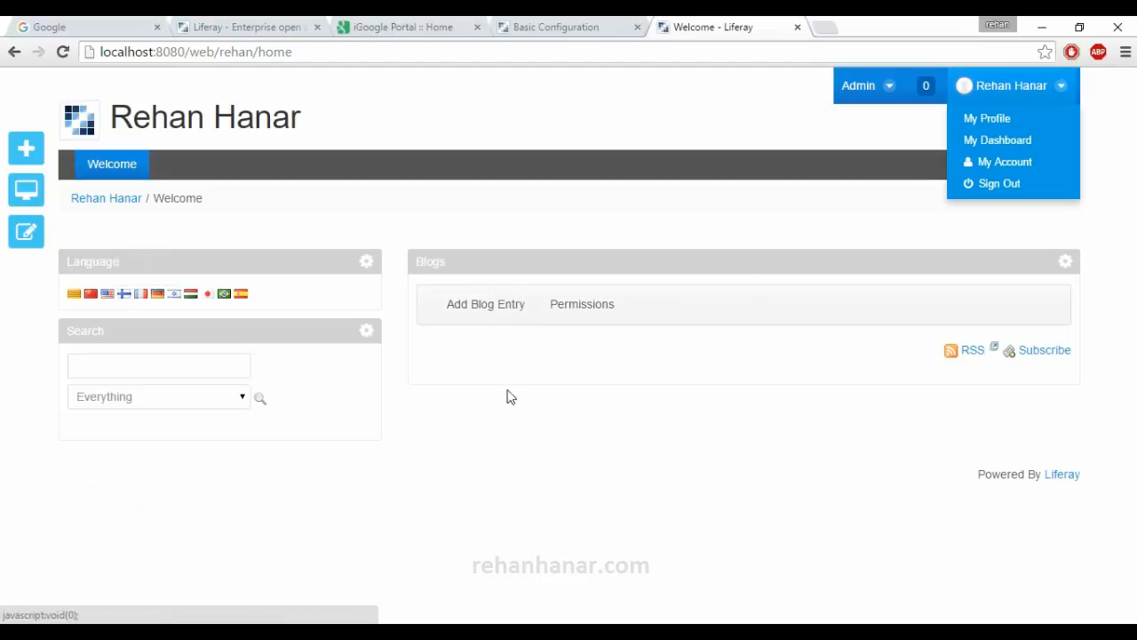
mouse_move(524, 364)
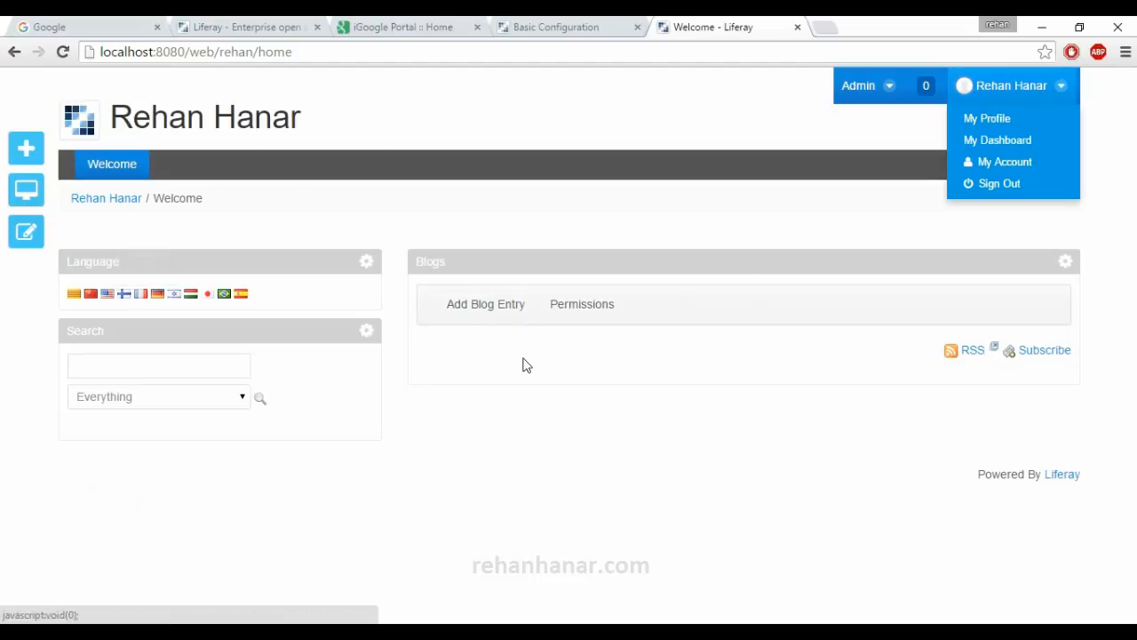
left_click(996, 139)
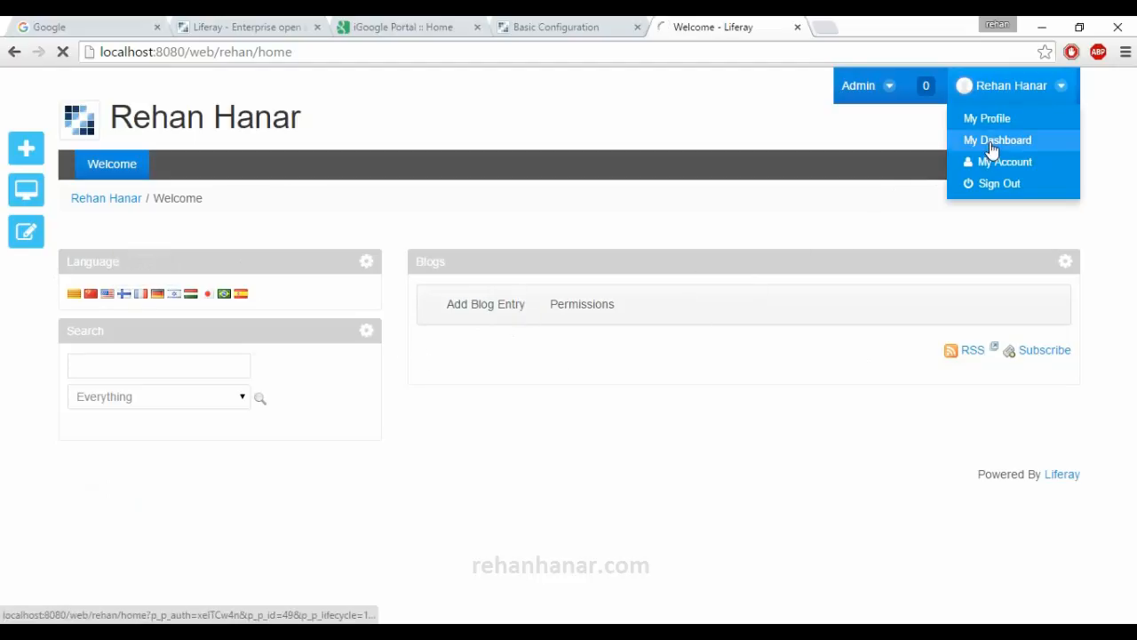
left_click(996, 139)
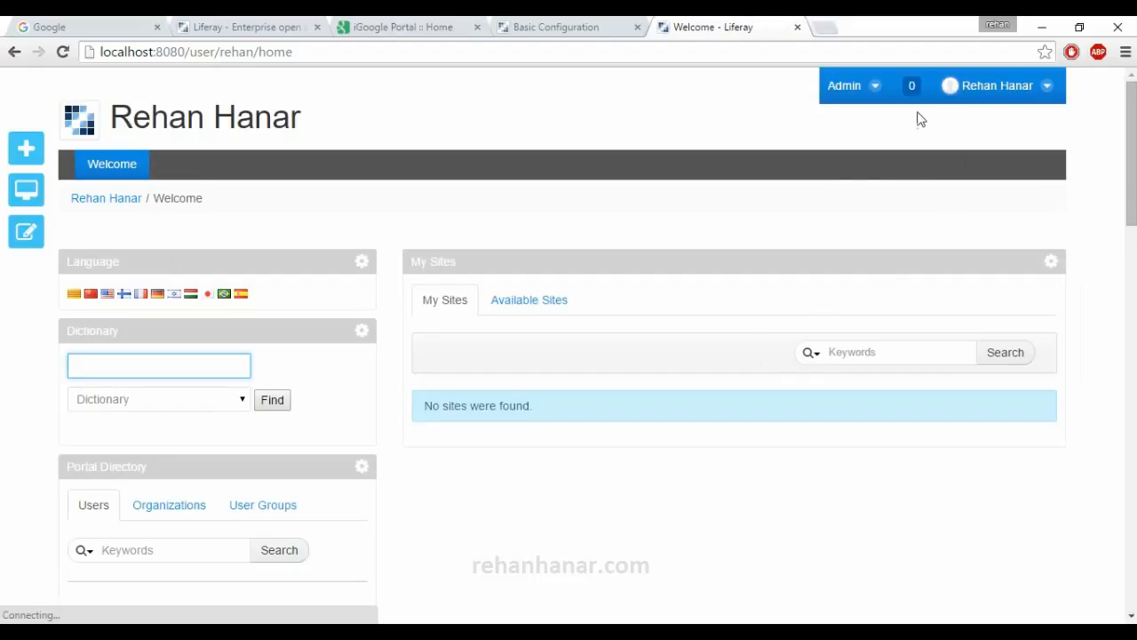
left_click(997, 85)
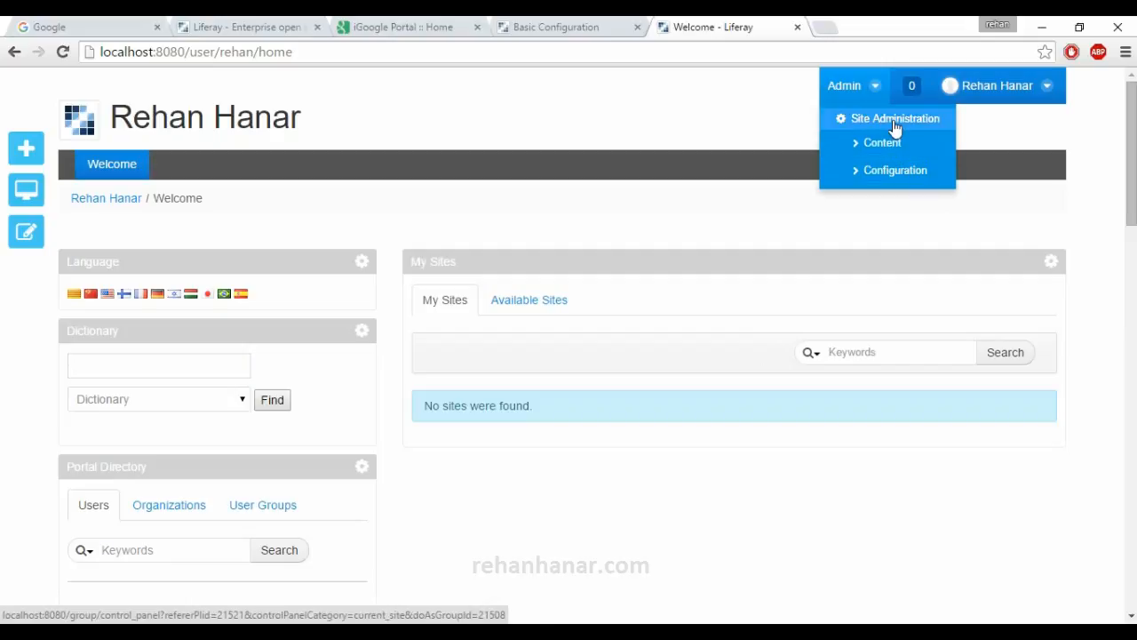
mouse_move(989, 96)
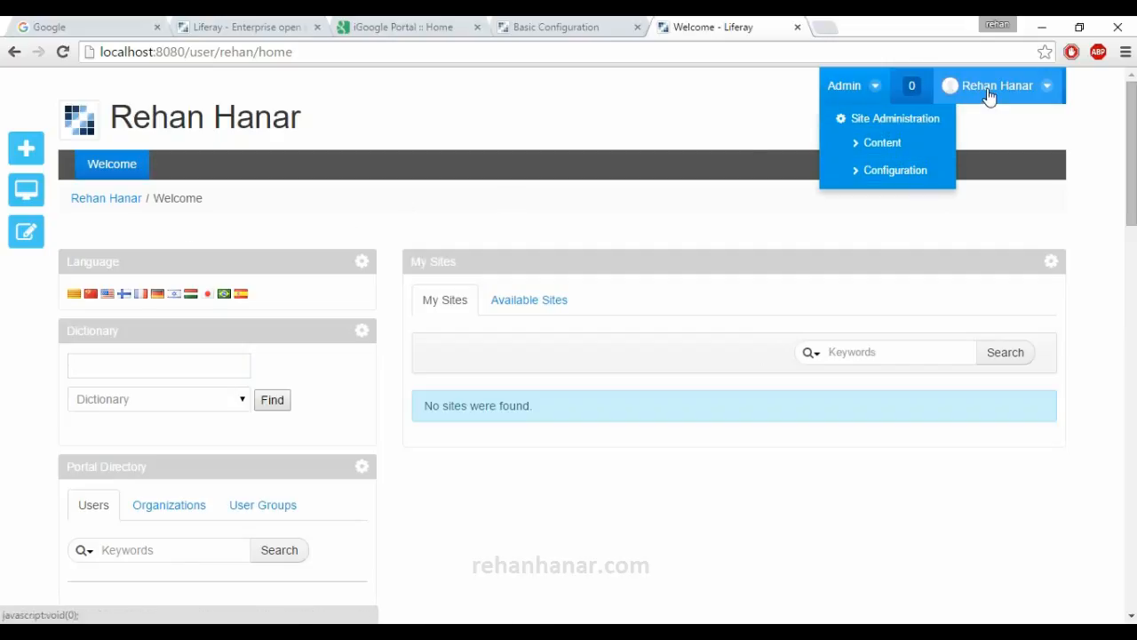
left_click(997, 85)
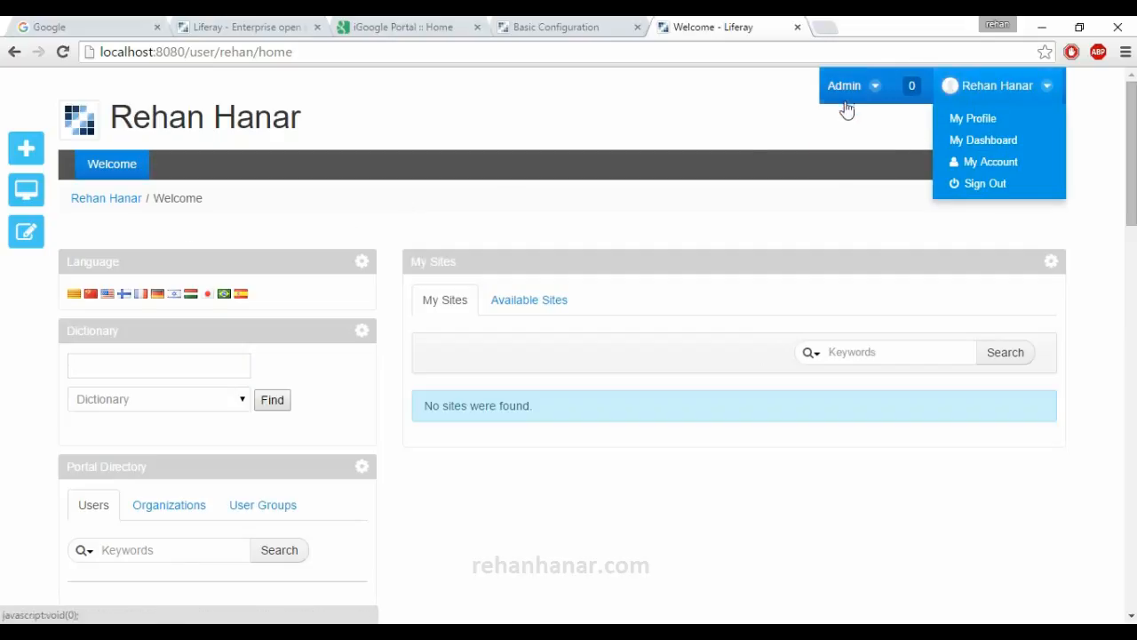
left_click(842, 85)
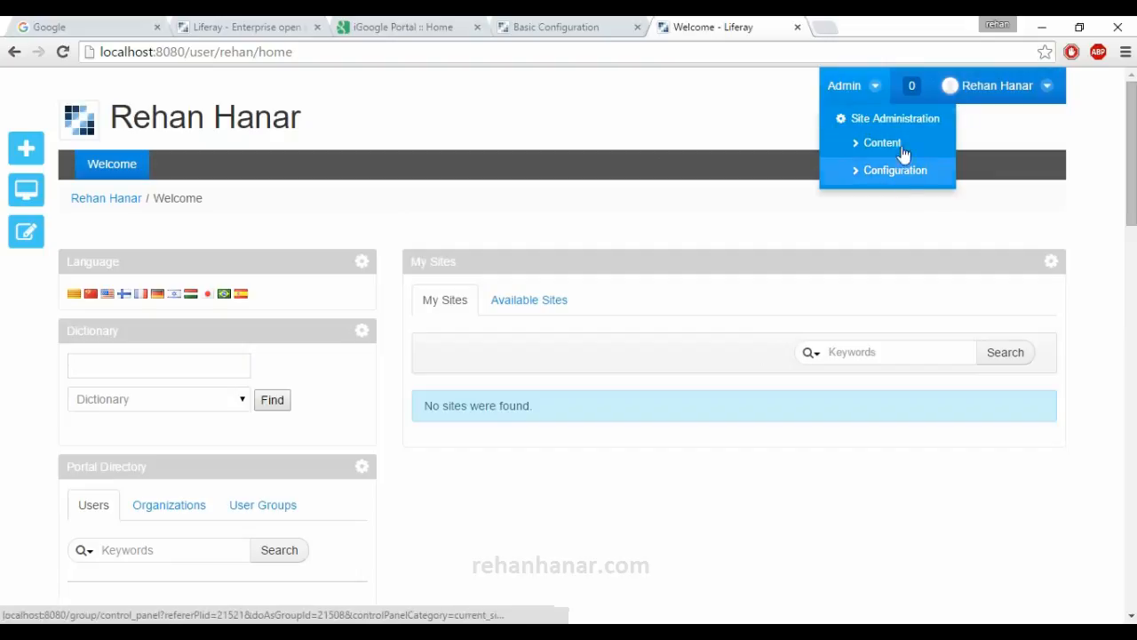
left_click(997, 85)
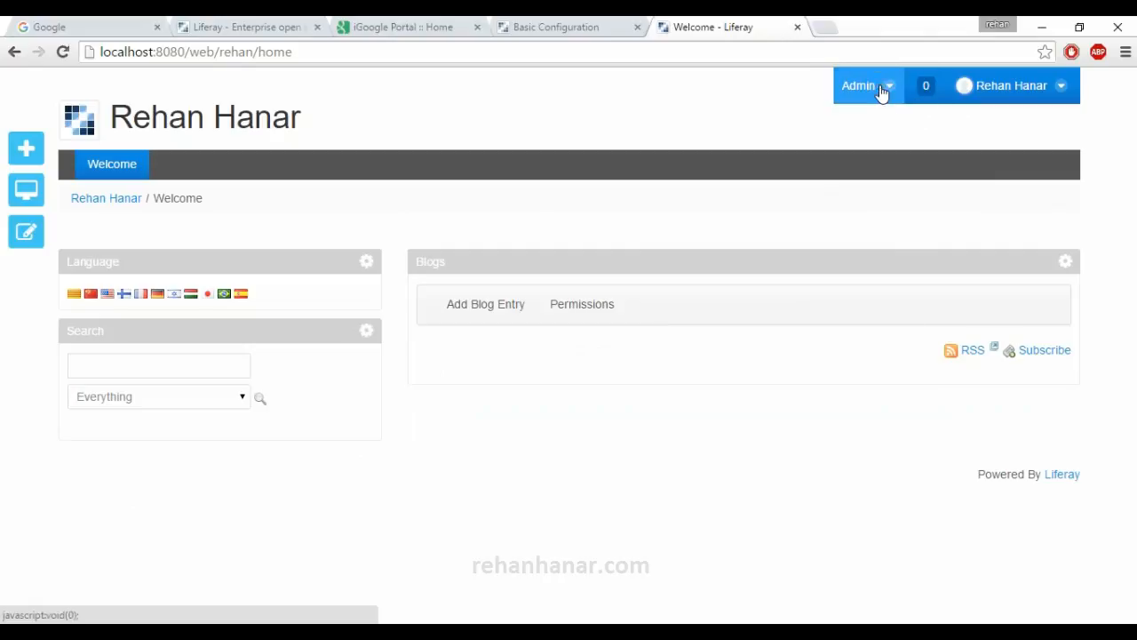
left_click(858, 85)
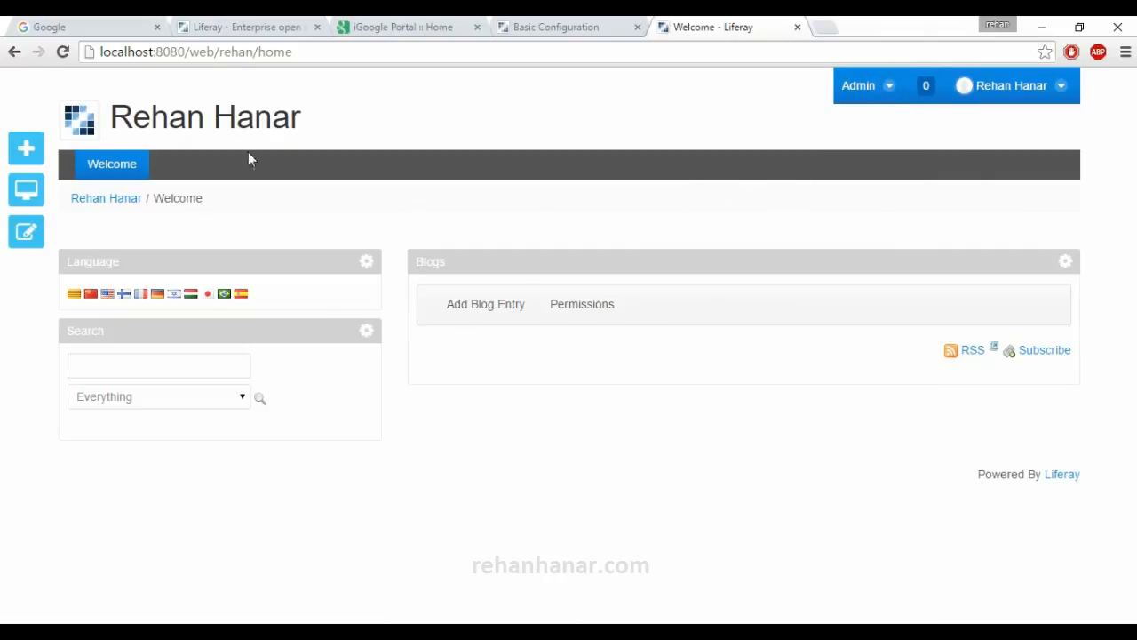
left_click(1011, 85)
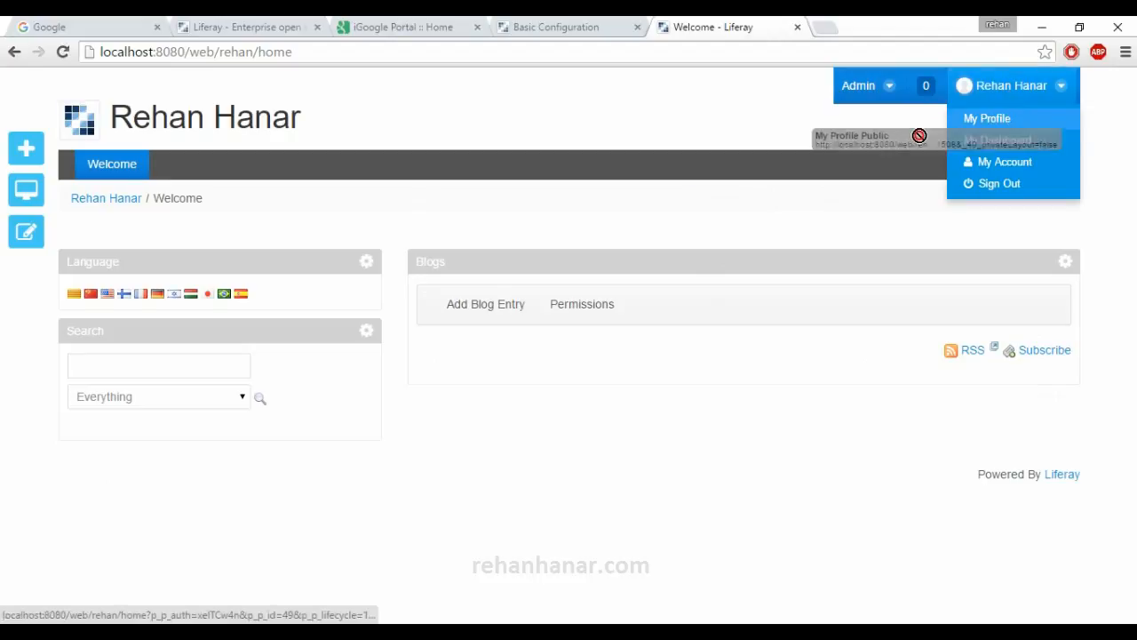
left_click(1009, 85)
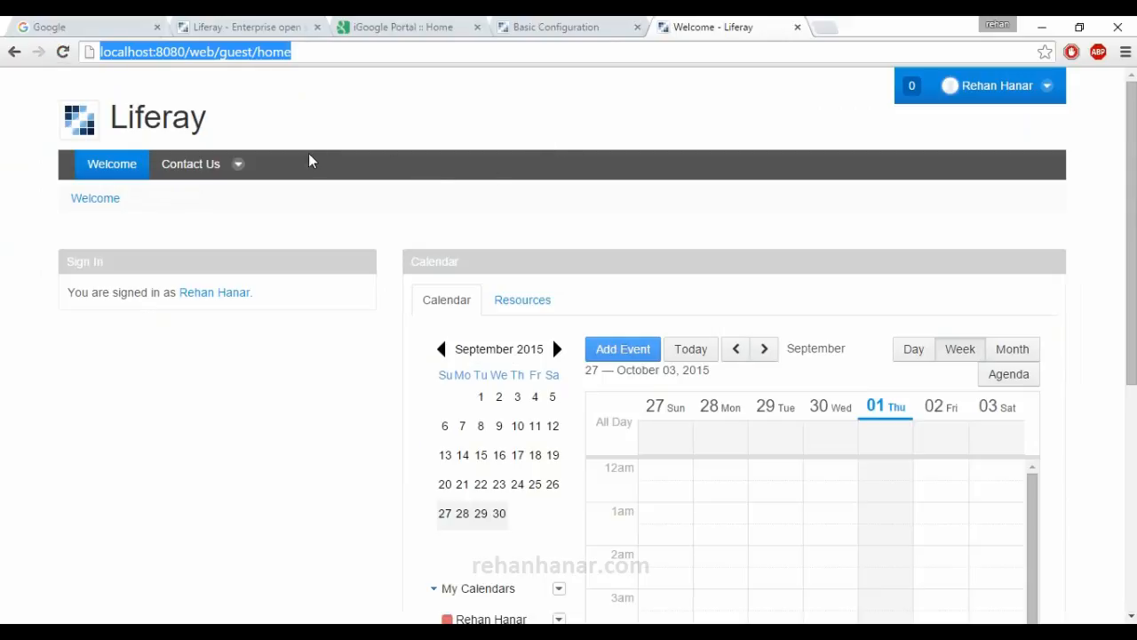
Visit the Contact Us page and return to the Welcome home page.
left_click(190, 163)
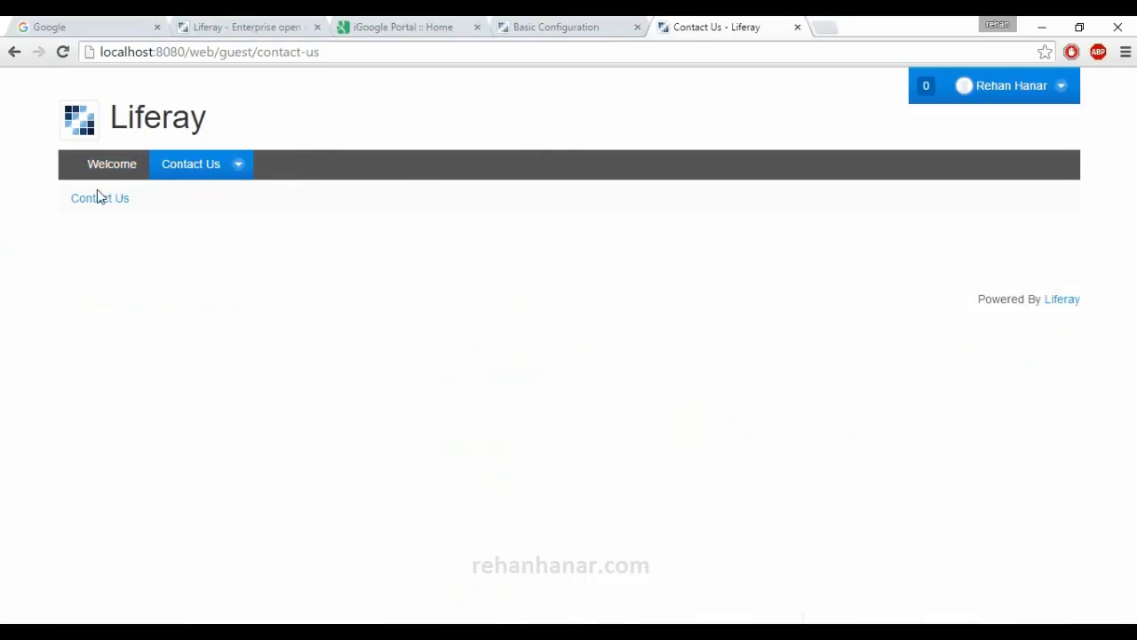
left_click(111, 163)
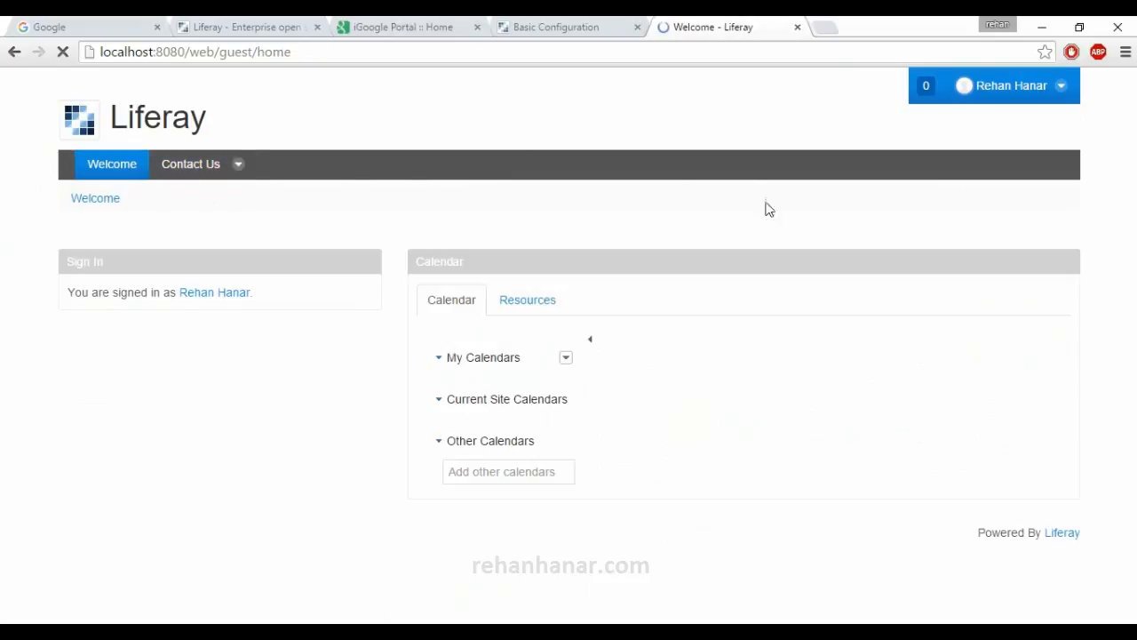
left_click(1009, 86)
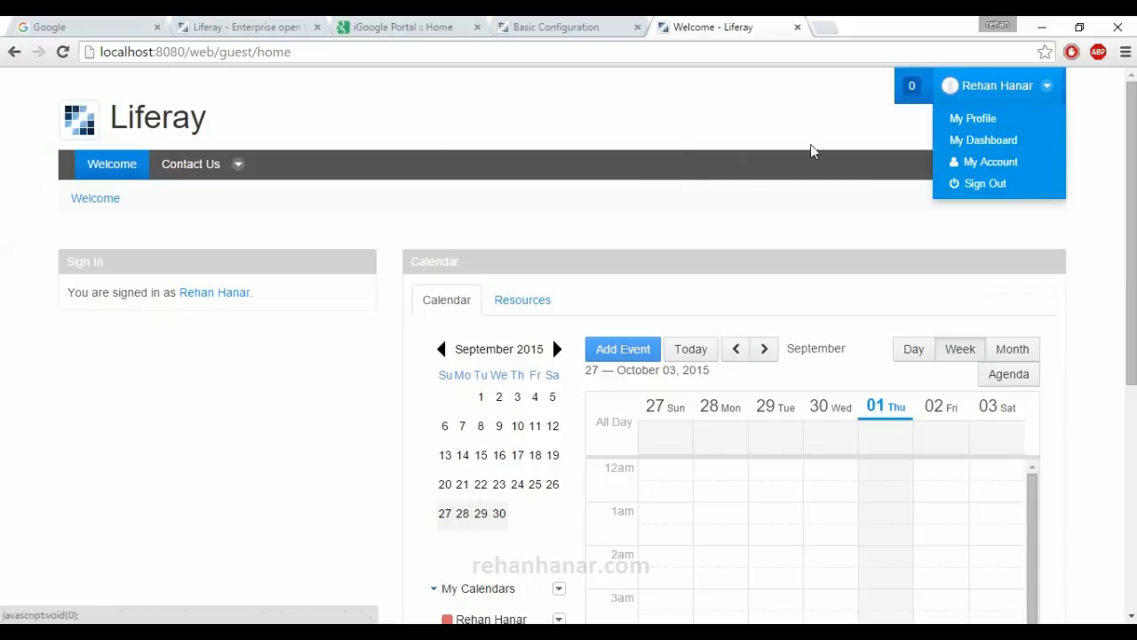
left_click(195, 52)
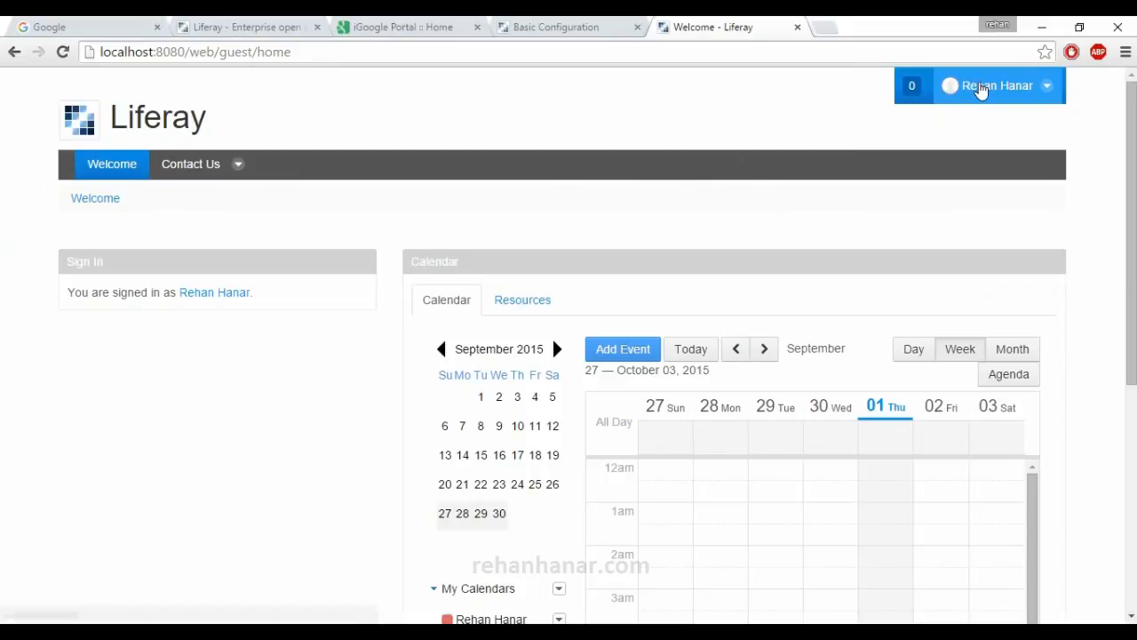
left_click(997, 85)
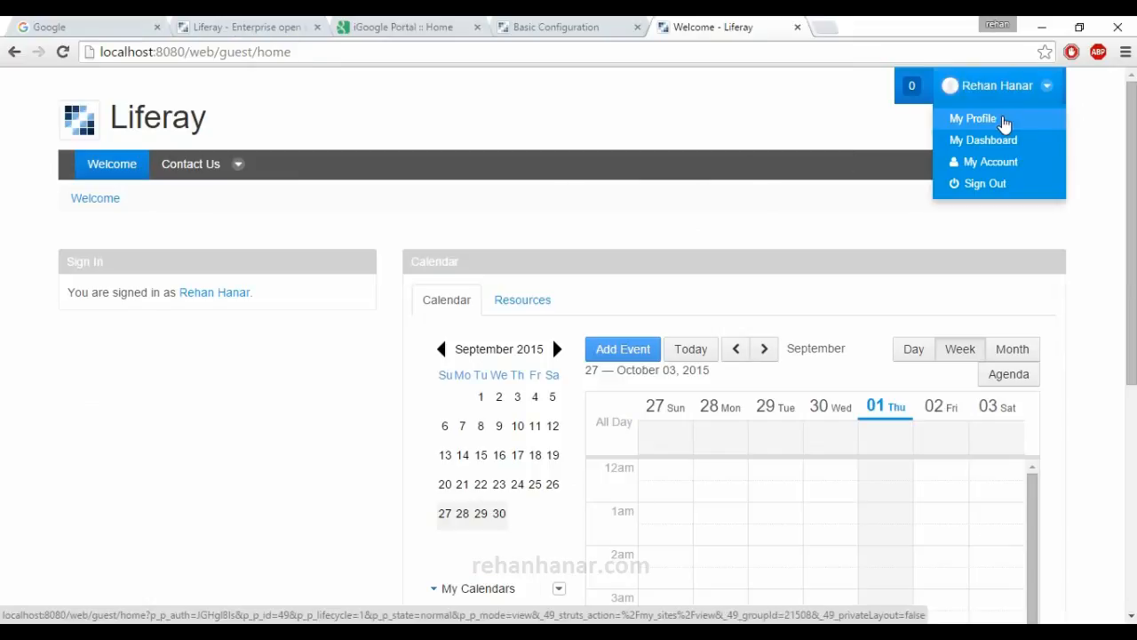
mouse_move(984, 139)
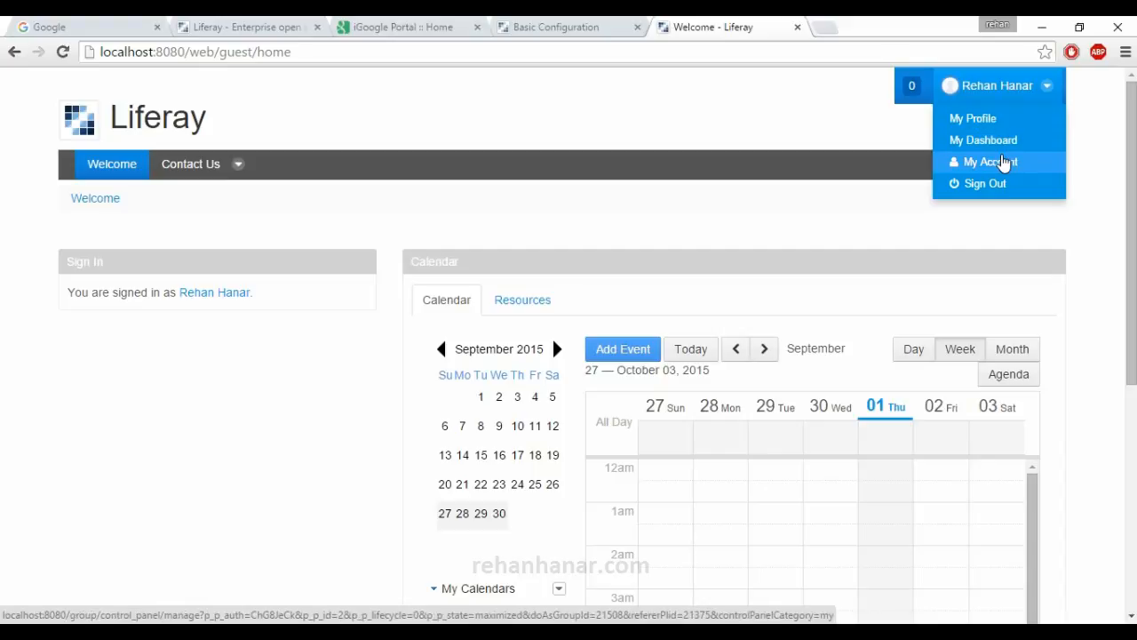
left_click(987, 162)
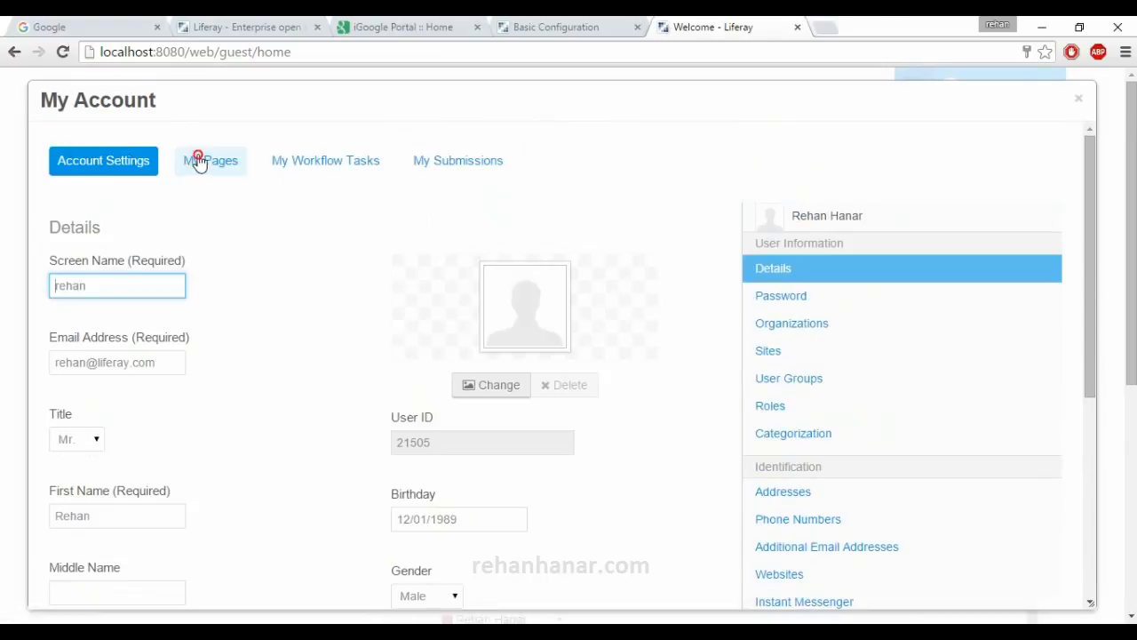
left_click(210, 160)
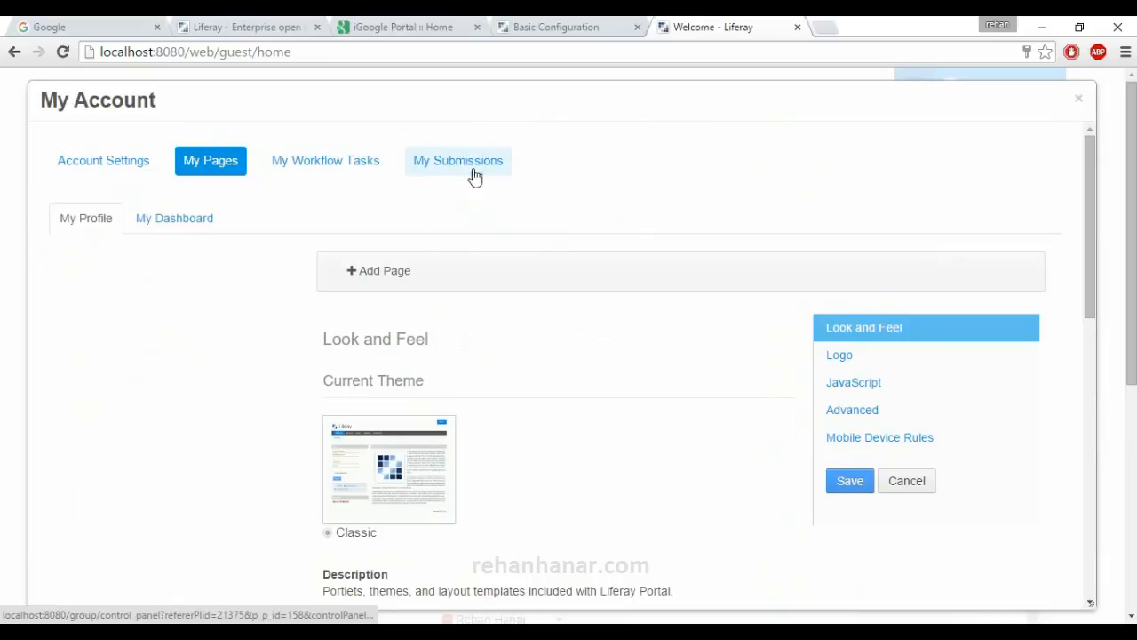
left_click(458, 160)
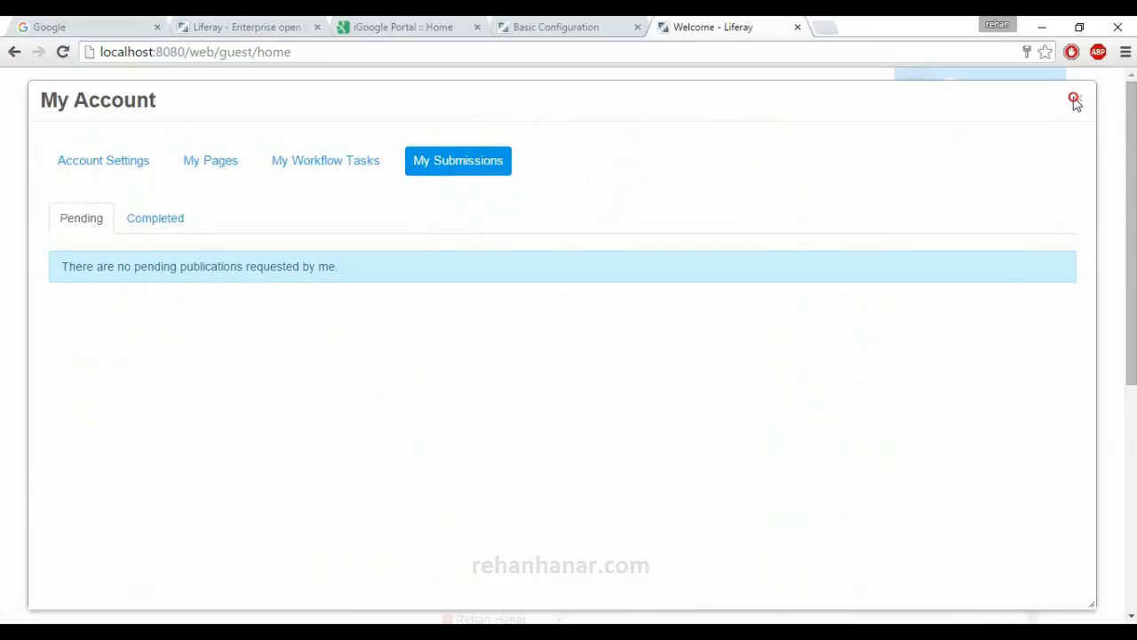
left_click(1073, 98)
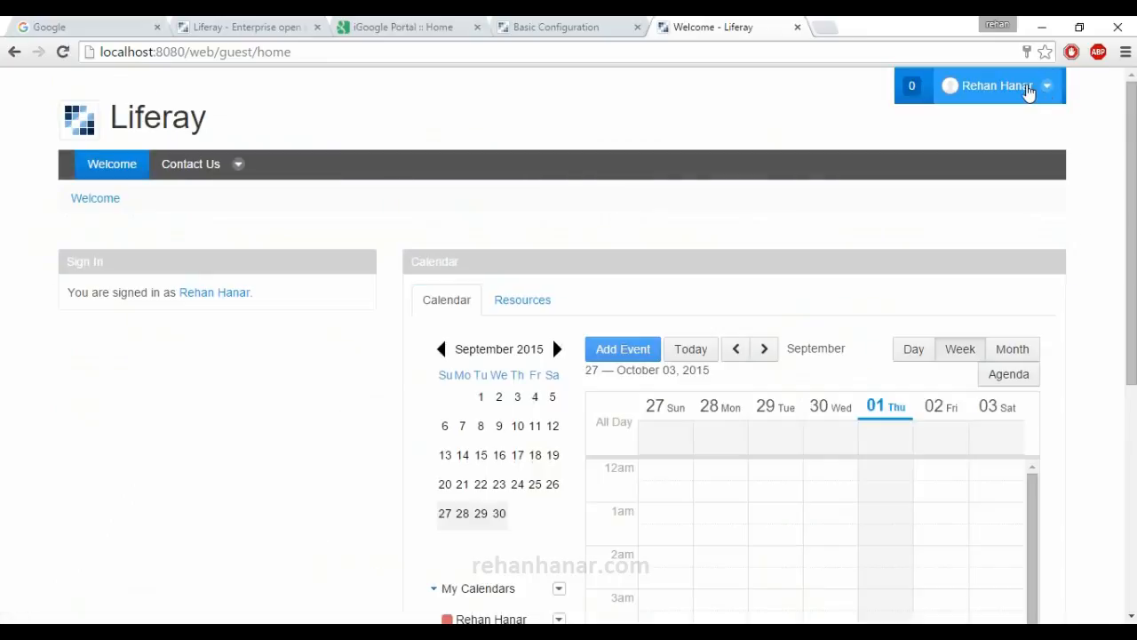
left_click(996, 86)
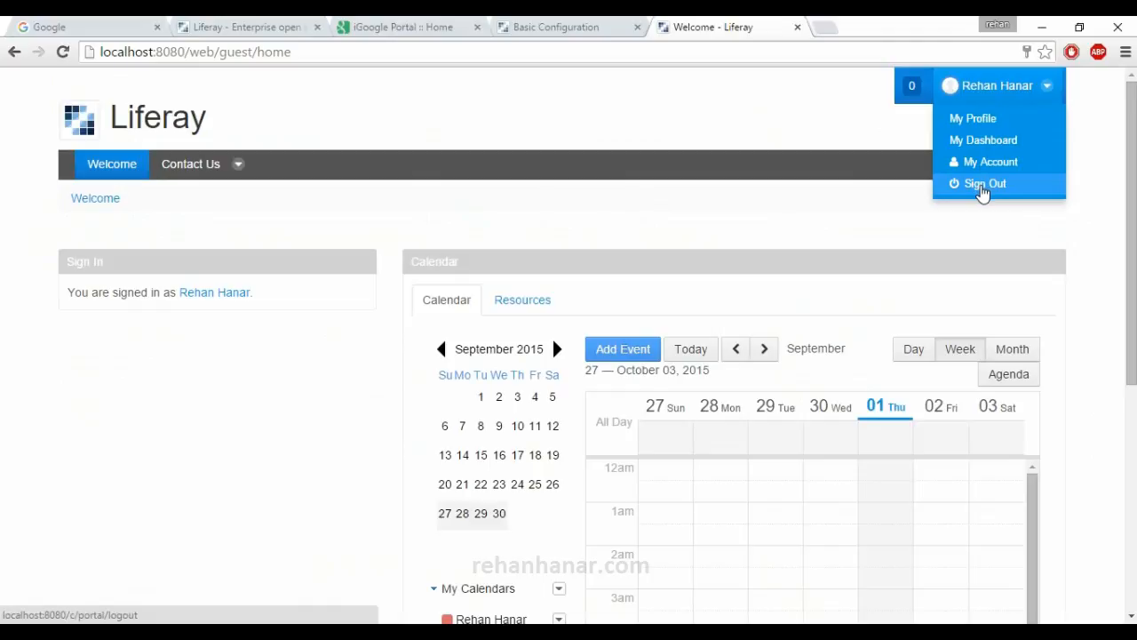
left_click(985, 183)
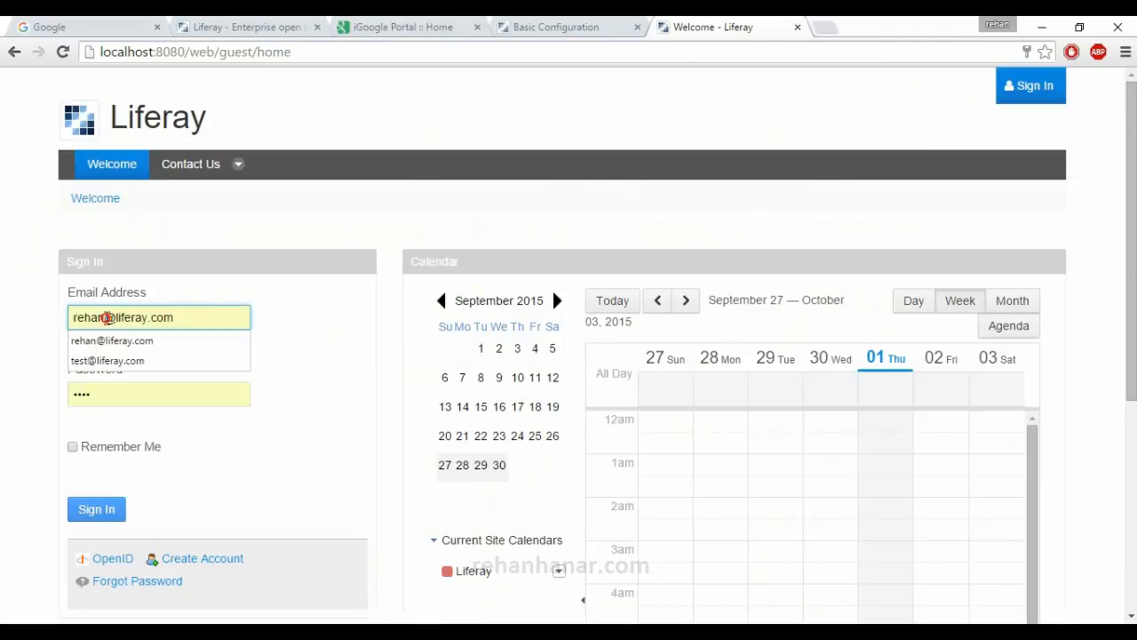
left_click(107, 359)
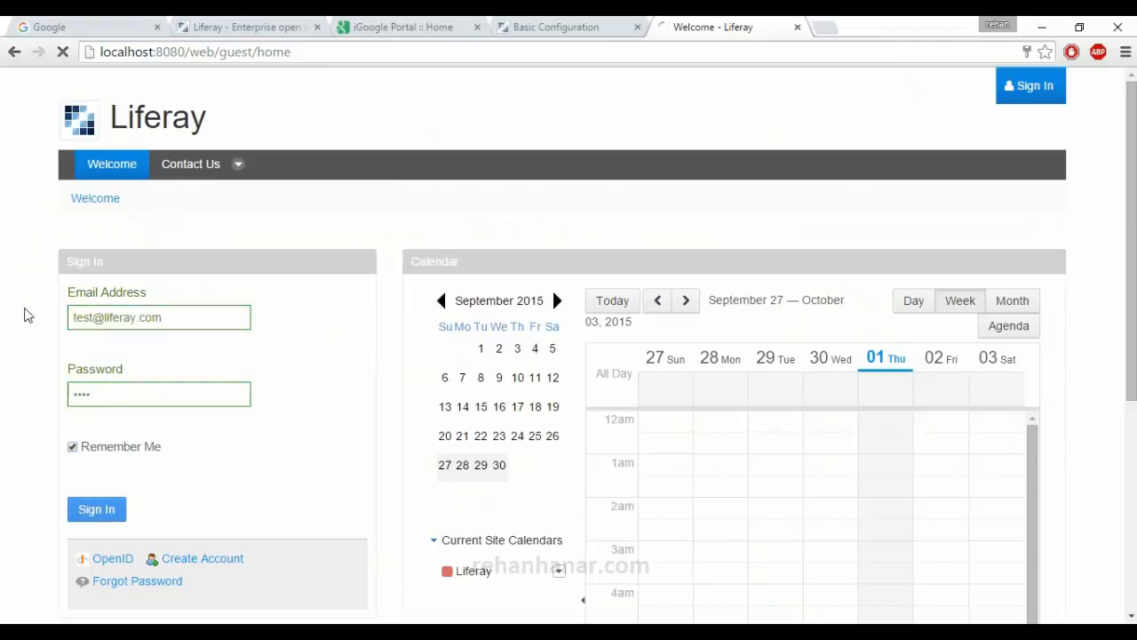
left_click(96, 509)
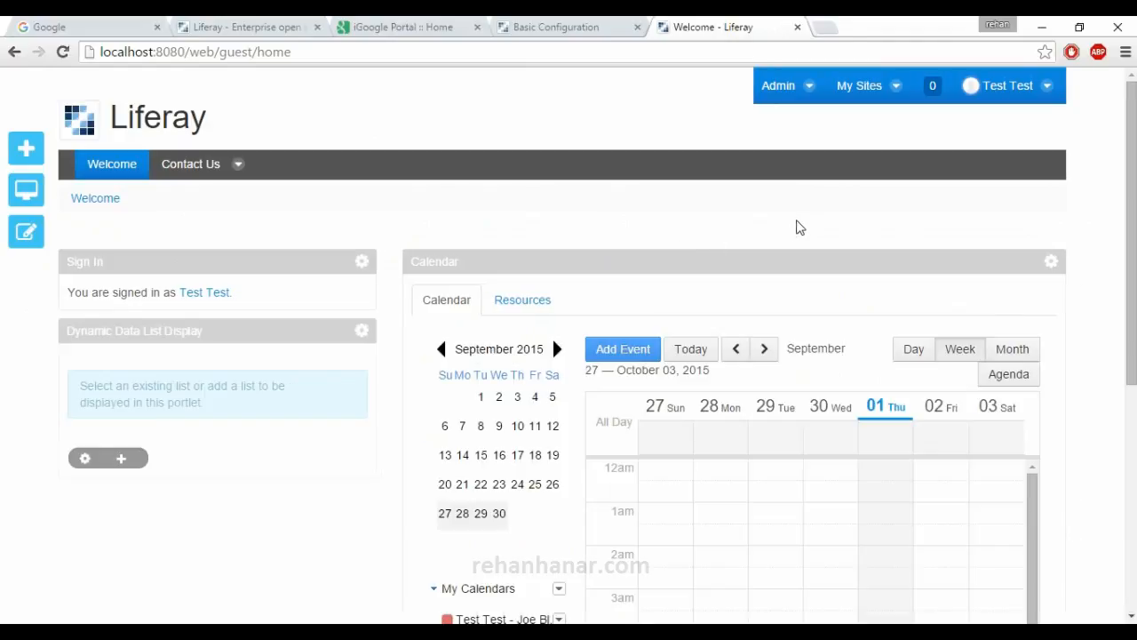
mouse_move(842, 227)
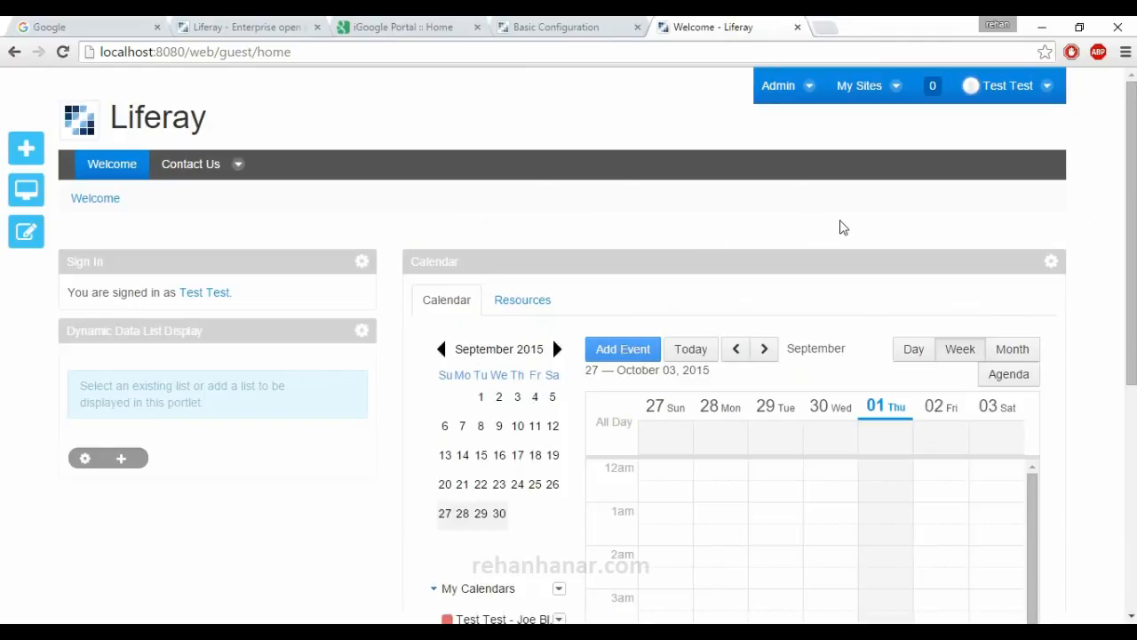
mouse_move(843, 224)
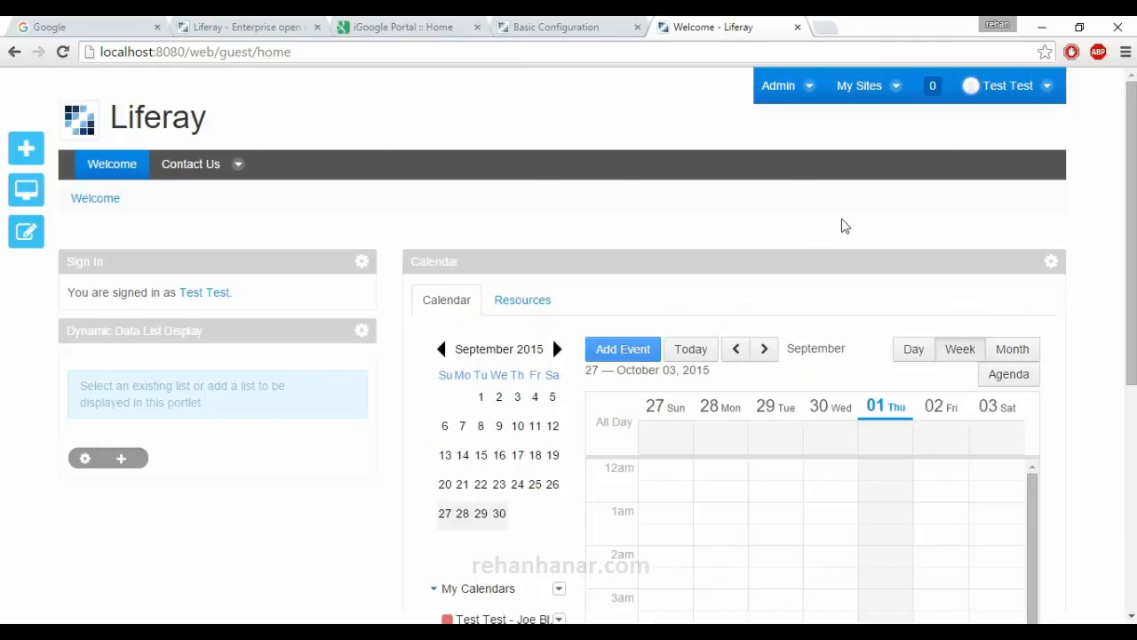